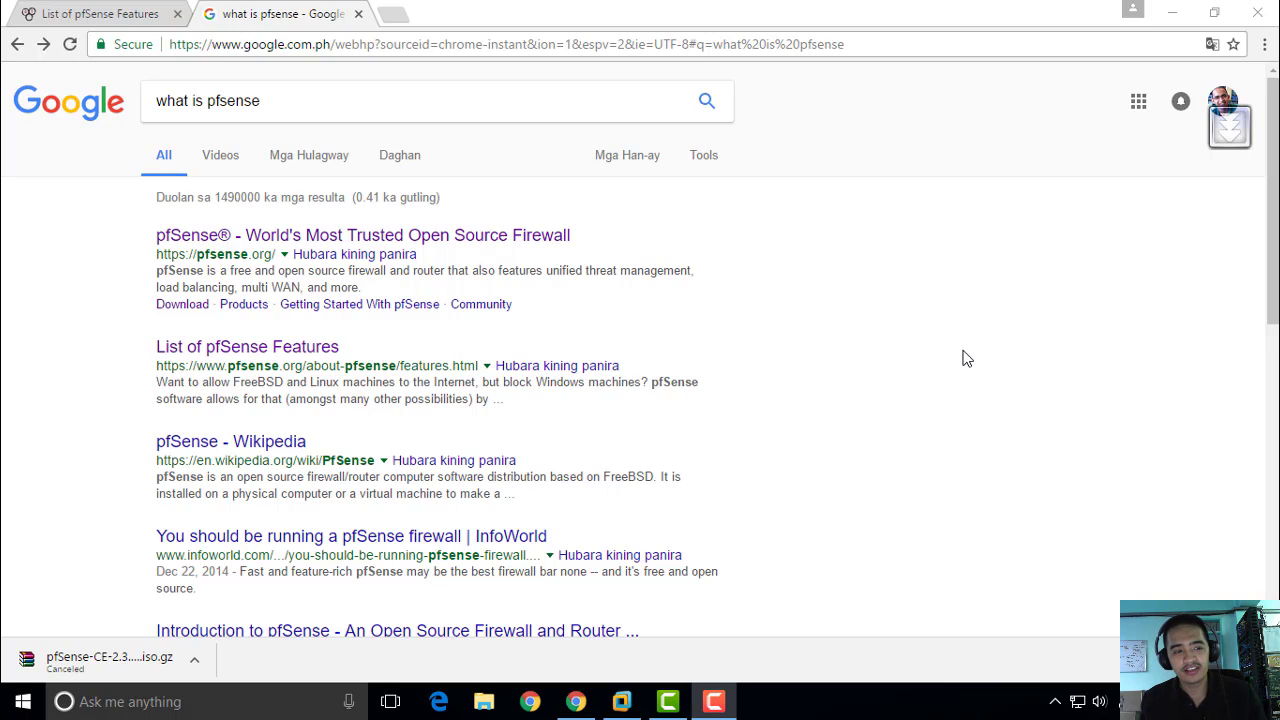
mouse_move(976, 396)
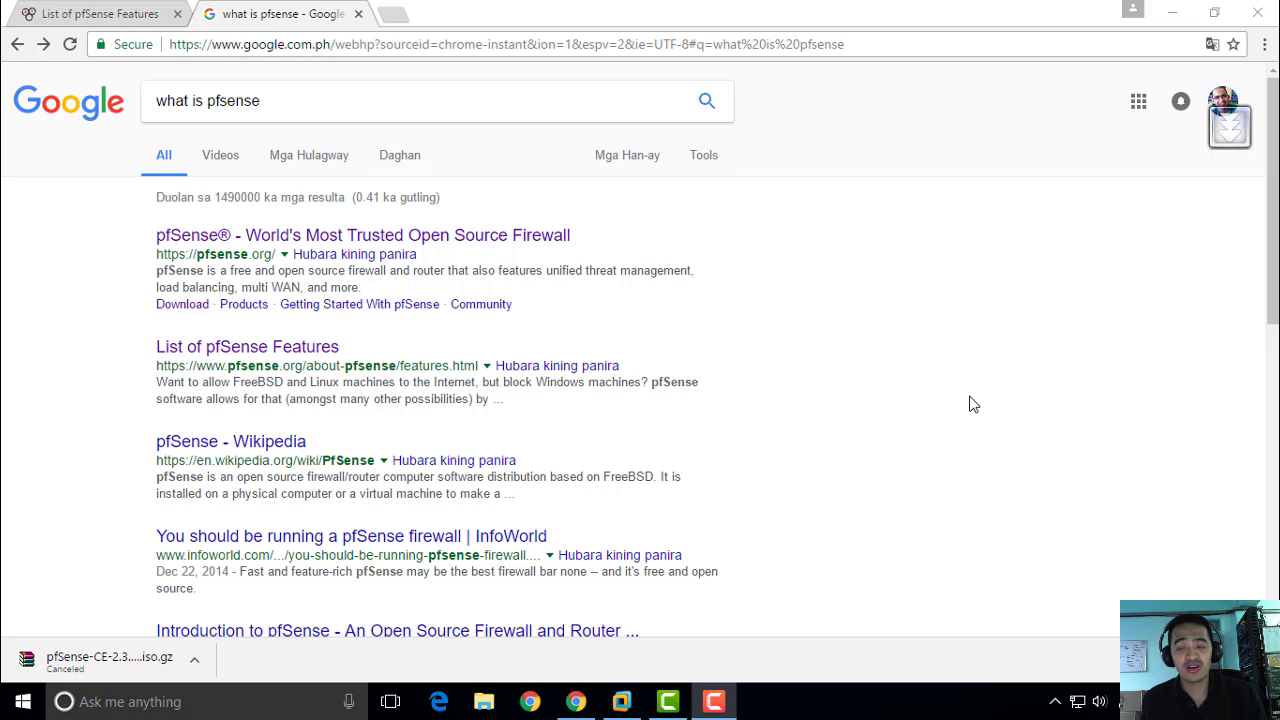
mouse_move(952, 388)
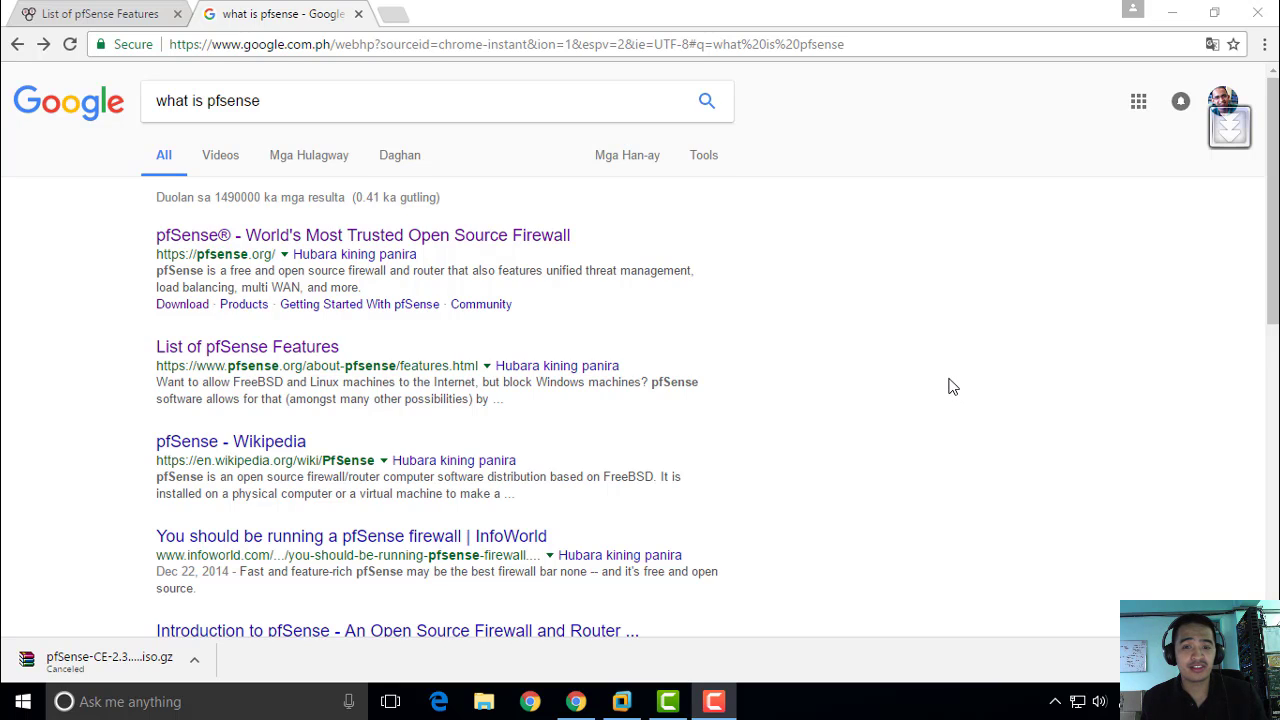
mouse_move(950, 374)
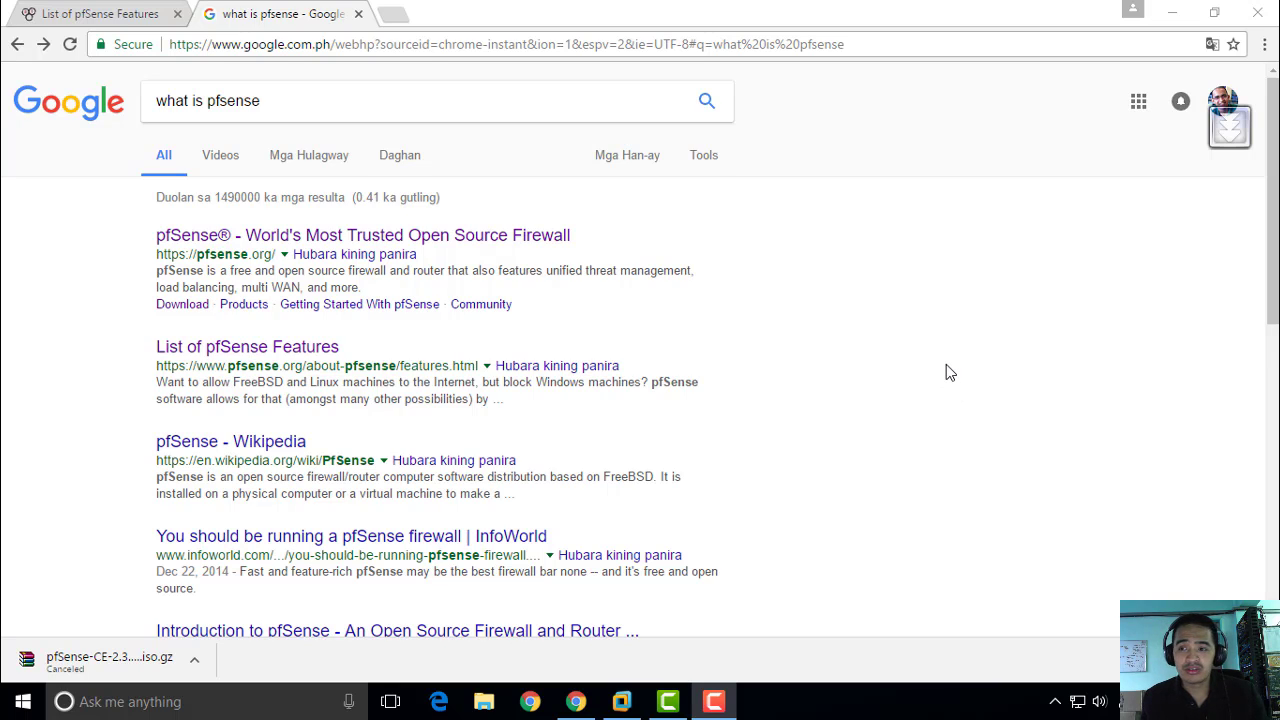
mouse_move(952, 370)
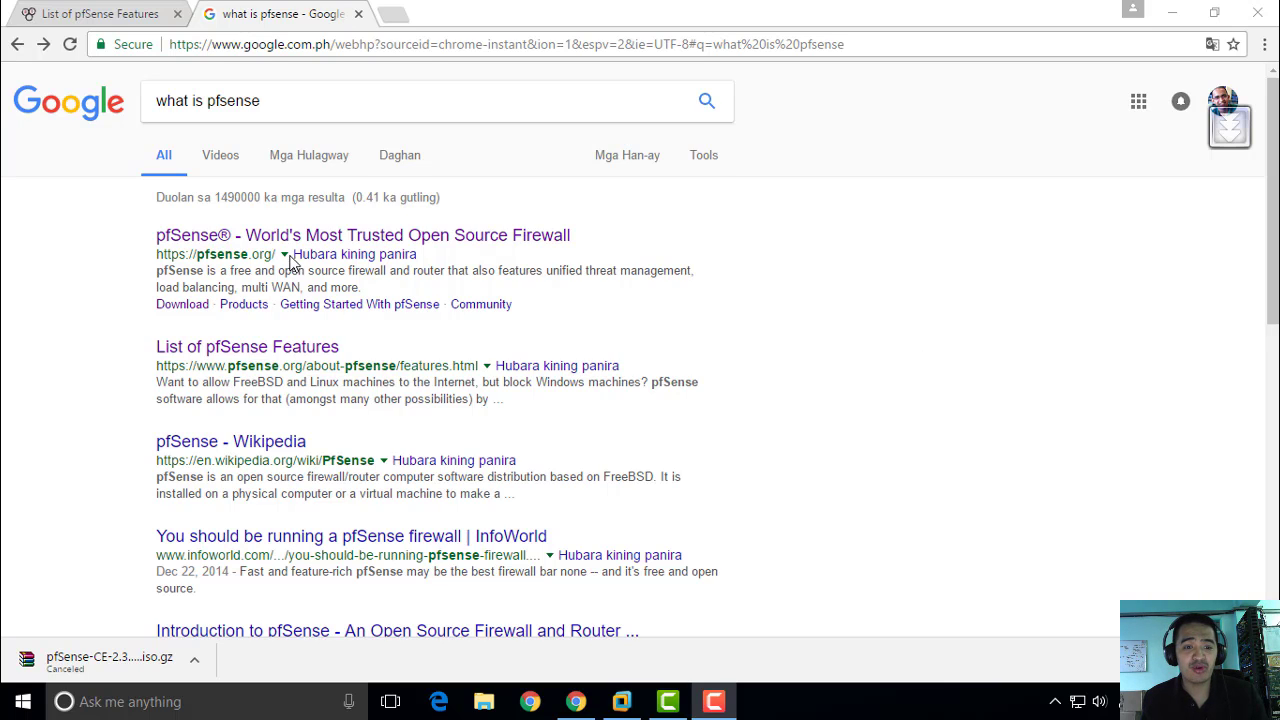
mouse_move(556, 264)
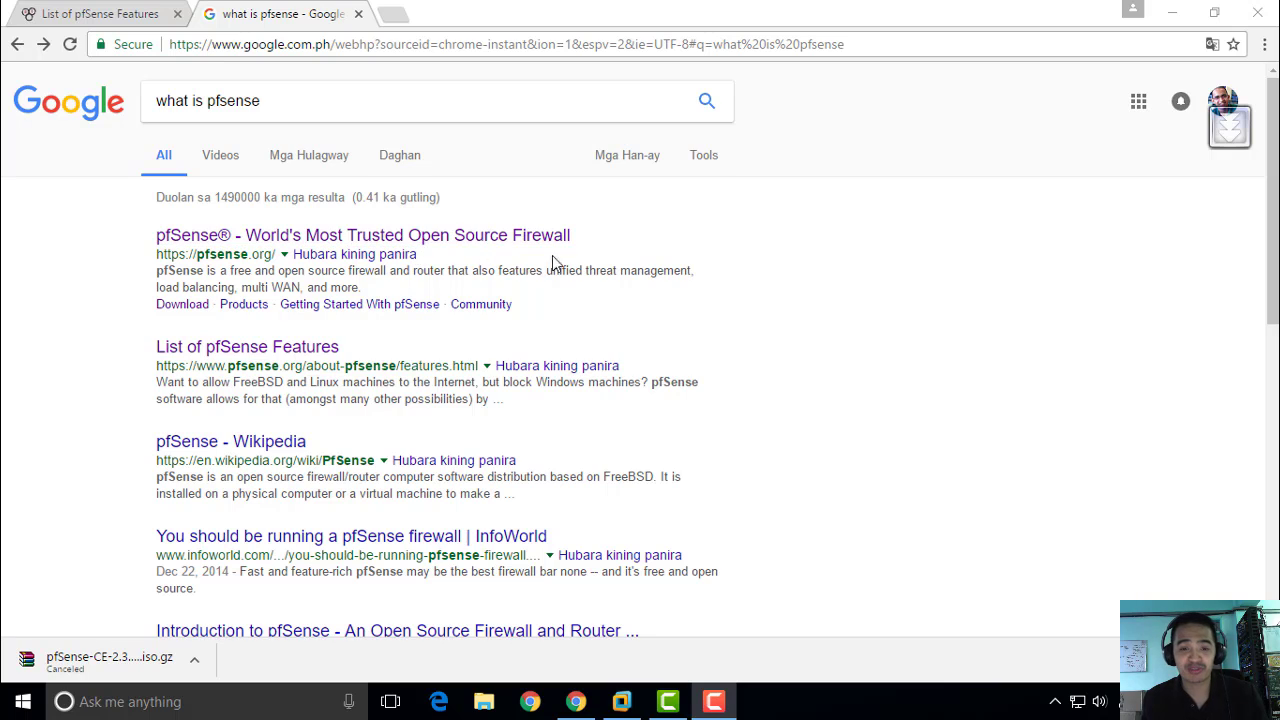
mouse_move(196, 288)
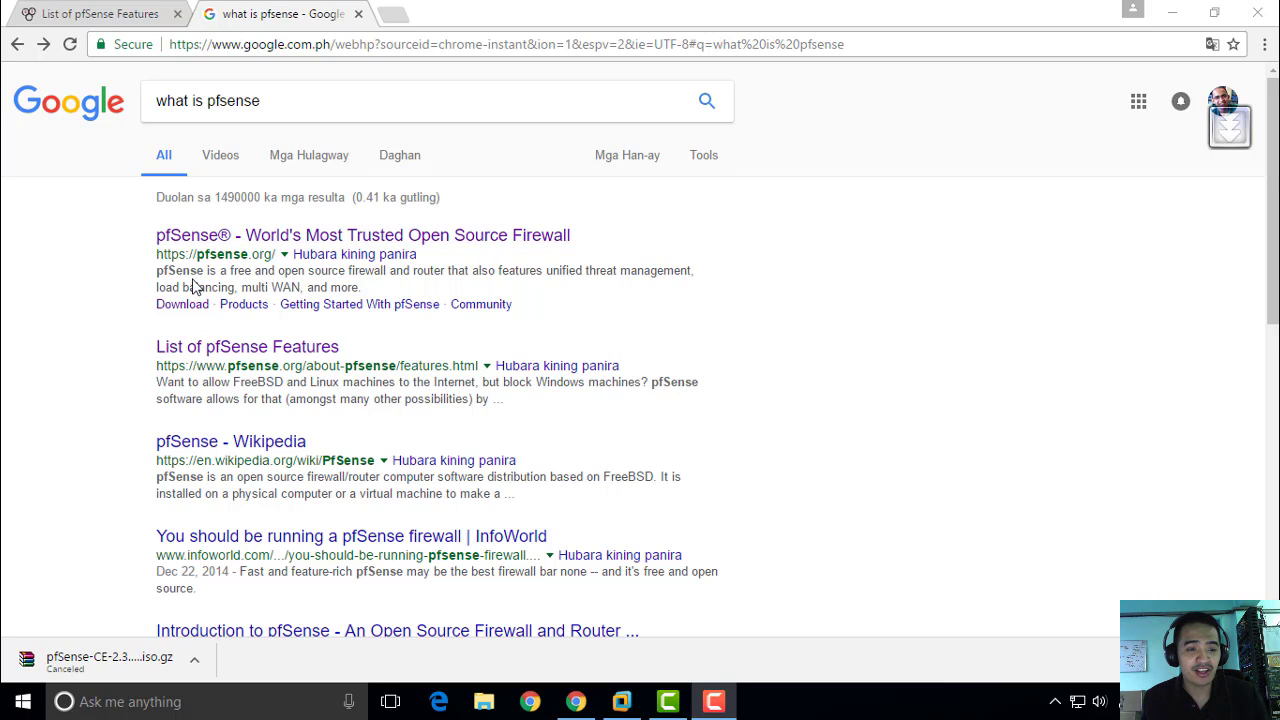
mouse_move(356, 288)
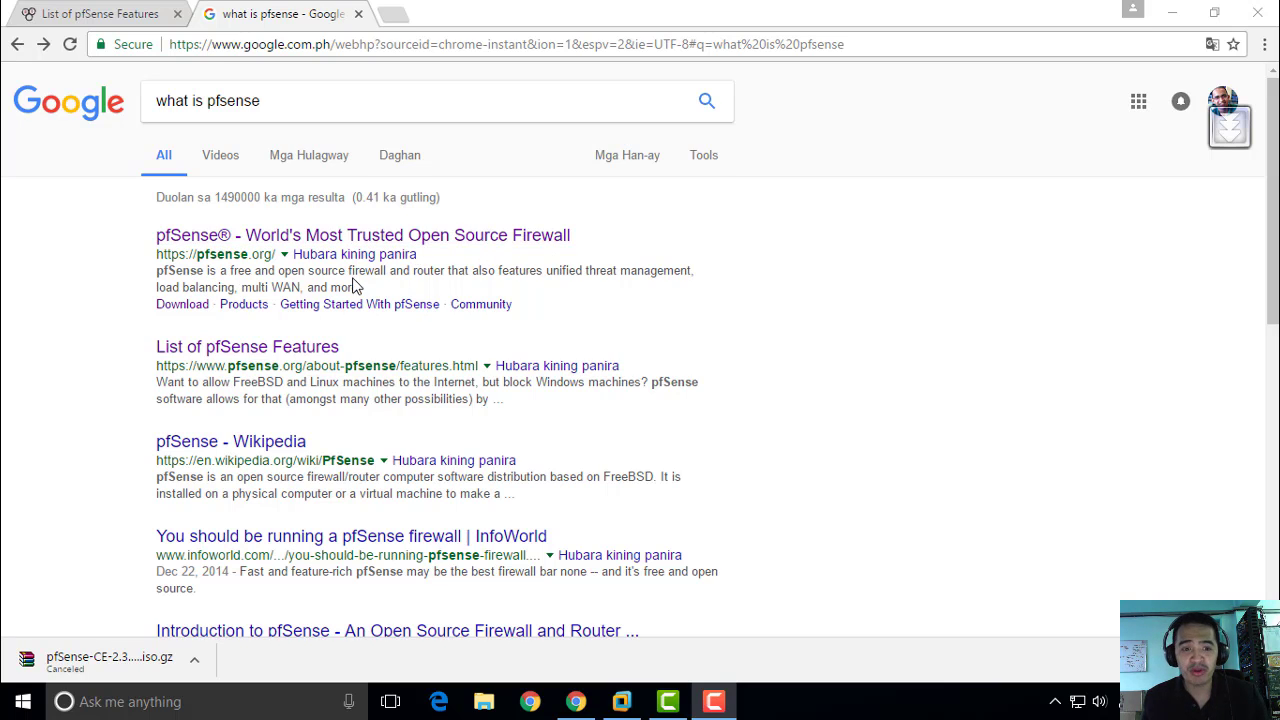
mouse_move(472, 288)
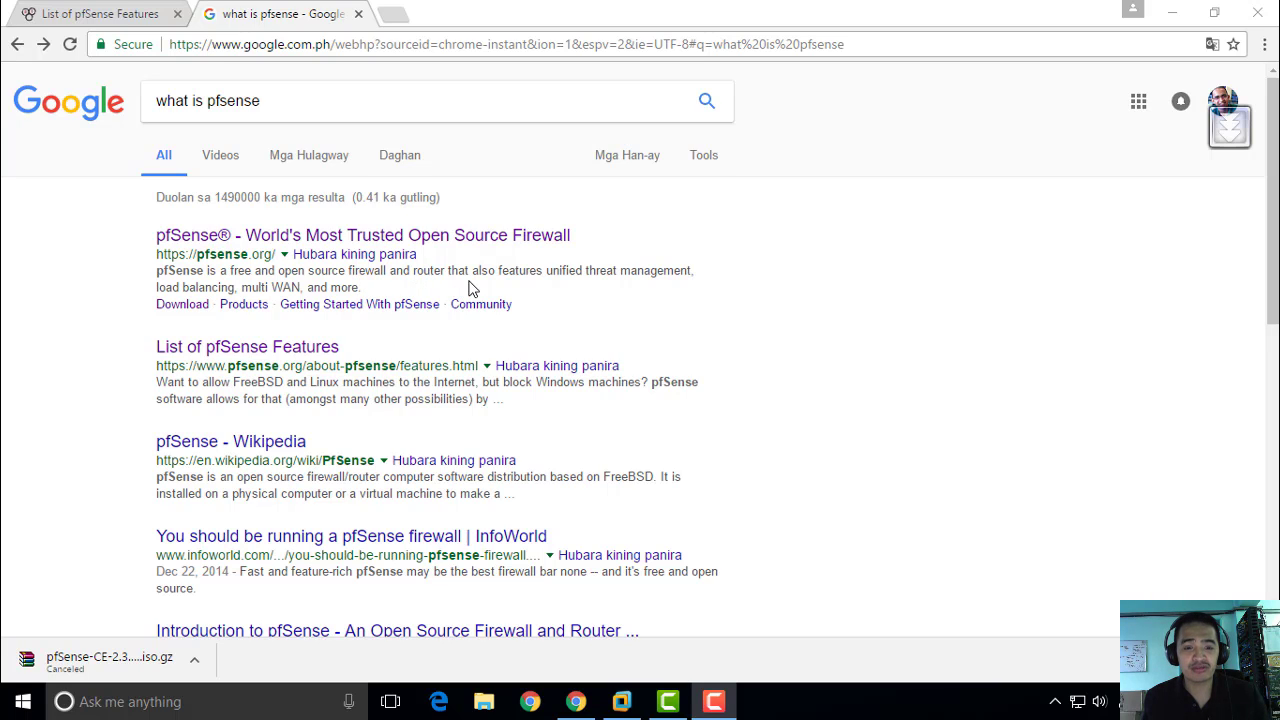
mouse_move(640, 296)
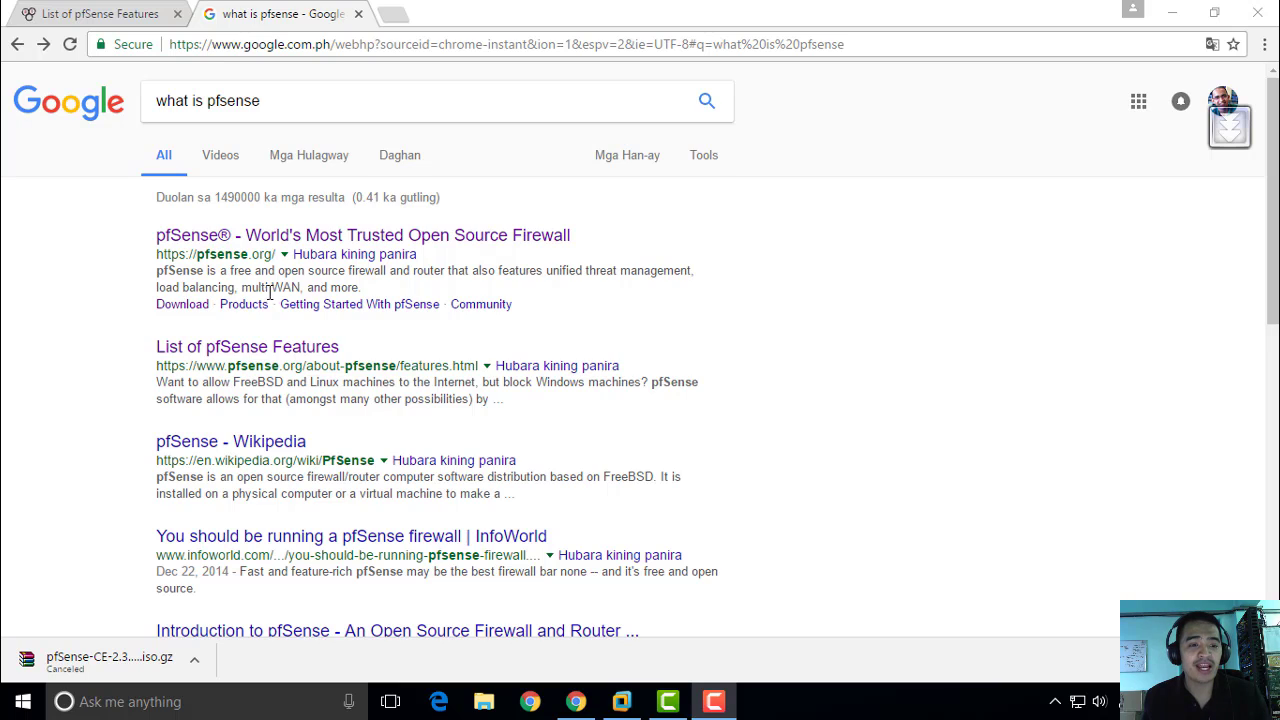
mouse_move(664, 324)
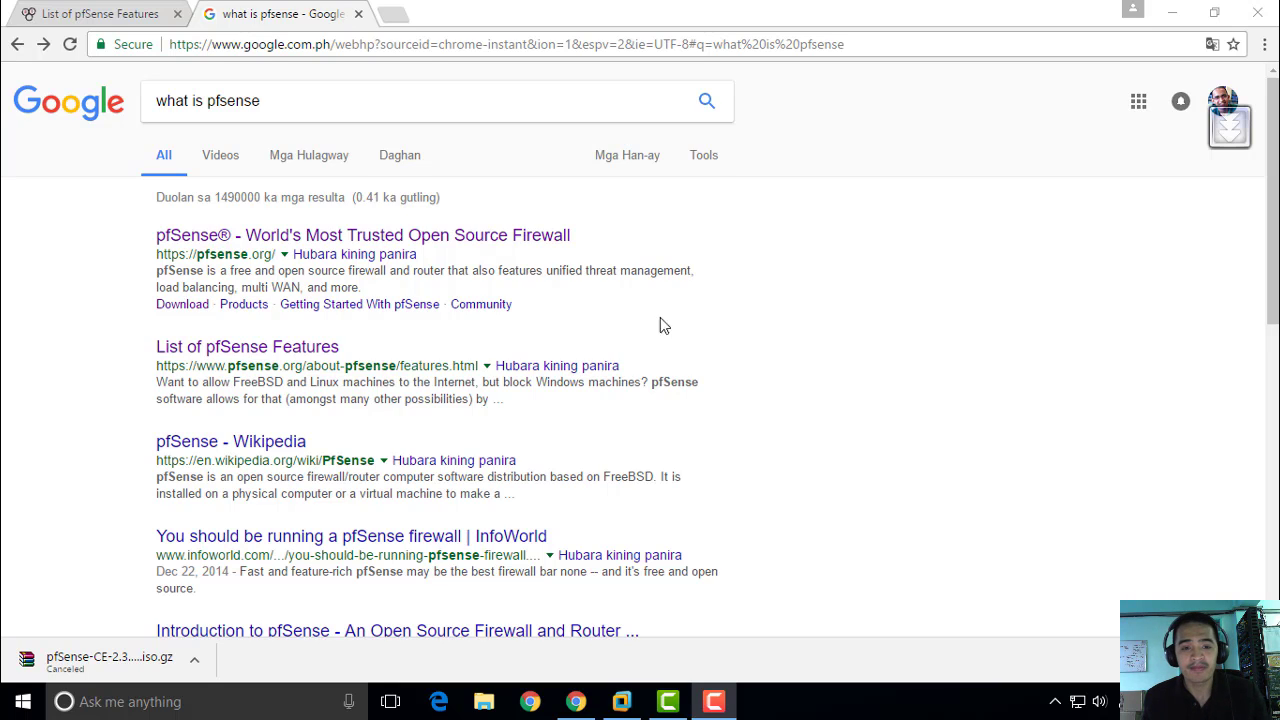
mouse_move(850, 312)
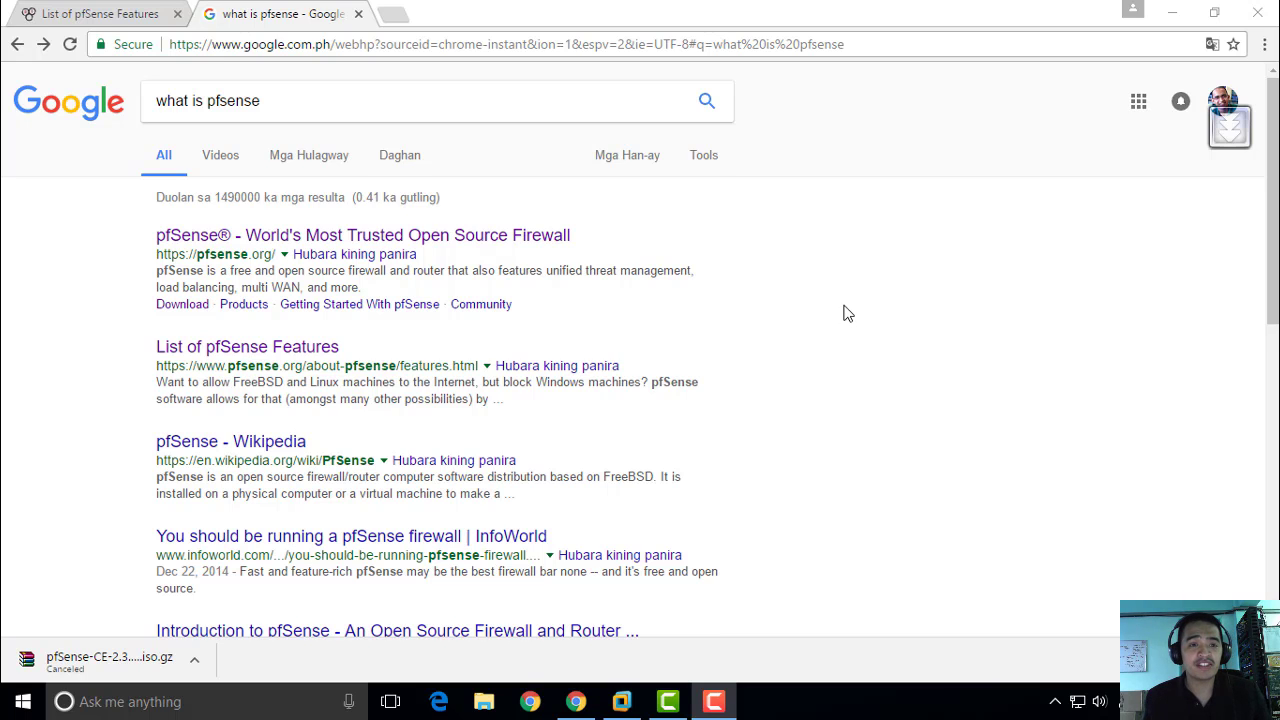
- Go to the official pfSense website from the search results and look over its homepage
left_click(364, 236)
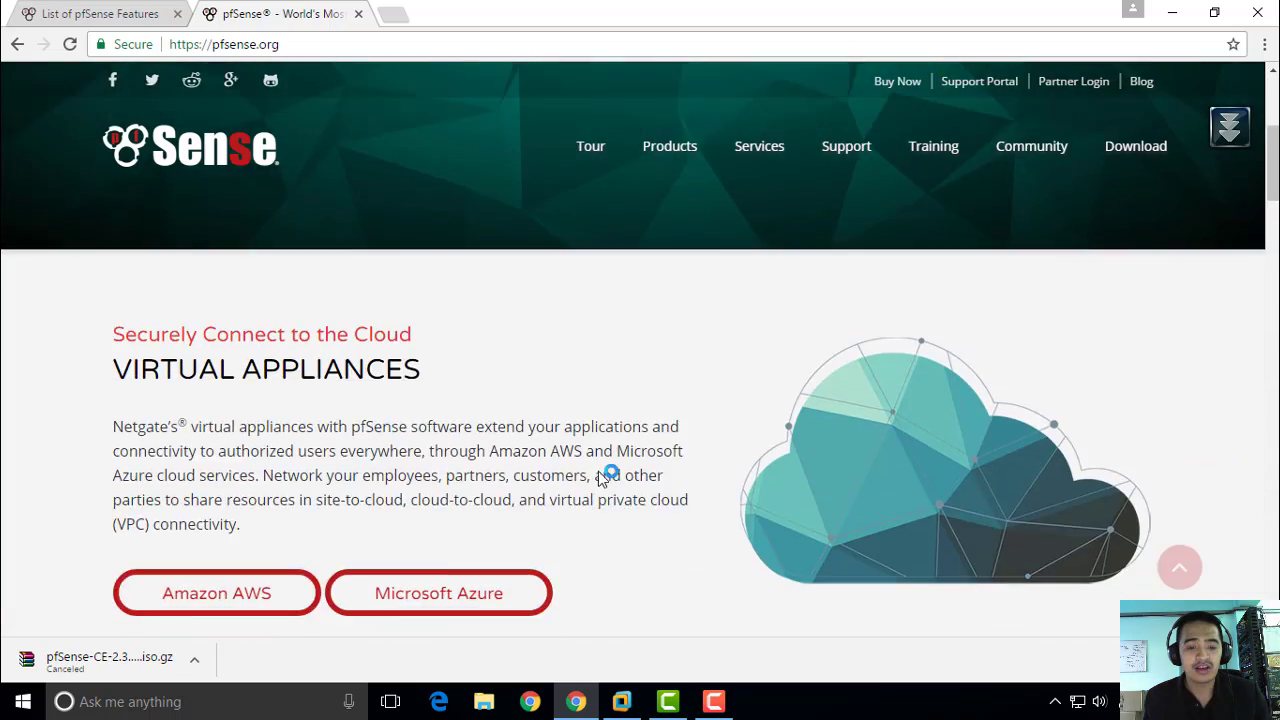
scroll("down", 3)
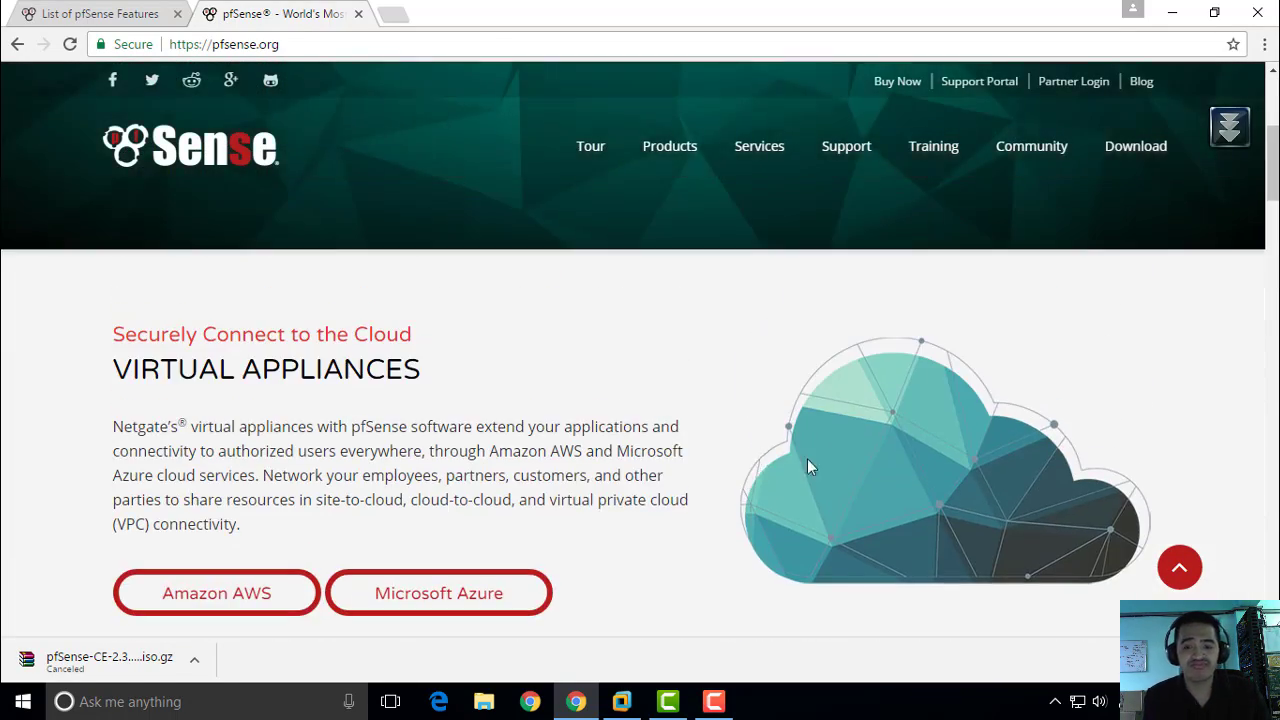
scroll("up", 3)
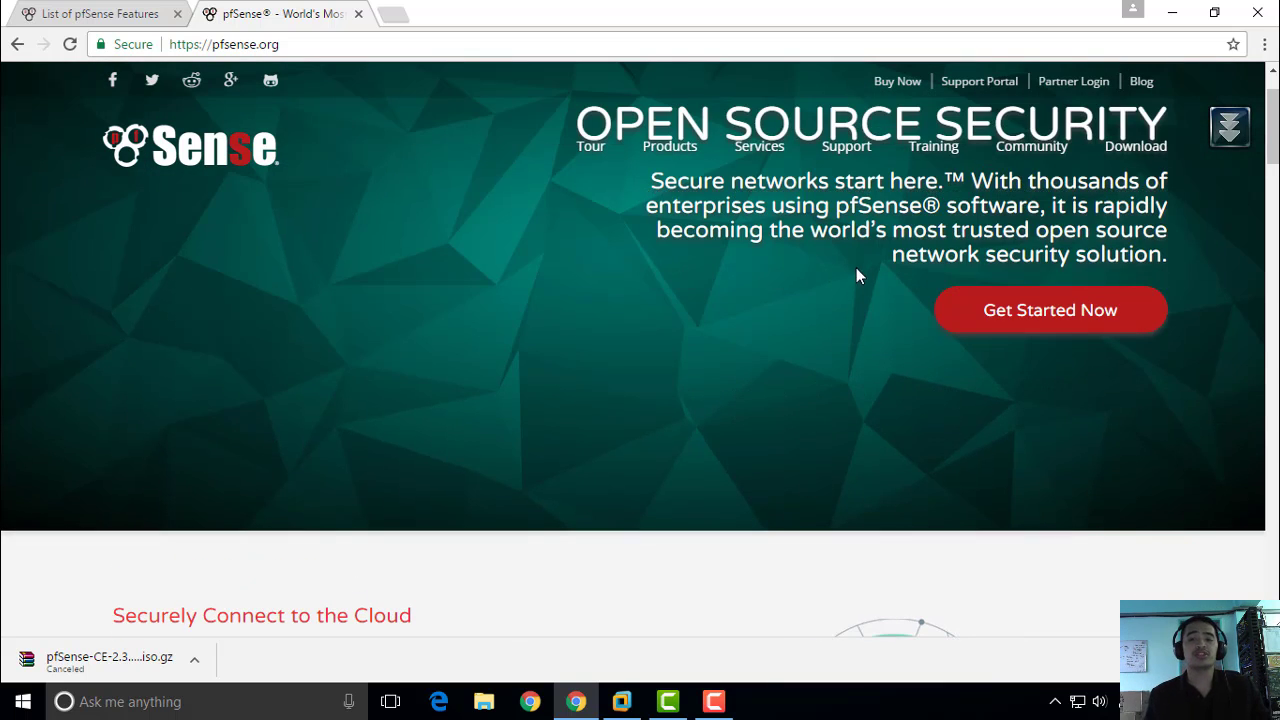
mouse_move(812, 344)
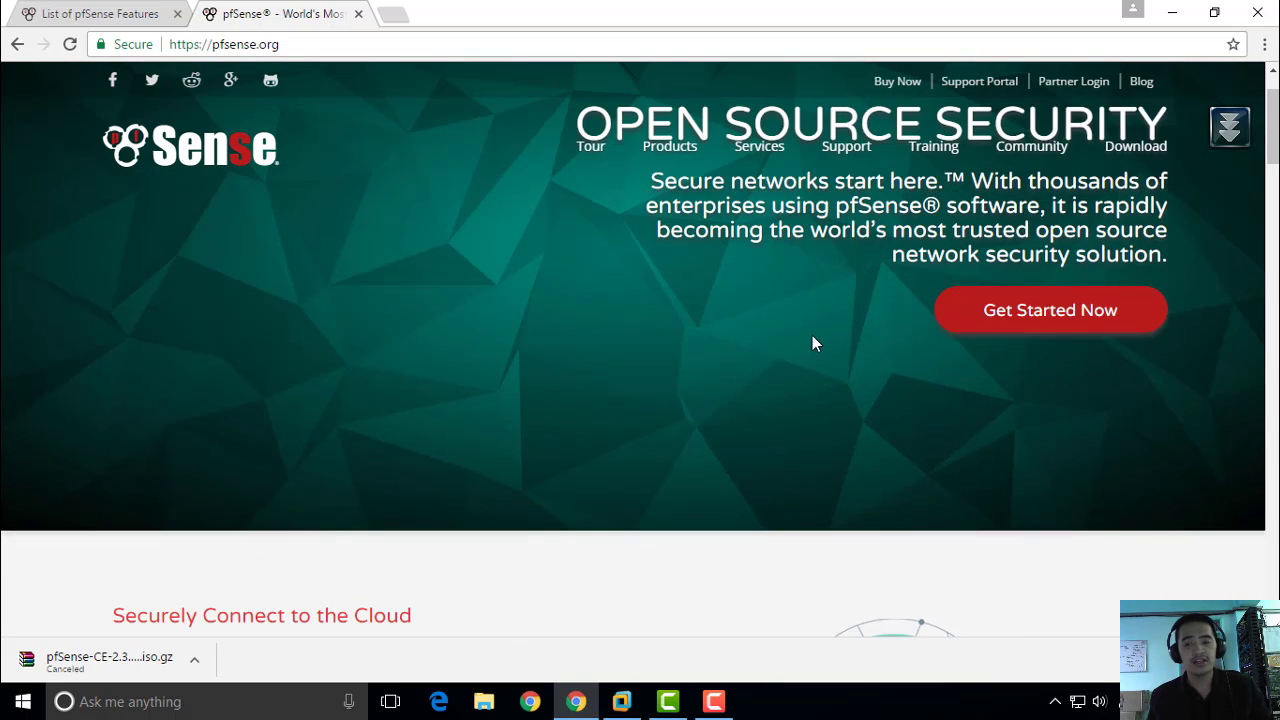
mouse_move(708, 322)
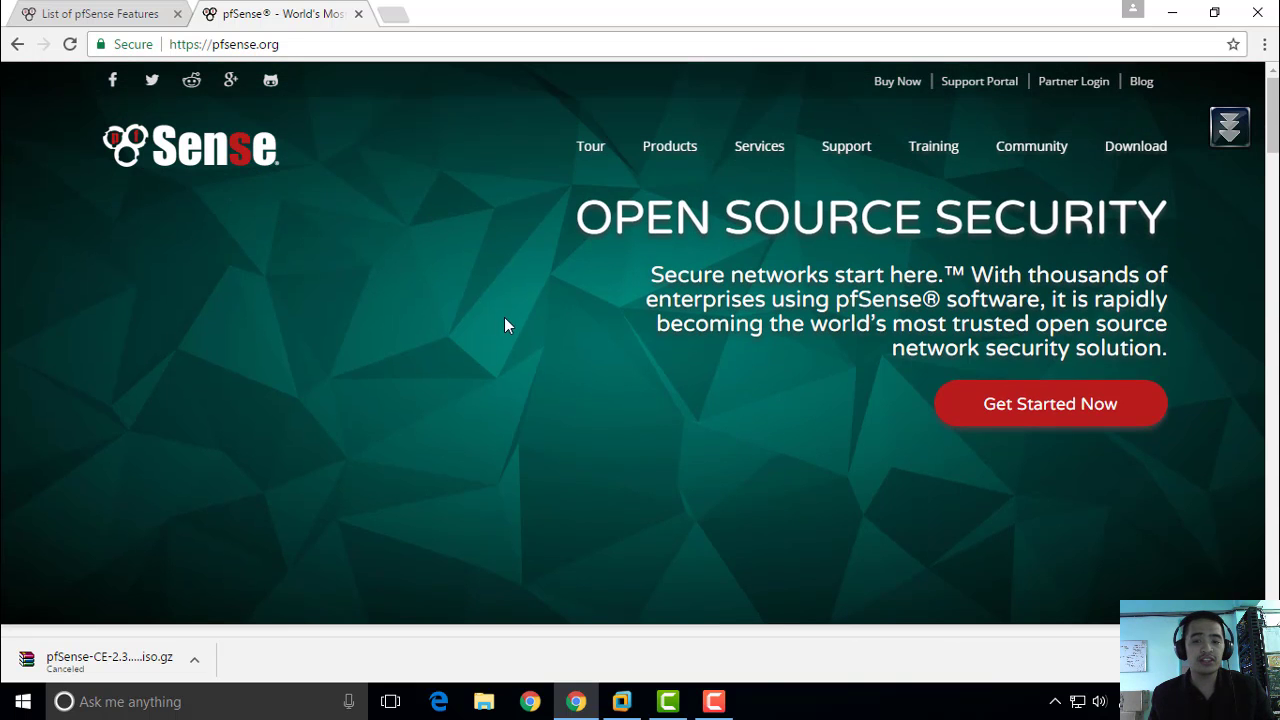
mouse_move(510, 320)
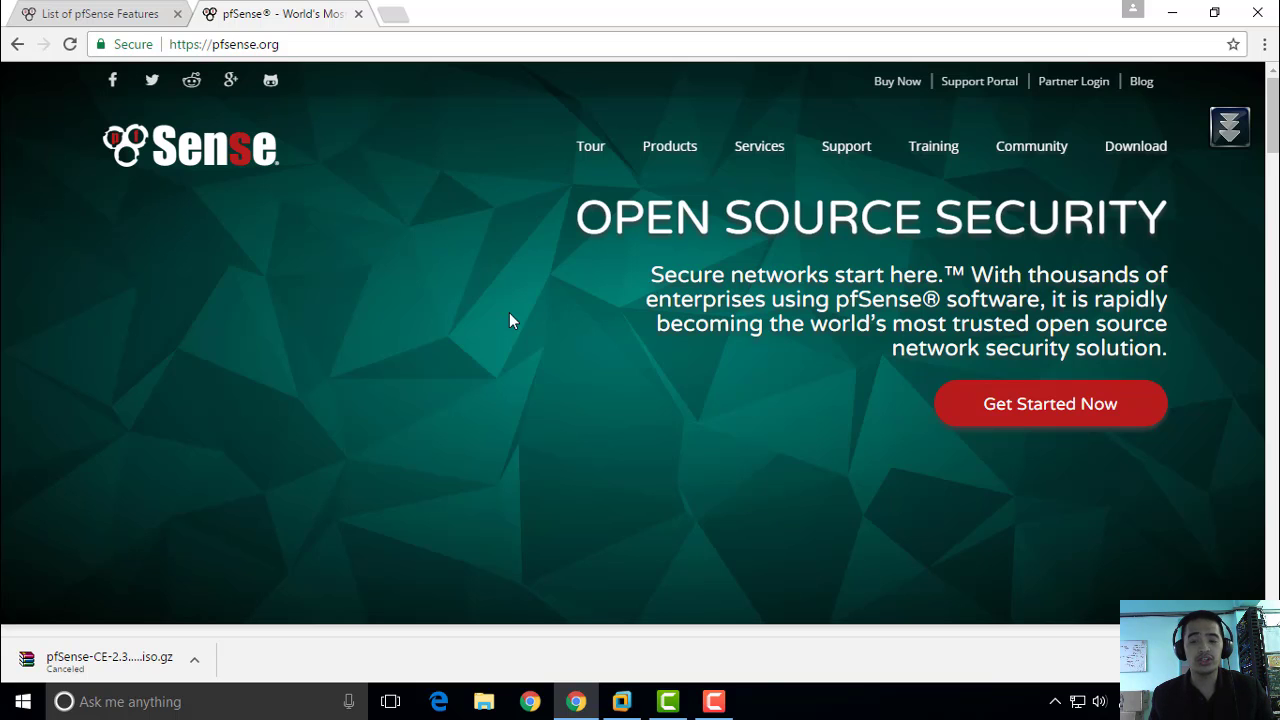
mouse_move(916, 296)
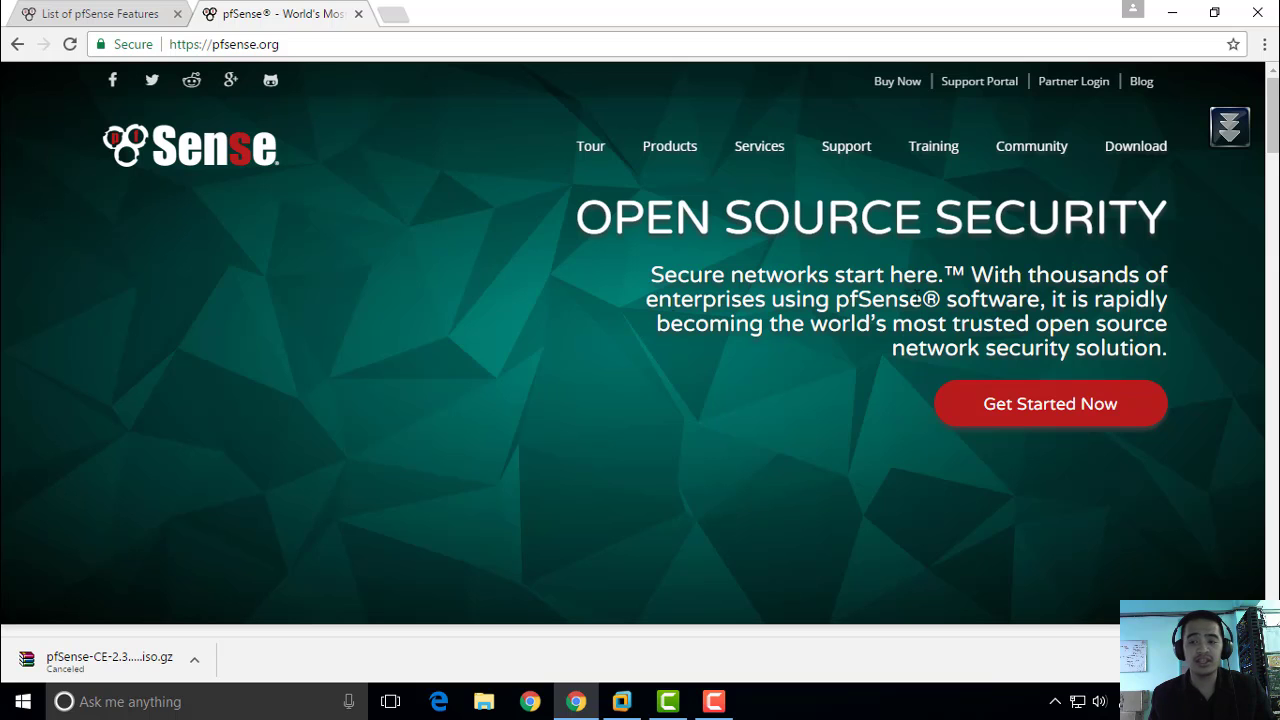
mouse_move(792, 328)
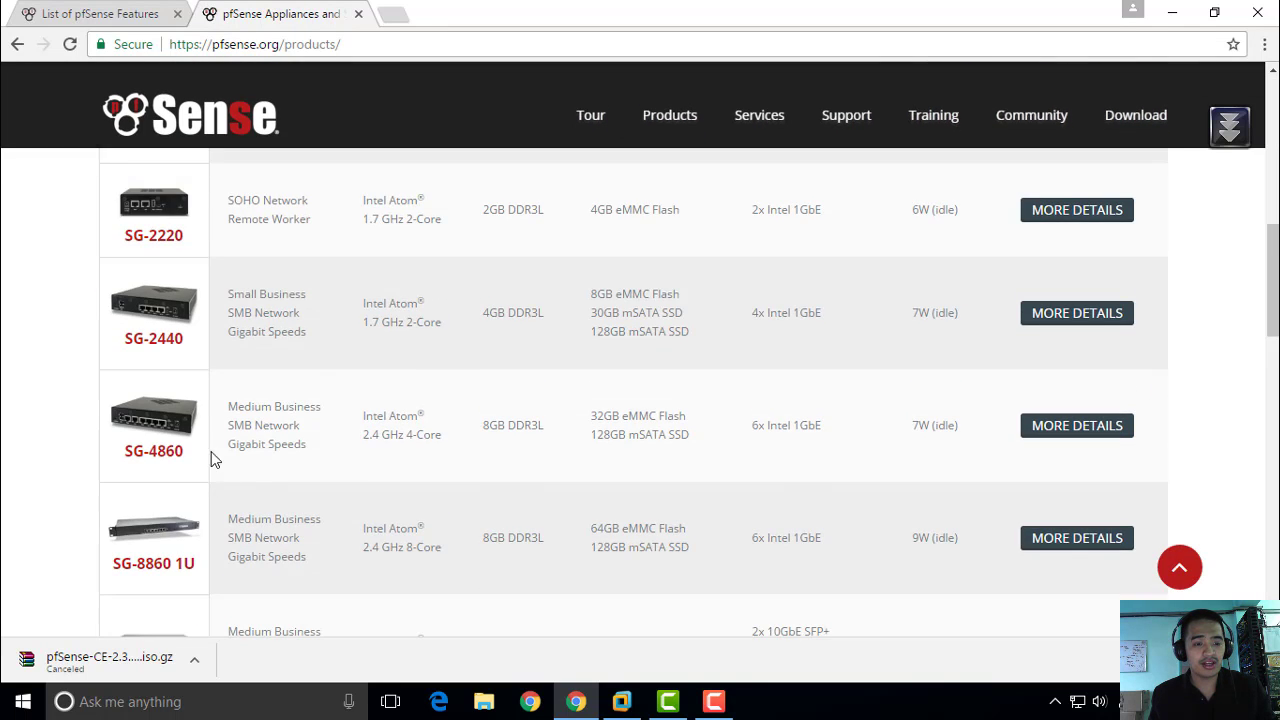
scroll("down", 3)
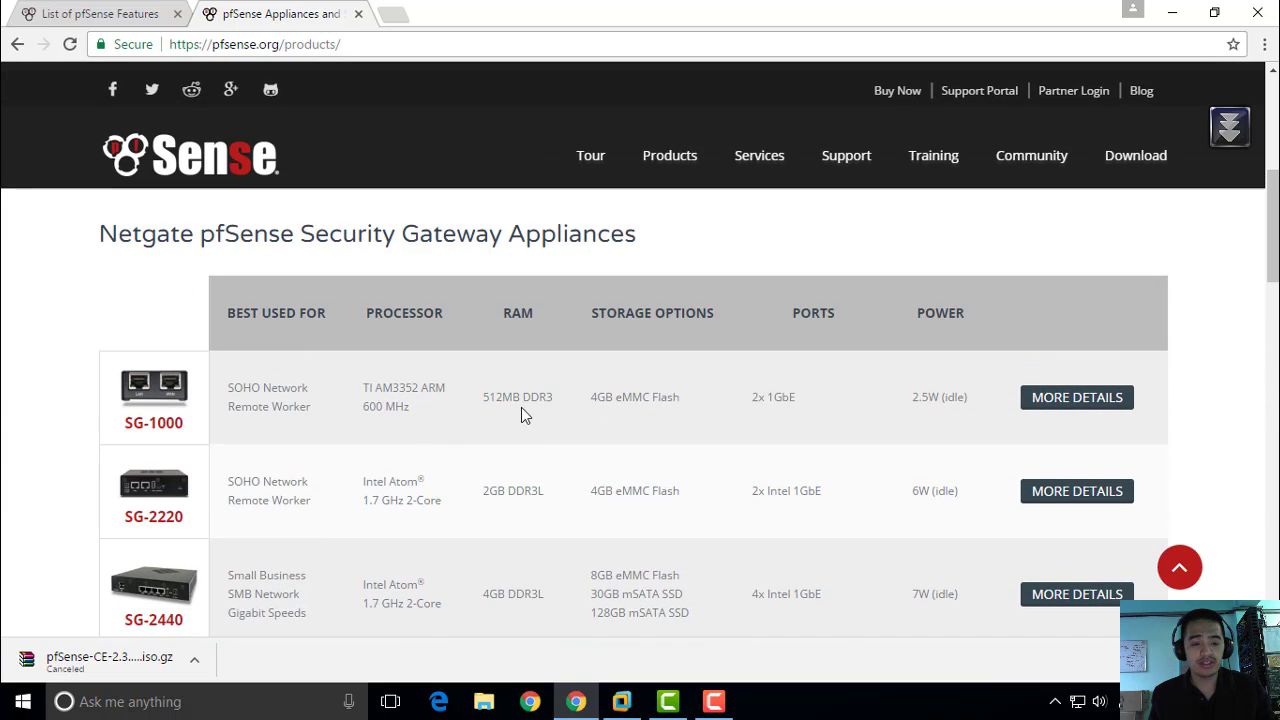
mouse_move(418, 414)
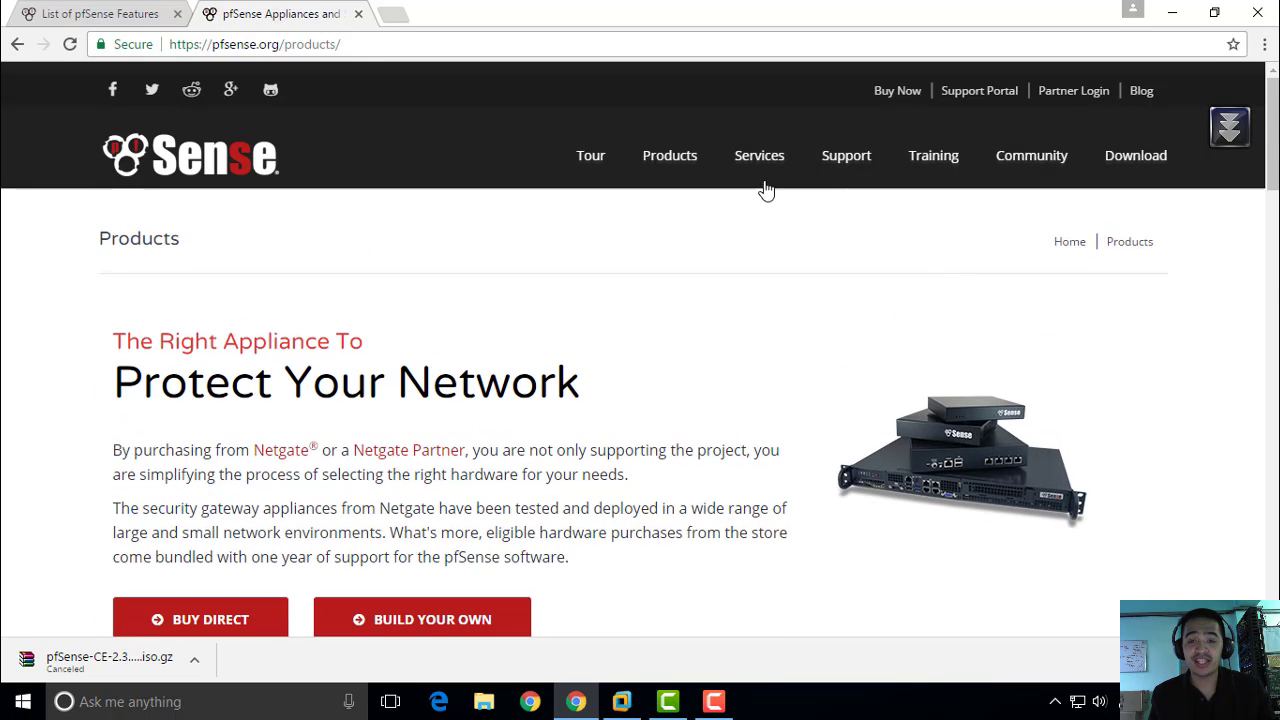
mouse_move(984, 204)
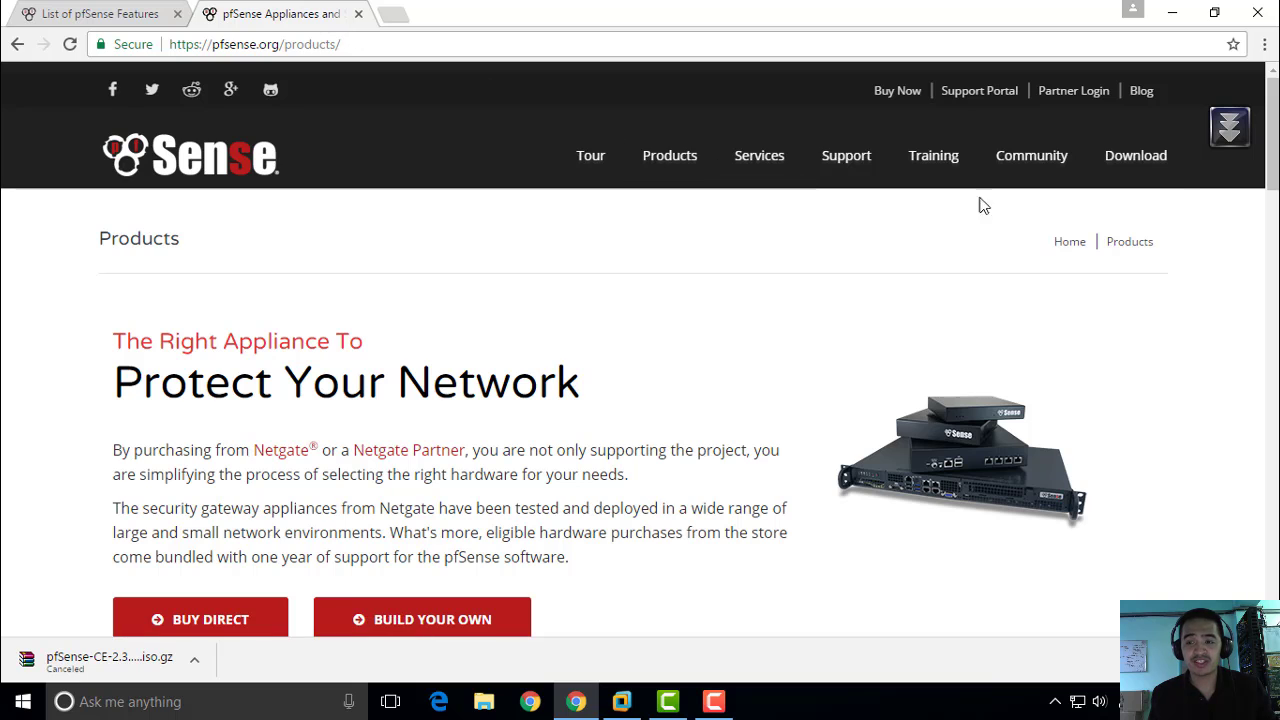
left_click(1136, 156)
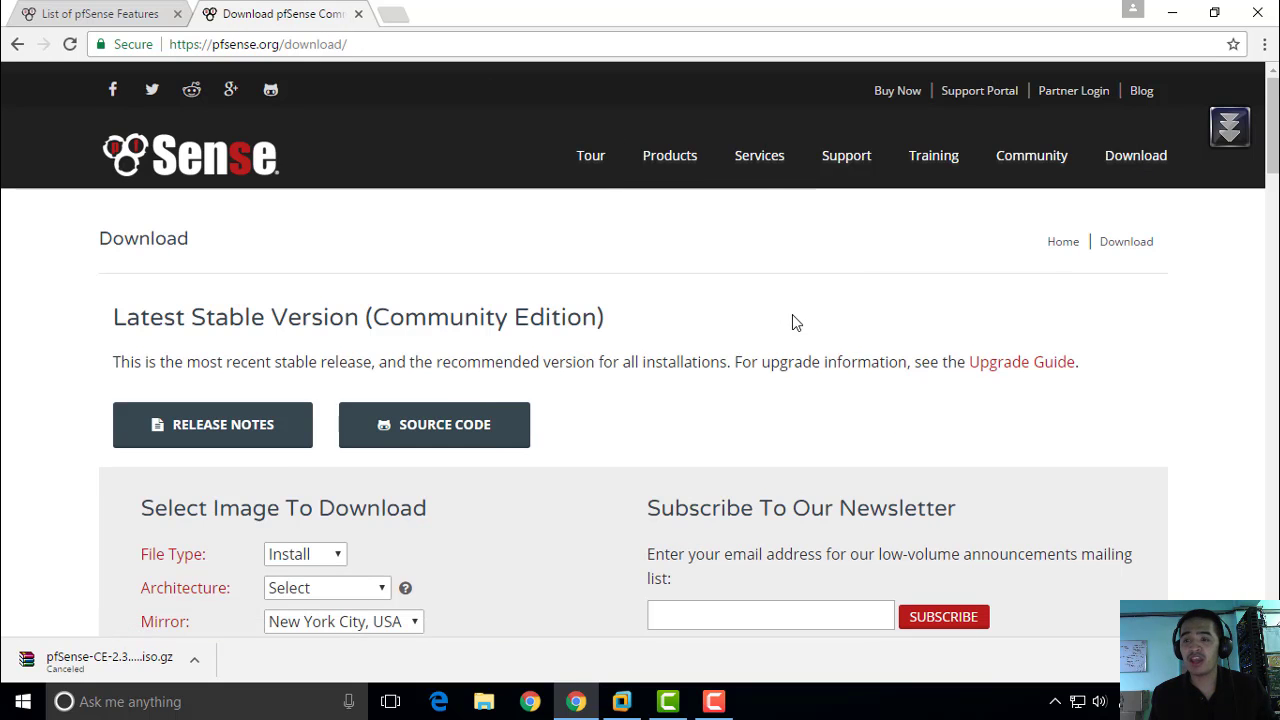
mouse_move(754, 408)
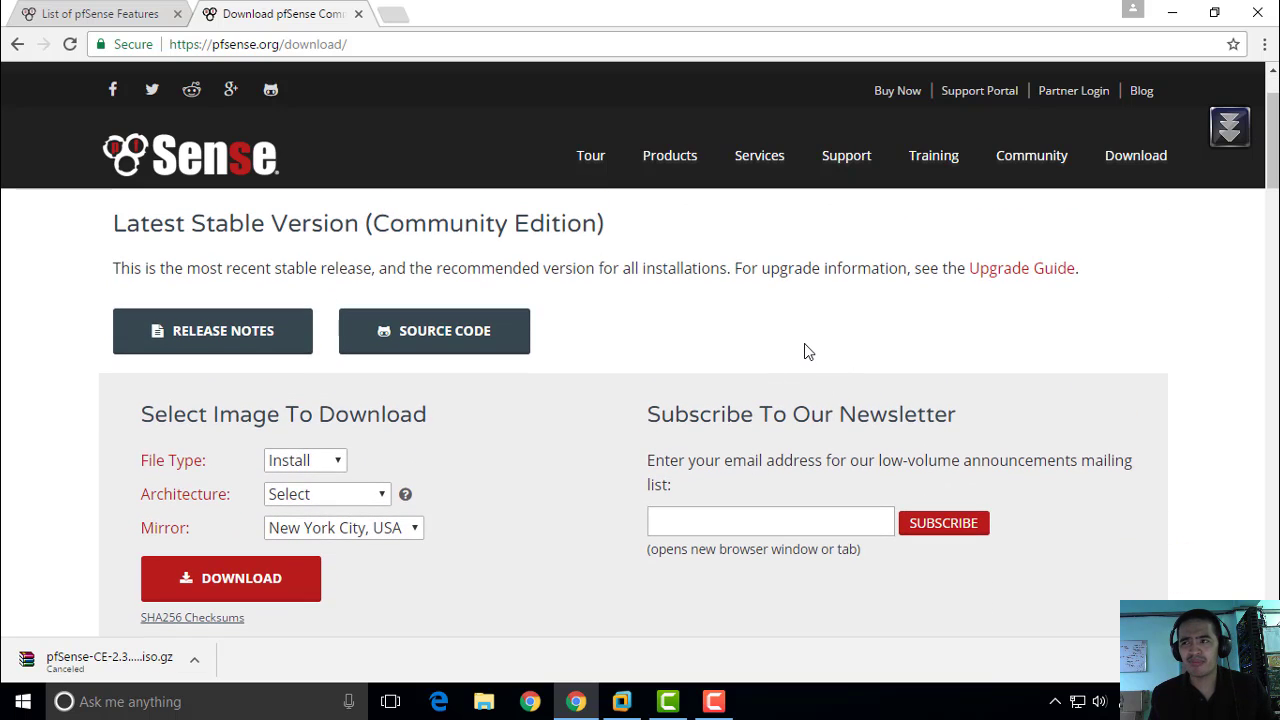
mouse_move(678, 288)
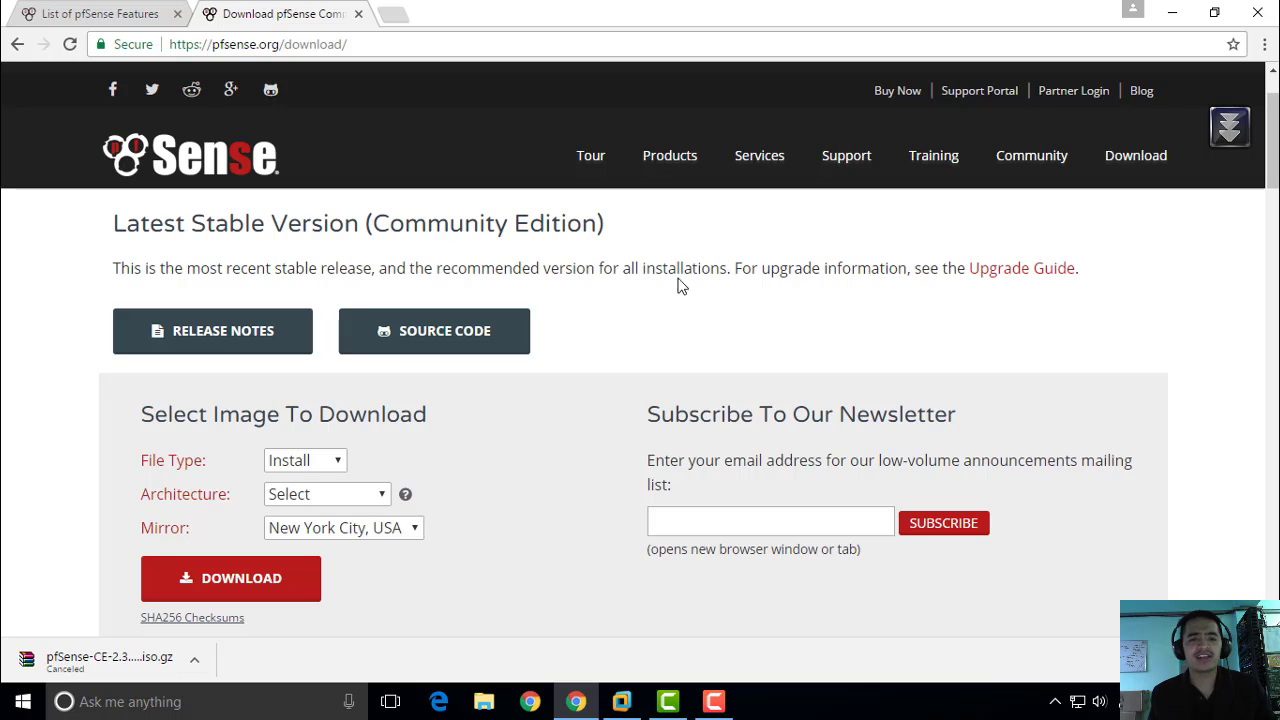
mouse_move(730, 304)
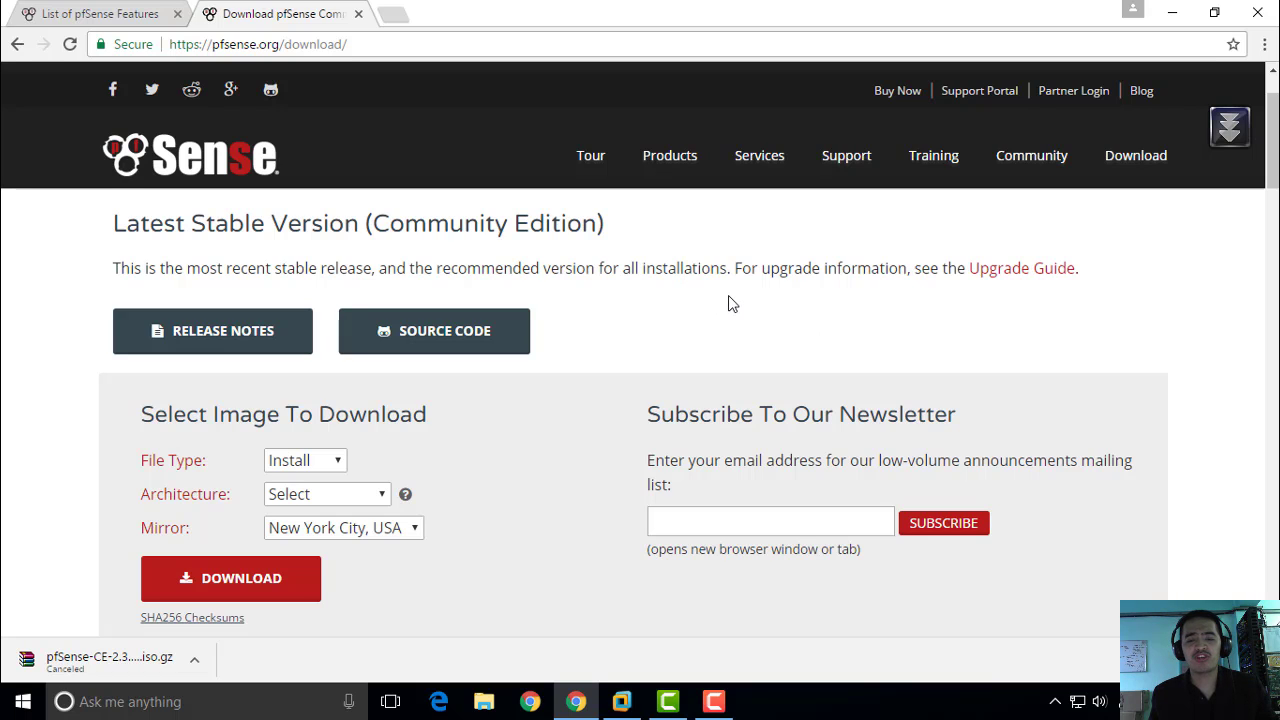
scroll("down", 3)
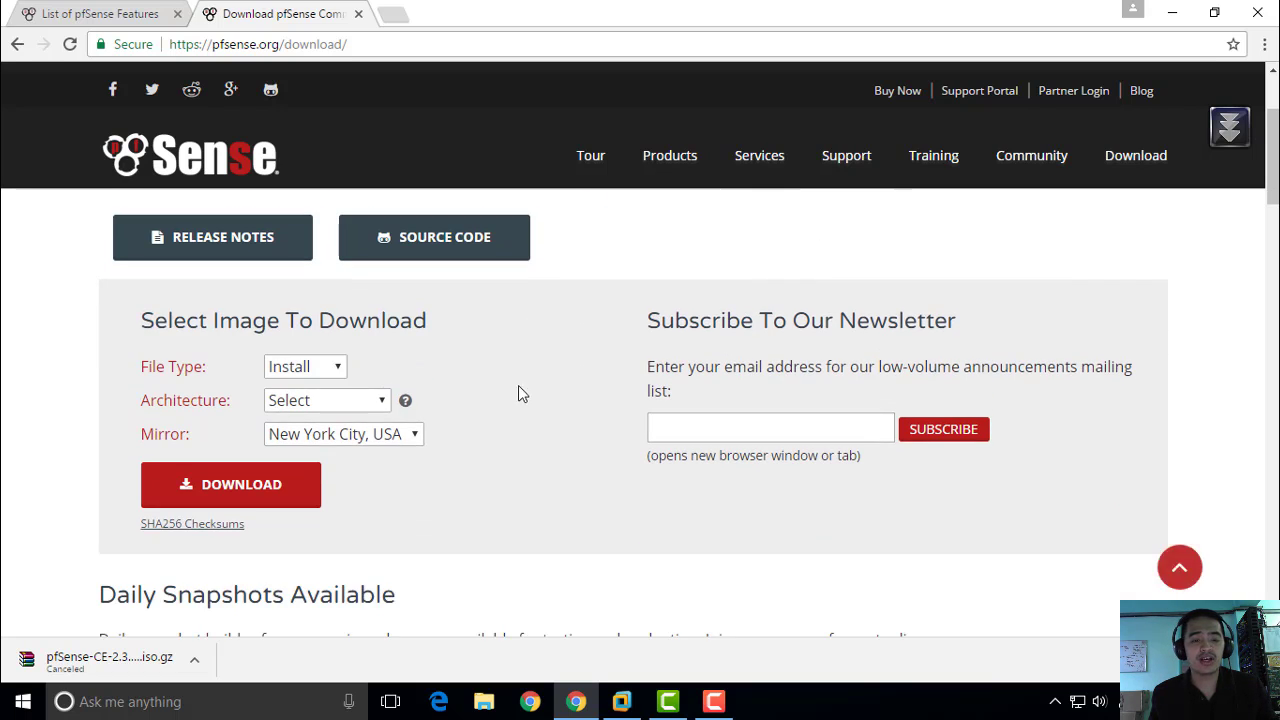
mouse_move(504, 358)
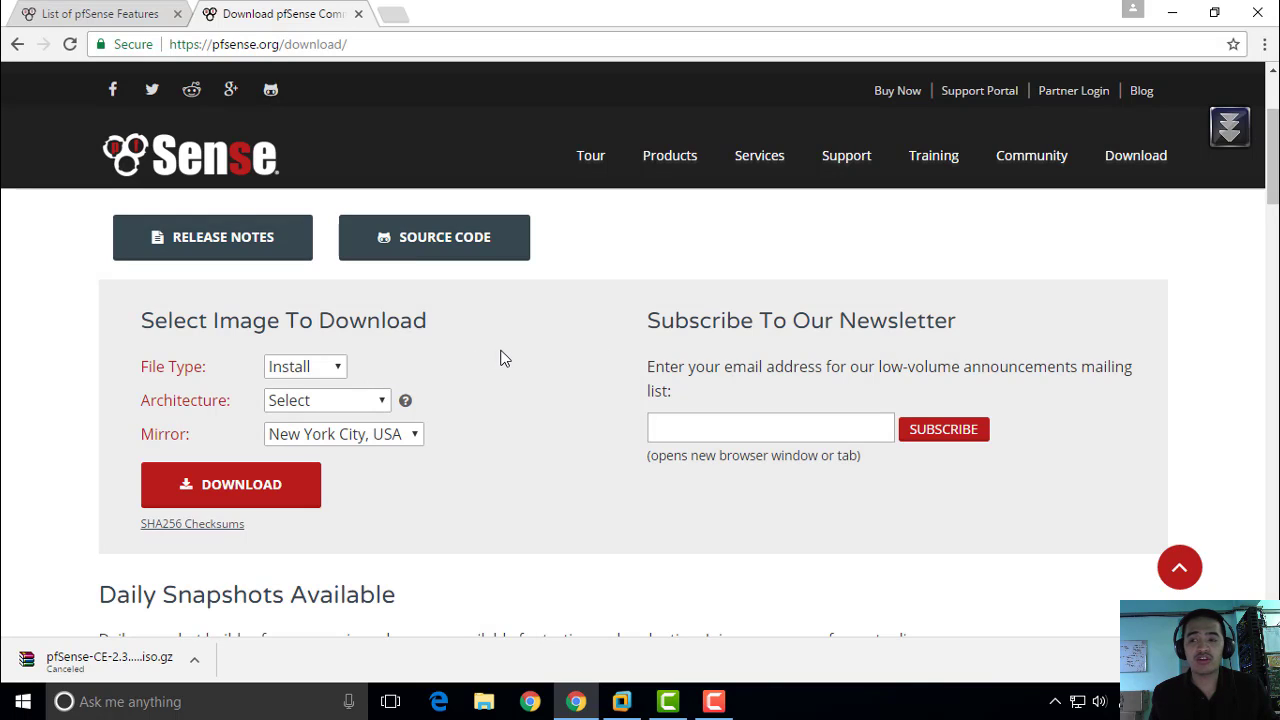
mouse_move(508, 396)
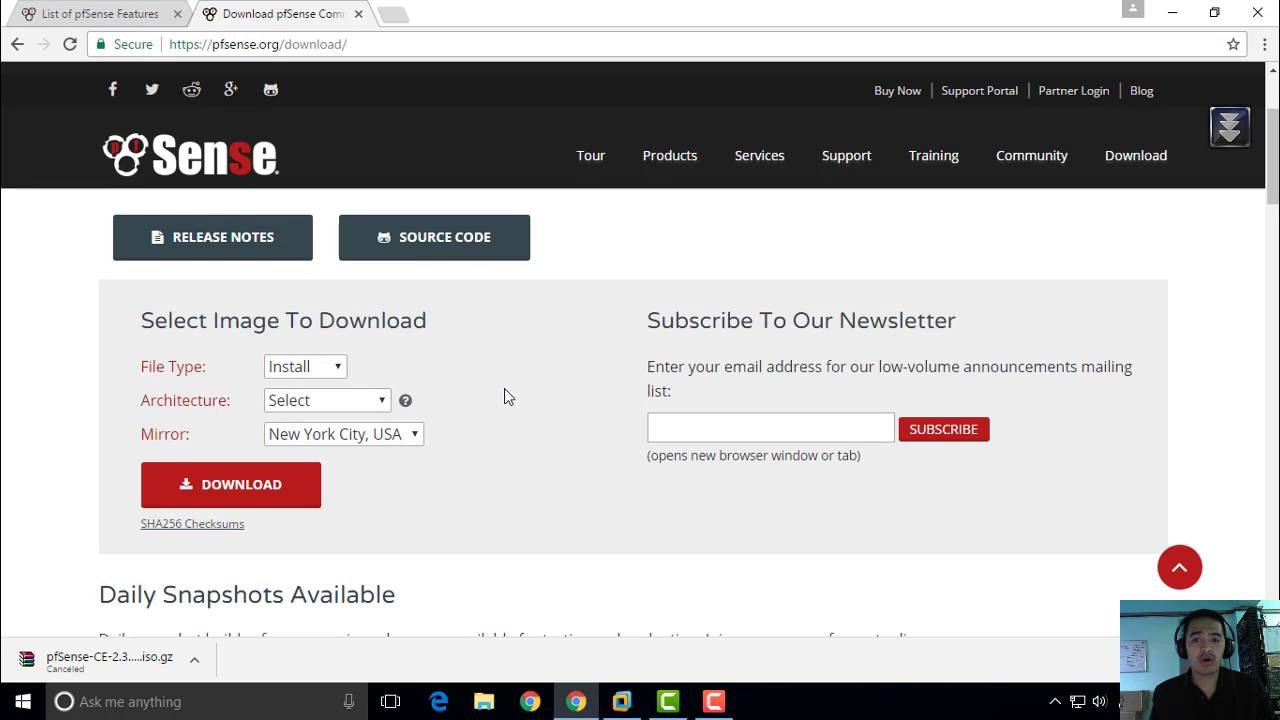
mouse_move(508, 392)
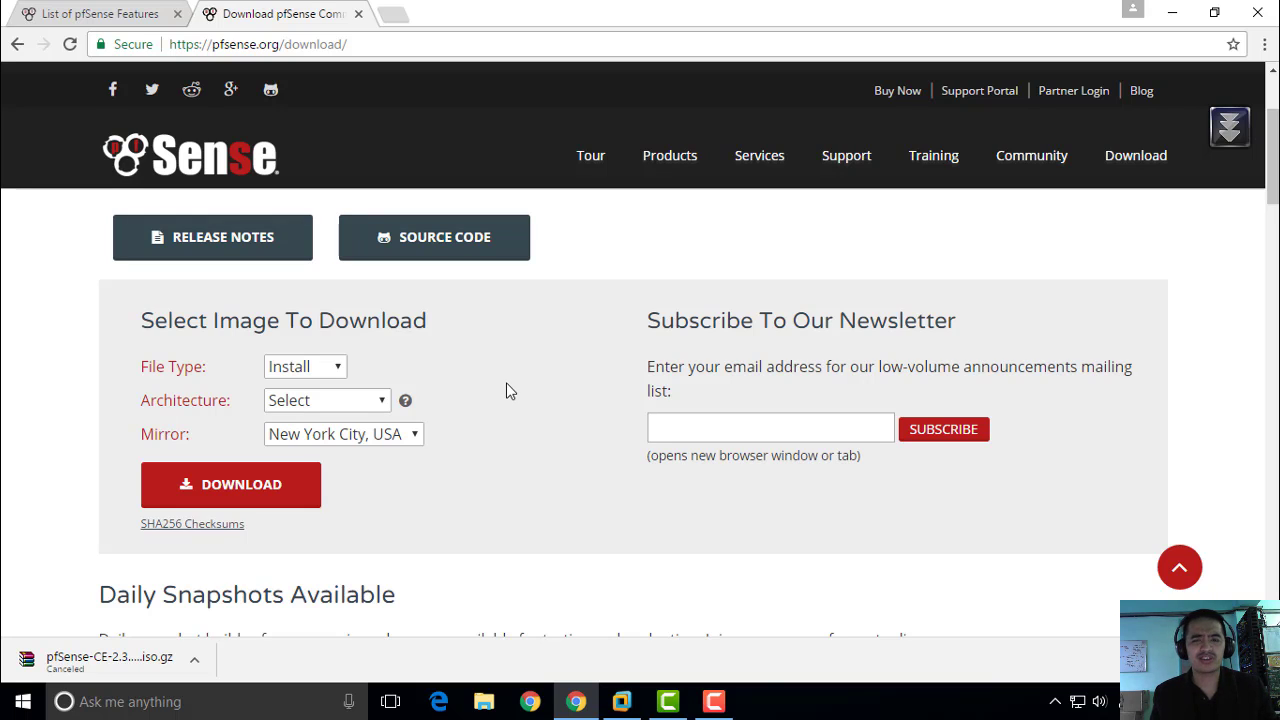
mouse_move(536, 376)
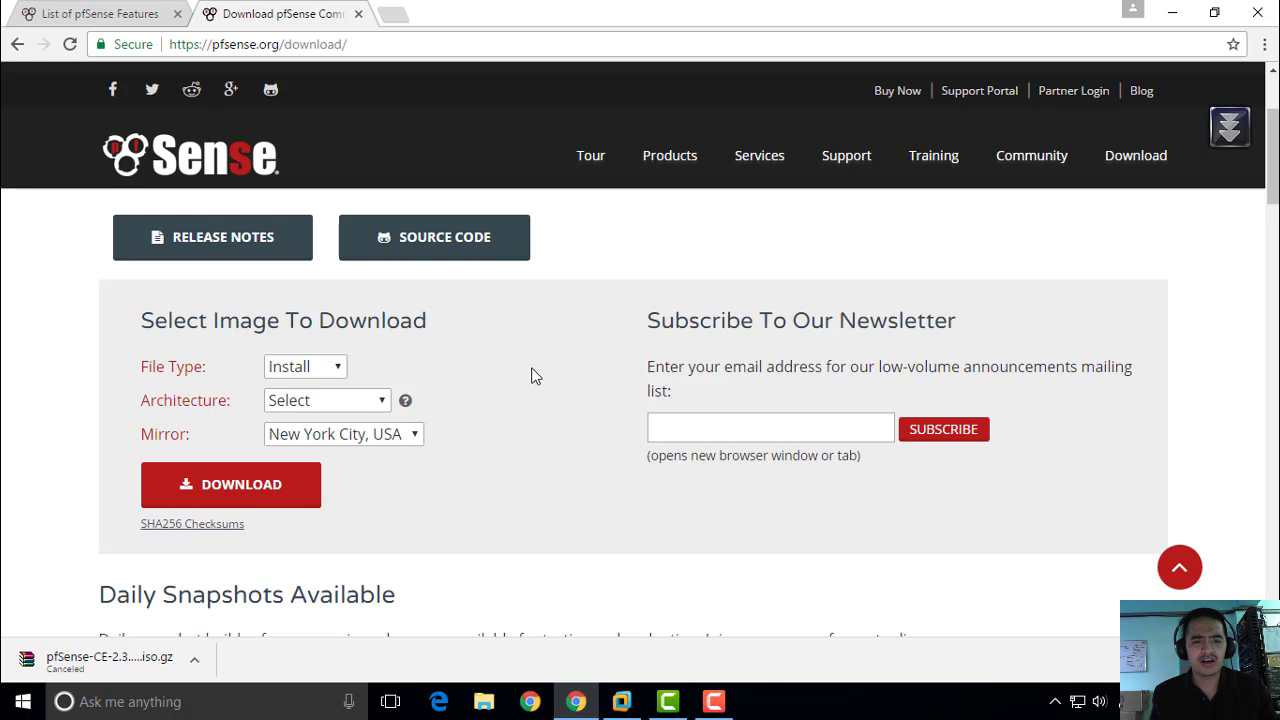
mouse_move(544, 432)
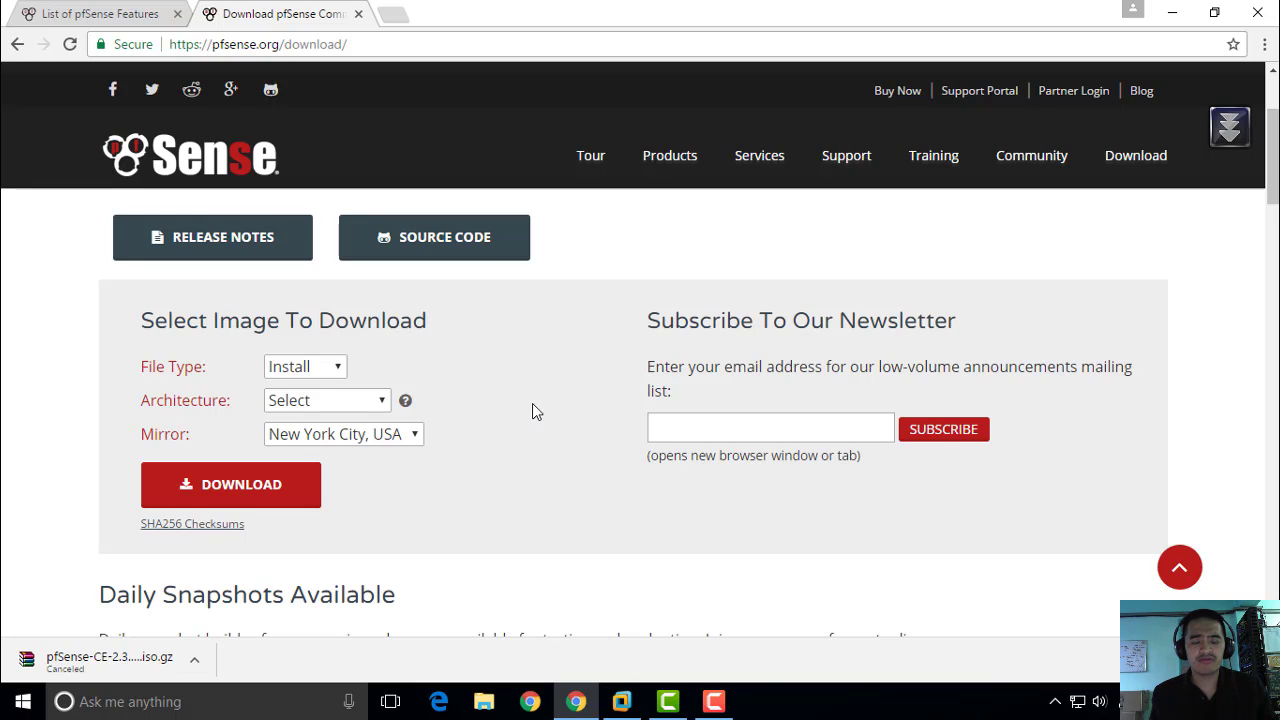
mouse_move(520, 428)
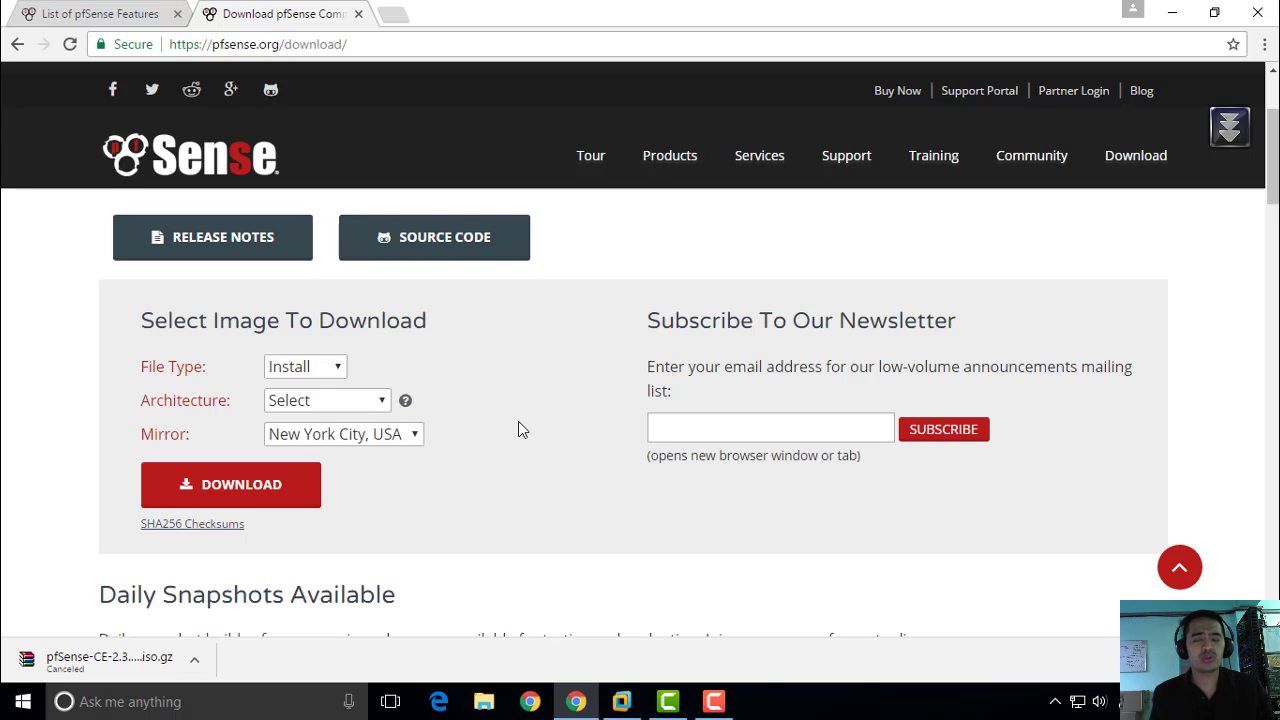
mouse_move(590, 348)
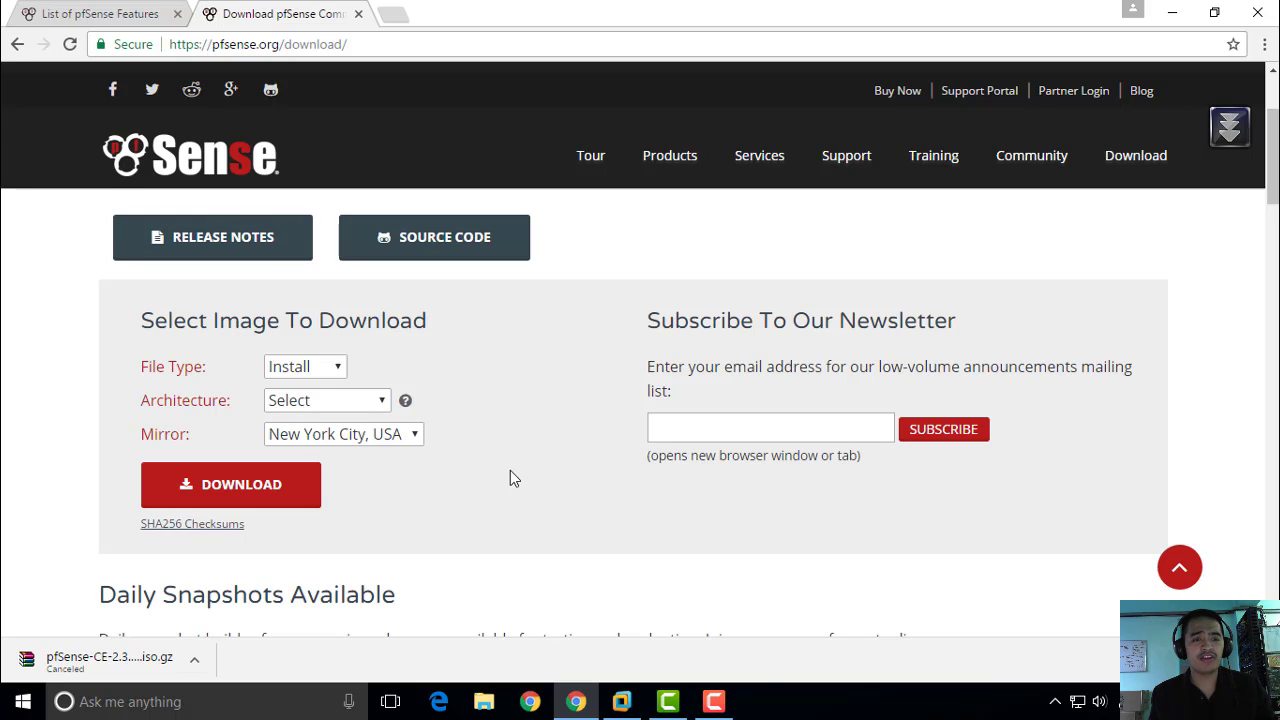
mouse_move(490, 428)
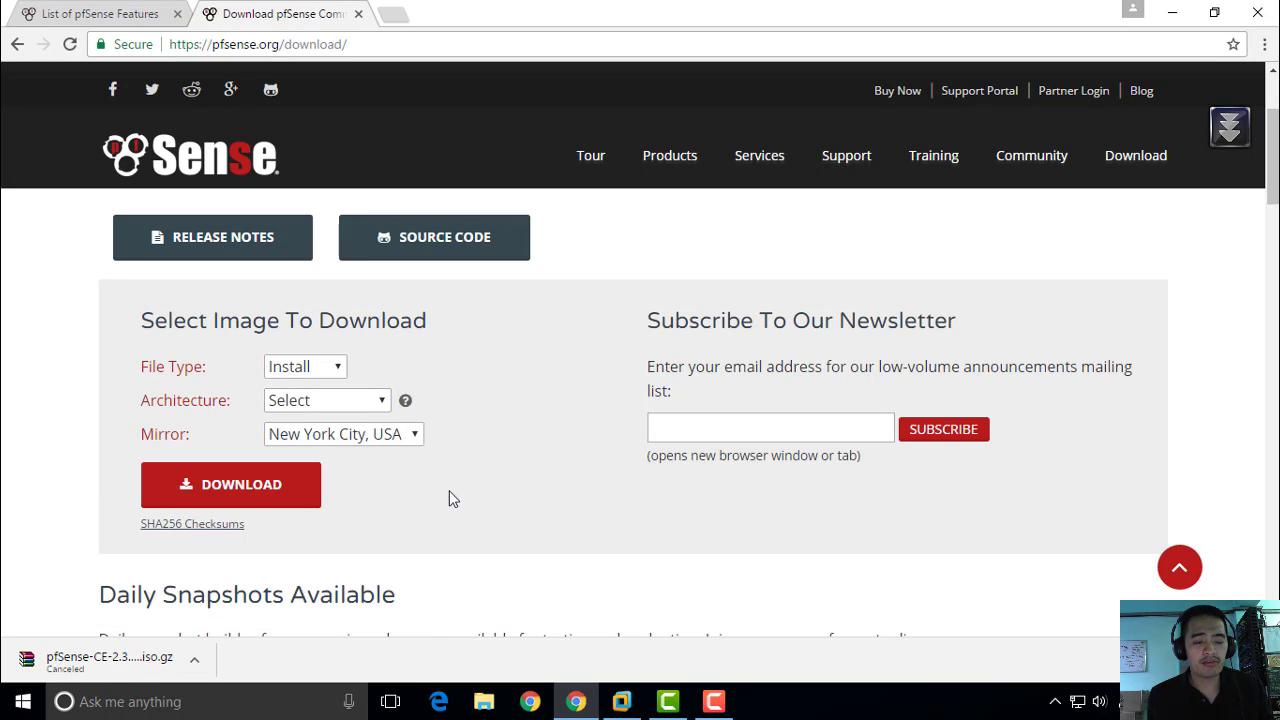
mouse_move(304, 158)
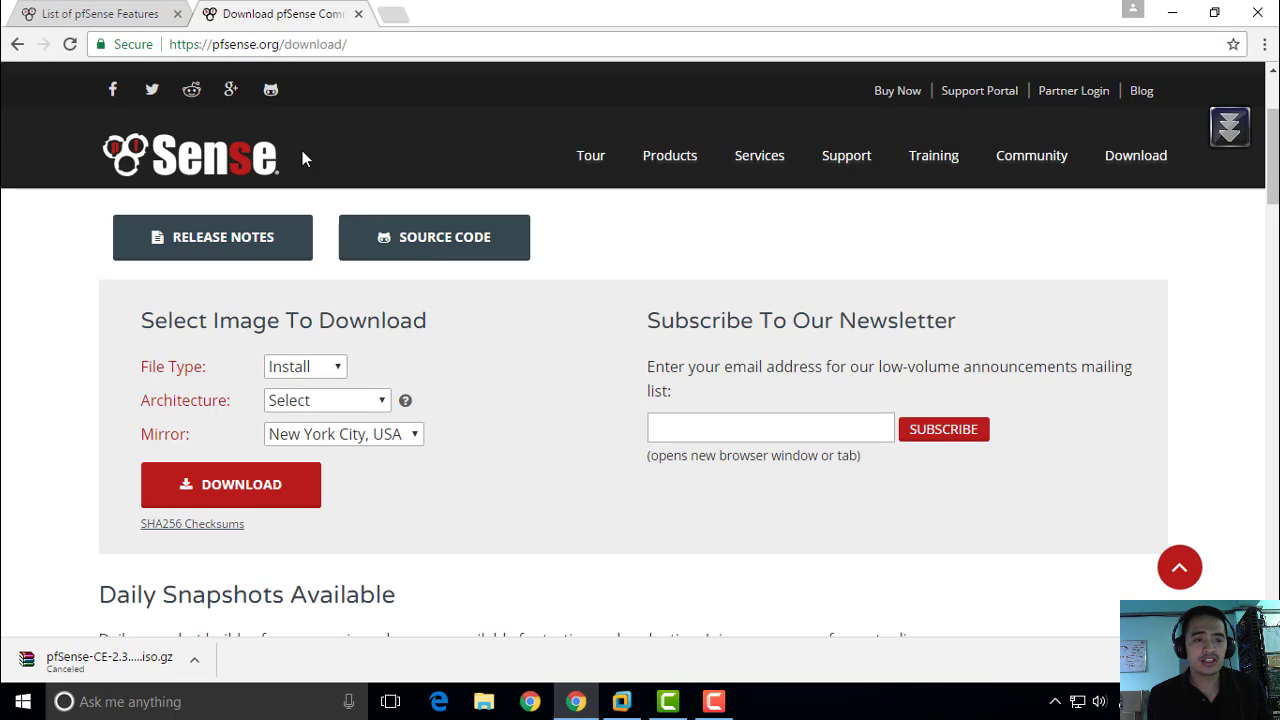
mouse_move(168, 50)
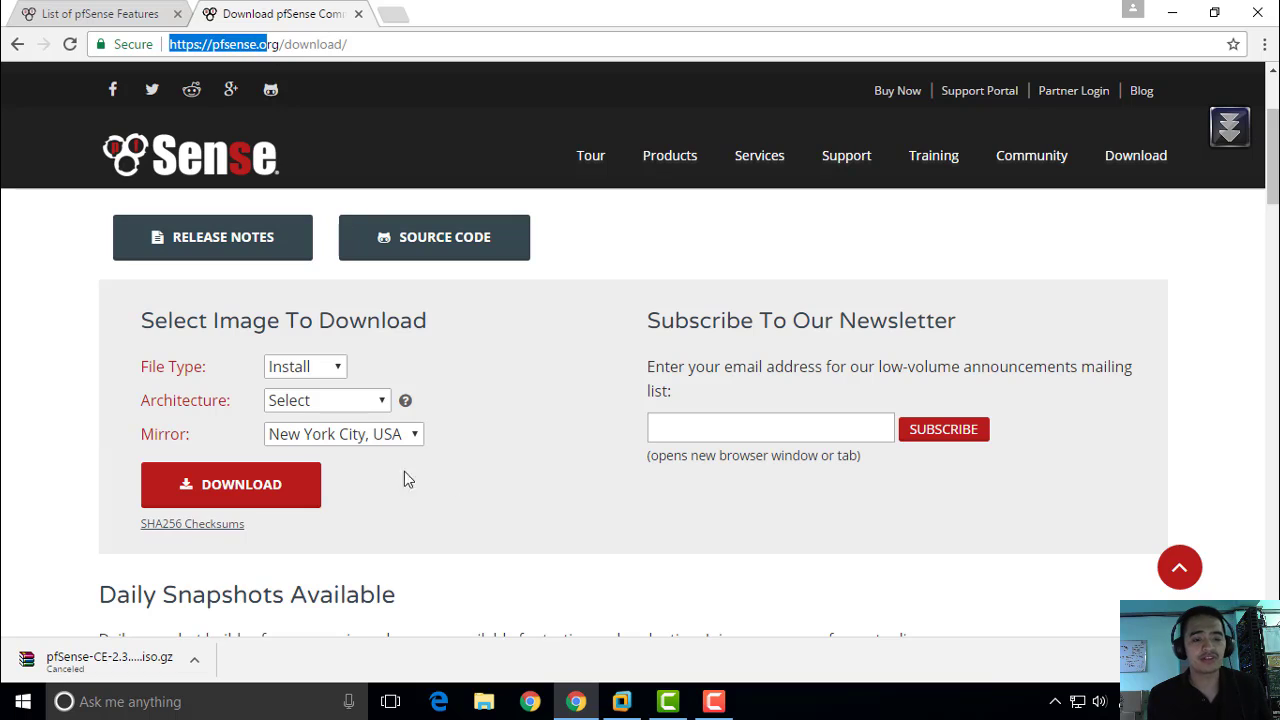
- Choose Install file type, AMD64 (64-bit) architecture and CD Image (ISO) Installer platform
left_click(304, 366)
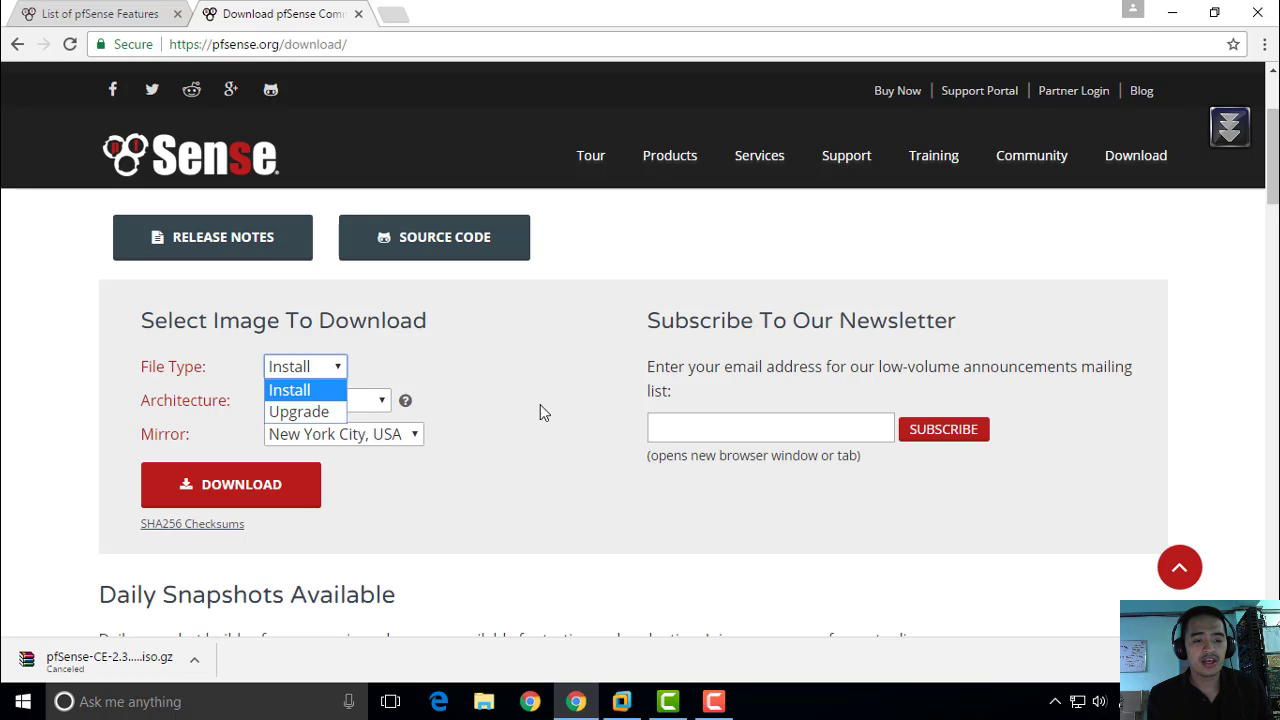
left_click(328, 400)
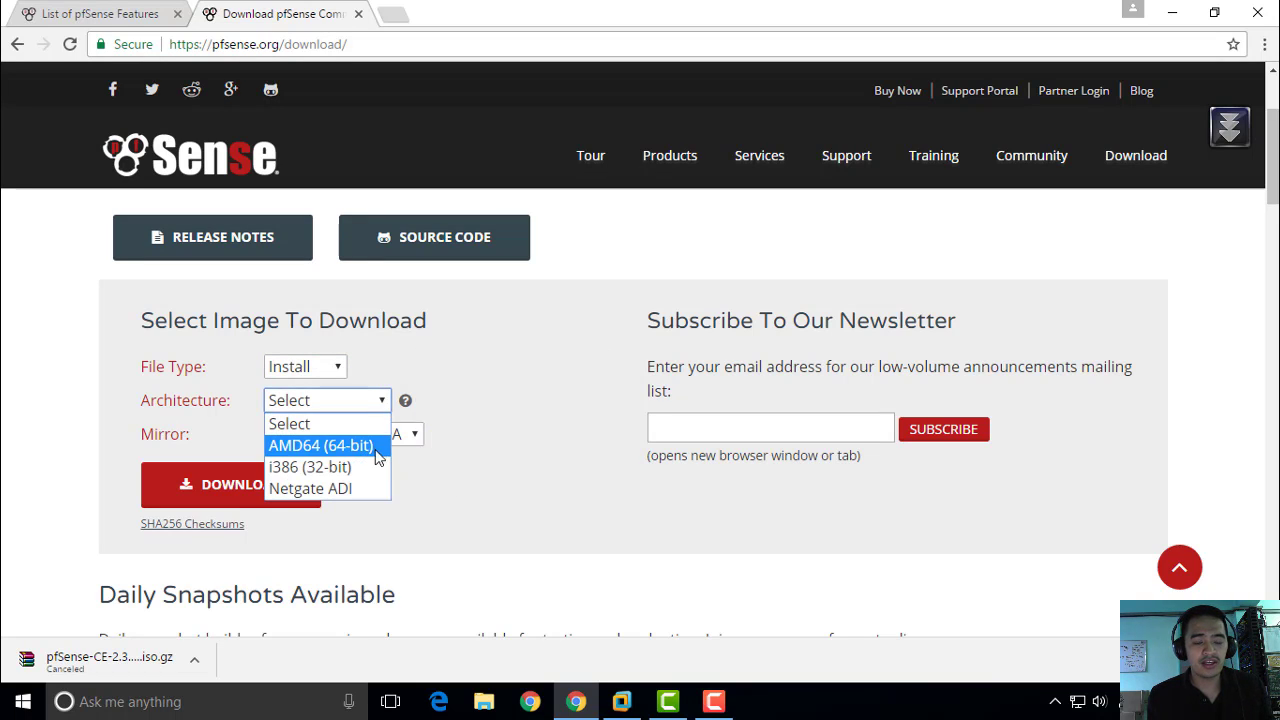
left_click(320, 444)
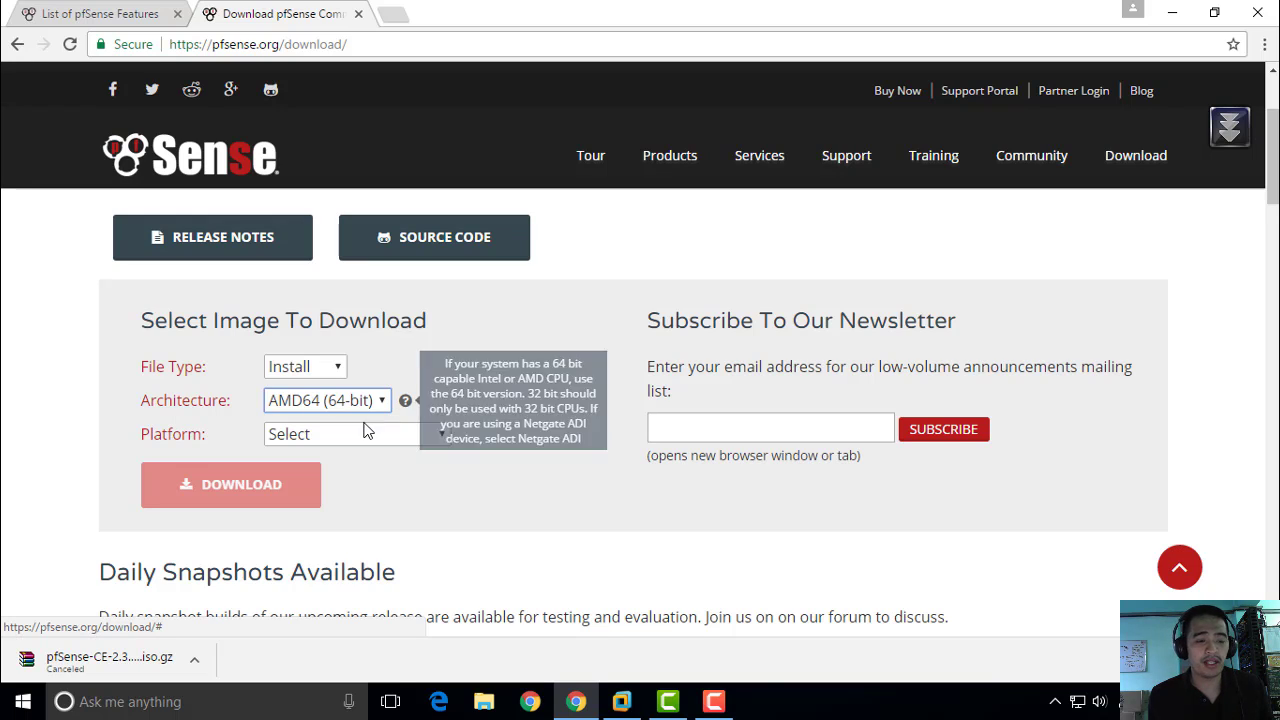
left_click(356, 432)
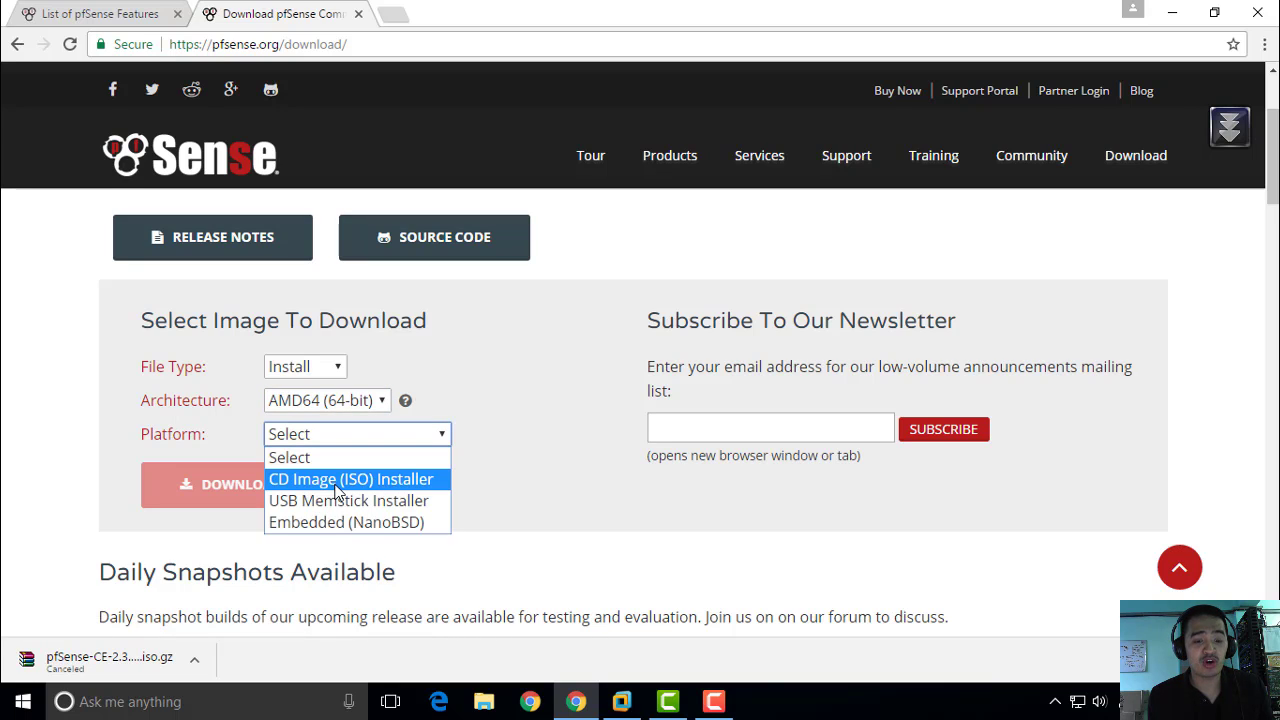
left_click(352, 480)
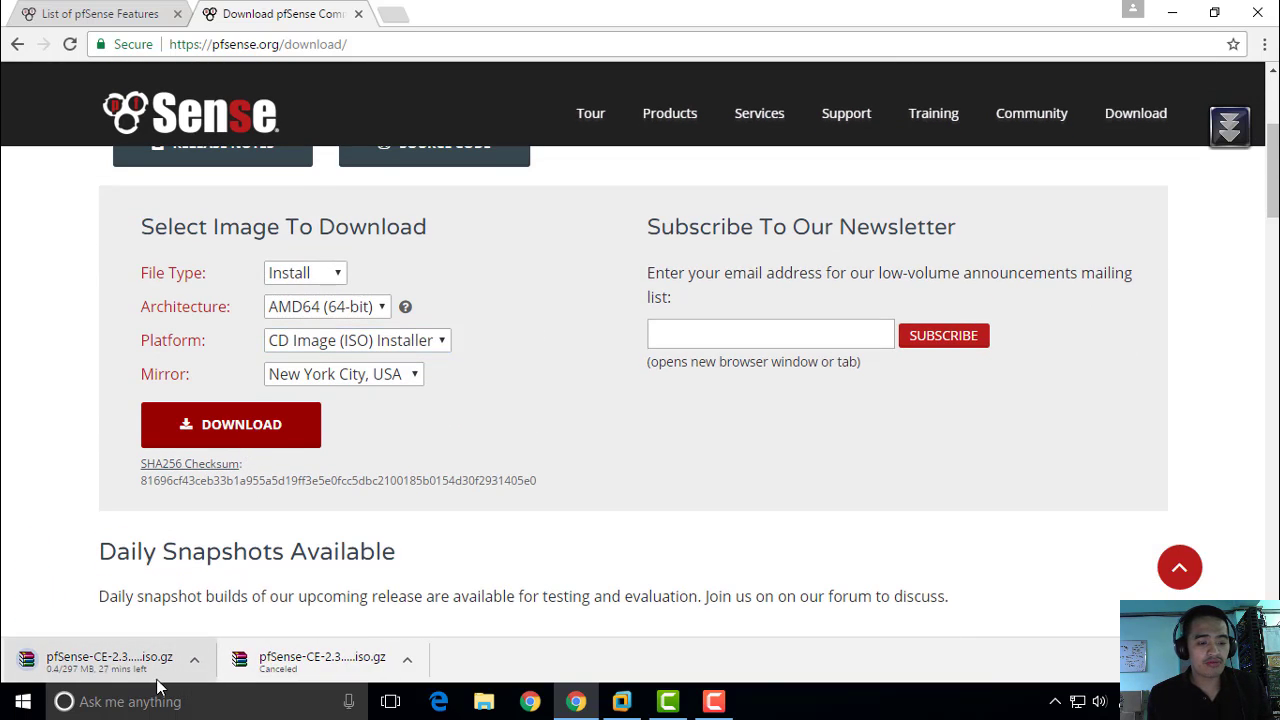
- Cancel the running pfSense ISO download from Chrome's download bar
left_click(194, 658)
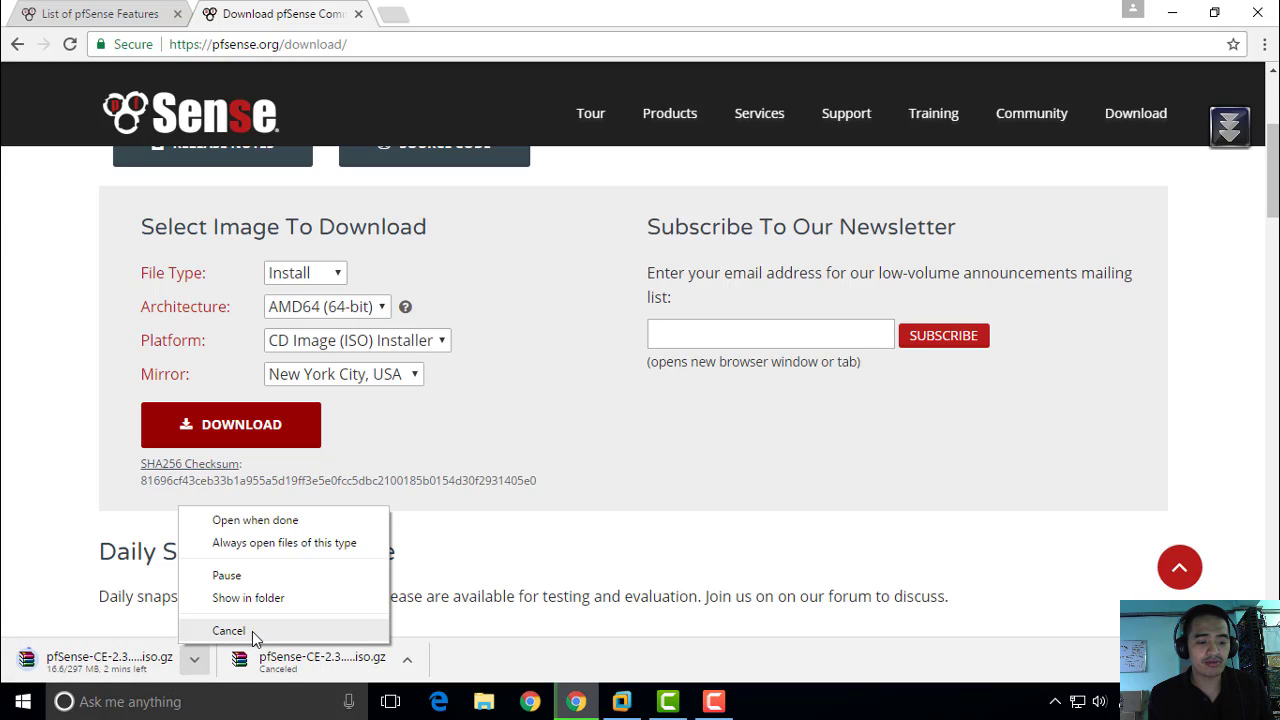
left_click(228, 630)
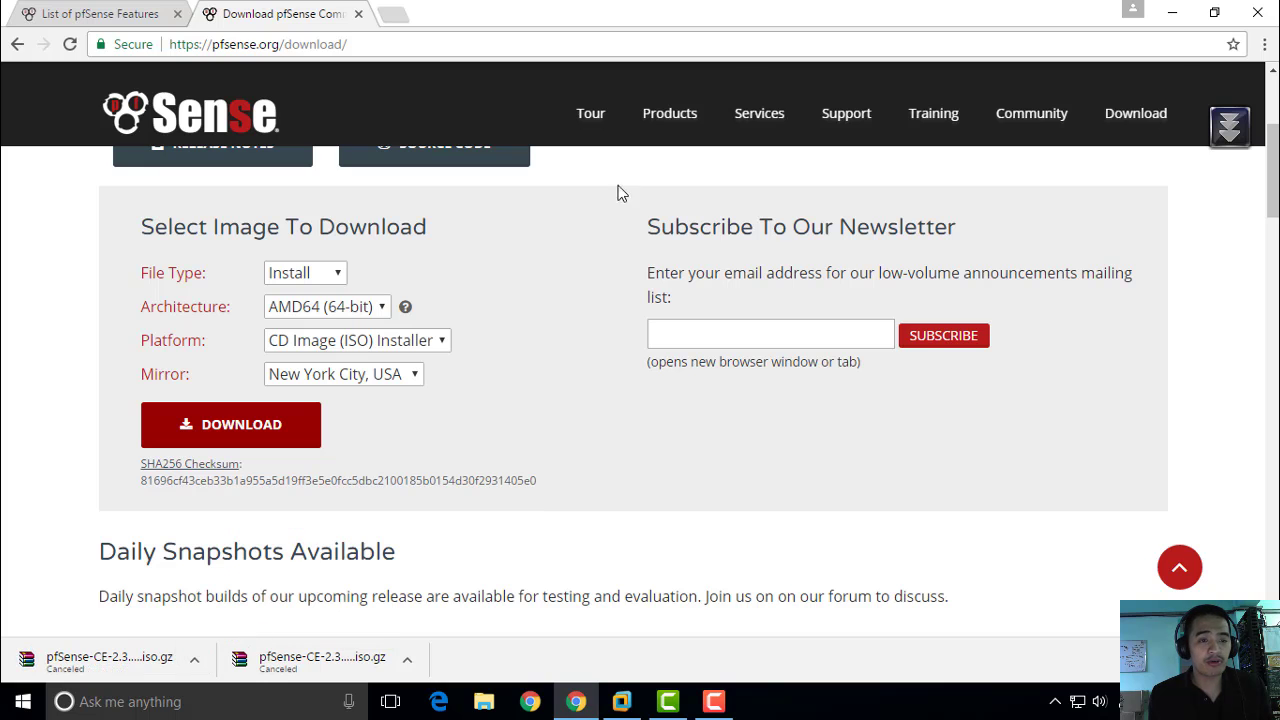
mouse_move(1212, 10)
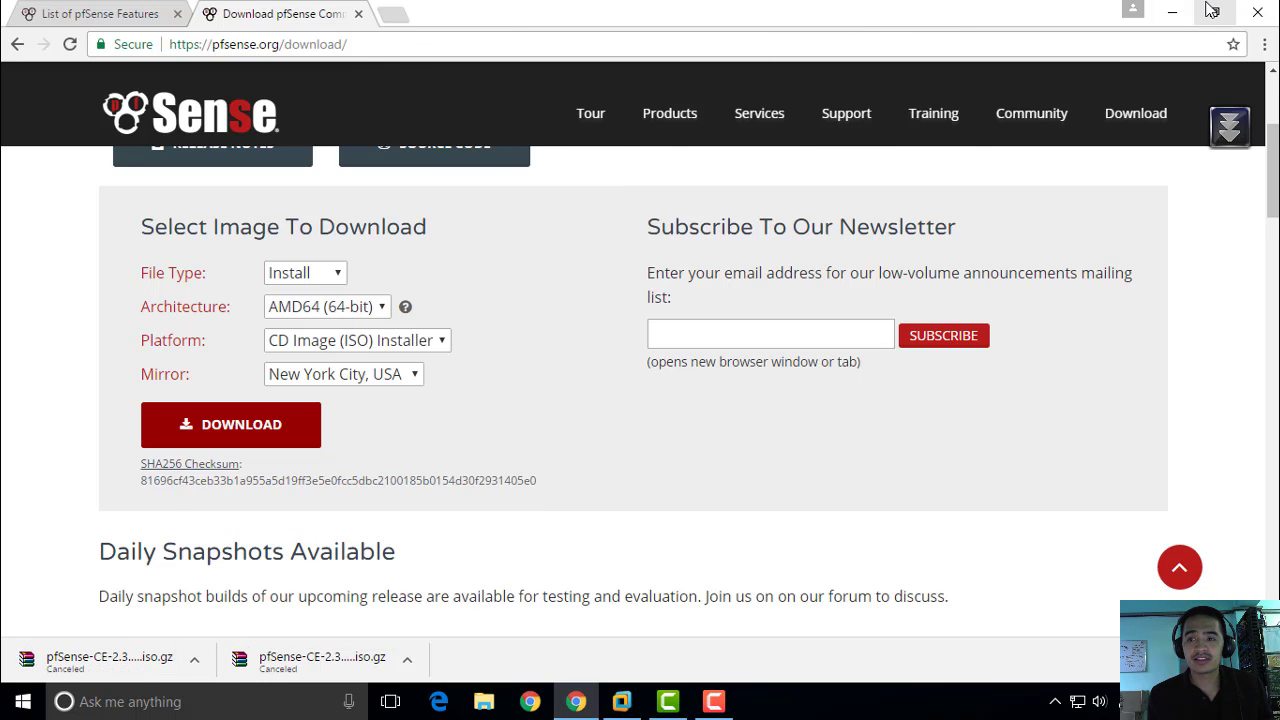
- Minimize Chrome and select the VMware Workstation icon on the desktop
left_click(1172, 12)
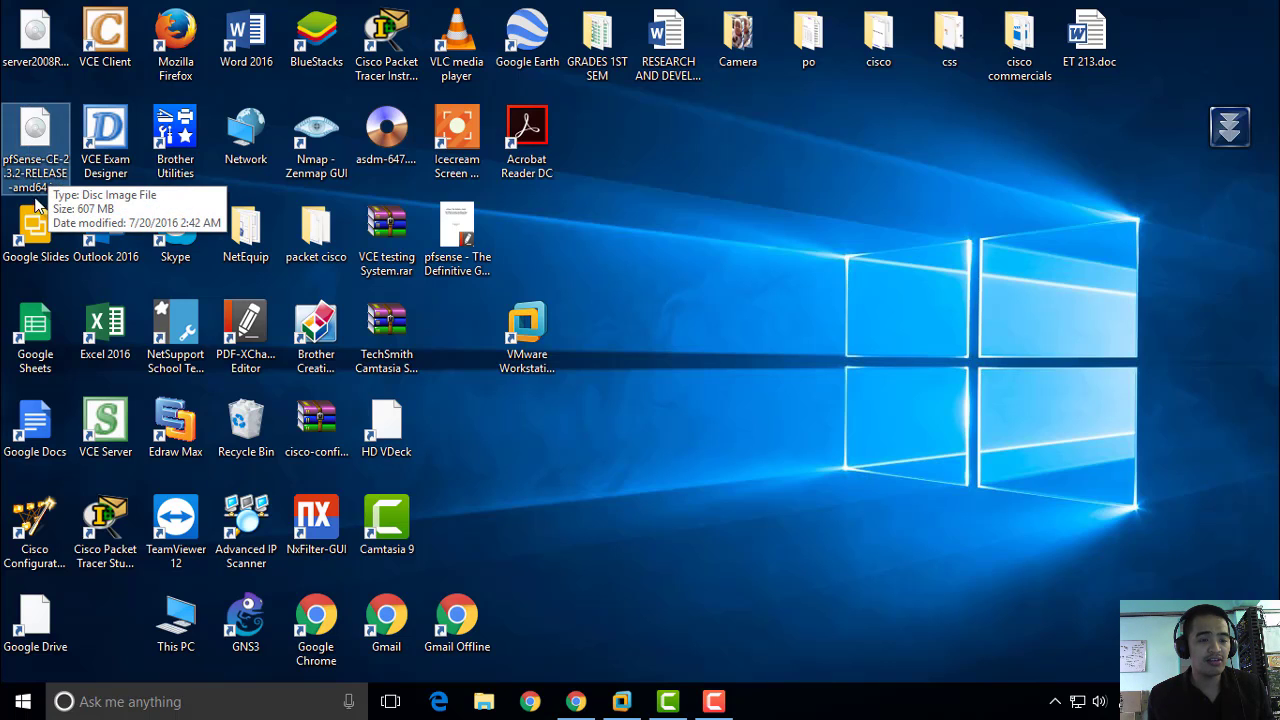
mouse_move(732, 408)
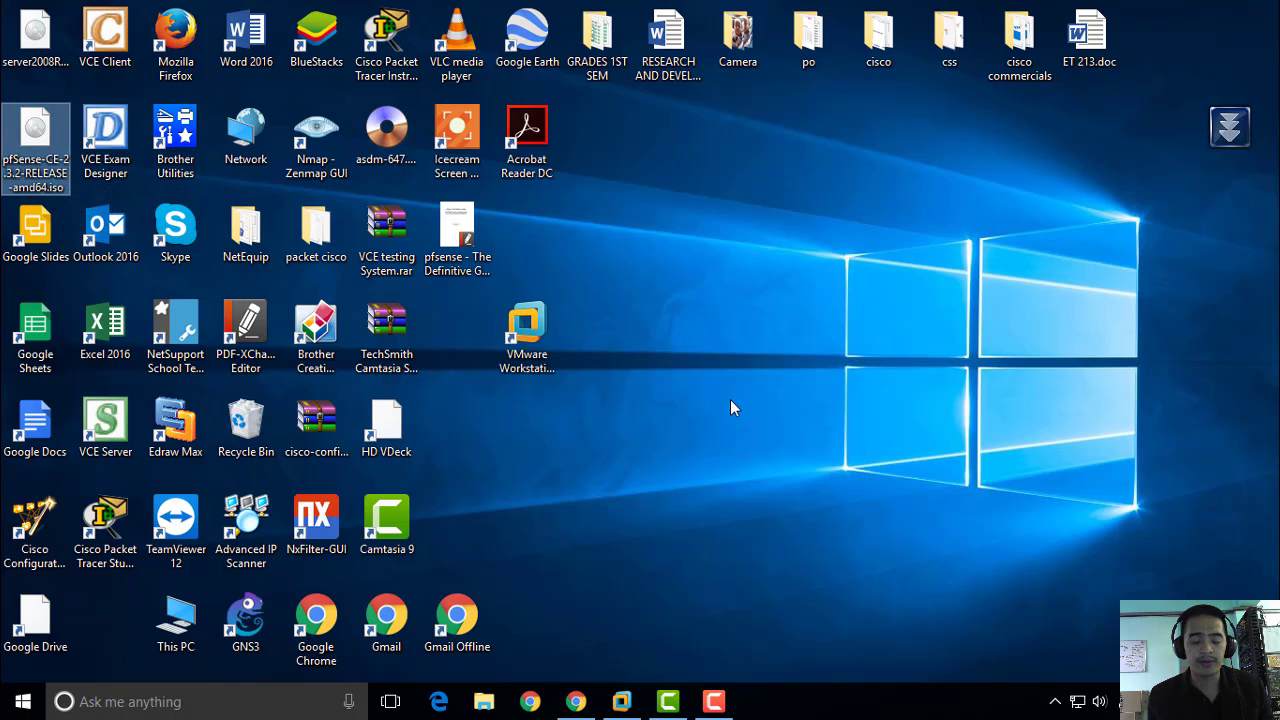
left_click(528, 336)
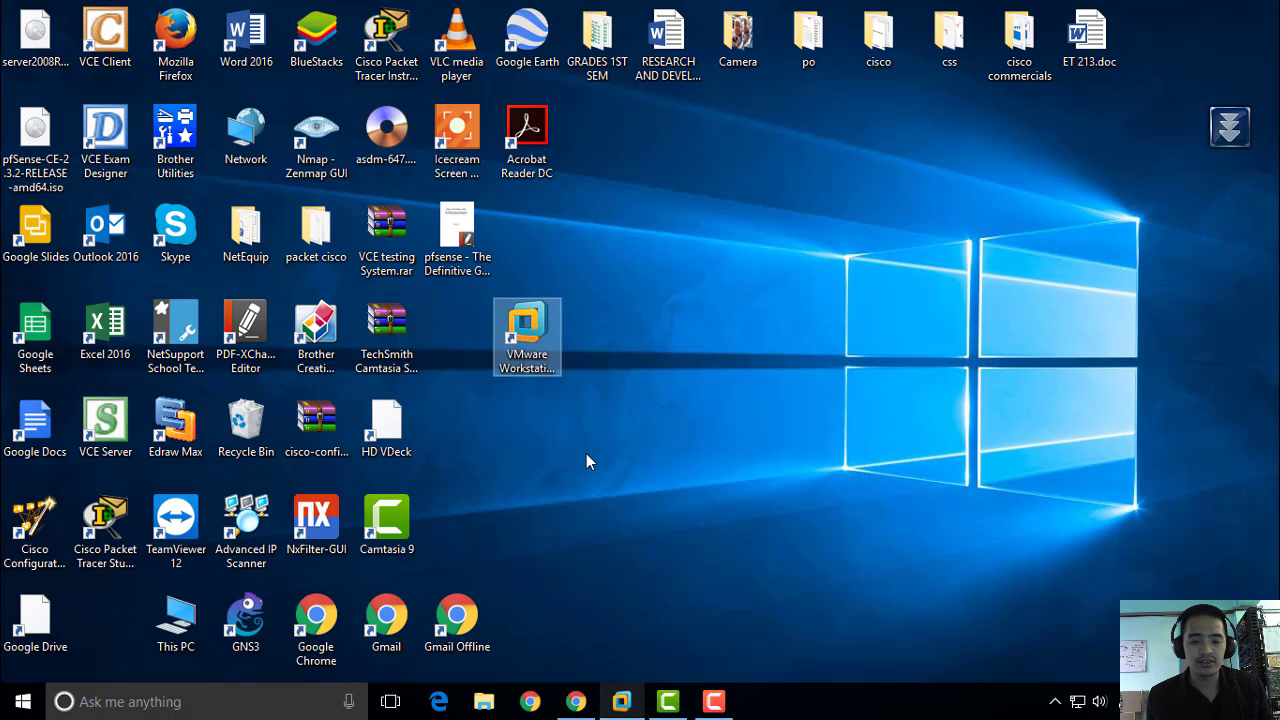
- Launch VMware Workstation from its desktop icon
double_click(528, 336)
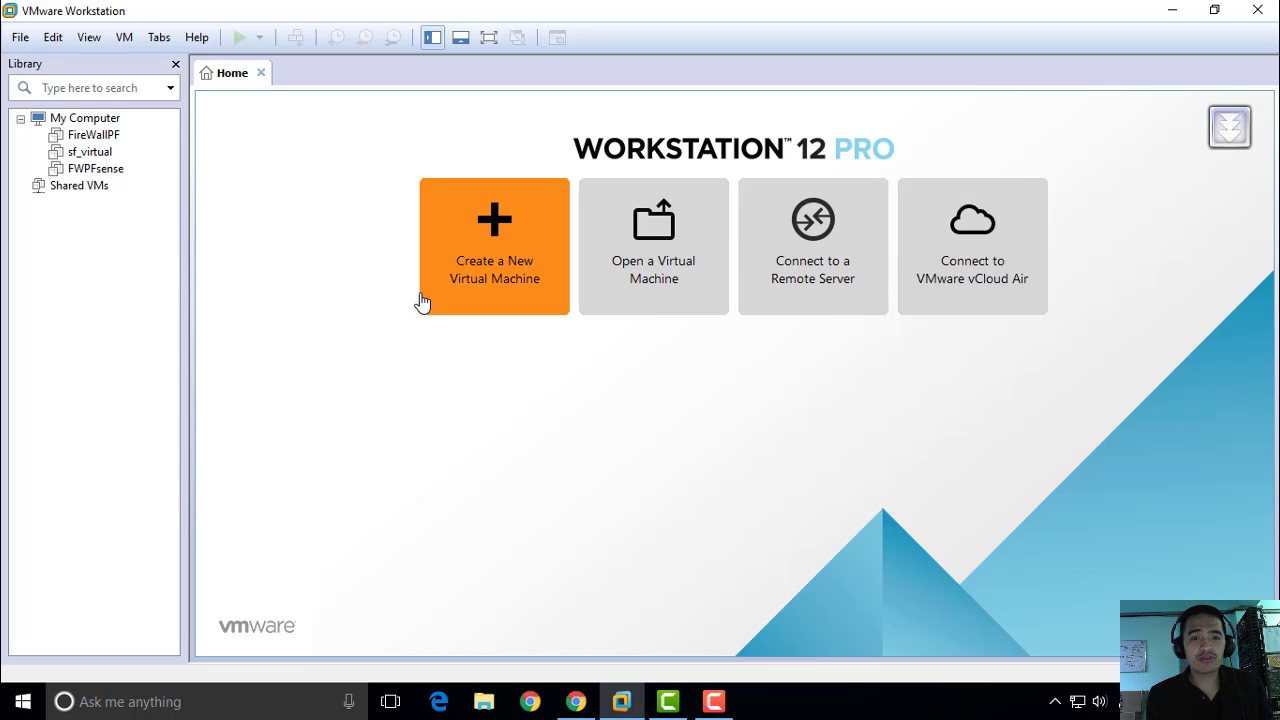
mouse_move(560, 458)
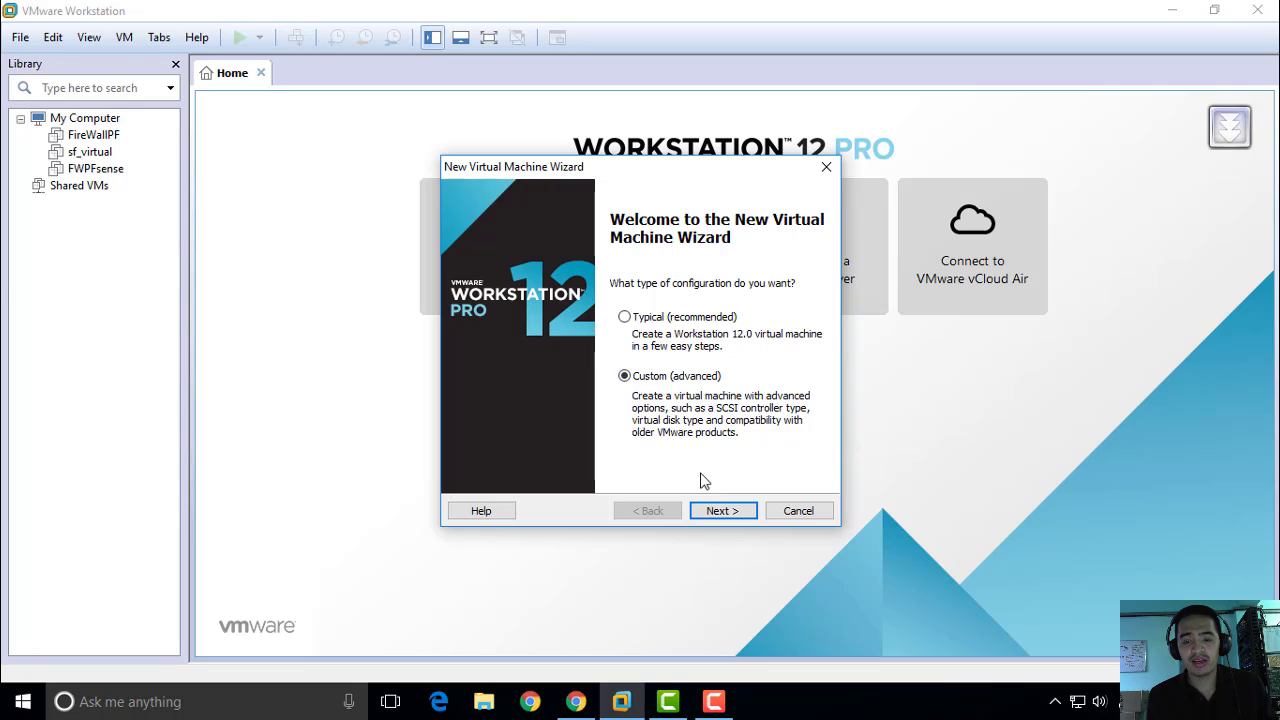
- Accept the default hardware compatibility and use the pfSense ISO as the installer disc image
left_click(722, 510)
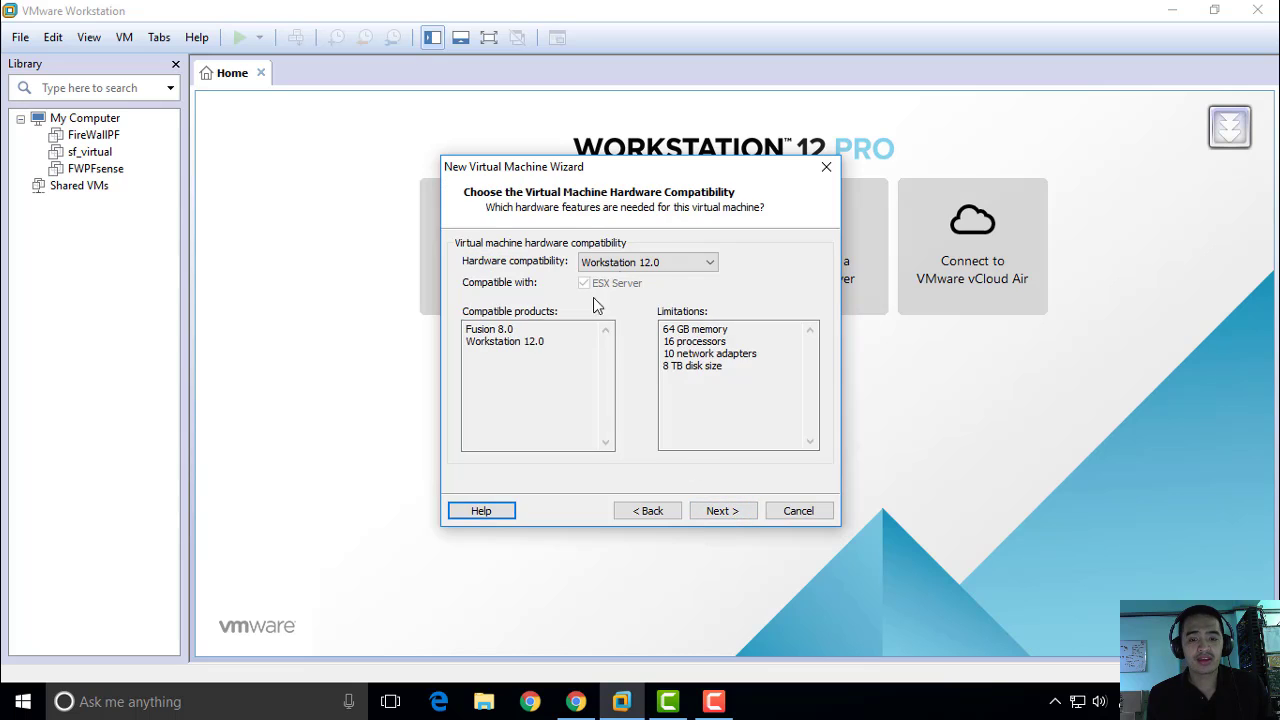
mouse_move(564, 248)
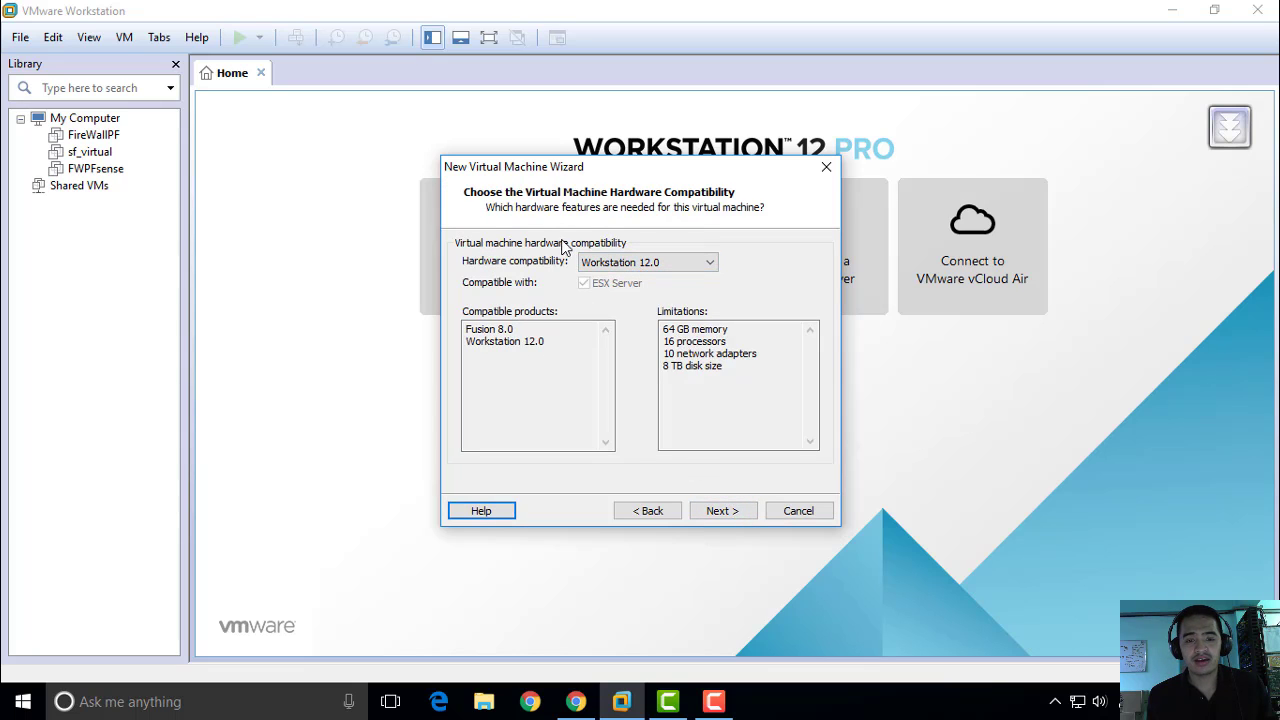
left_click(722, 510)
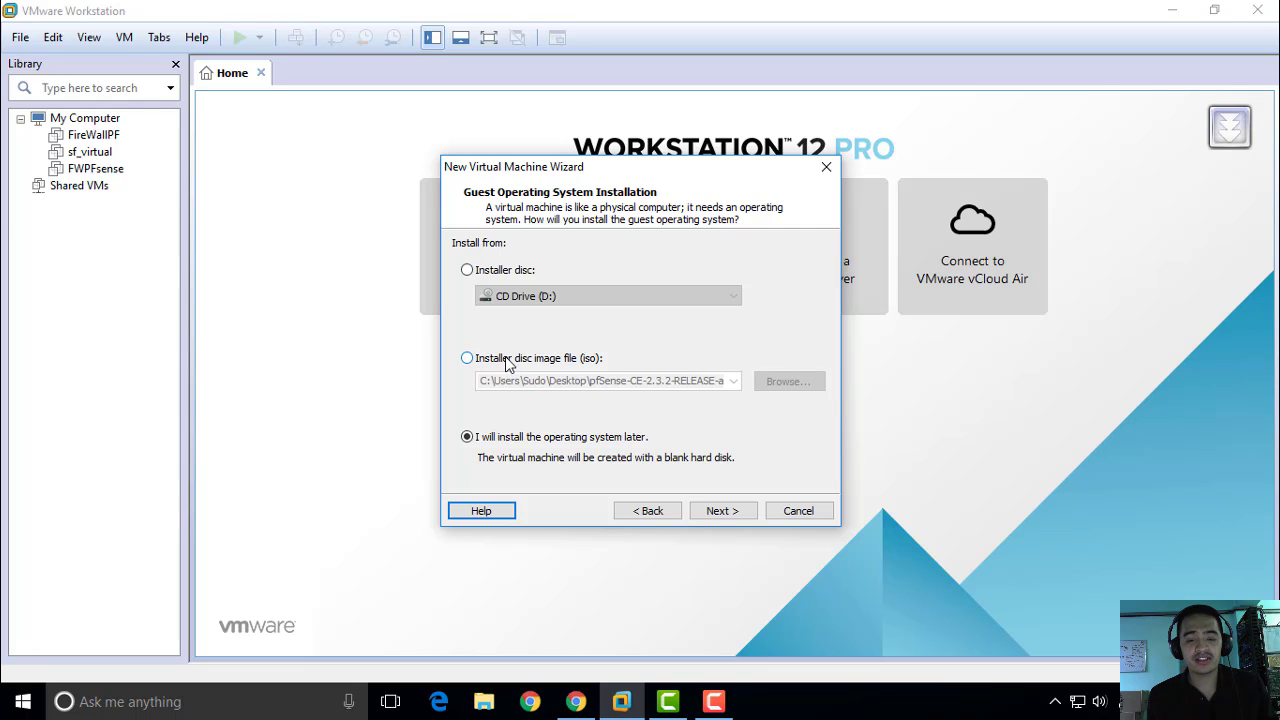
left_click(468, 356)
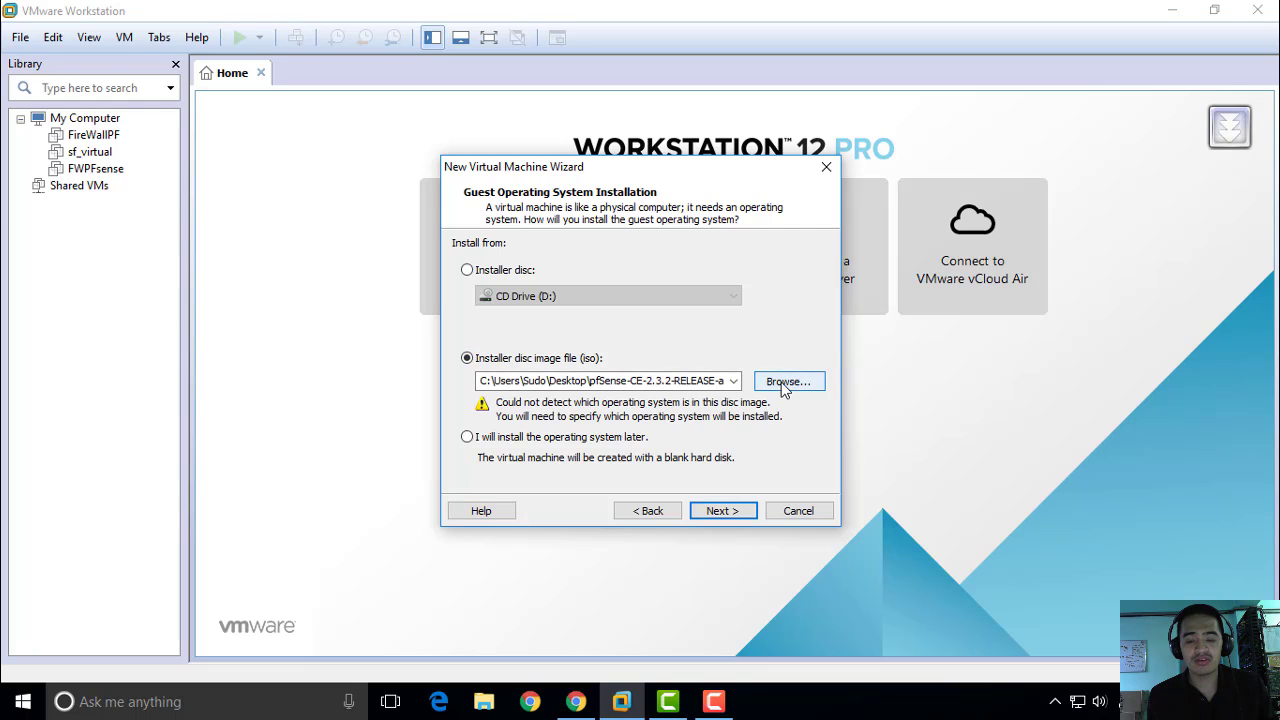
left_click(788, 380)
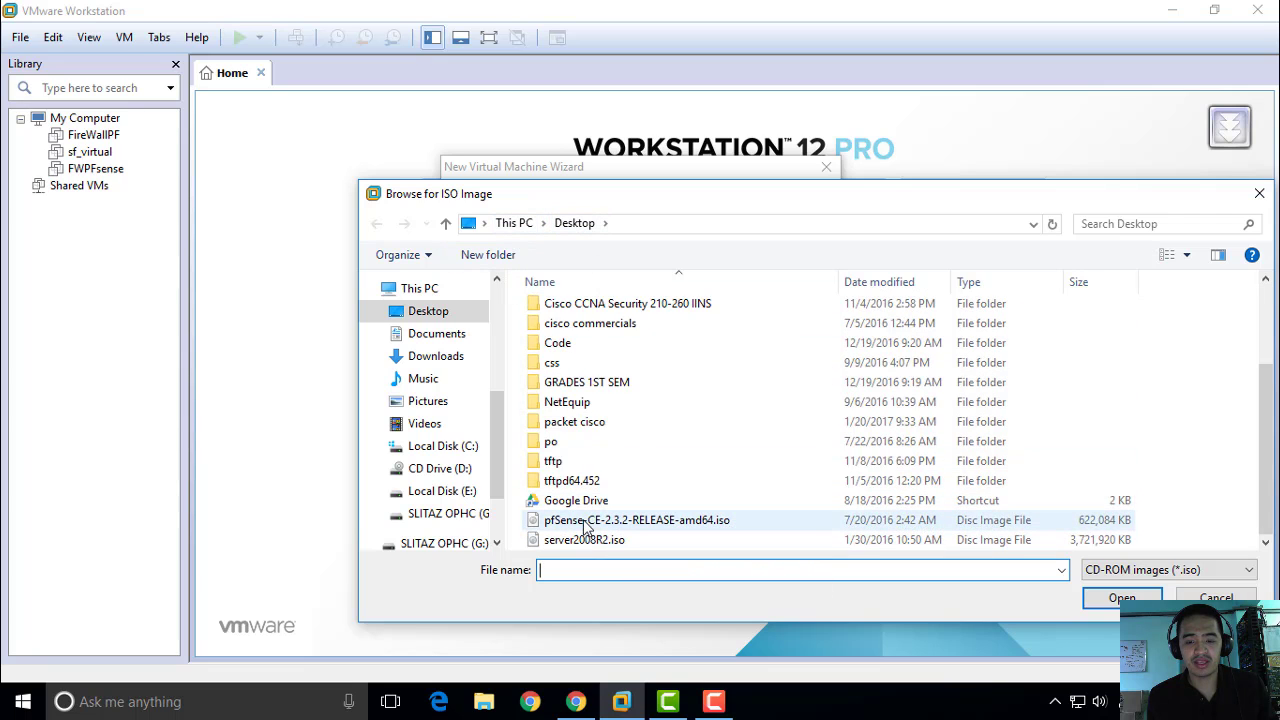
left_click(1120, 596)
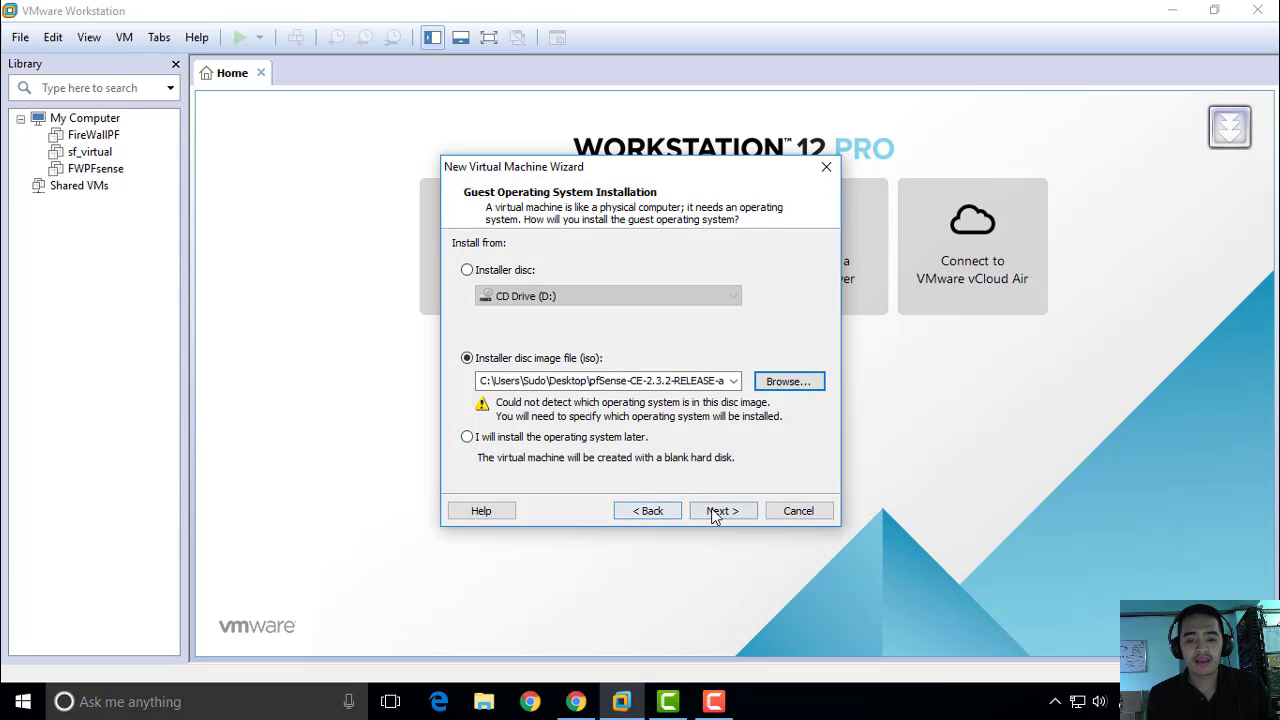
left_click(722, 512)
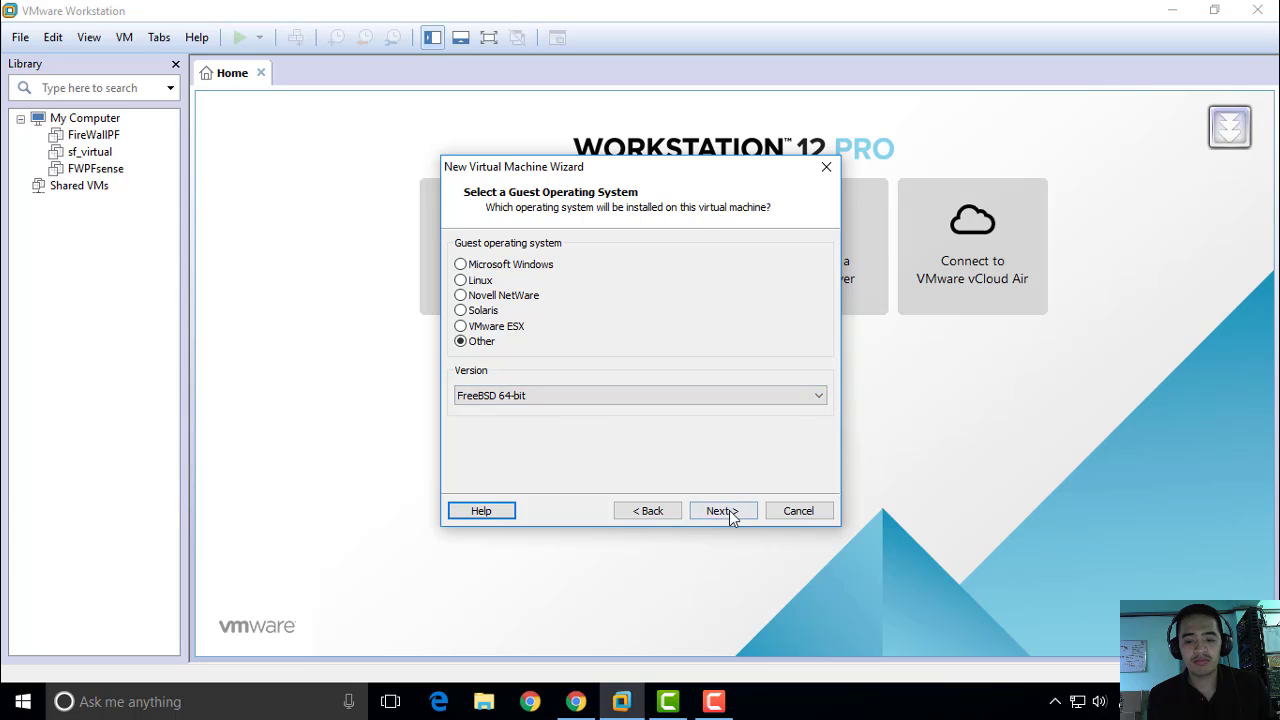
- Keep FreeBSD 64-bit as guest system and name the virtual machine PFW
left_click(720, 510)
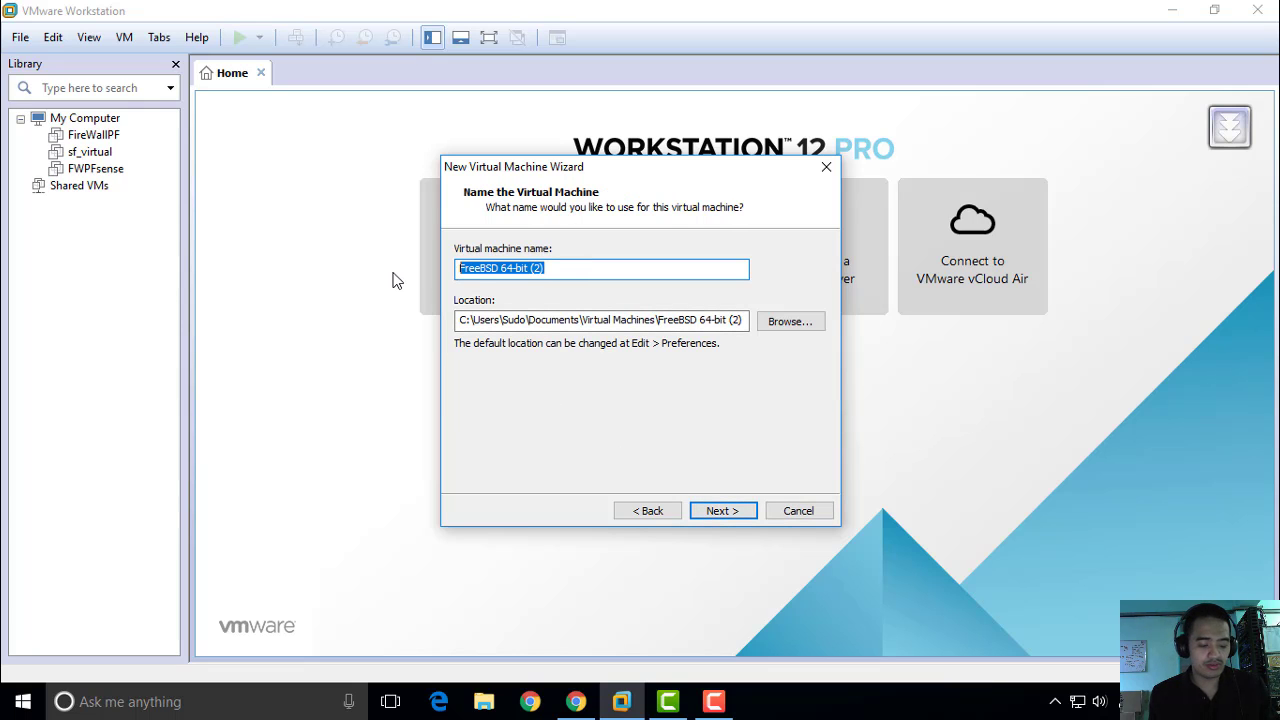
type("PF")
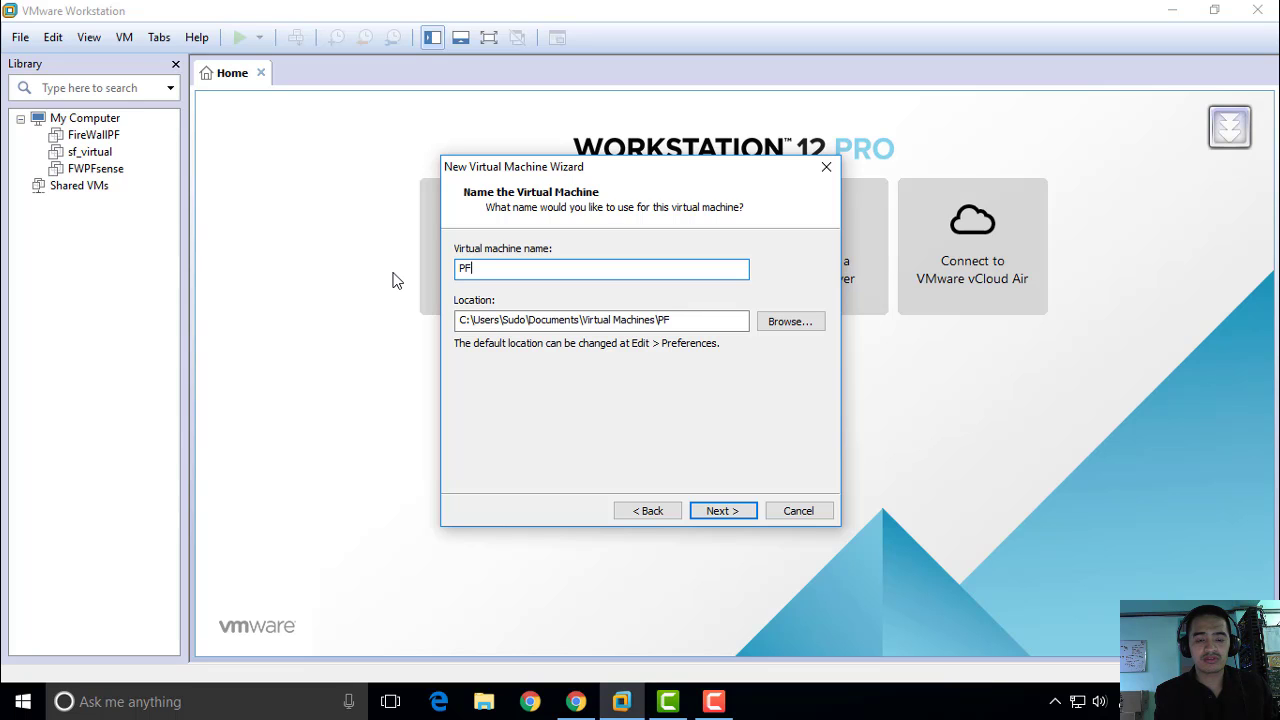
type("W")
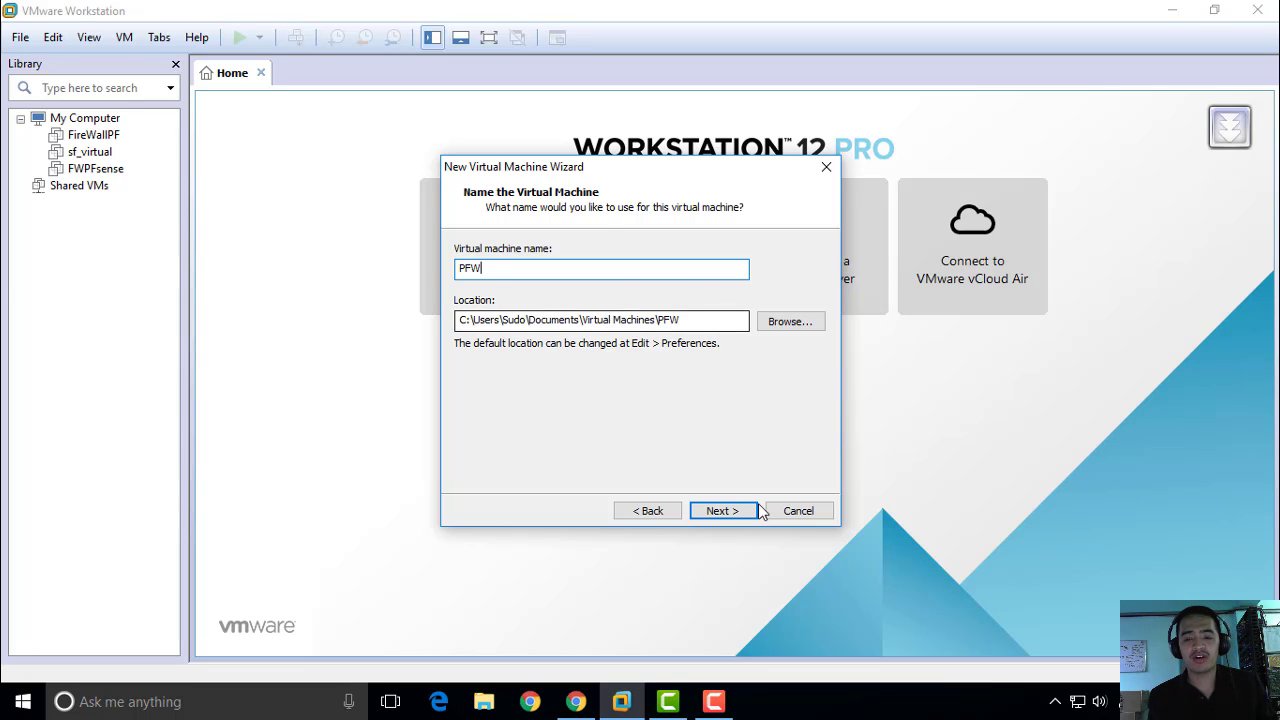
left_click(722, 510)
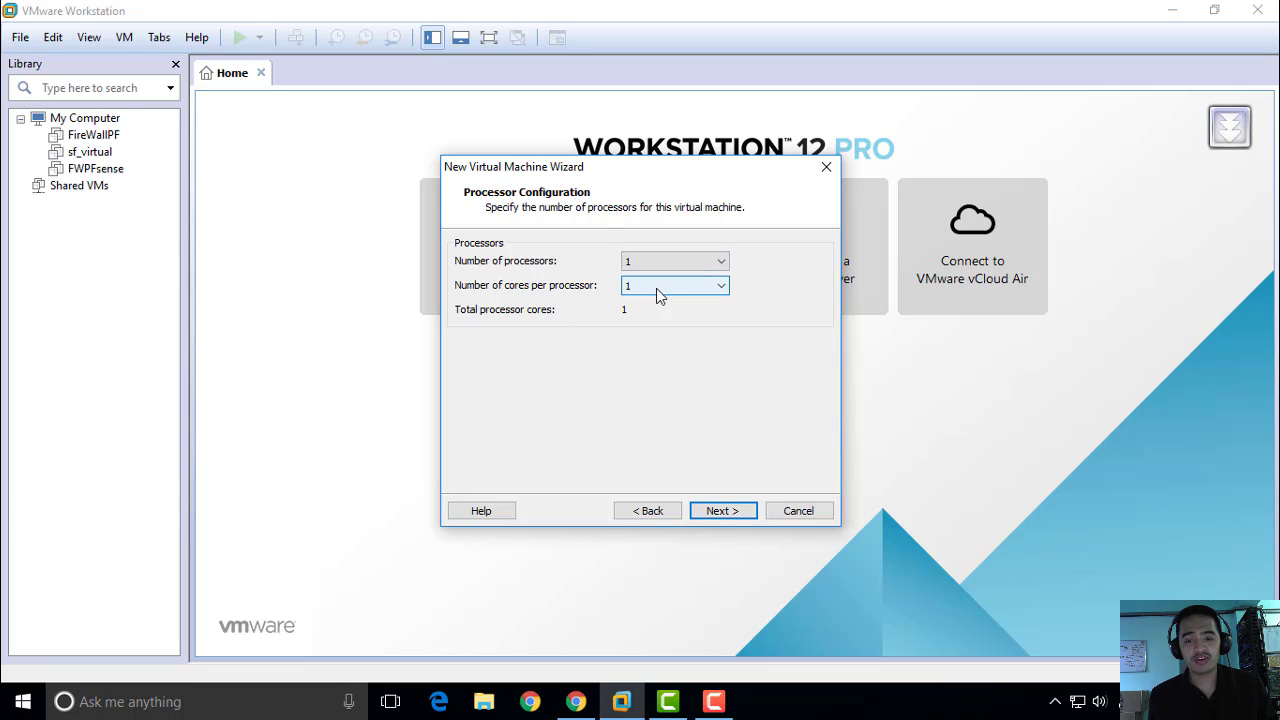
mouse_move(644, 300)
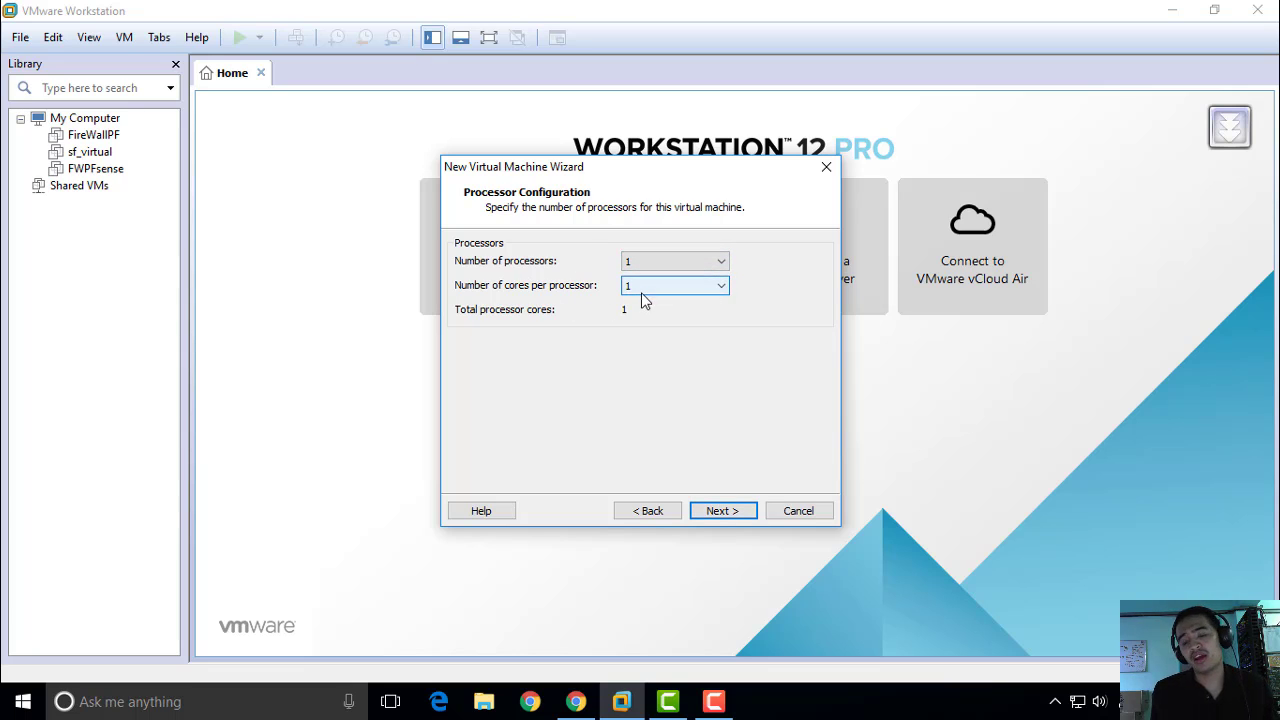
mouse_move(670, 298)
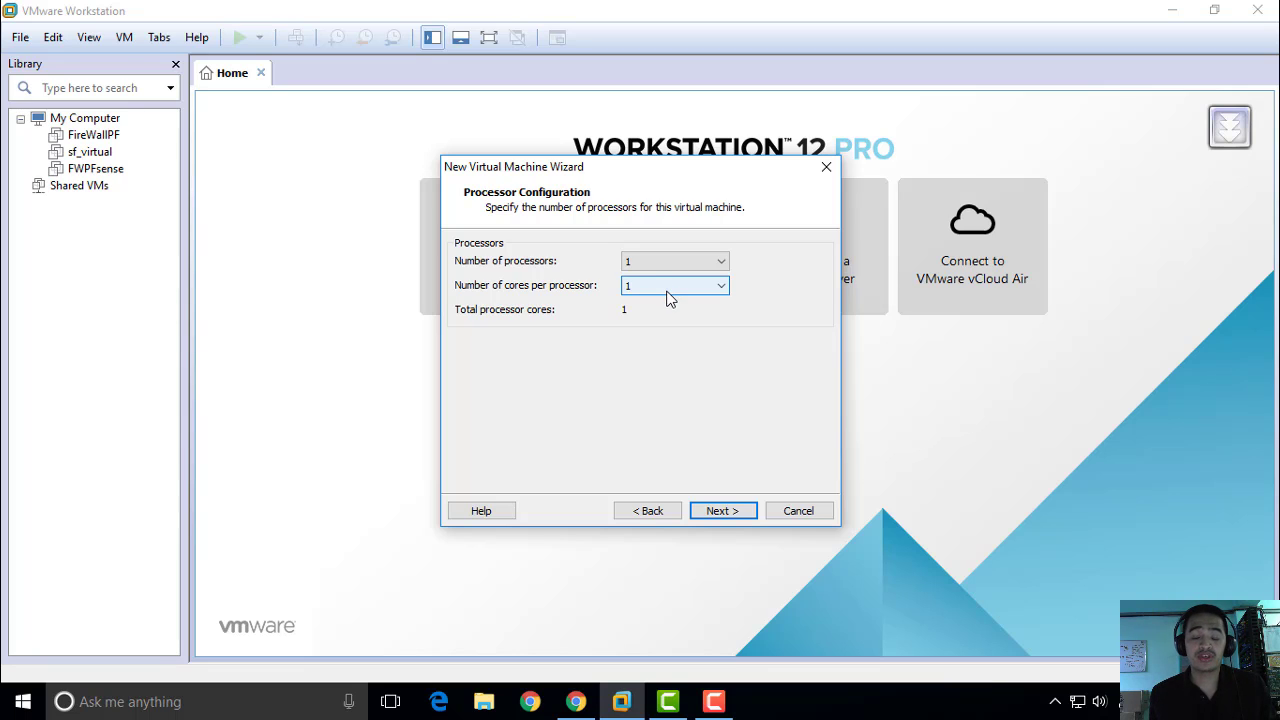
- Set the processor configuration to 2 cores per processor
left_click(676, 284)
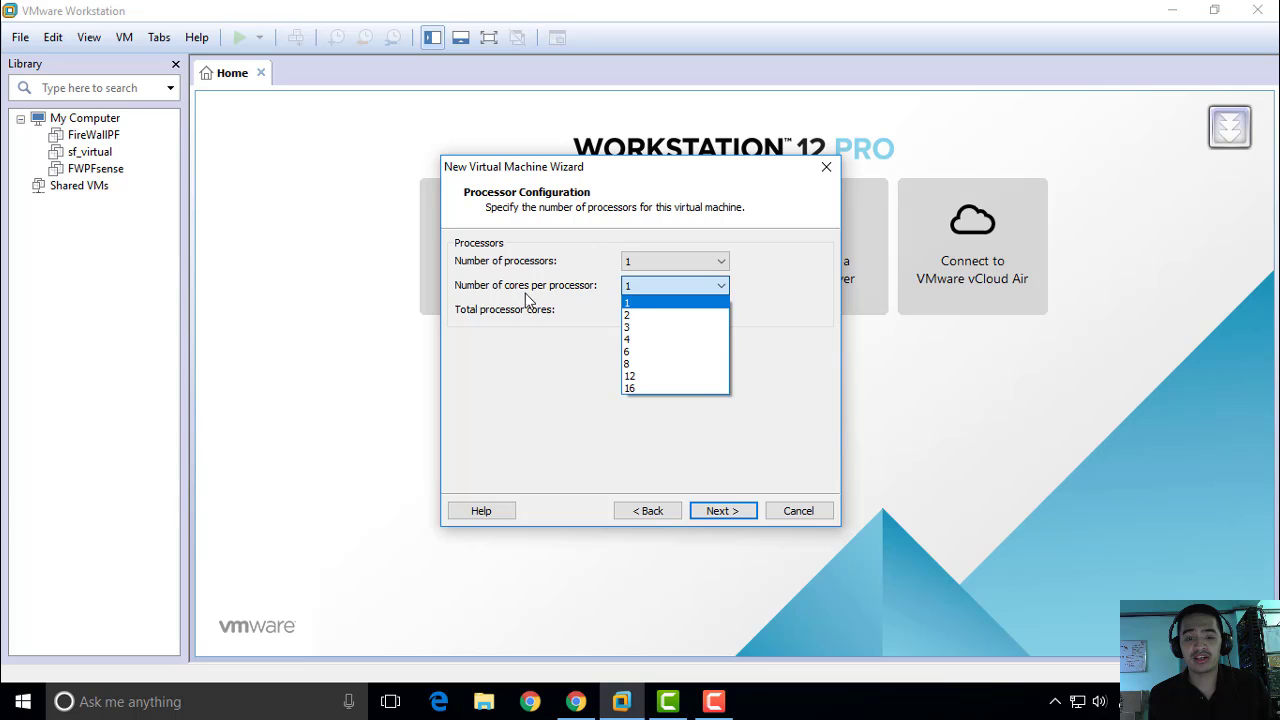
left_click(628, 314)
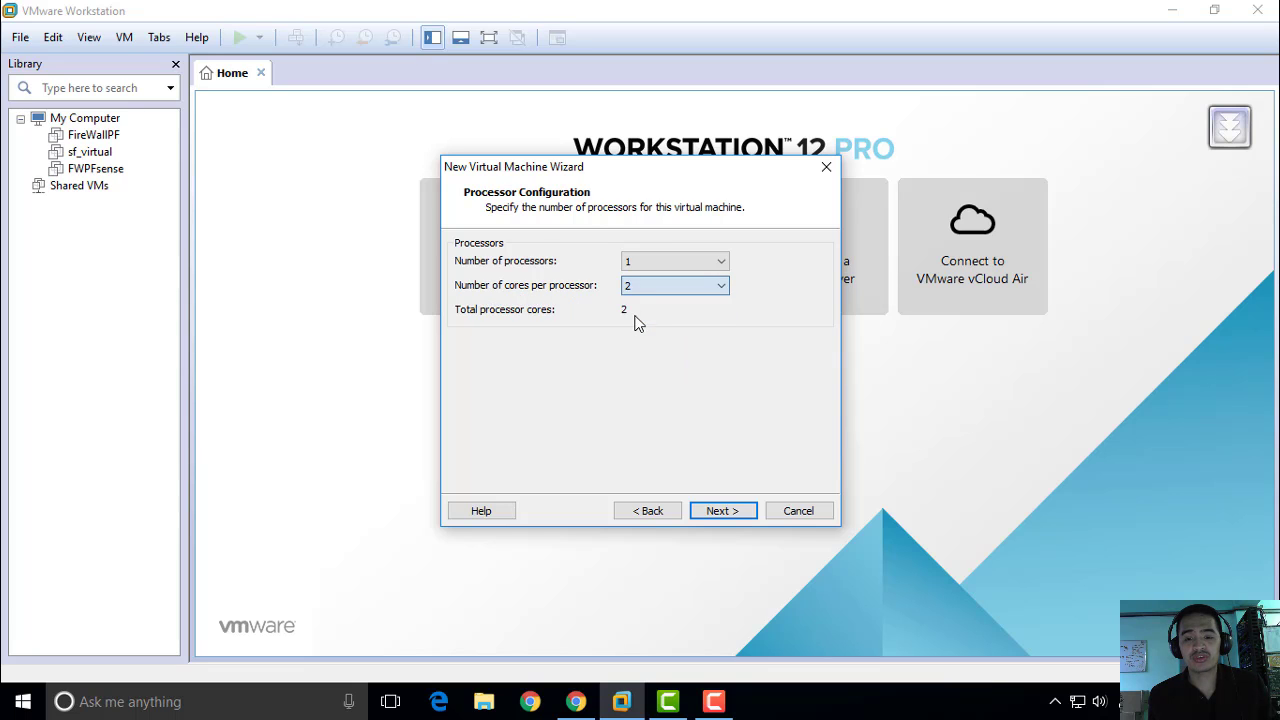
- Raise the virtual machine's memory to 2048 MB and continue to network type
left_click(722, 510)
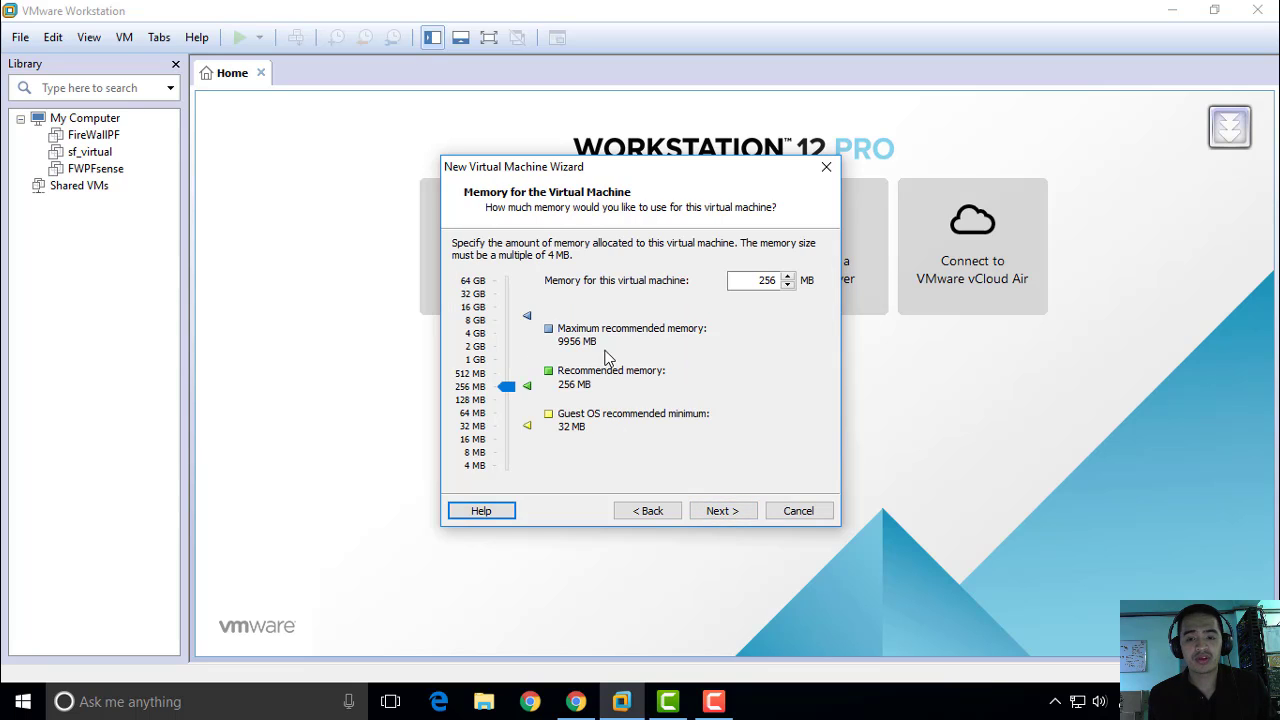
mouse_move(490, 398)
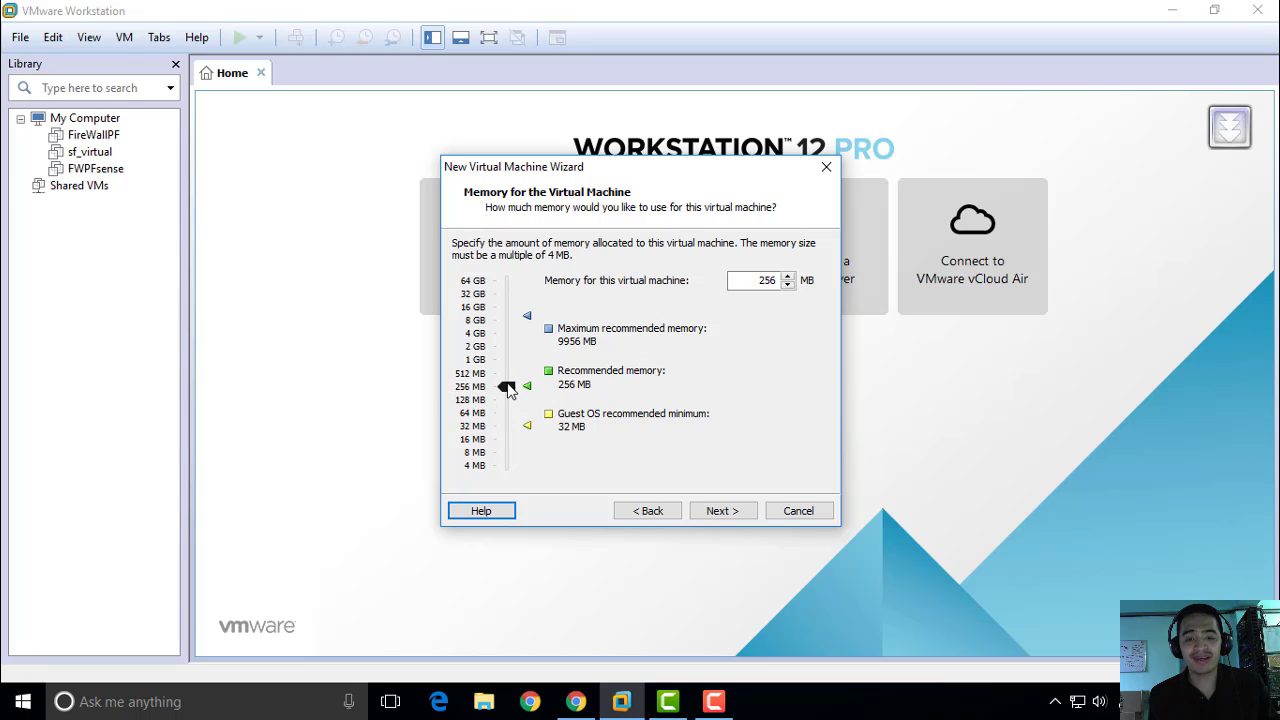
left_click_drag(508, 386, 508, 366)
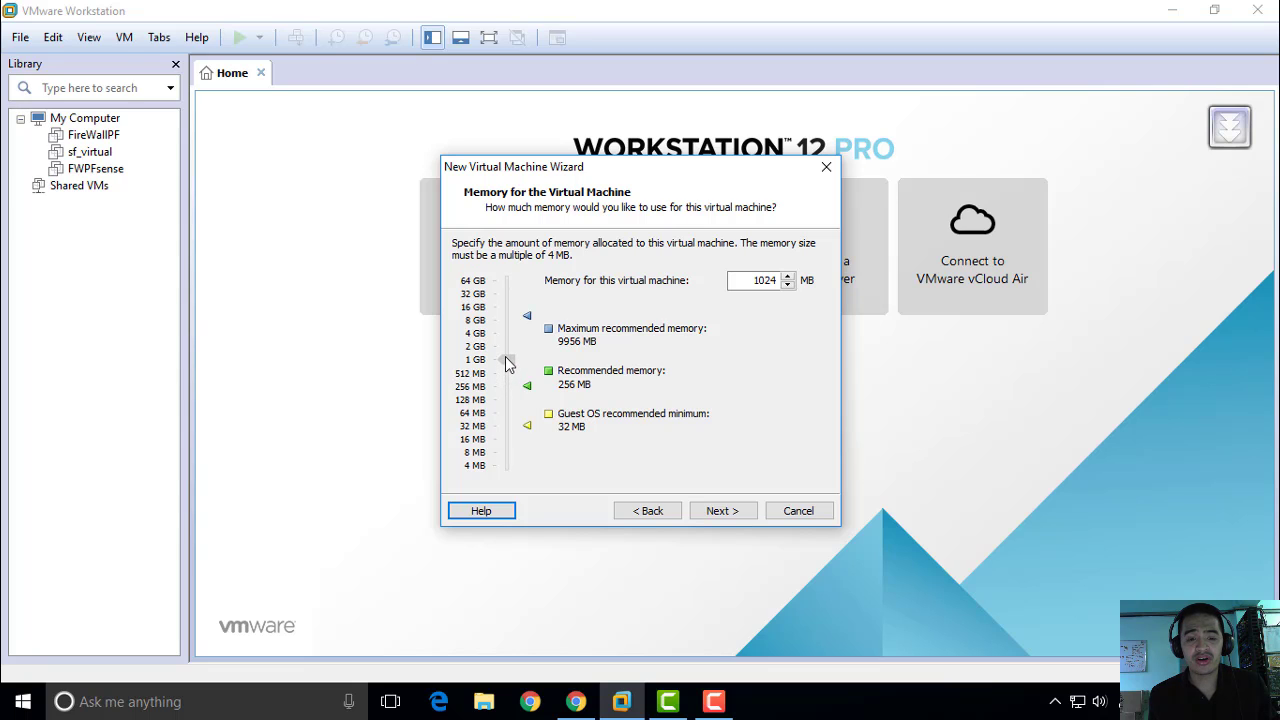
left_click_drag(504, 364, 504, 348)
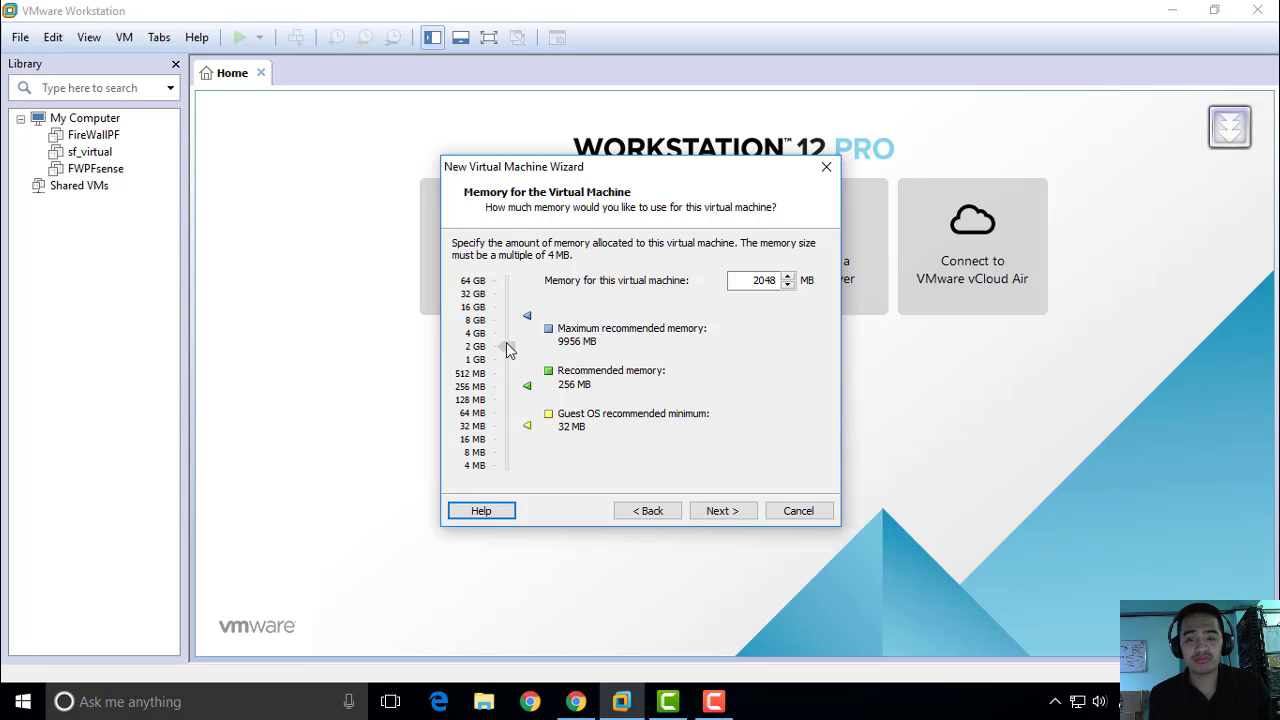
left_click(508, 346)
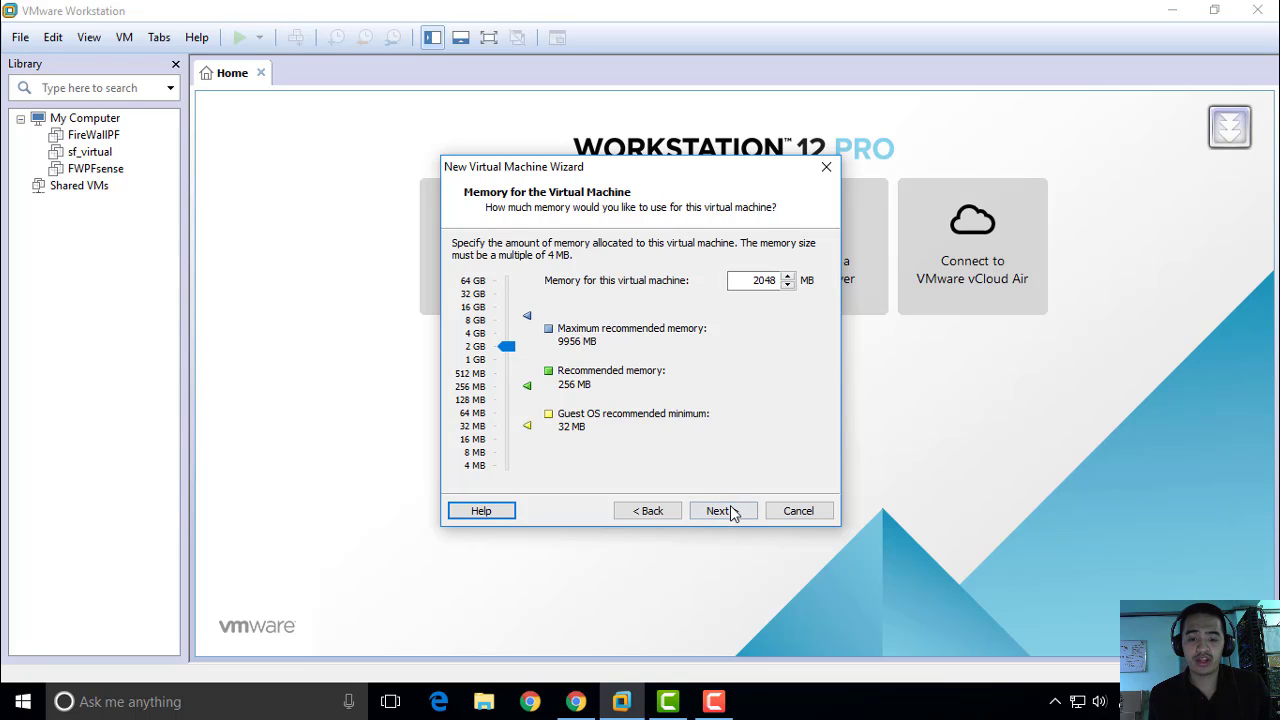
left_click(718, 512)
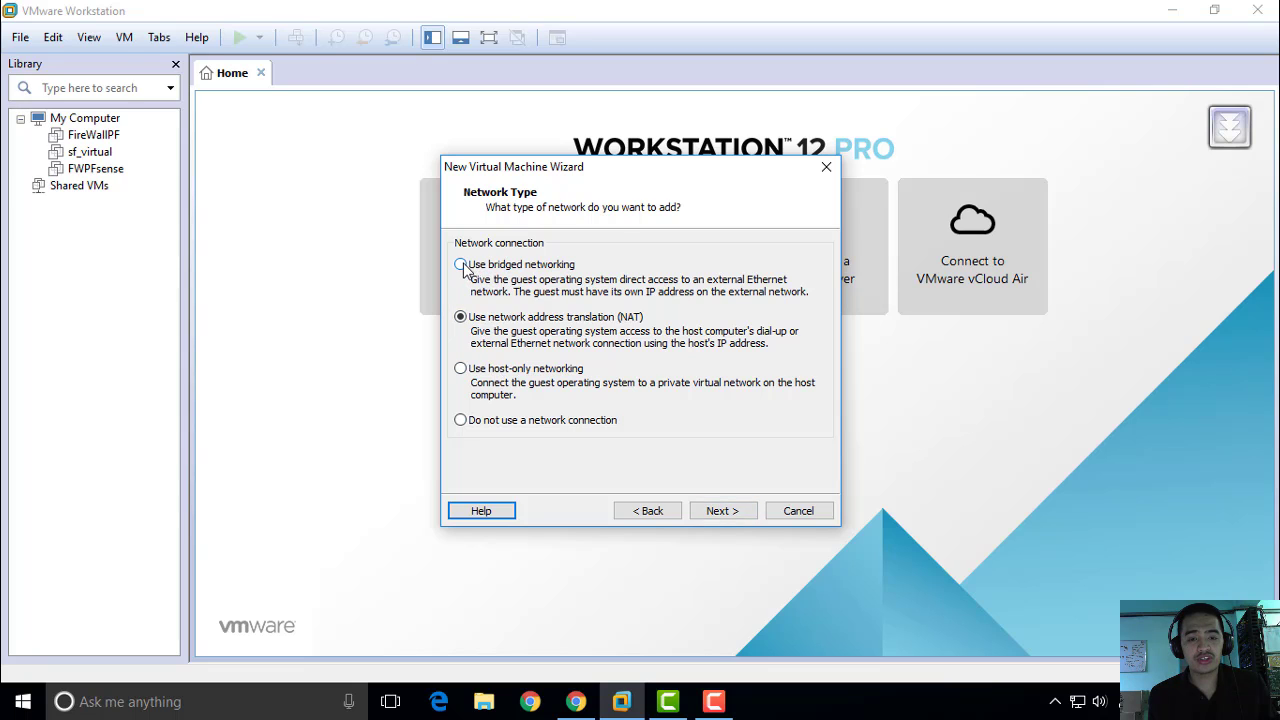
- Choose bridged networking and keep the LSI Logic controller with a SCSI disk
left_click(460, 264)
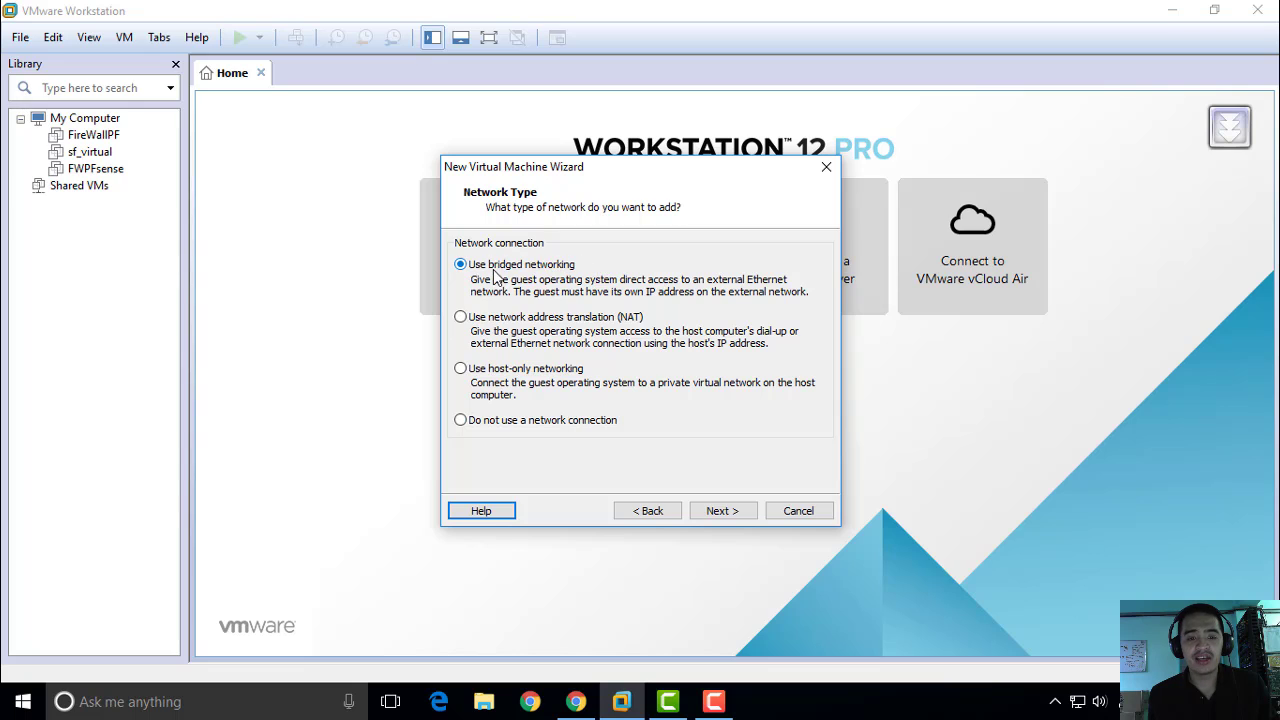
mouse_move(528, 318)
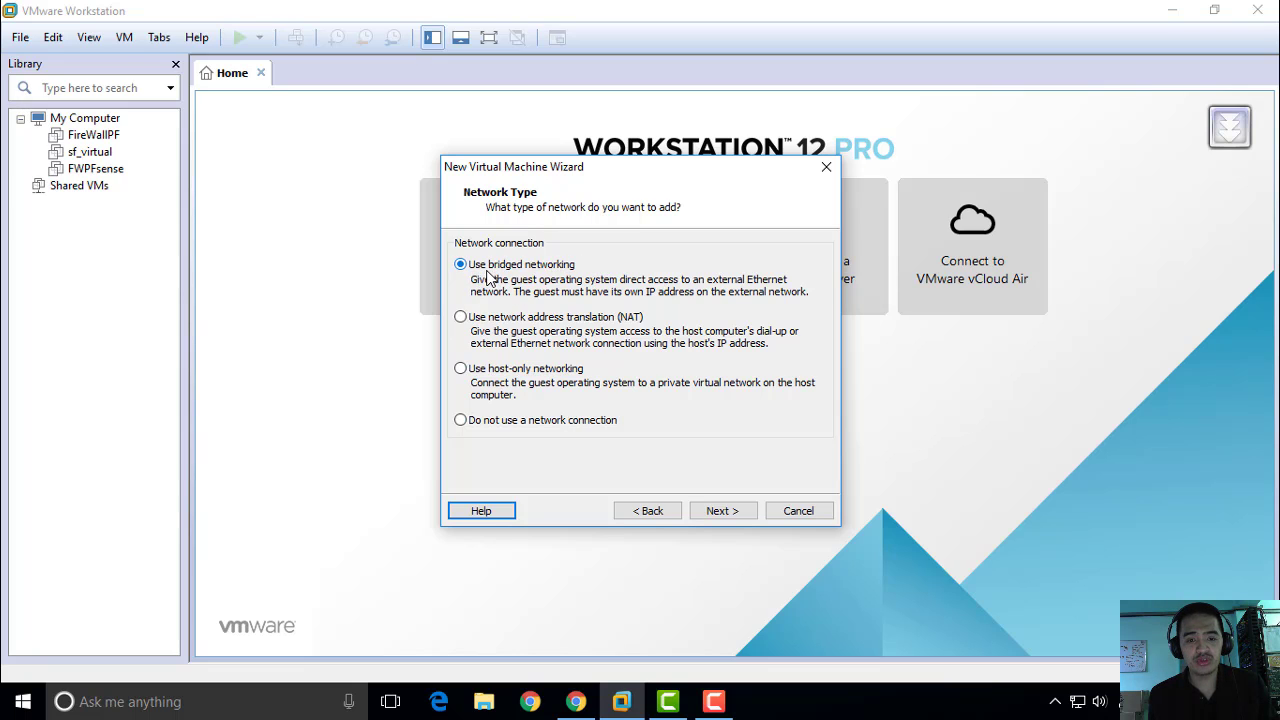
left_click(722, 510)
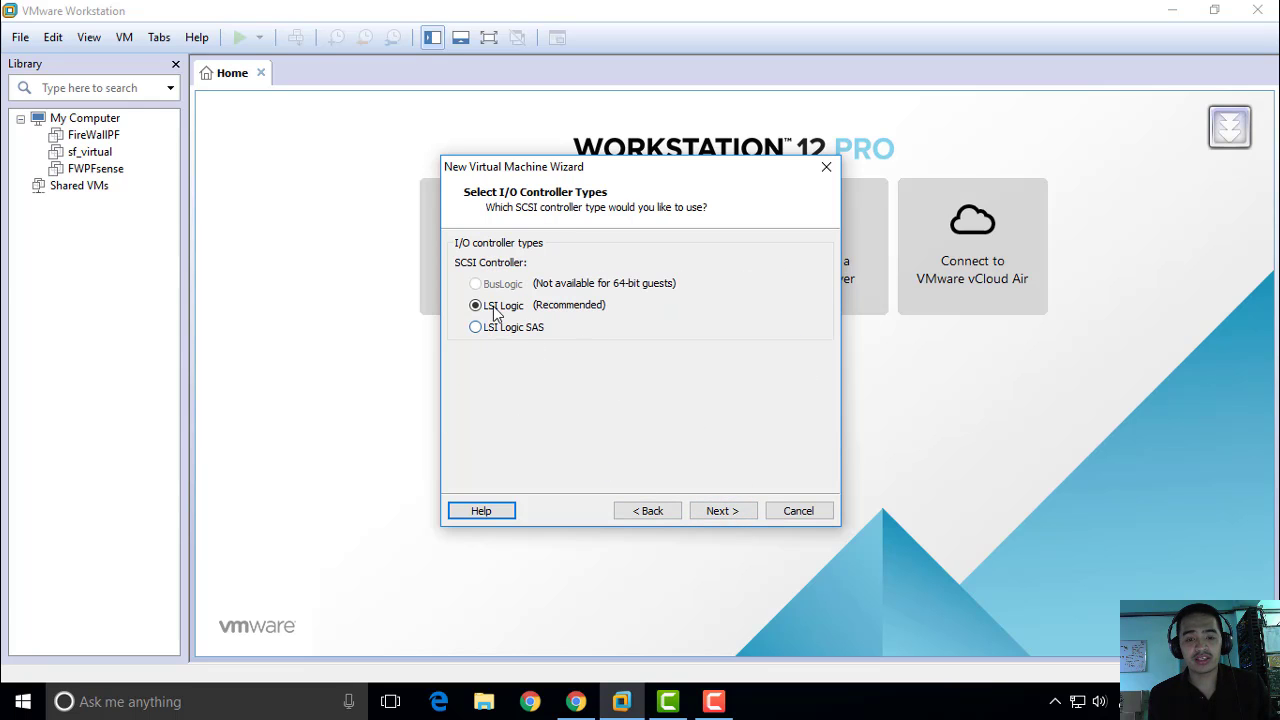
left_click(722, 510)
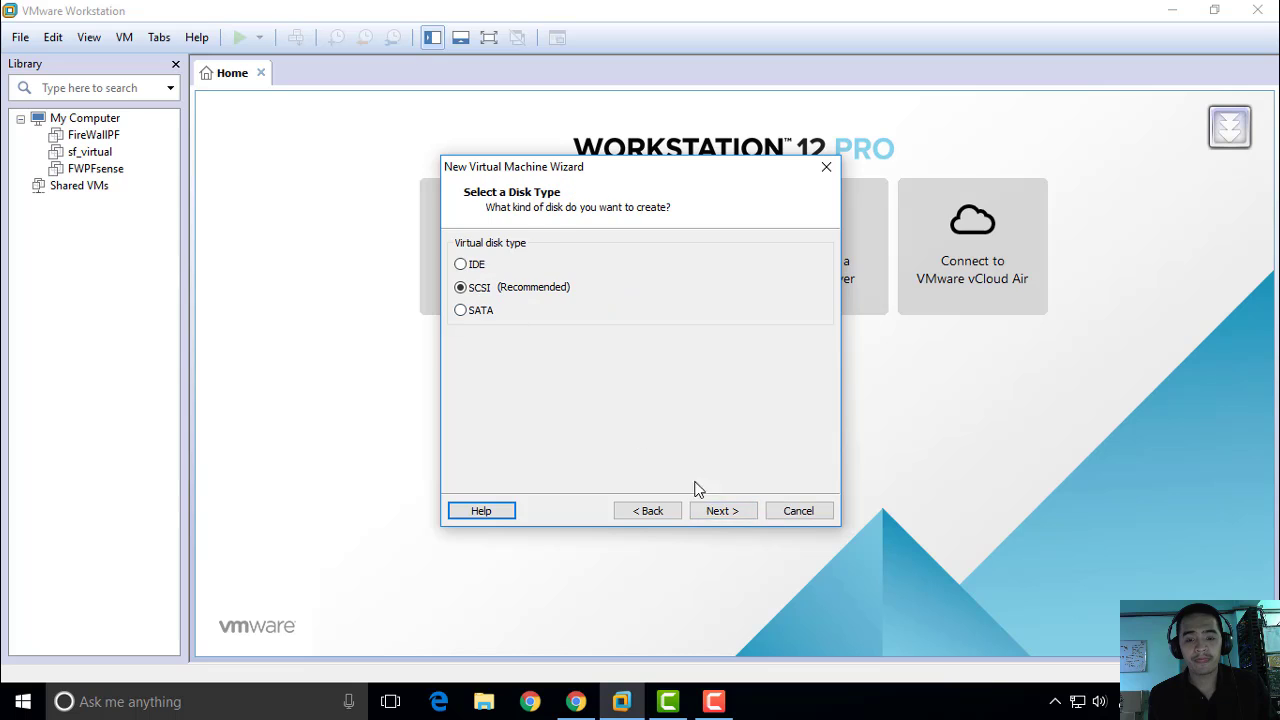
left_click(722, 510)
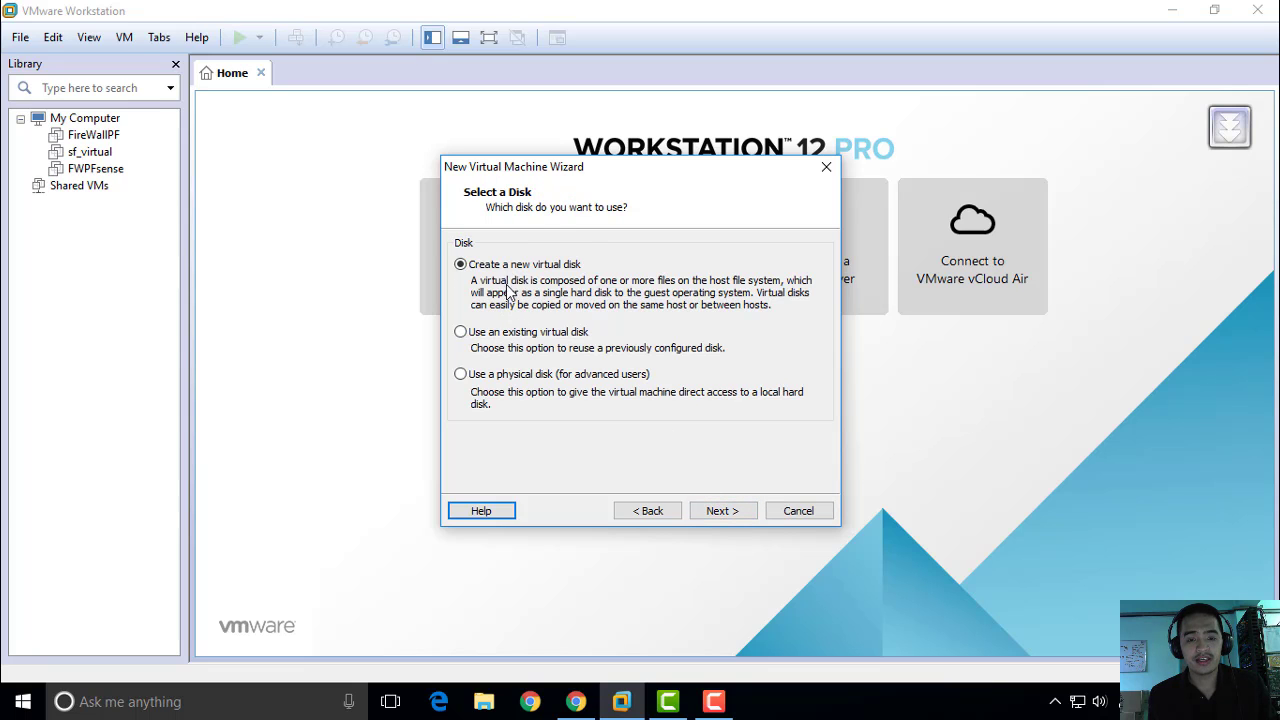
- Create a new 20 GB split virtual disk stored as PFW.vmdk
left_click(722, 510)
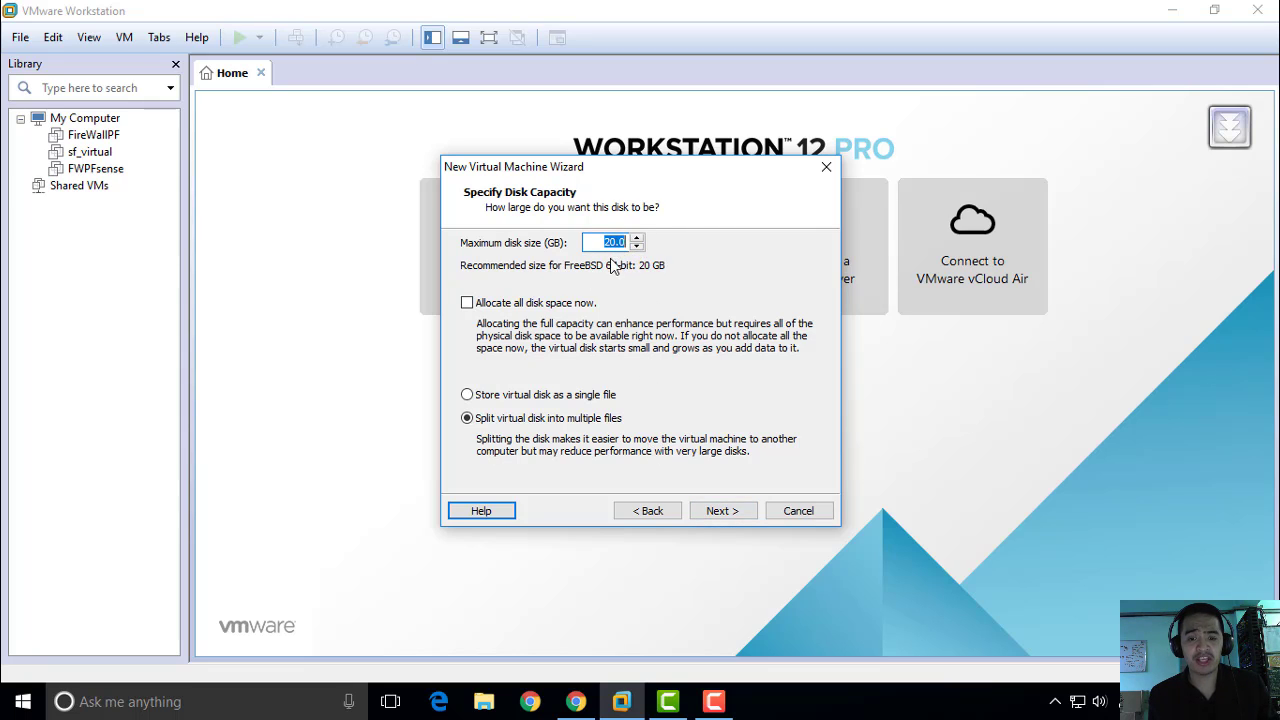
mouse_move(664, 498)
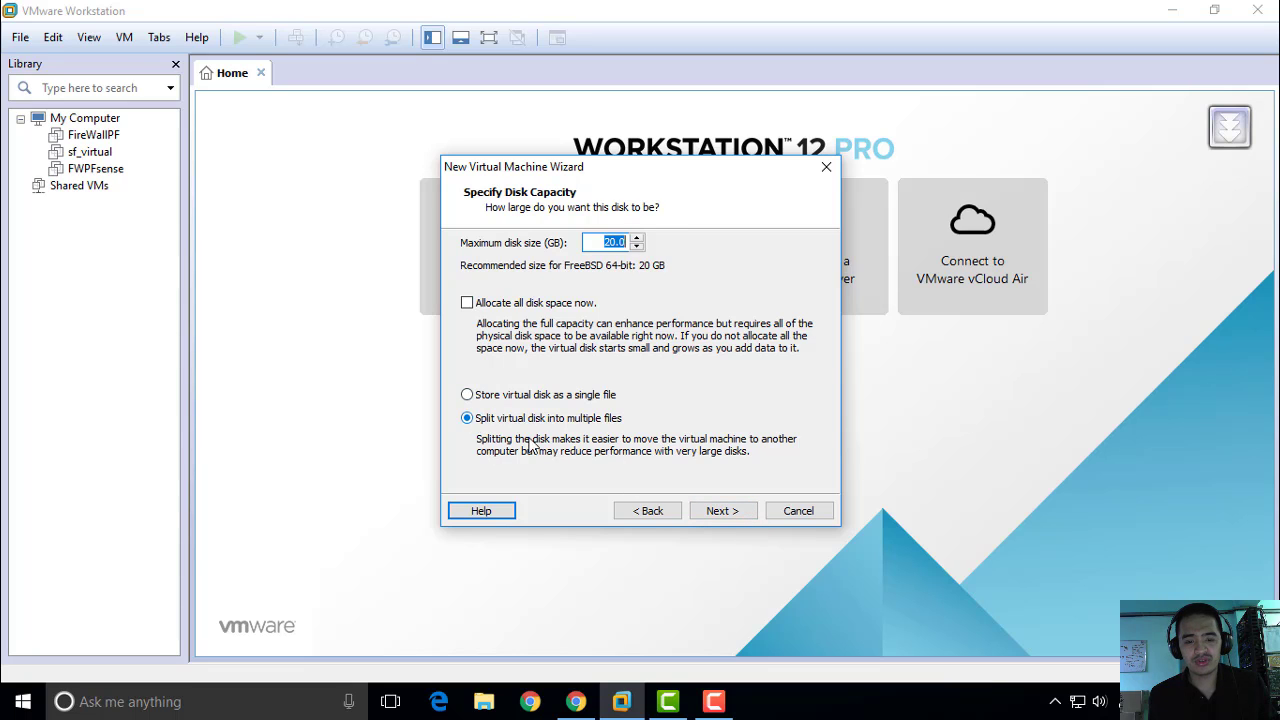
left_click(722, 510)
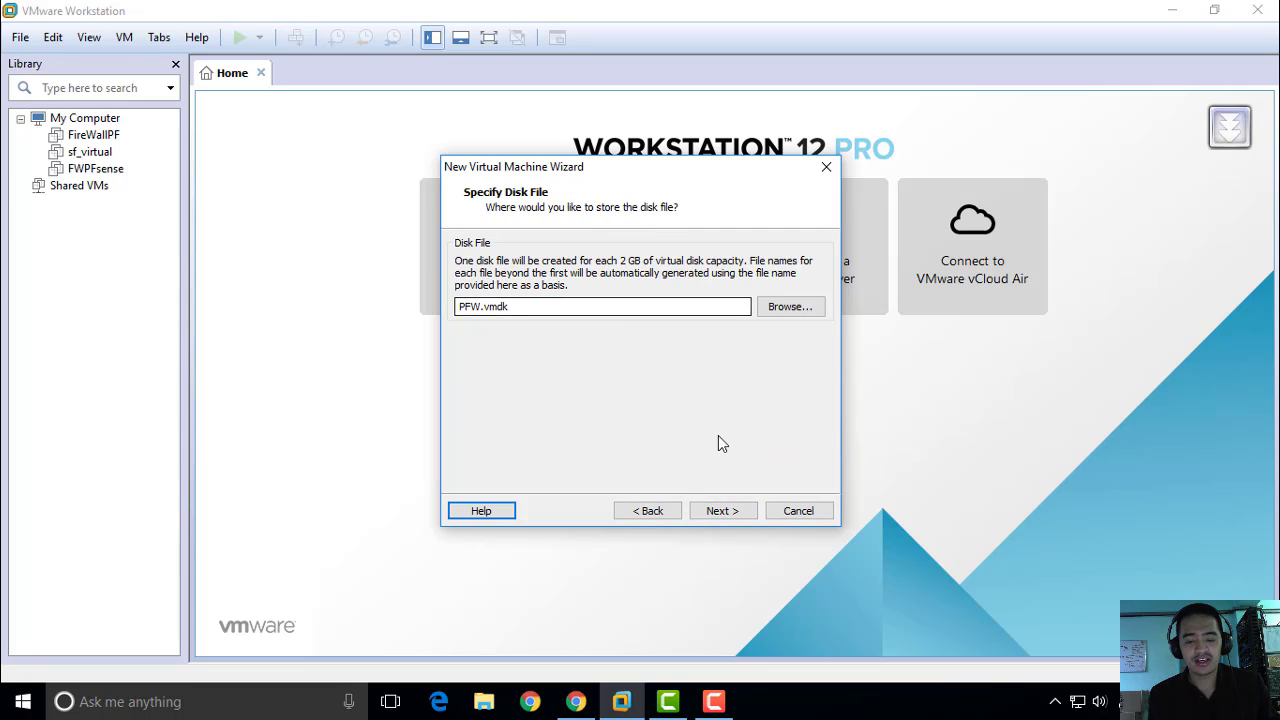
left_click(722, 510)
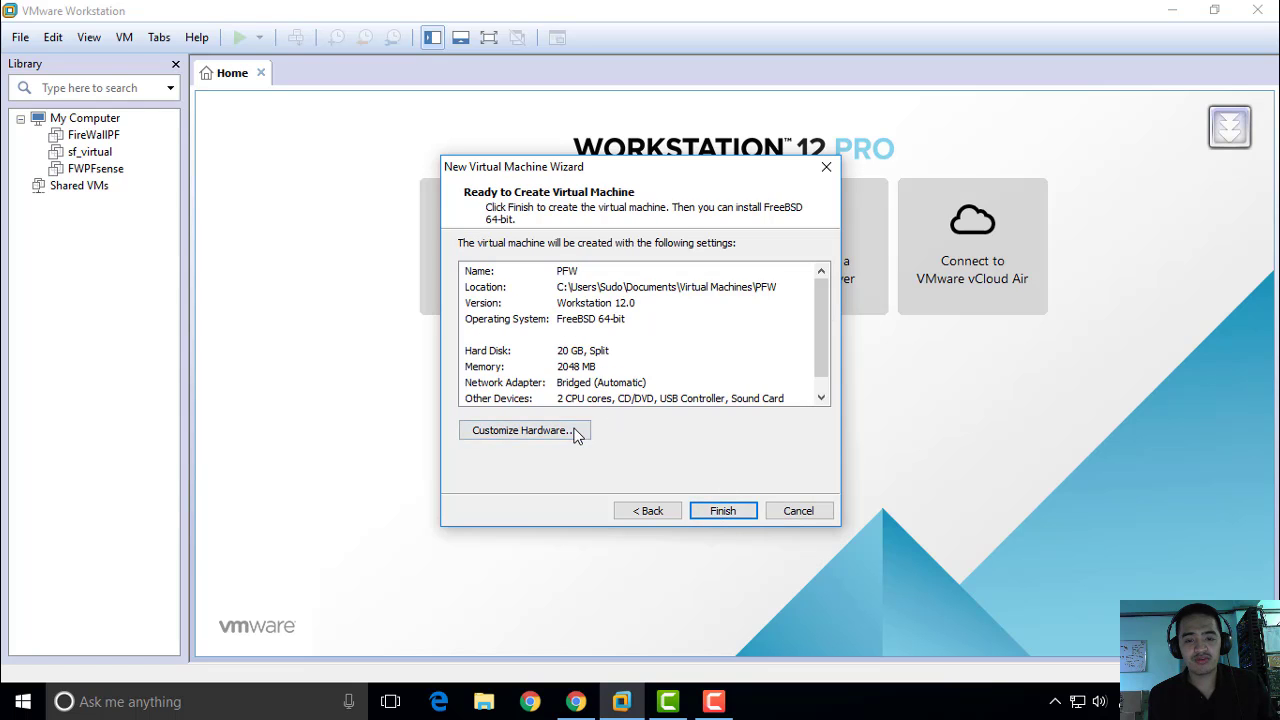
- In Customize Hardware, connect the first network adapter to the custom virtual network VMnet0
scroll("down", 3)
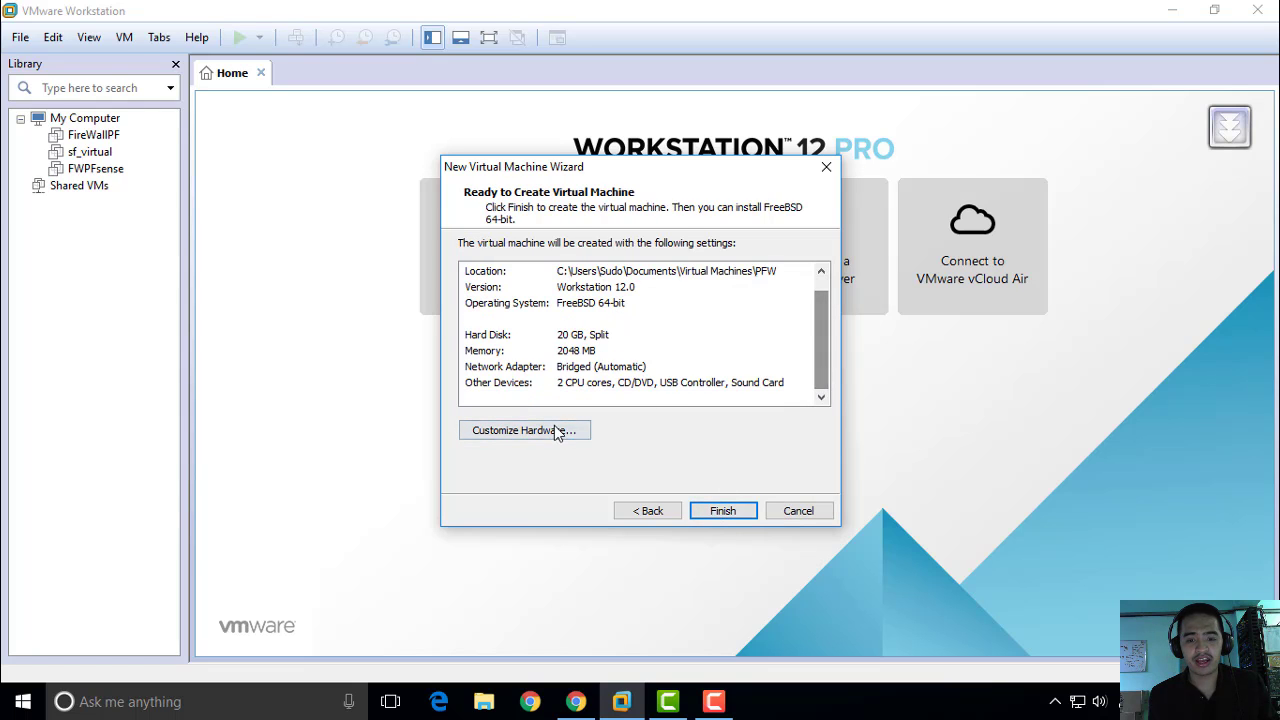
left_click(524, 430)
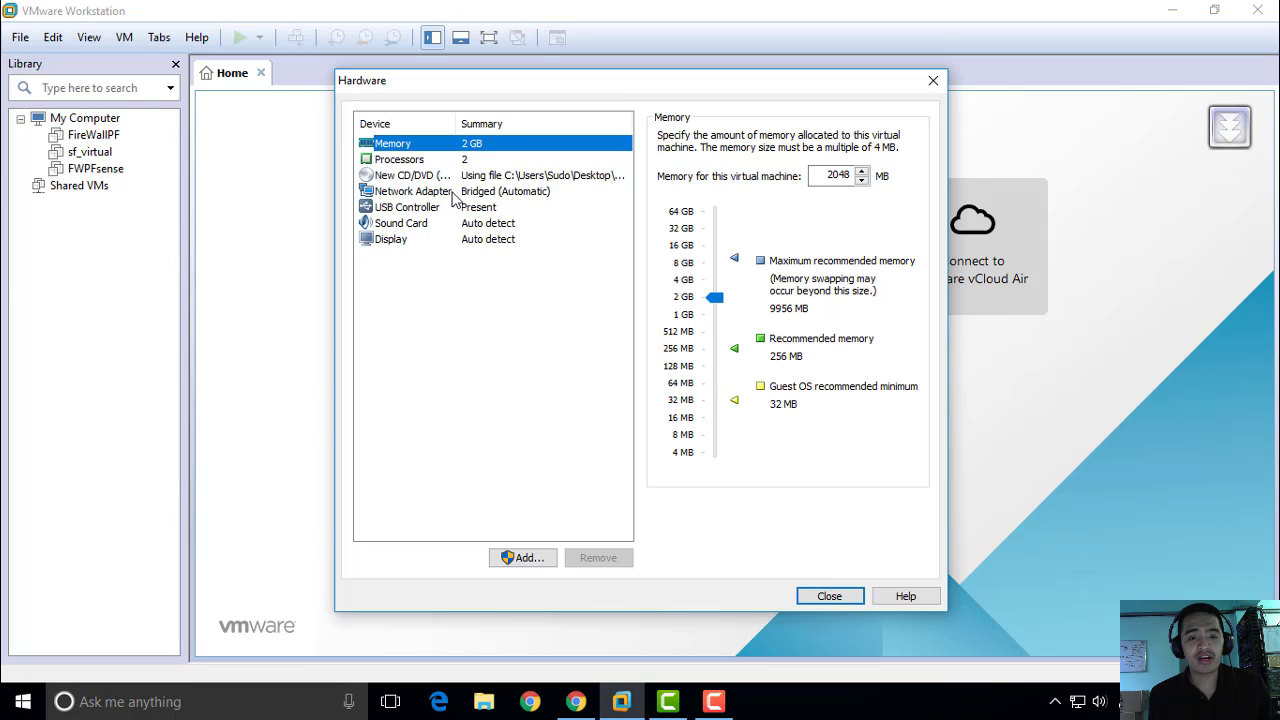
left_click(412, 192)
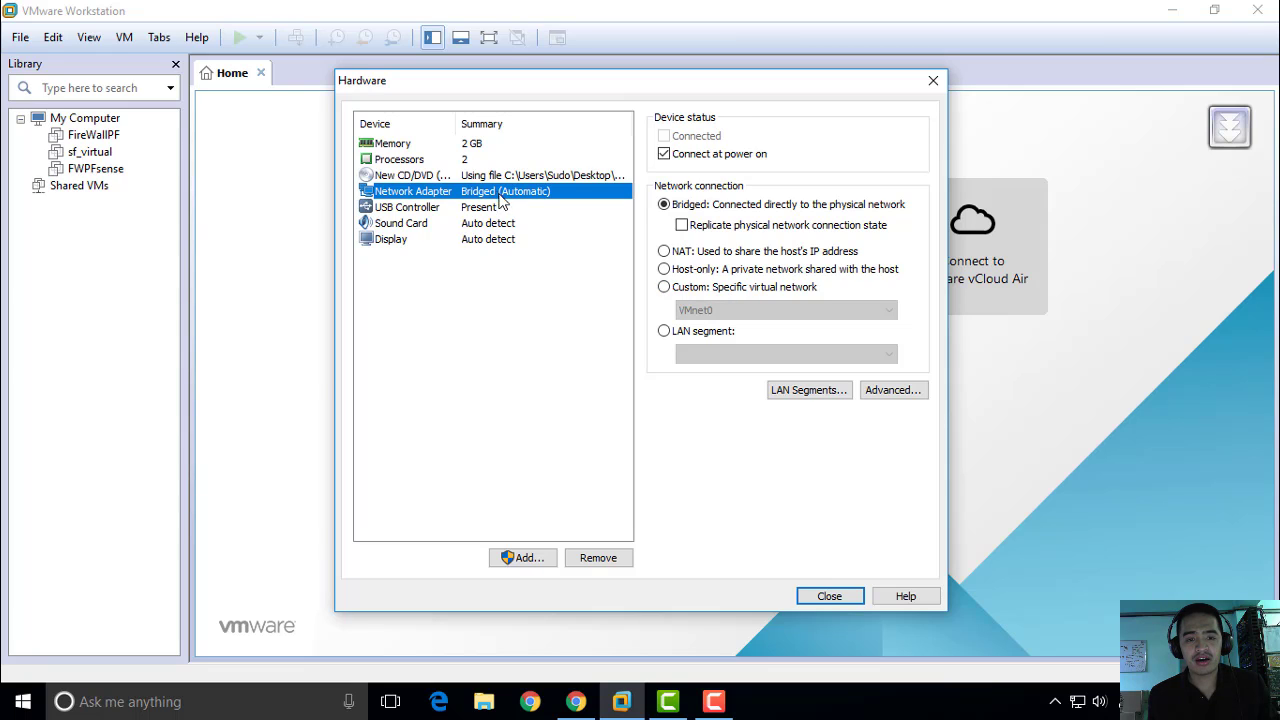
mouse_move(684, 294)
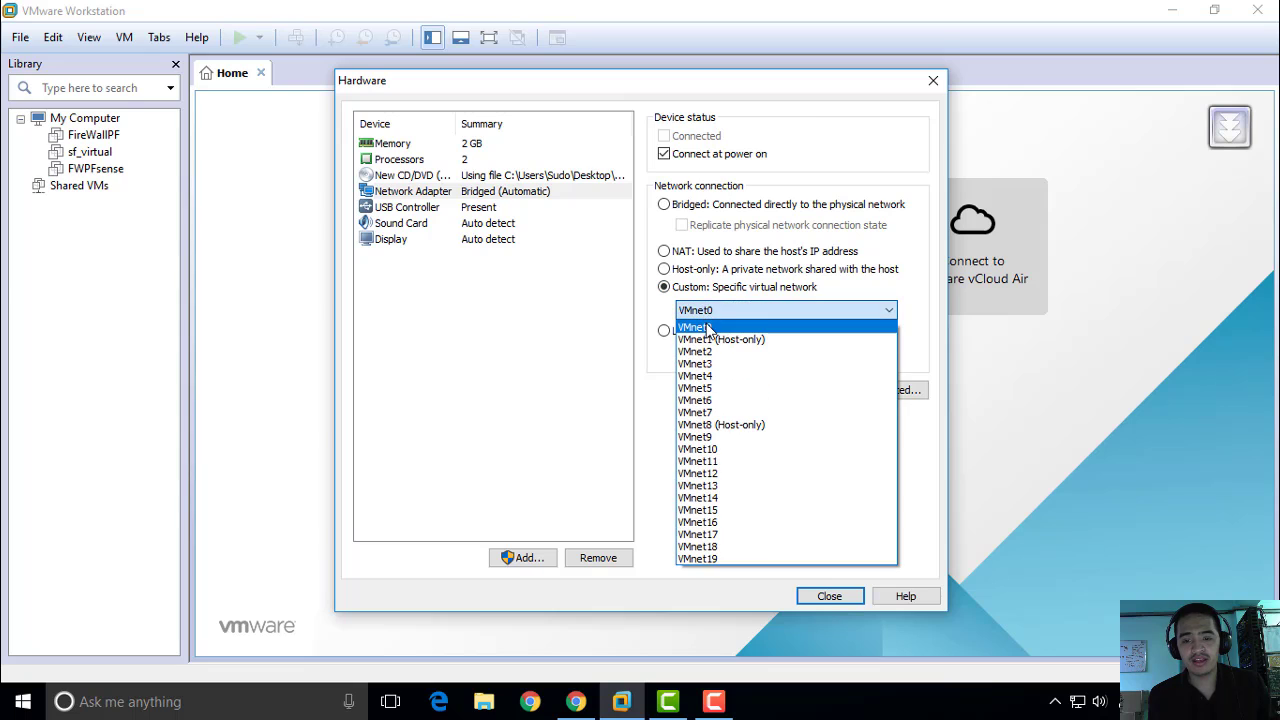
left_click(694, 326)
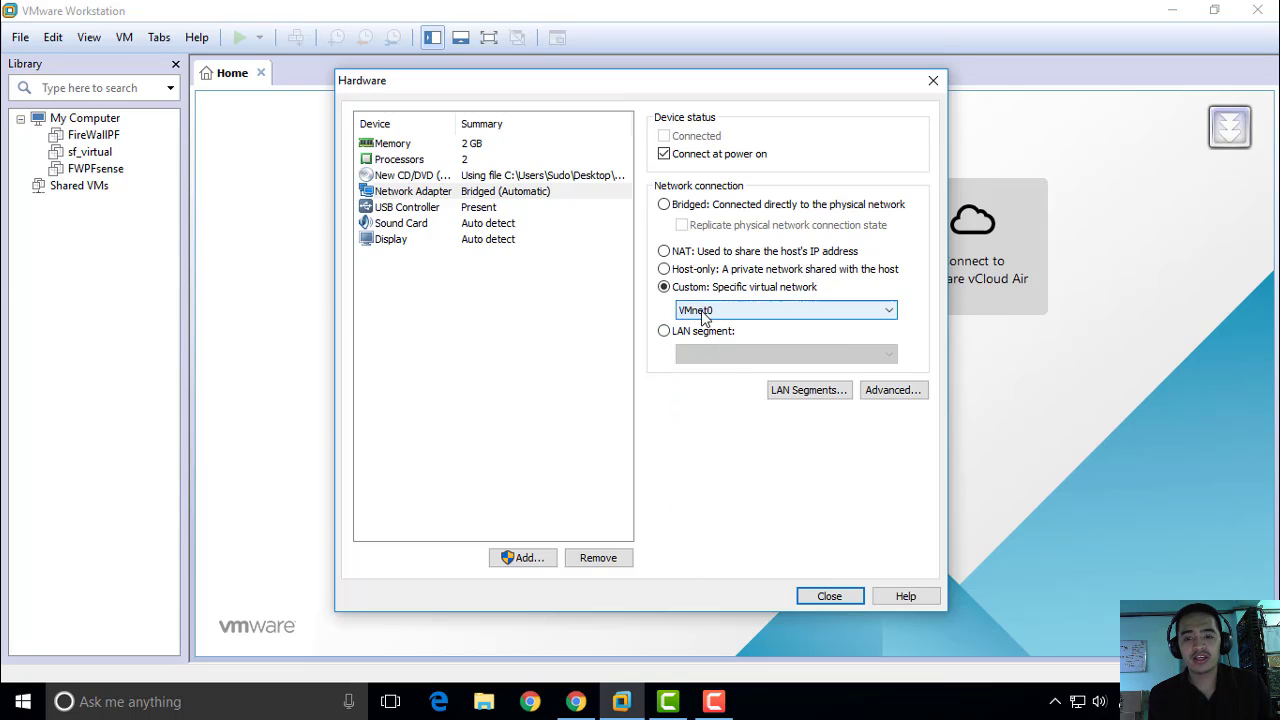
mouse_move(722, 316)
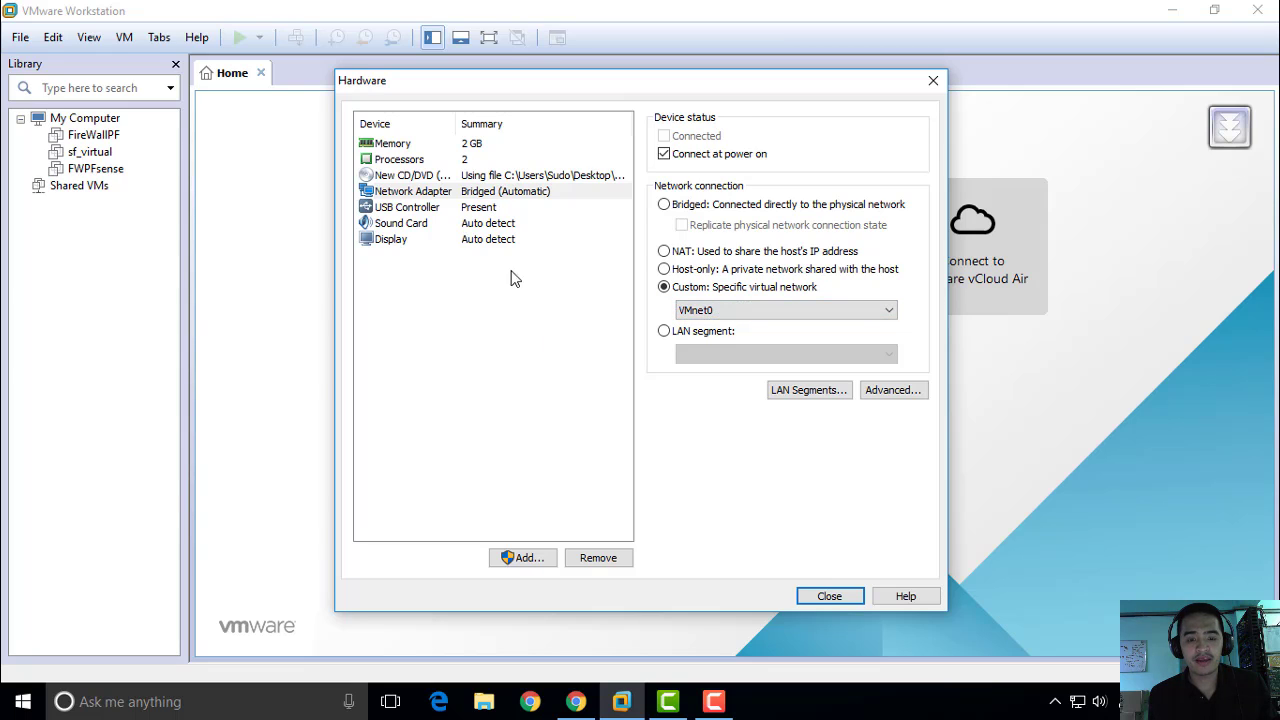
mouse_move(444, 198)
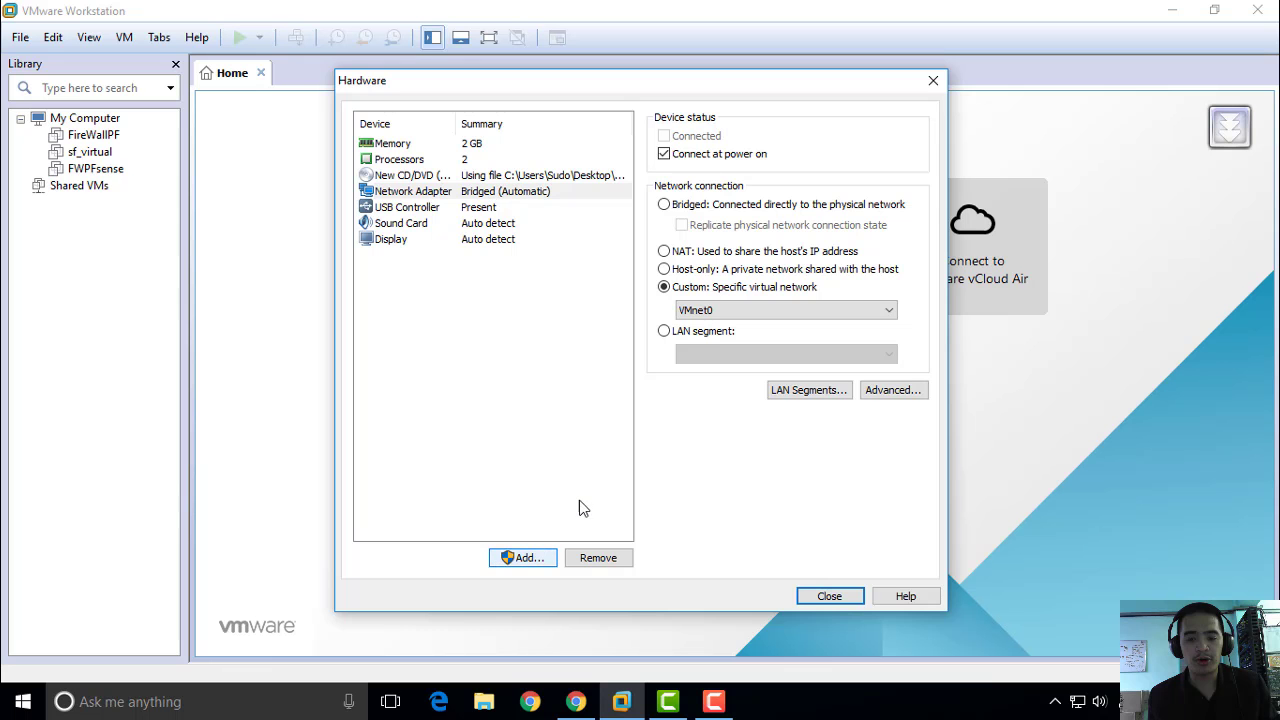
- Add a second, host-only network adapter to the PFW machine's hardware
left_click(522, 556)
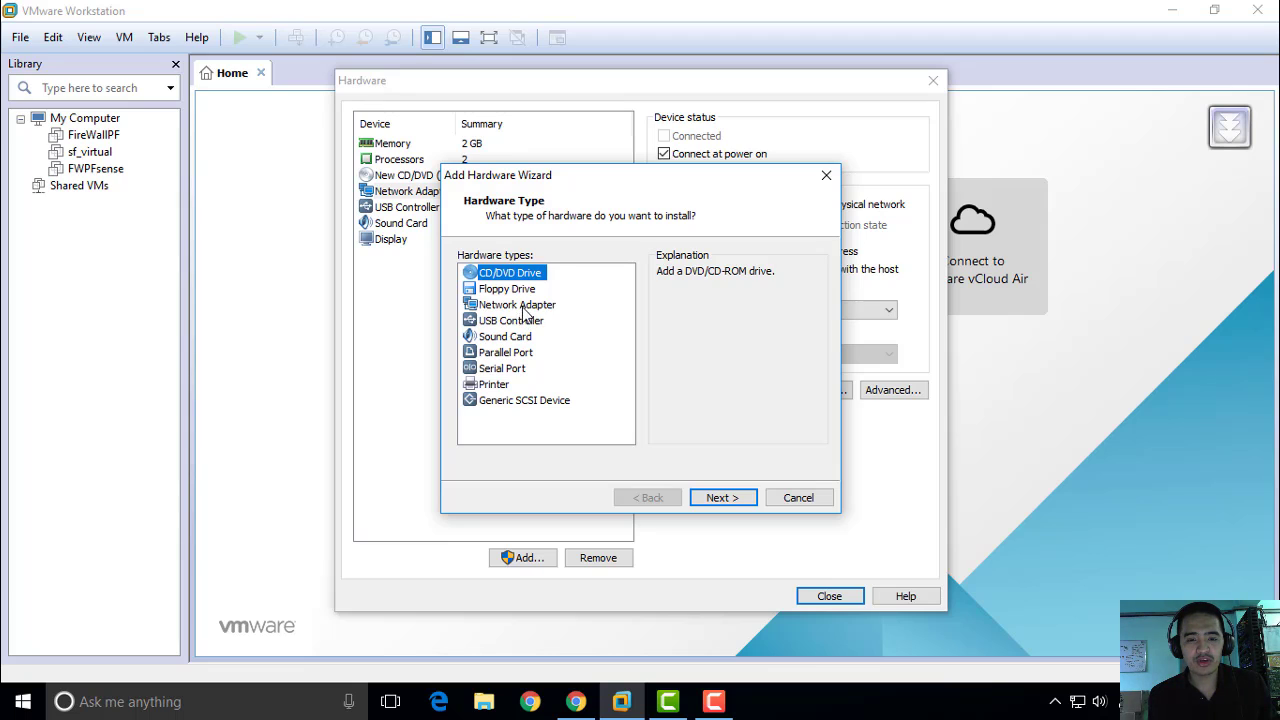
left_click(722, 496)
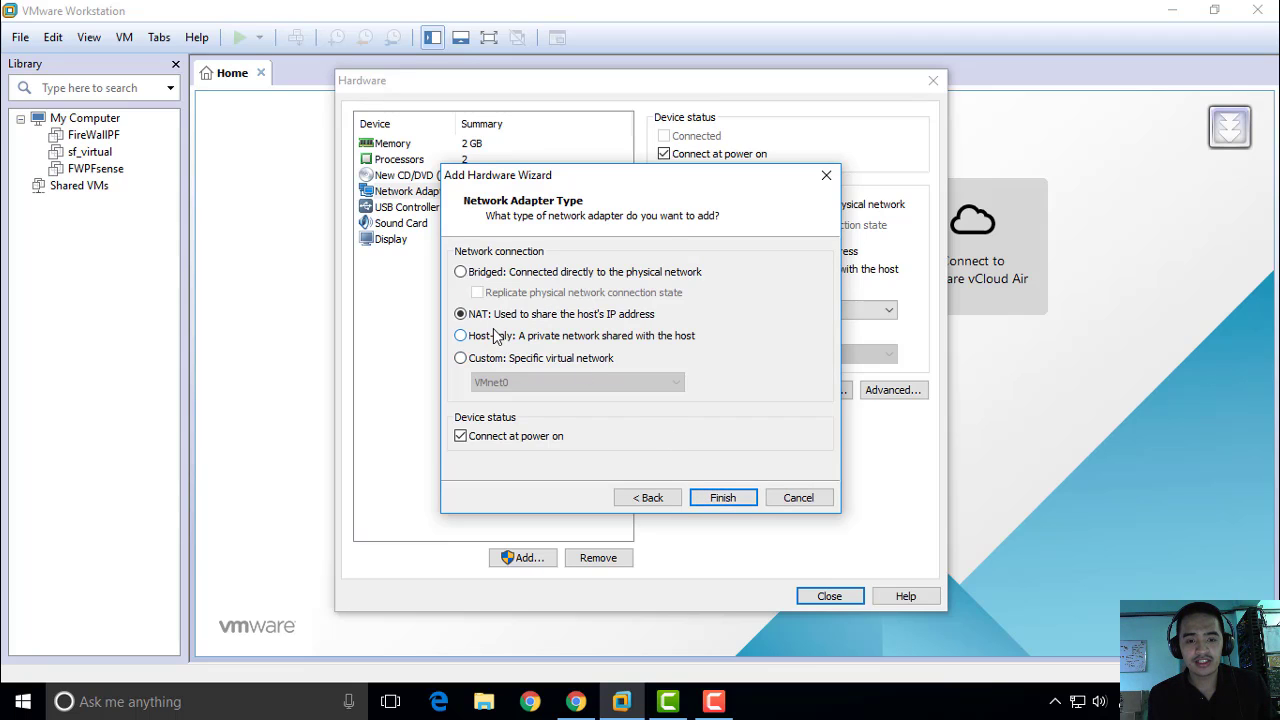
left_click(460, 336)
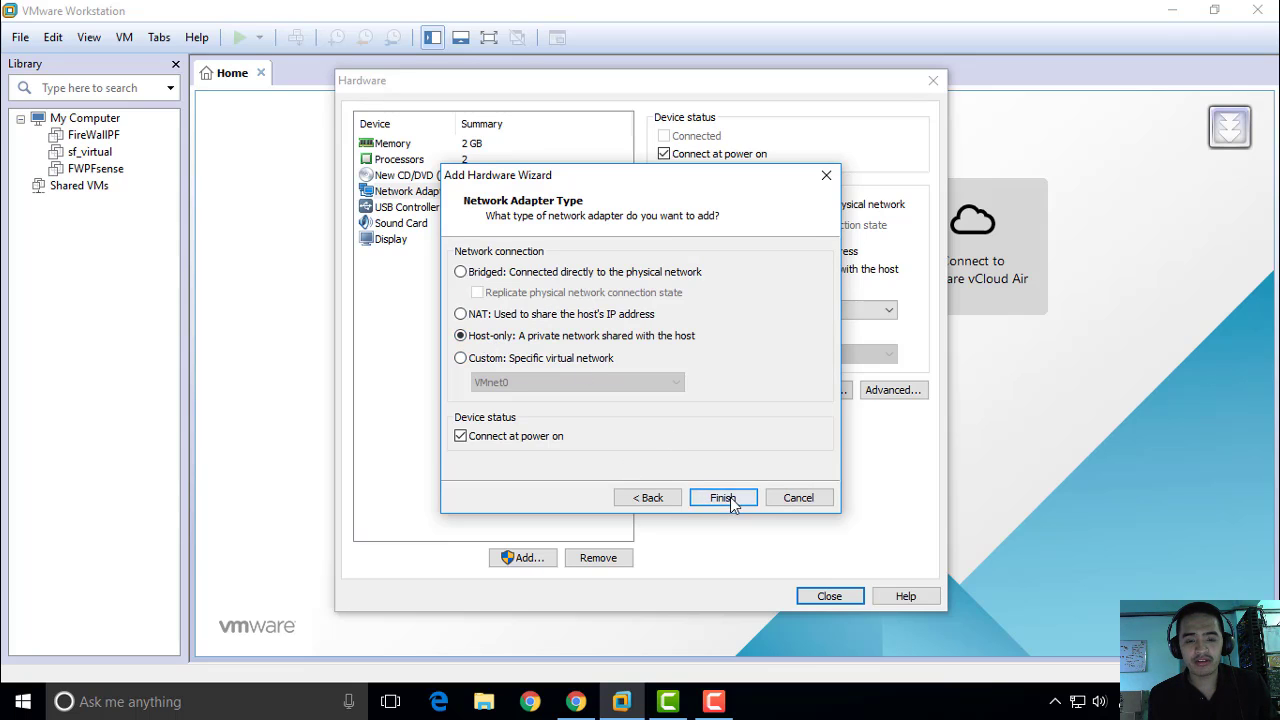
left_click(722, 496)
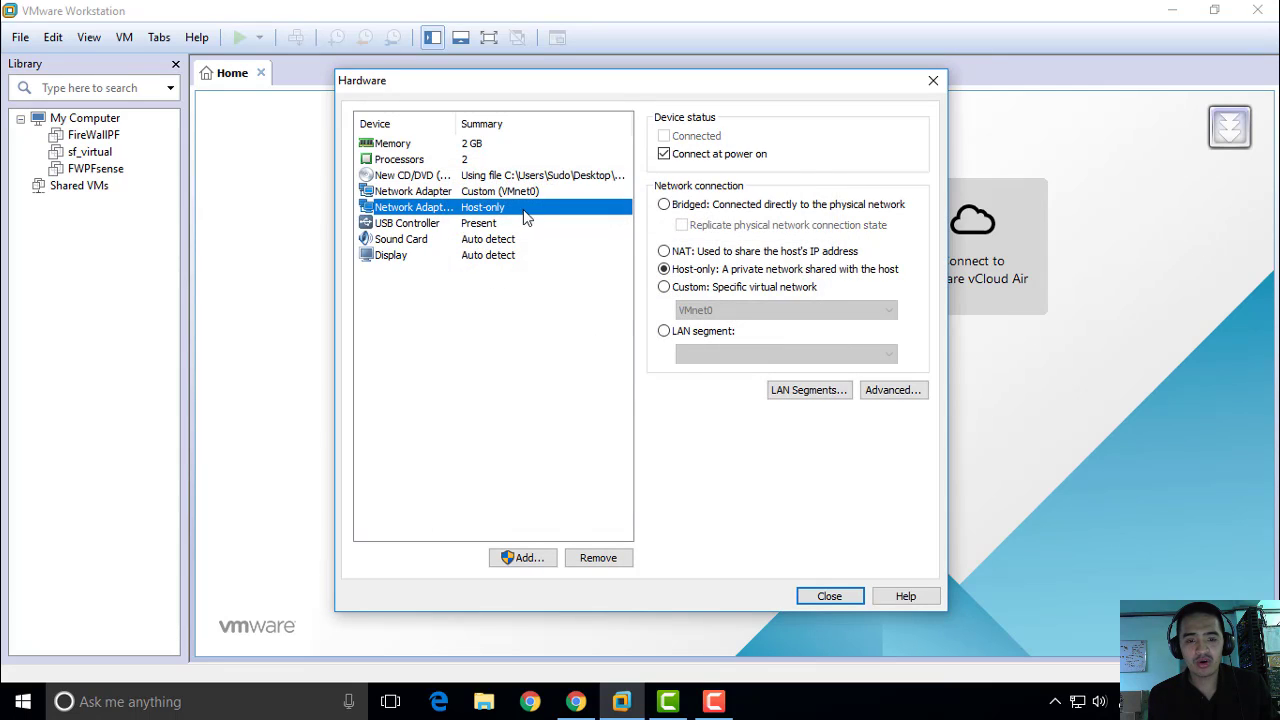
- Attach the new adapter to Custom VMnet1 (Host-only) and finish creating the PFW virtual machine
left_click(884, 310)
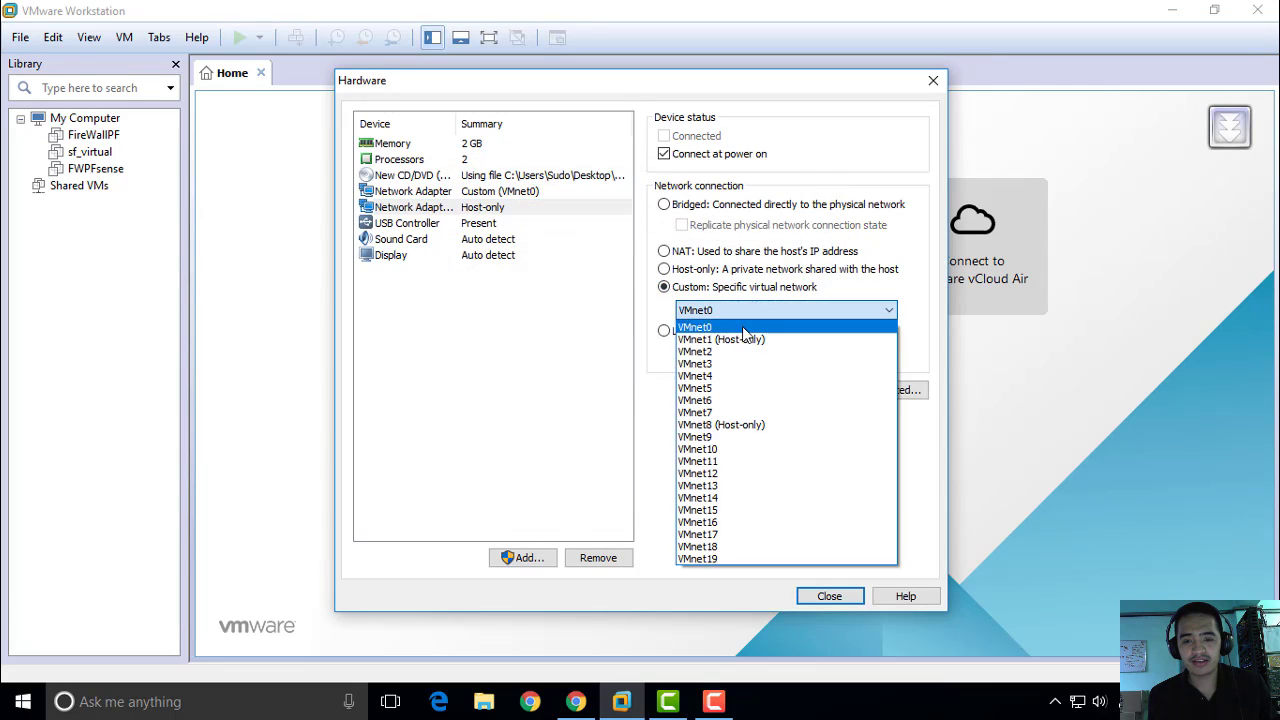
left_click(722, 340)
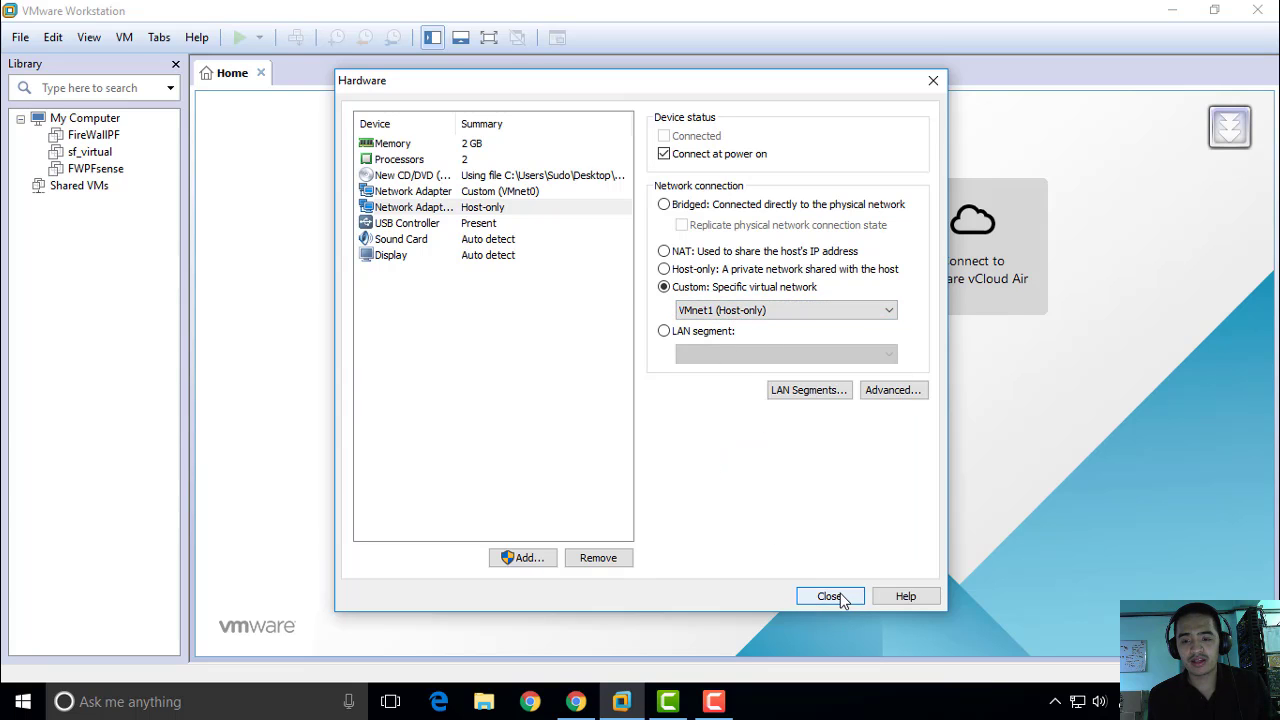
left_click(828, 596)
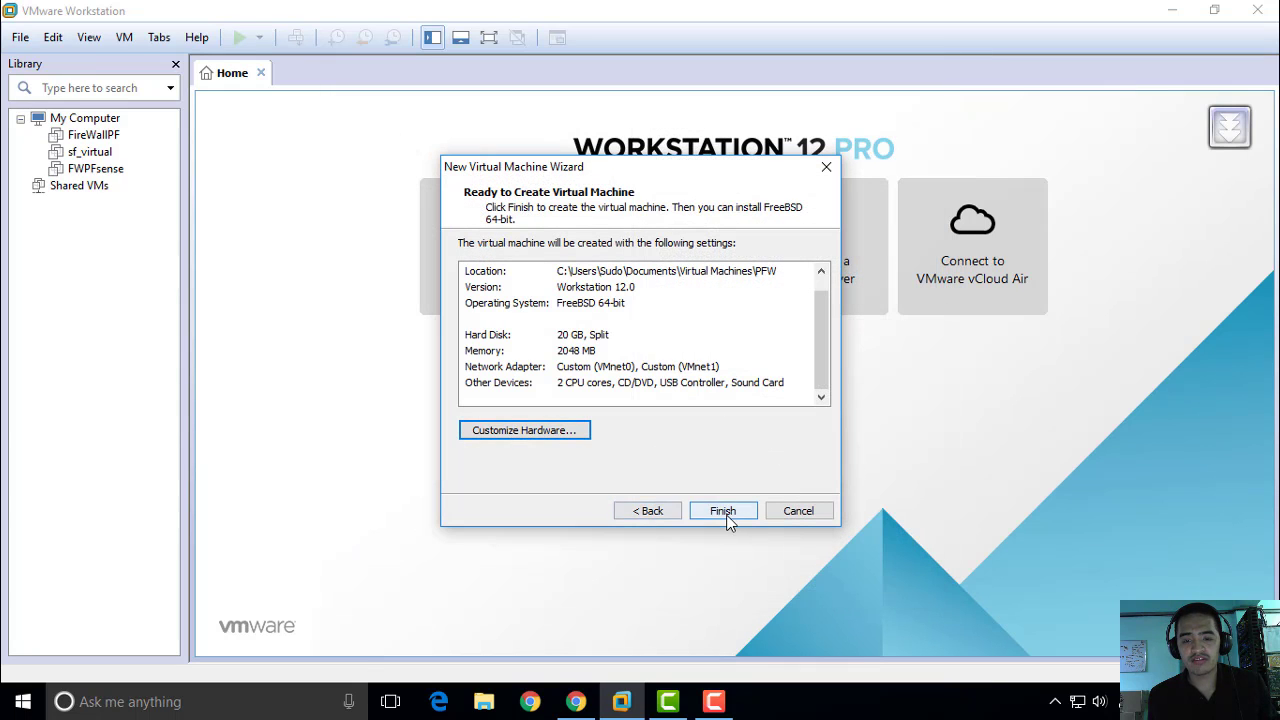
left_click(722, 510)
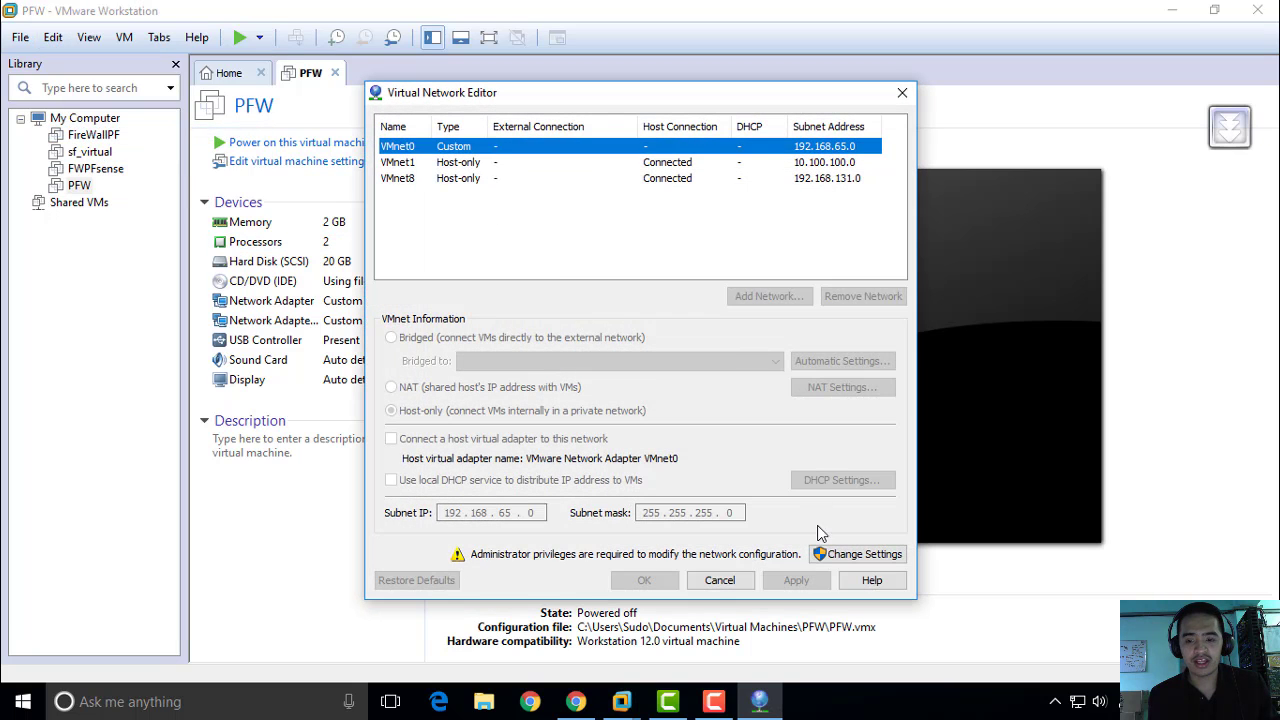
- Gain admin rights in the Virtual Network Editor, keep VMnet0 Bridged (Automatic) and VMnet1 Host-only, and apply
left_click(644, 580)
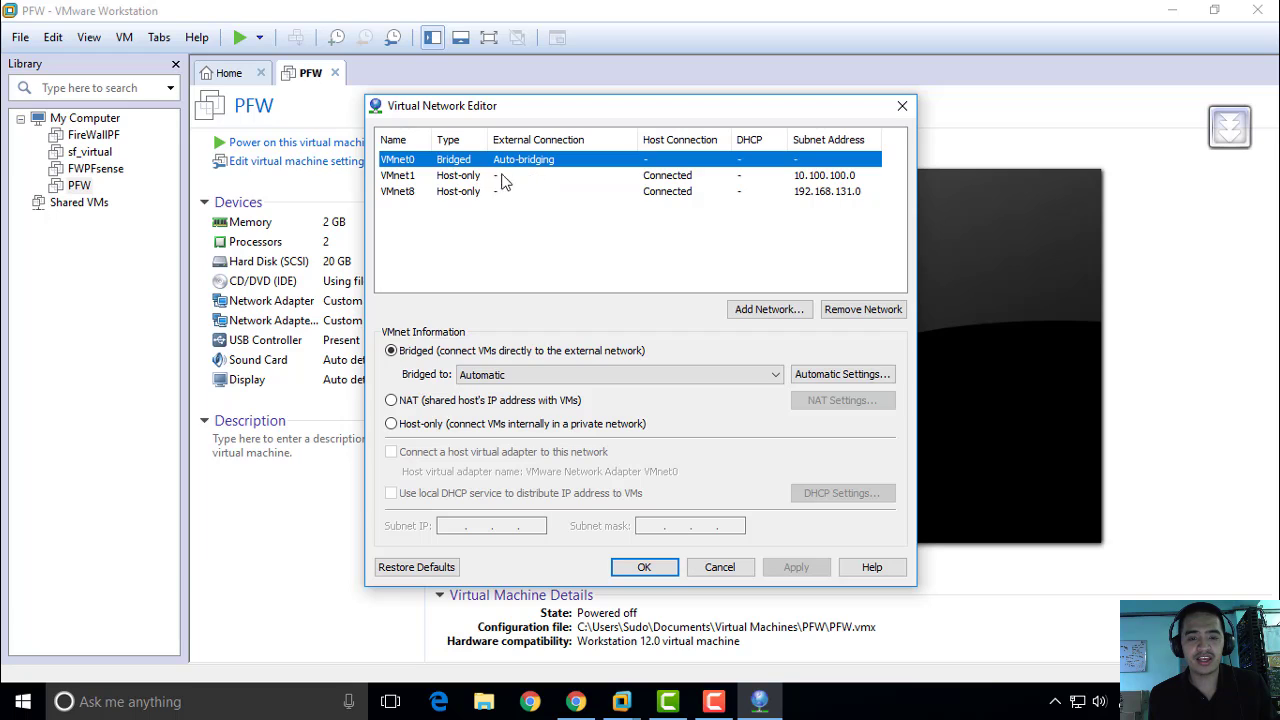
mouse_move(500, 176)
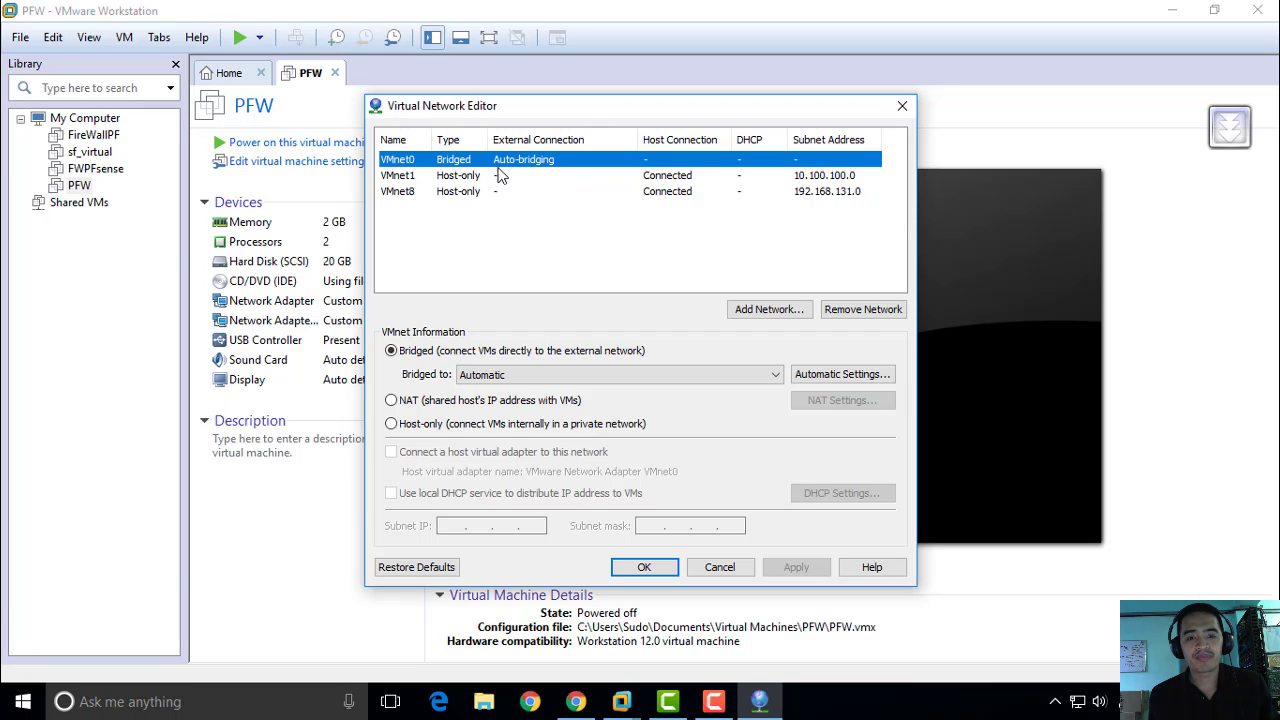
mouse_move(556, 194)
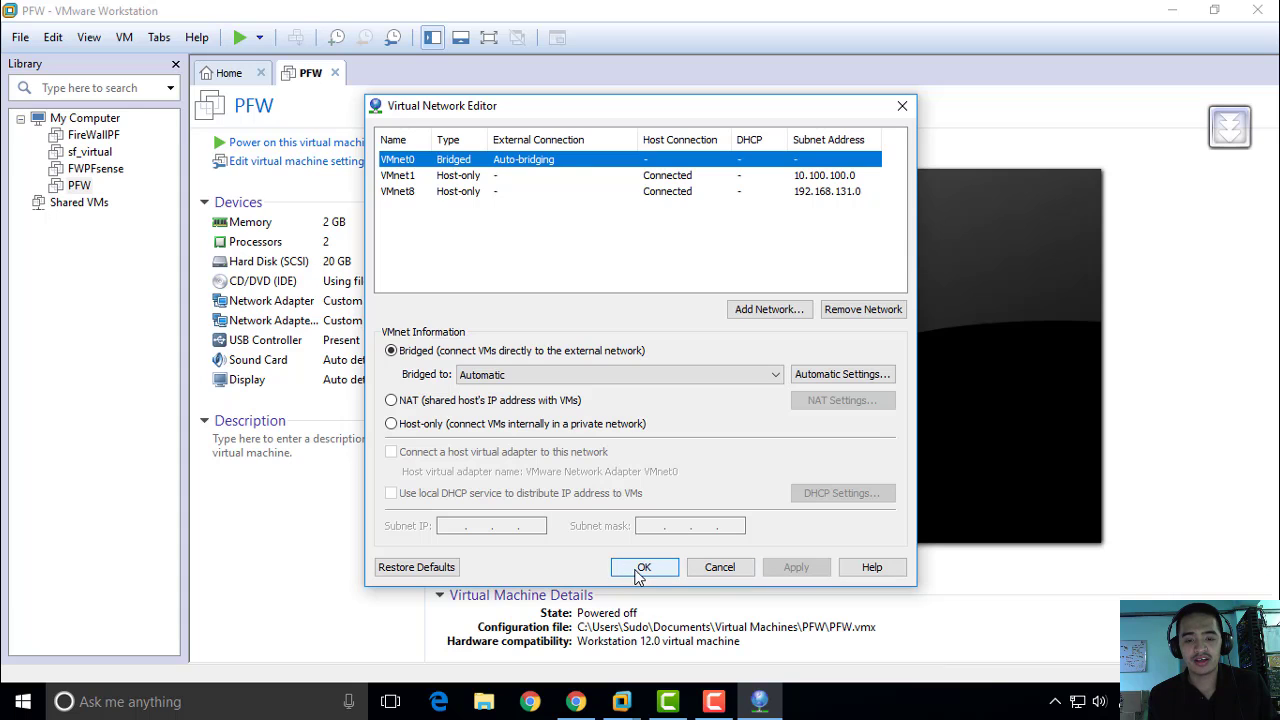
left_click(644, 568)
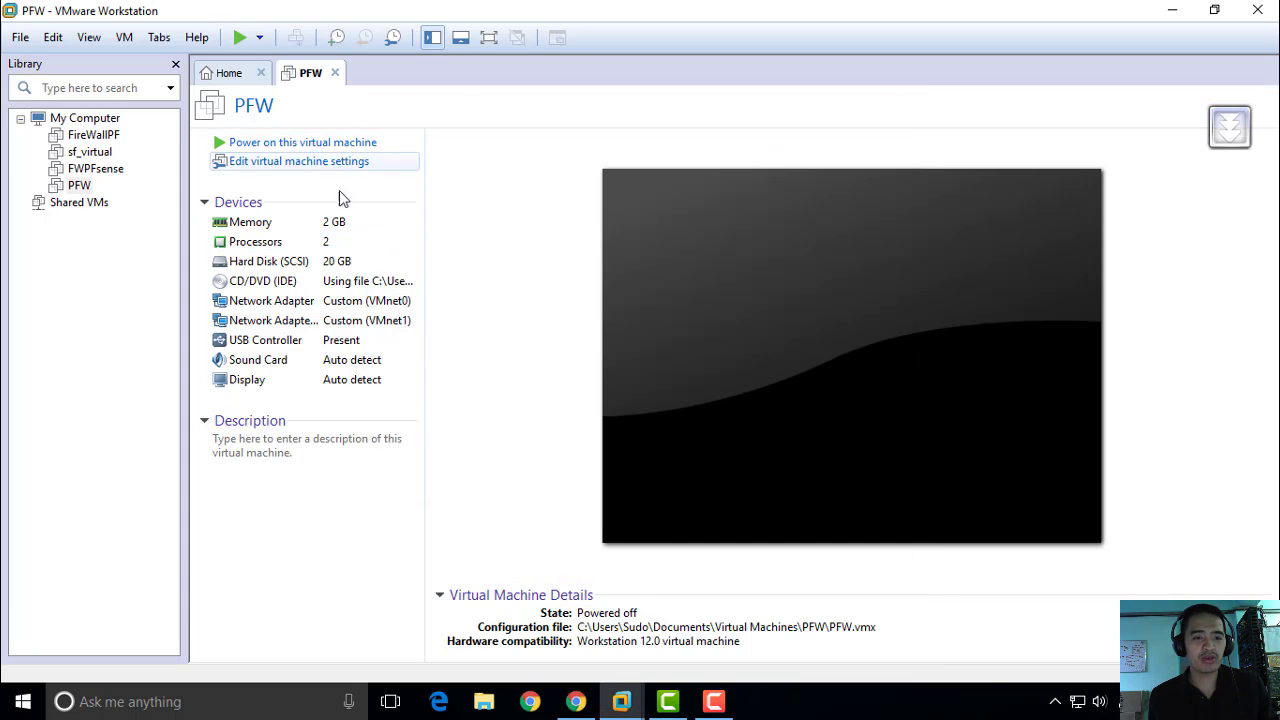
mouse_move(272, 320)
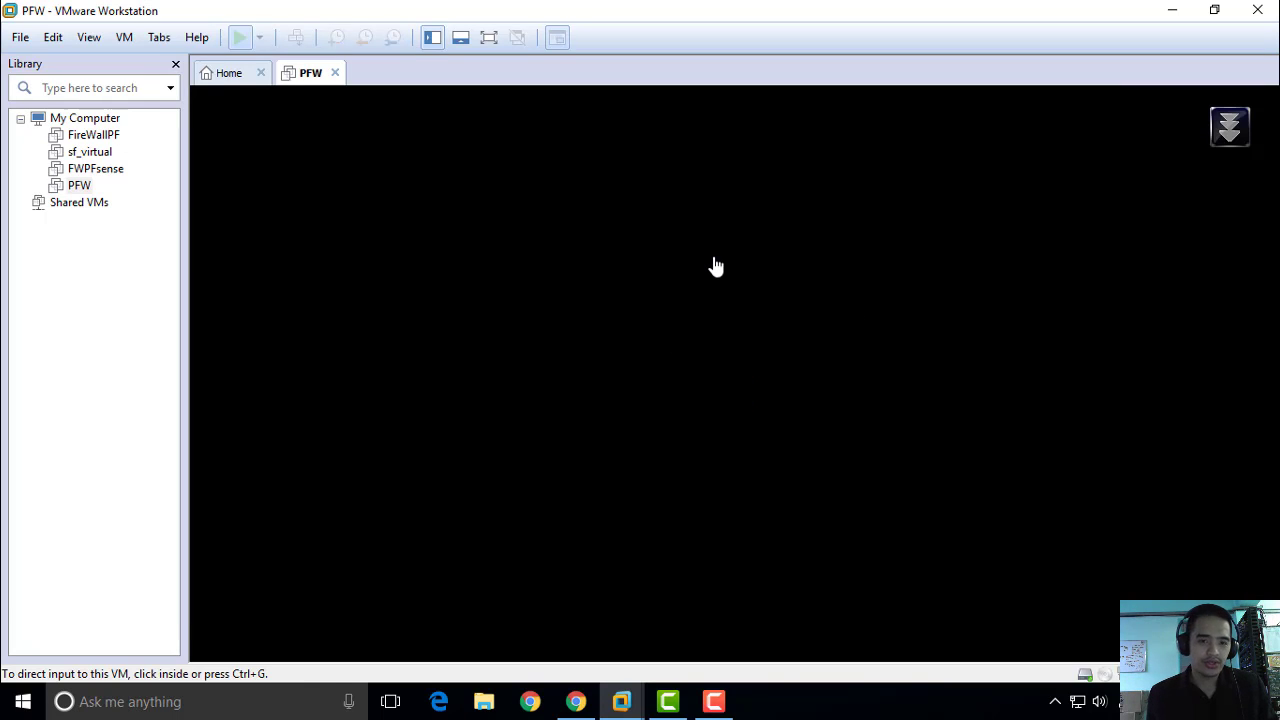
- Give the PFW virtual machine keyboard focus while it boots pfSense 2.3.2 from the disc
left_click(240, 36)
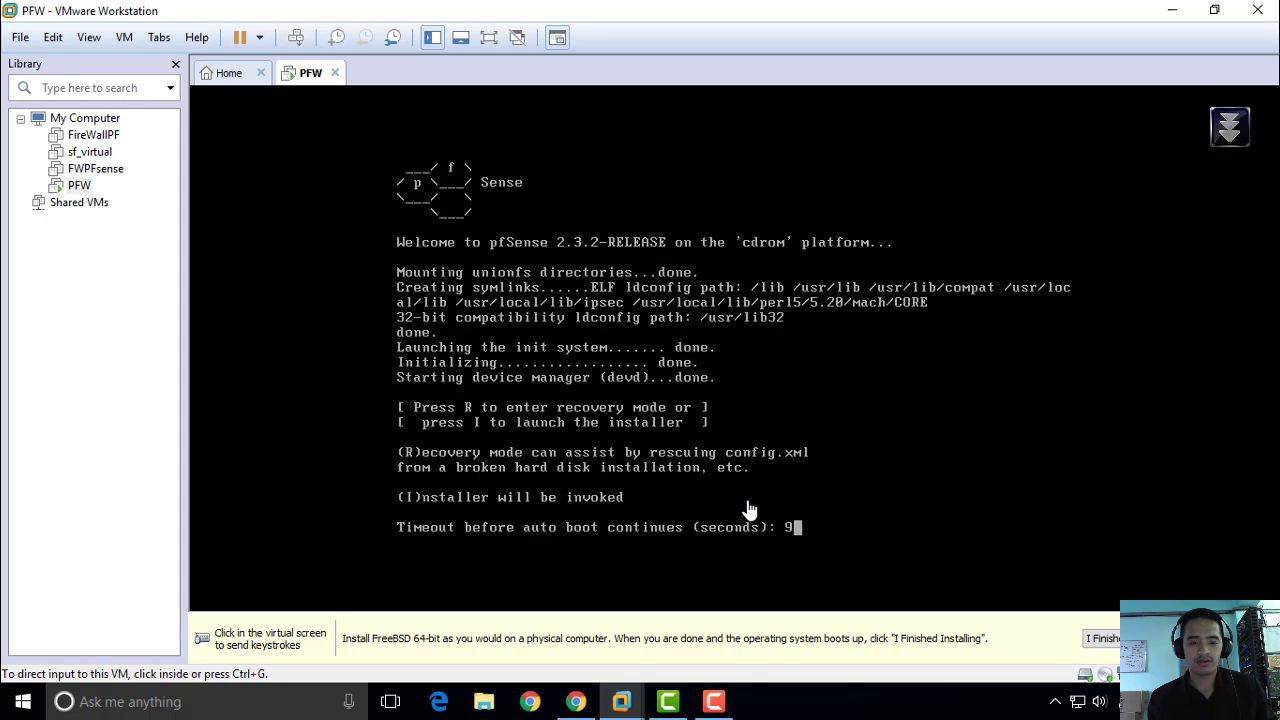
mouse_move(430, 420)
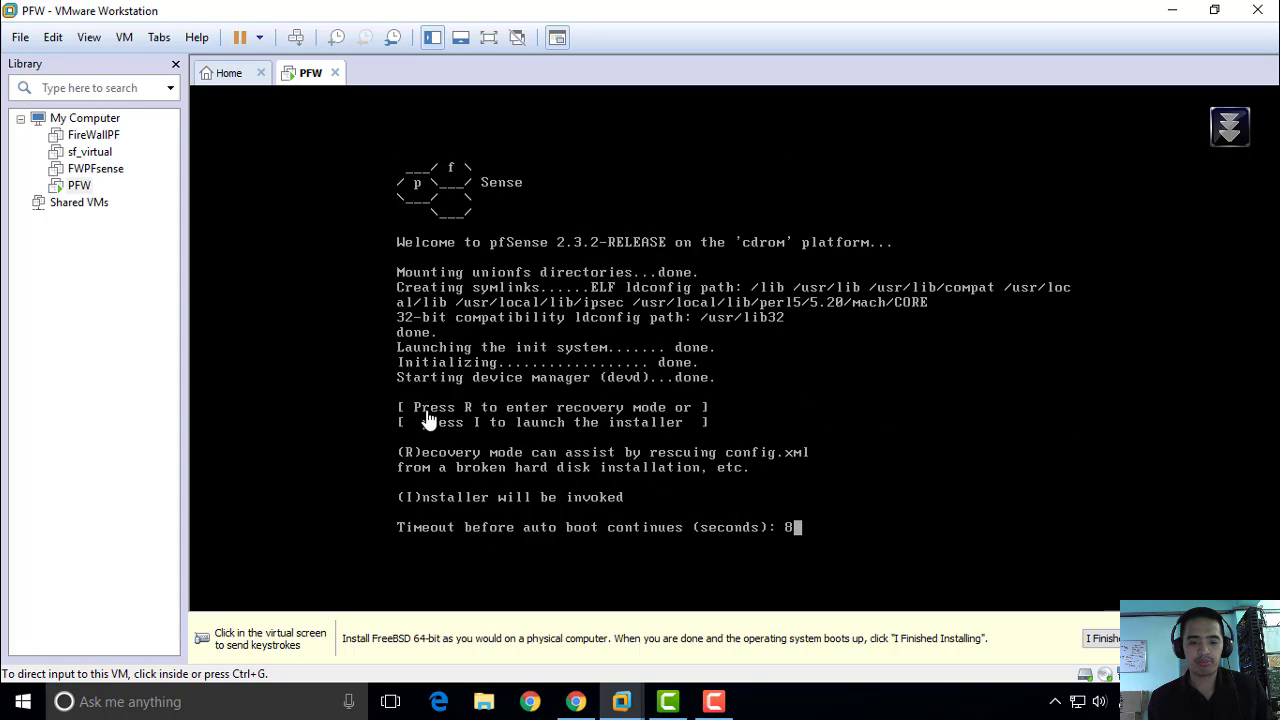
mouse_move(684, 424)
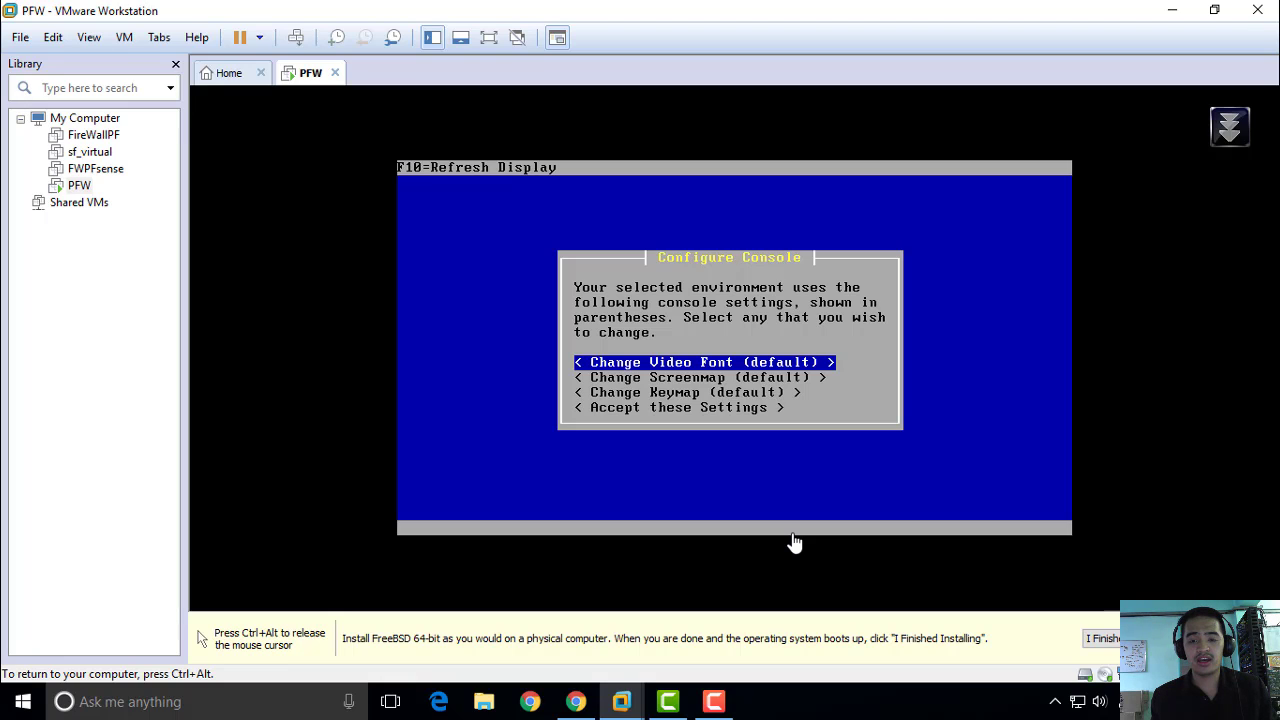
- Accept default console settings, confirm the Easy Install disk erase, and reboot after installation
key("down")
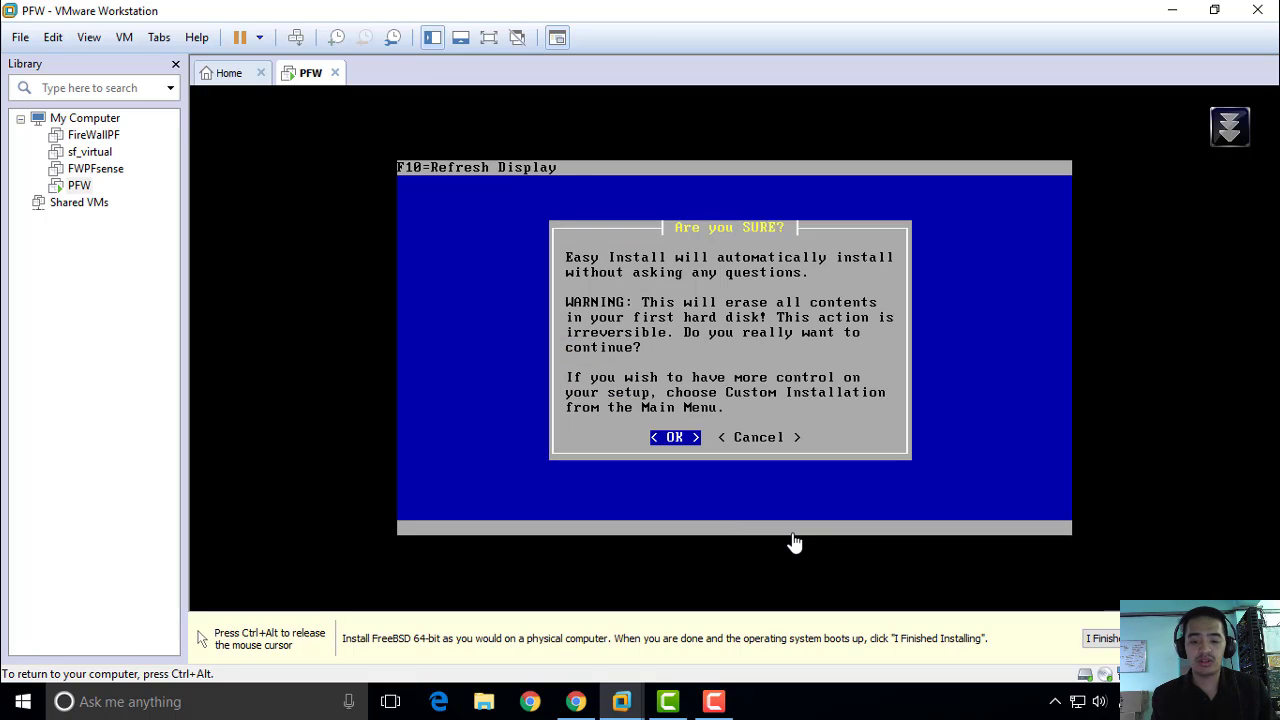
left_click(674, 436)
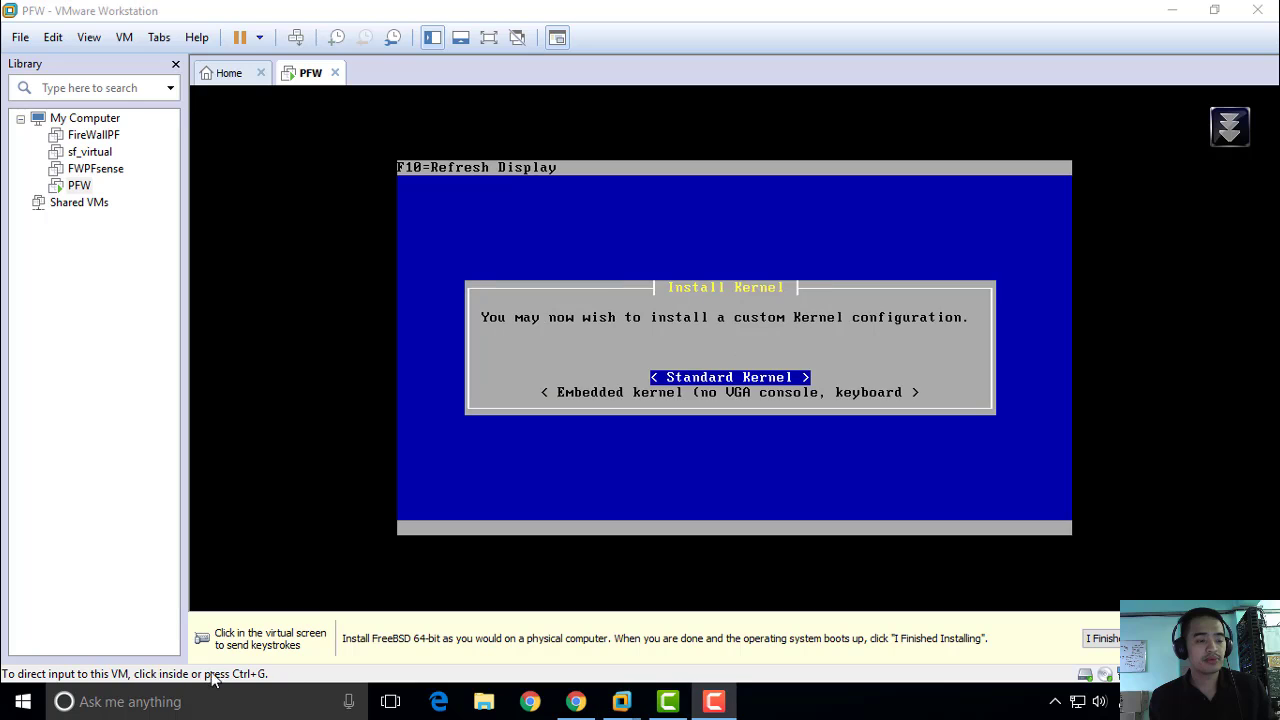
mouse_move(752, 416)
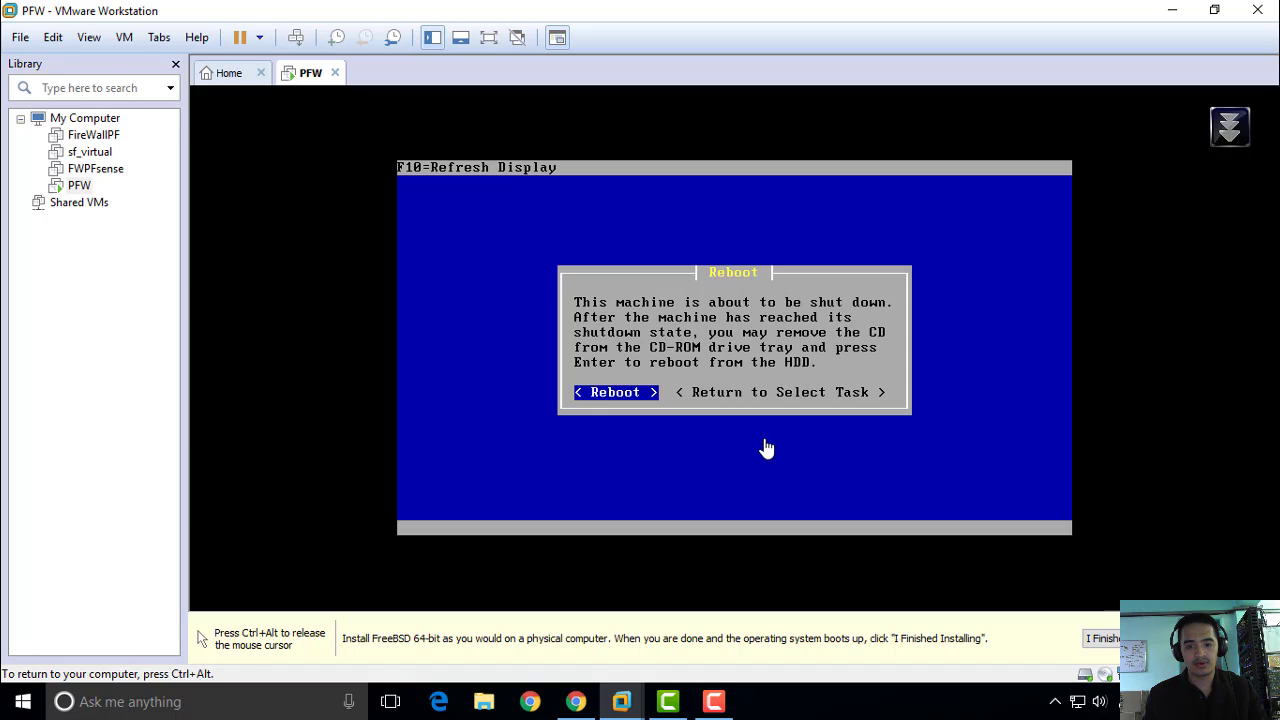
left_click(614, 390)
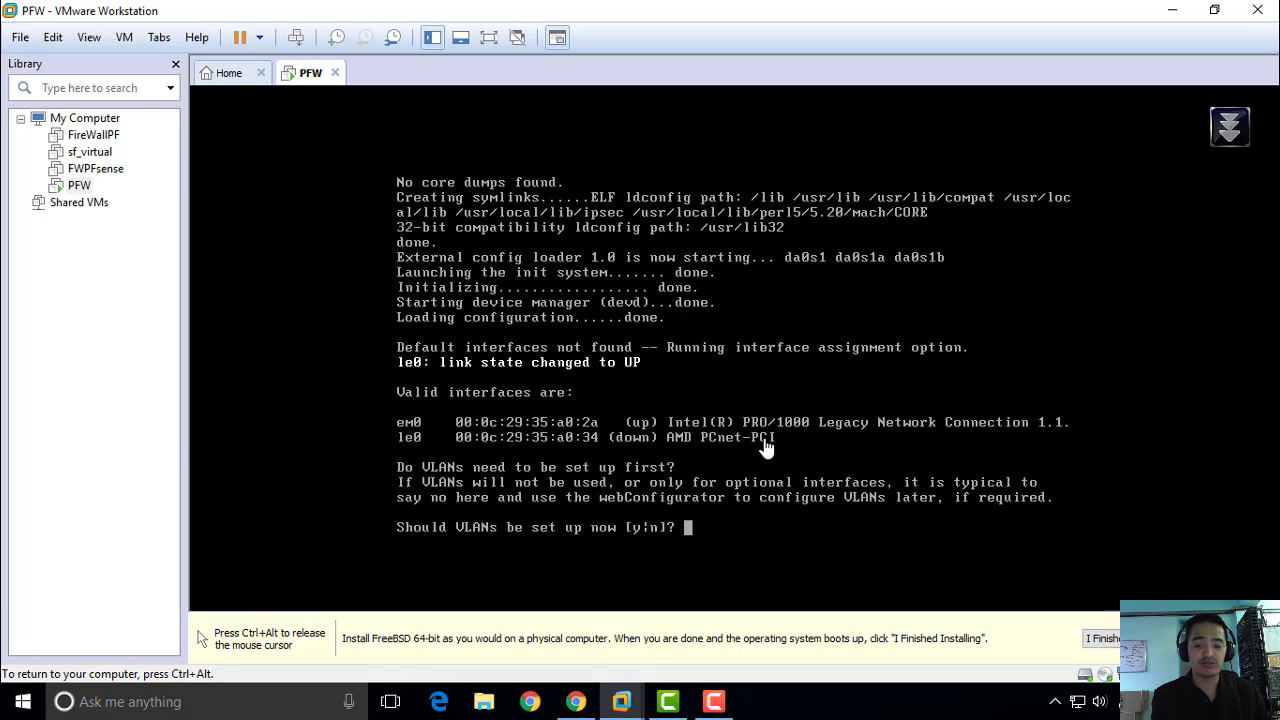
- Decline VLAN setup at the pfSense interface assignment prompt
type("n")
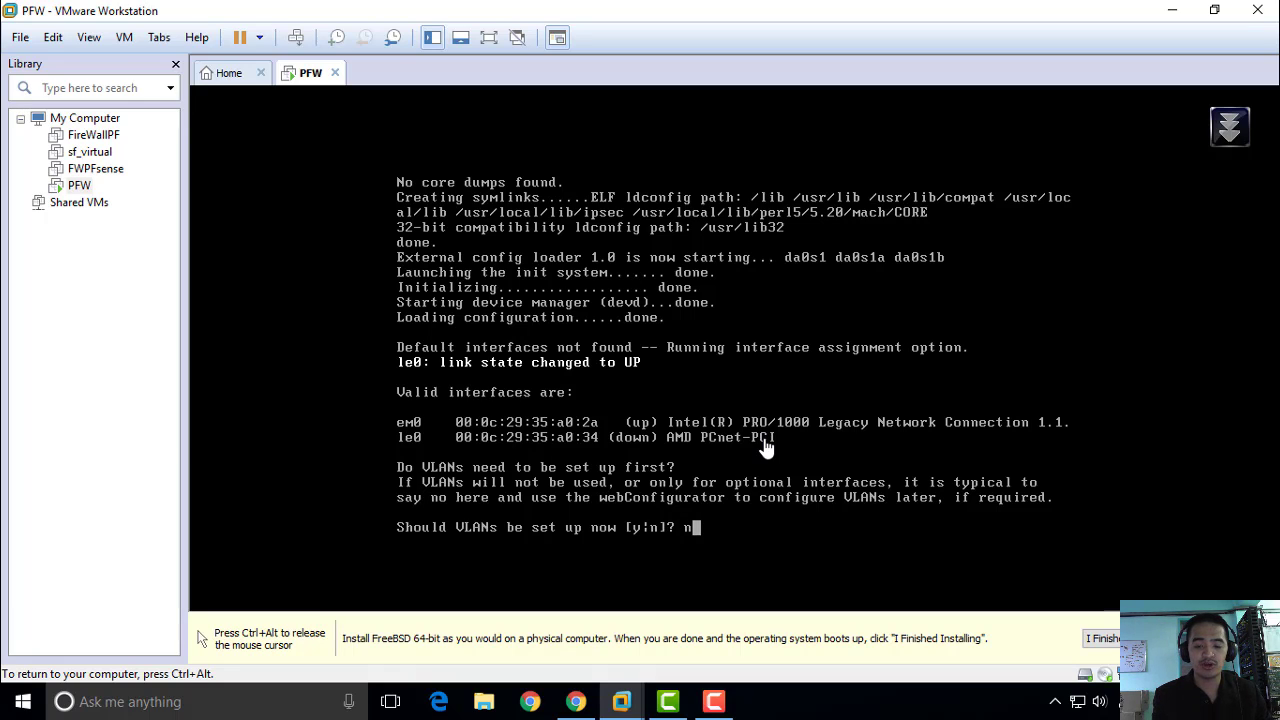
key("Enter")
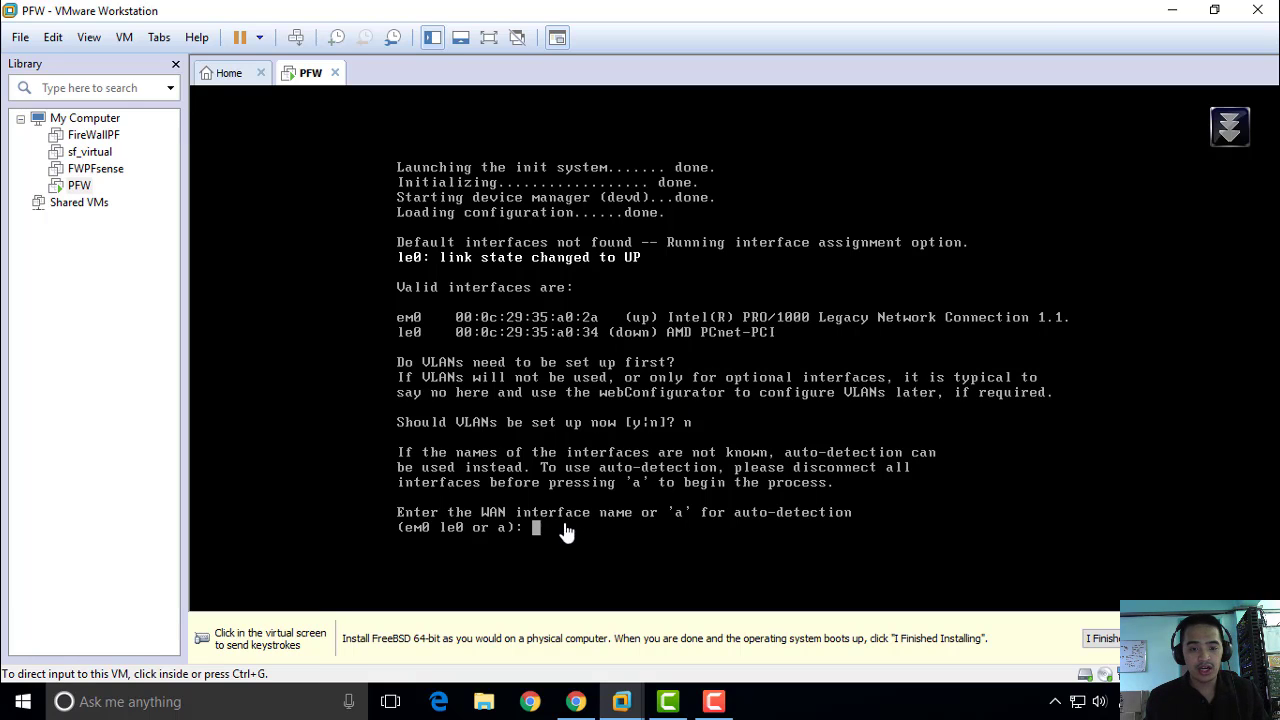
mouse_move(528, 332)
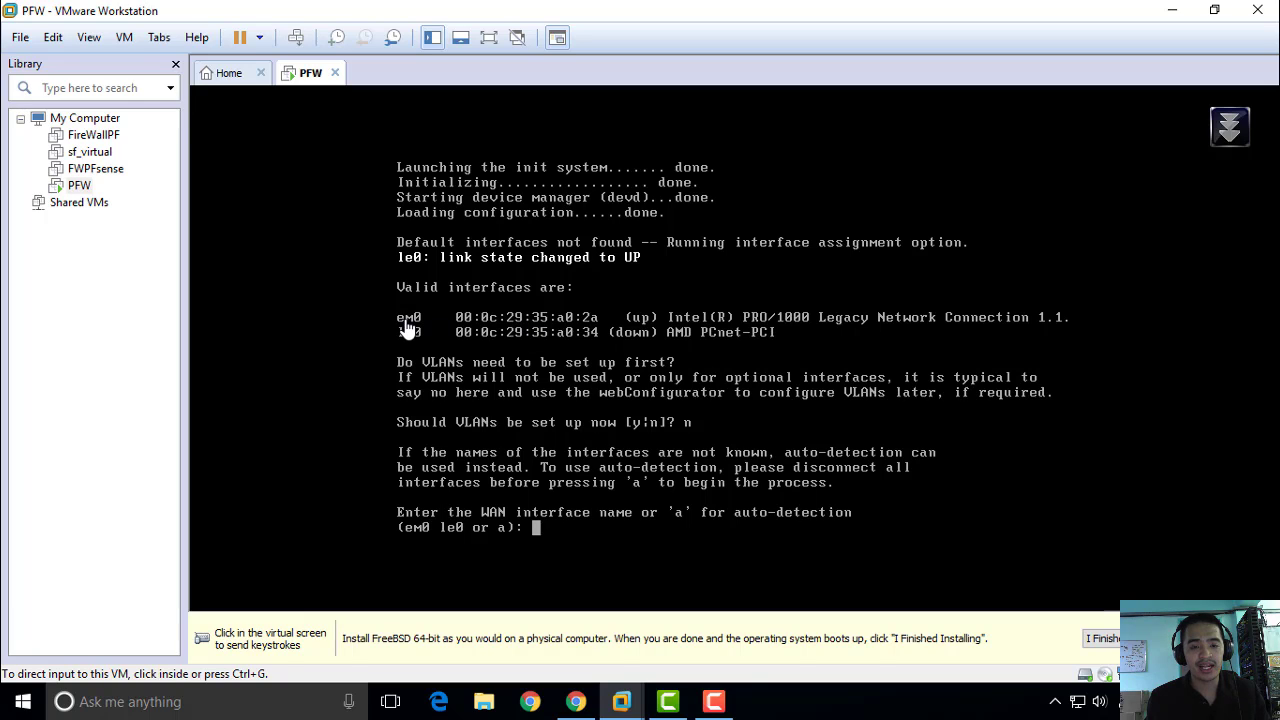
mouse_move(408, 328)
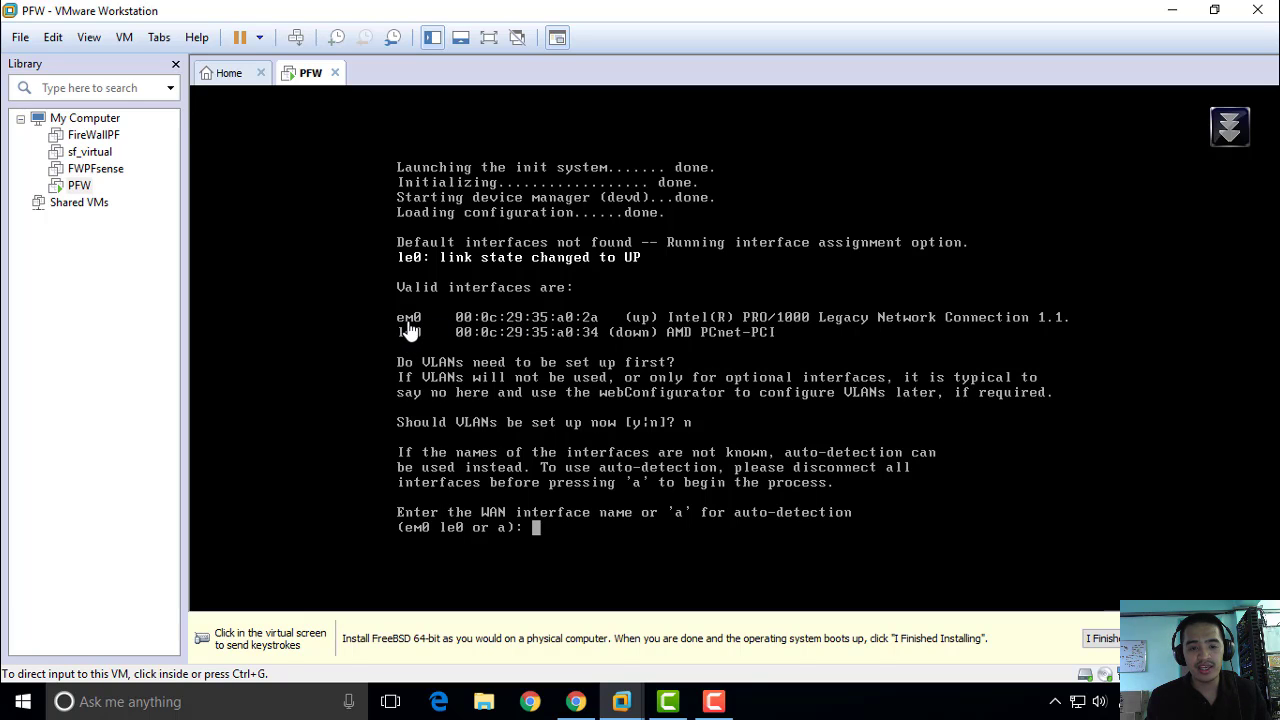
mouse_move(558, 542)
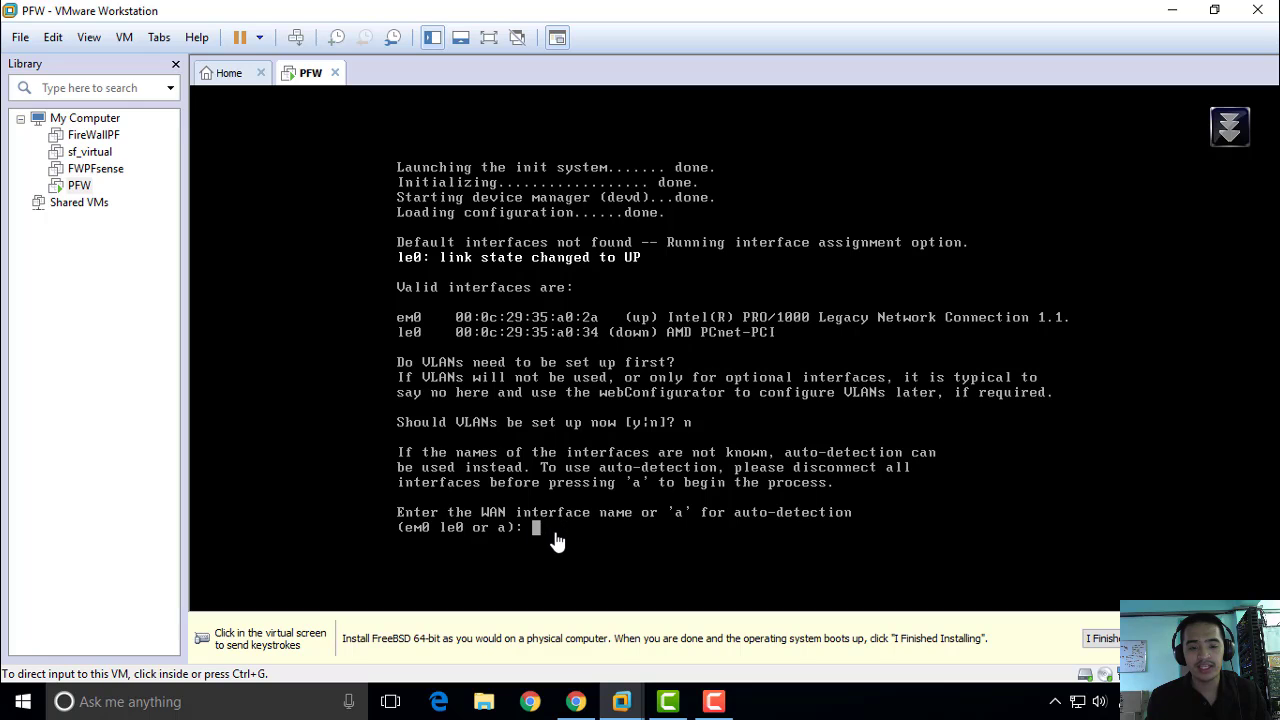
left_click(558, 540)
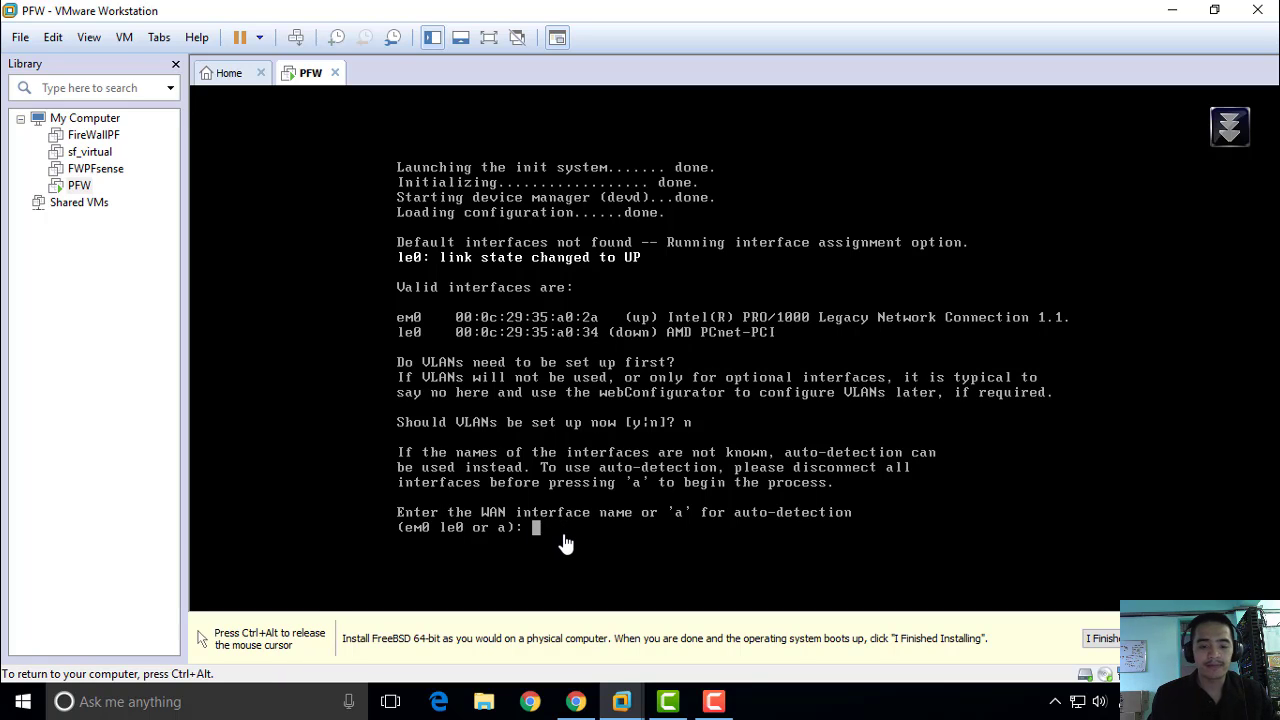
- Assign em0 as WAN and le0 as LAN with no optional interfaces, and confirm to proceed
type("e")
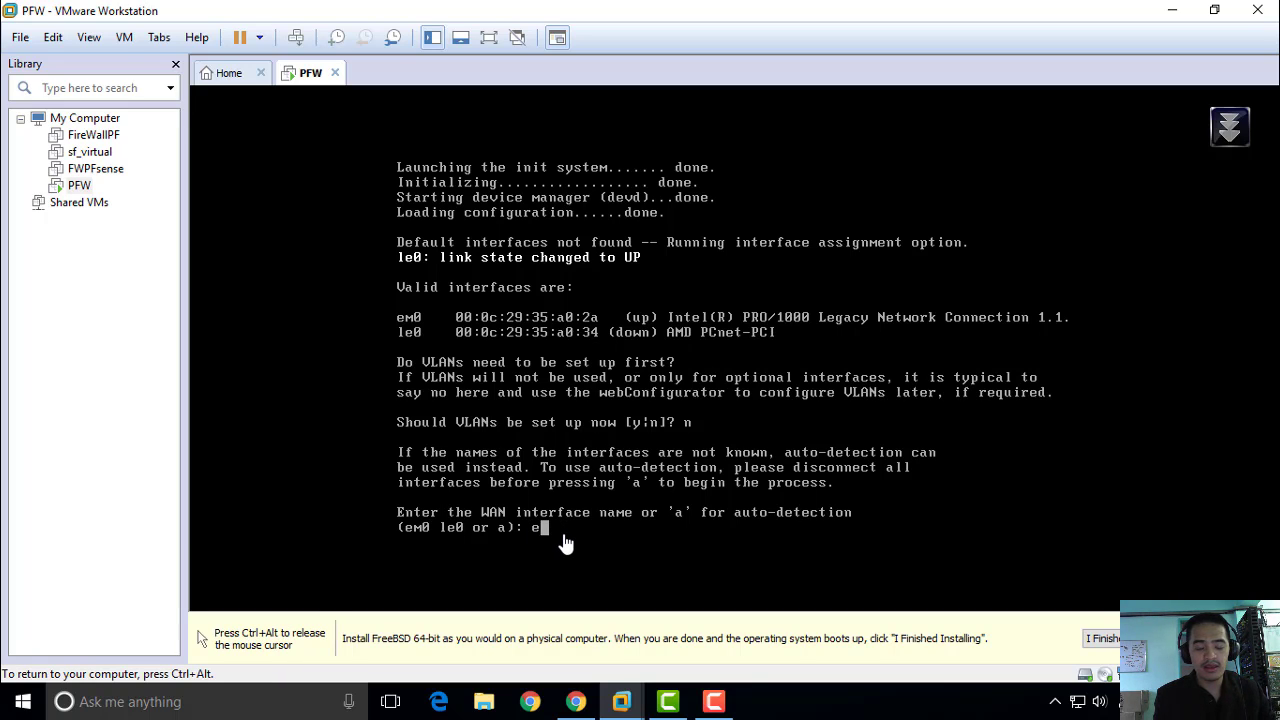
type("m0")
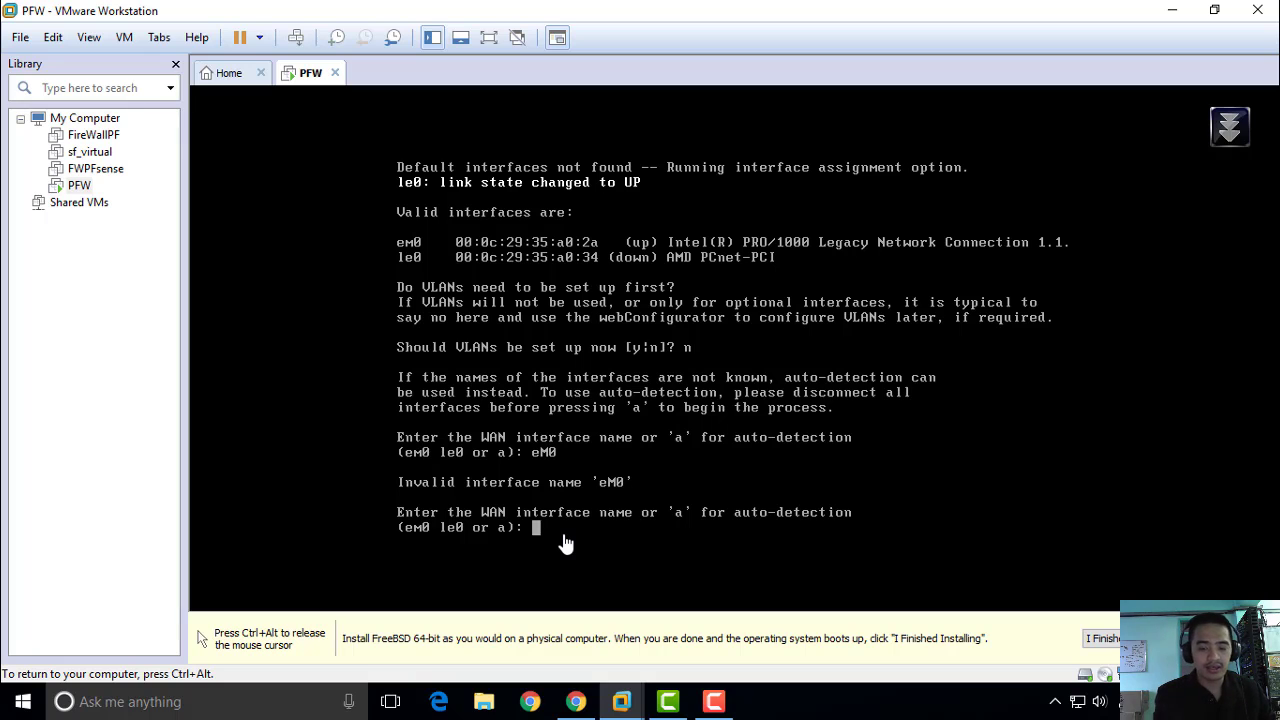
type("em0")
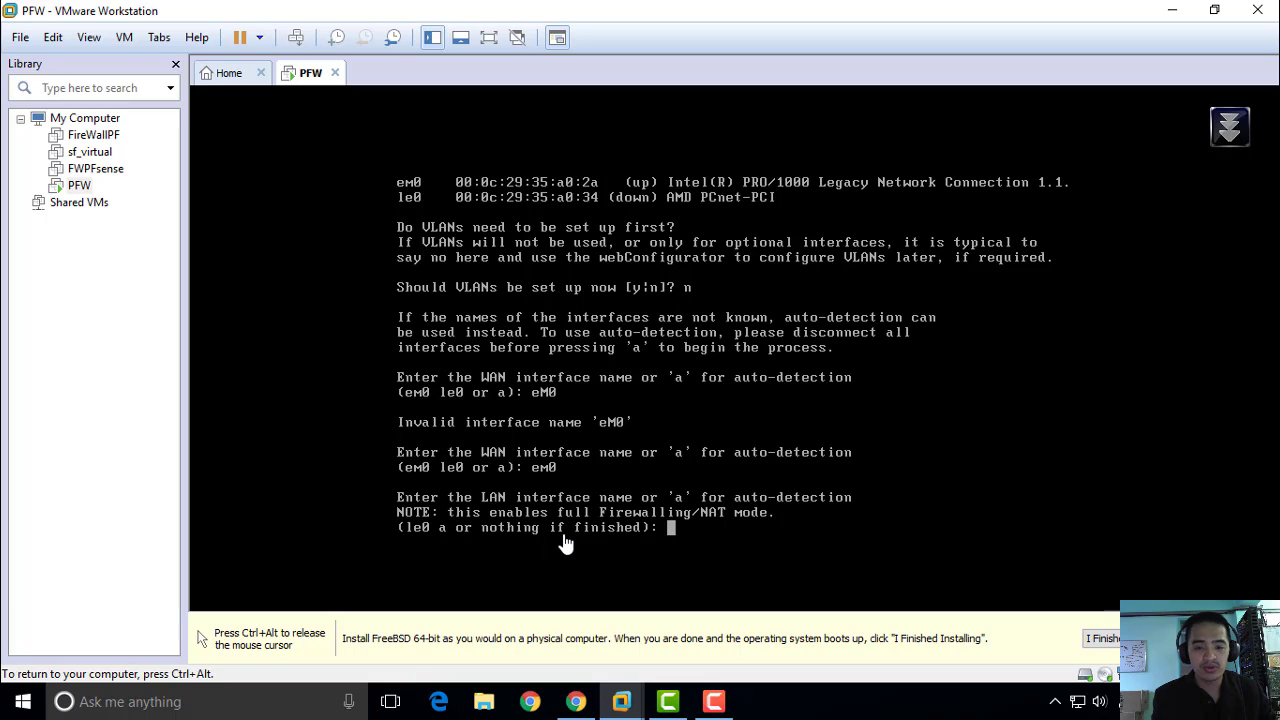
type("le0")
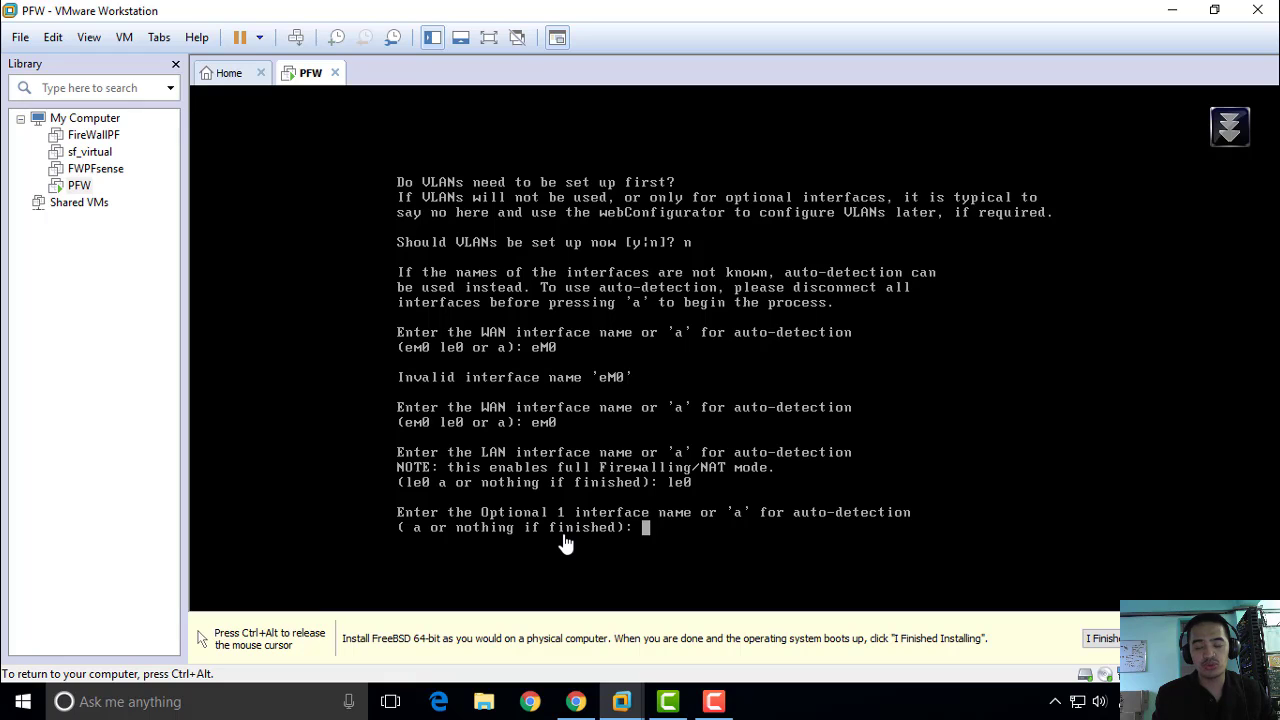
key("enter")
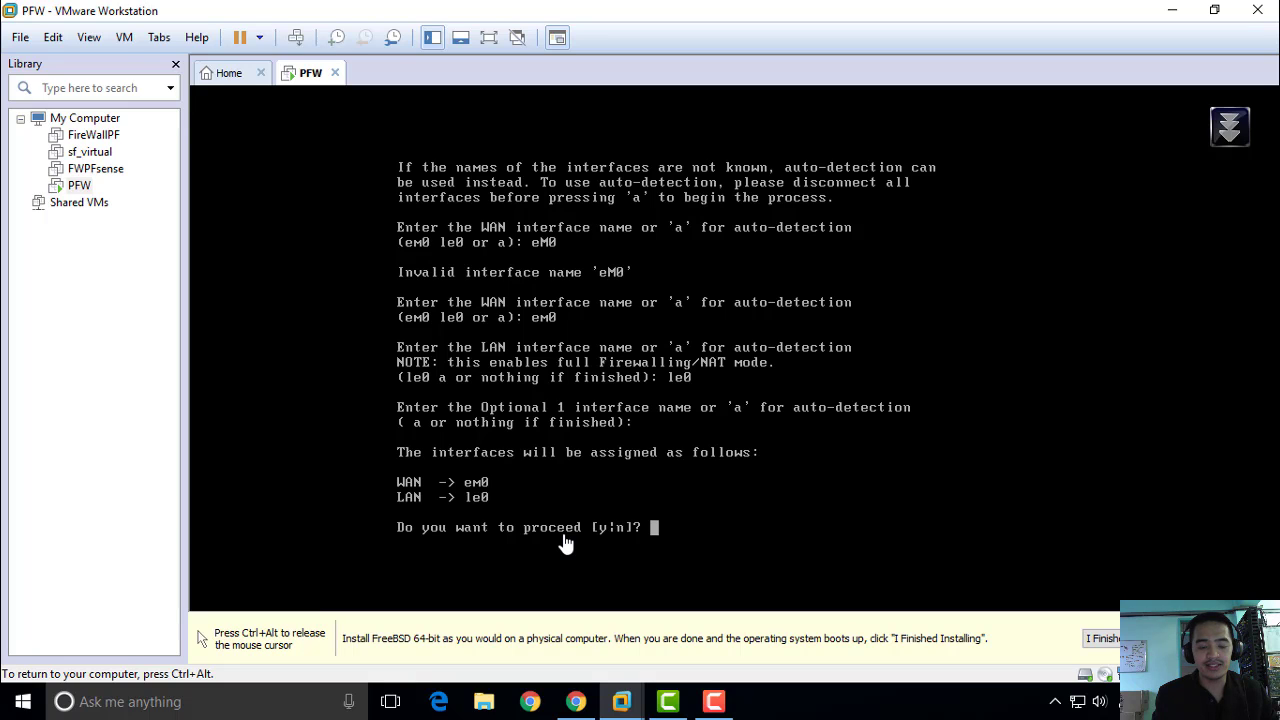
type("y")
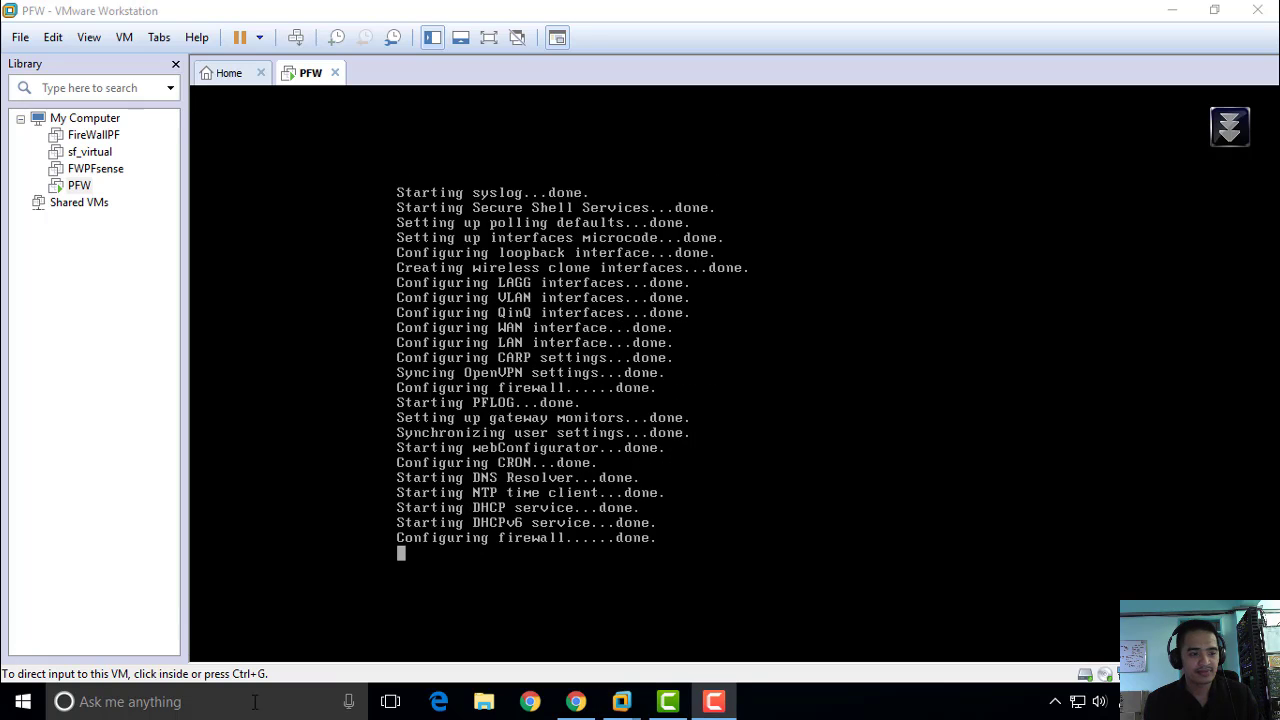
mouse_move(668, 590)
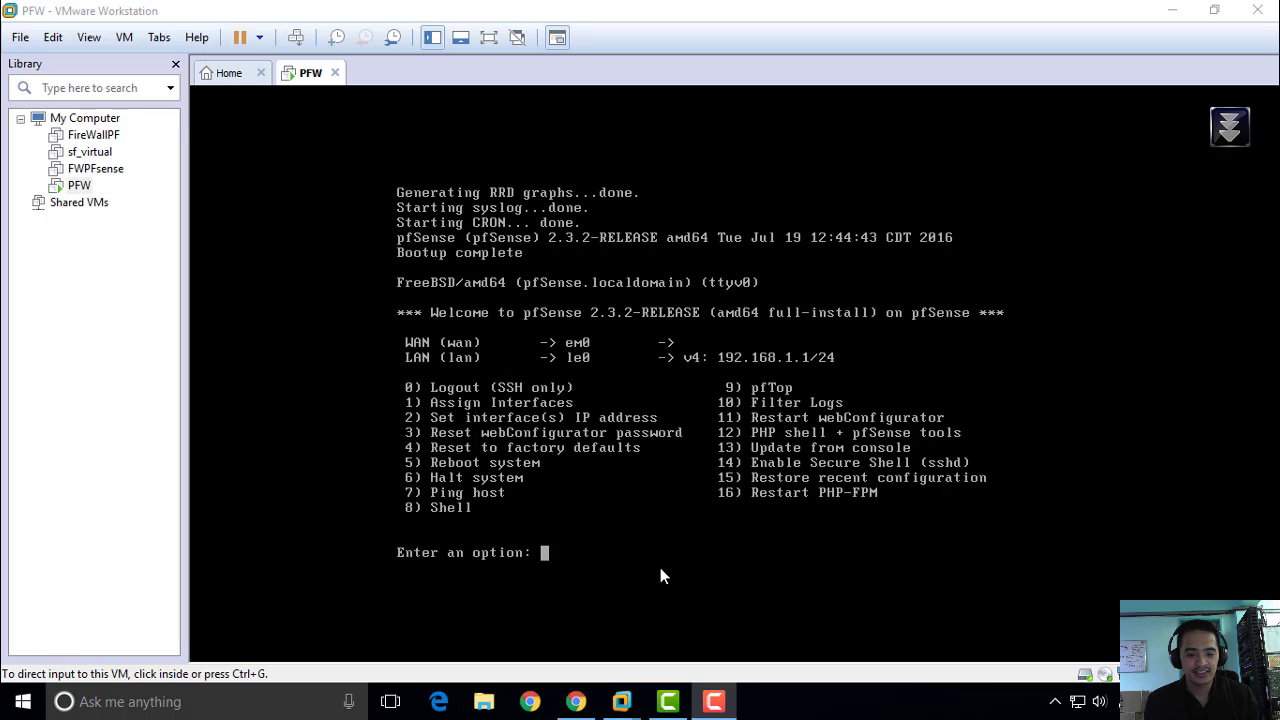
mouse_move(684, 568)
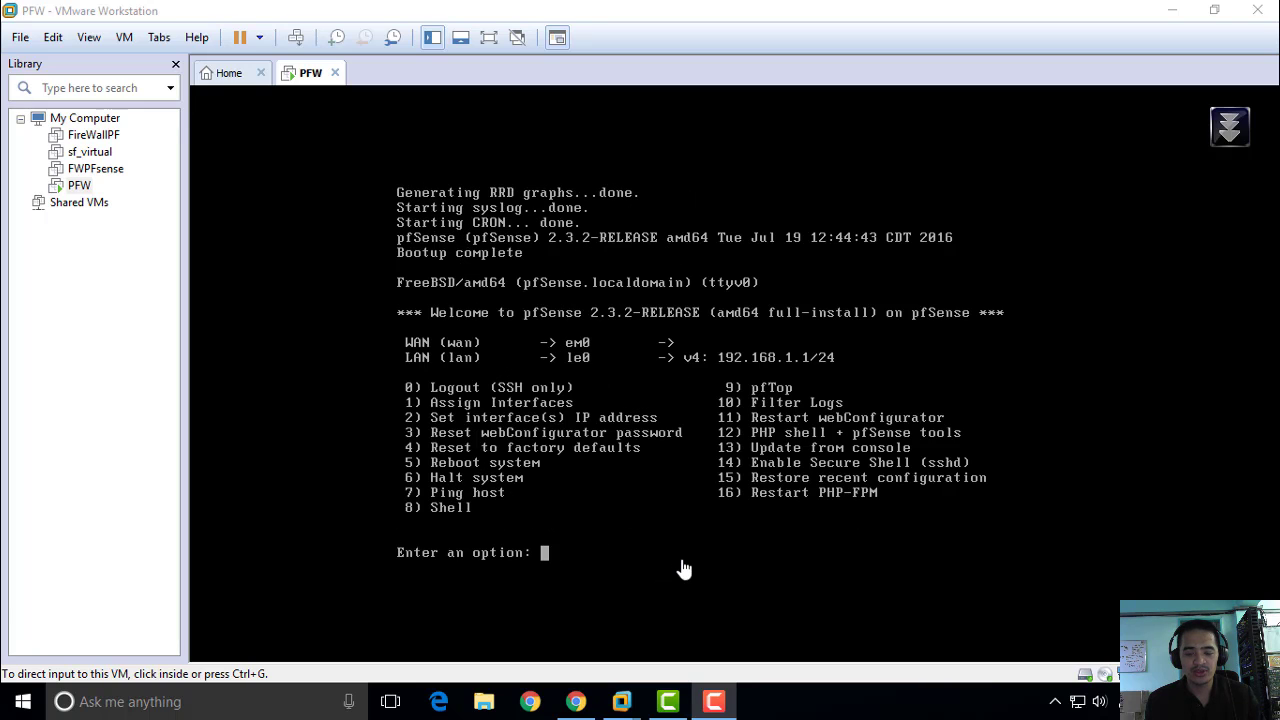
mouse_move(804, 384)
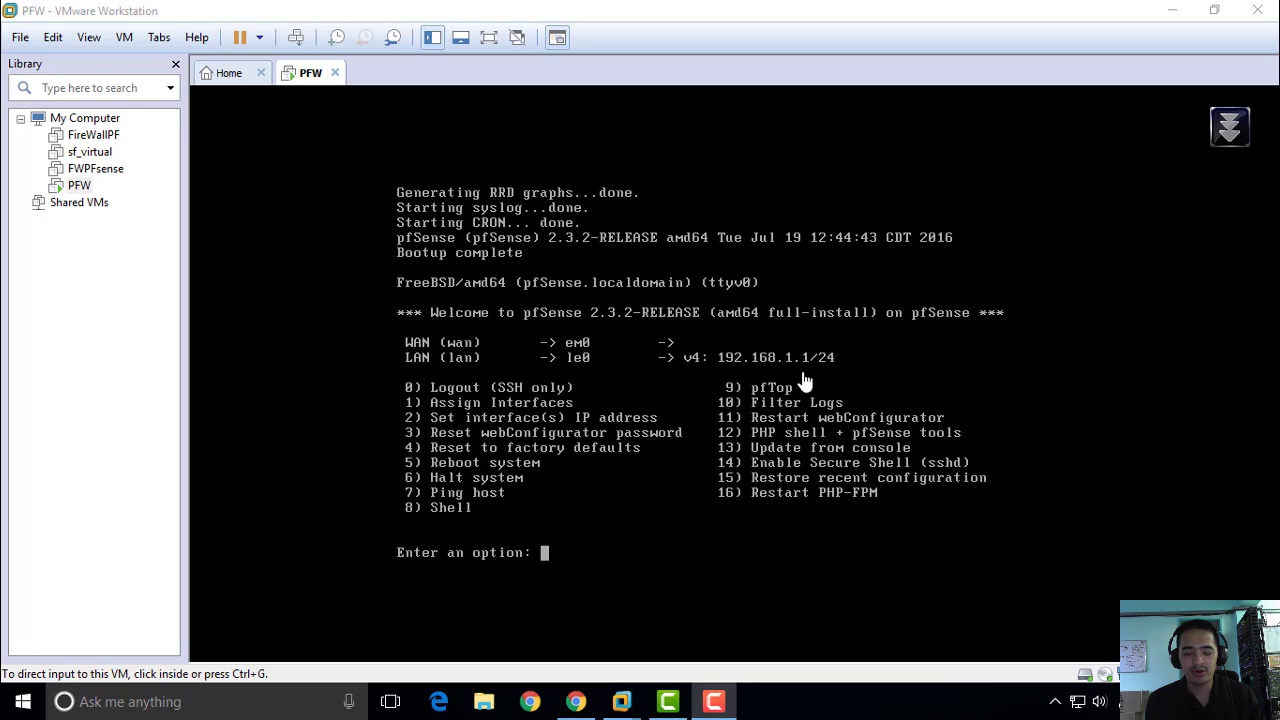
mouse_move(648, 362)
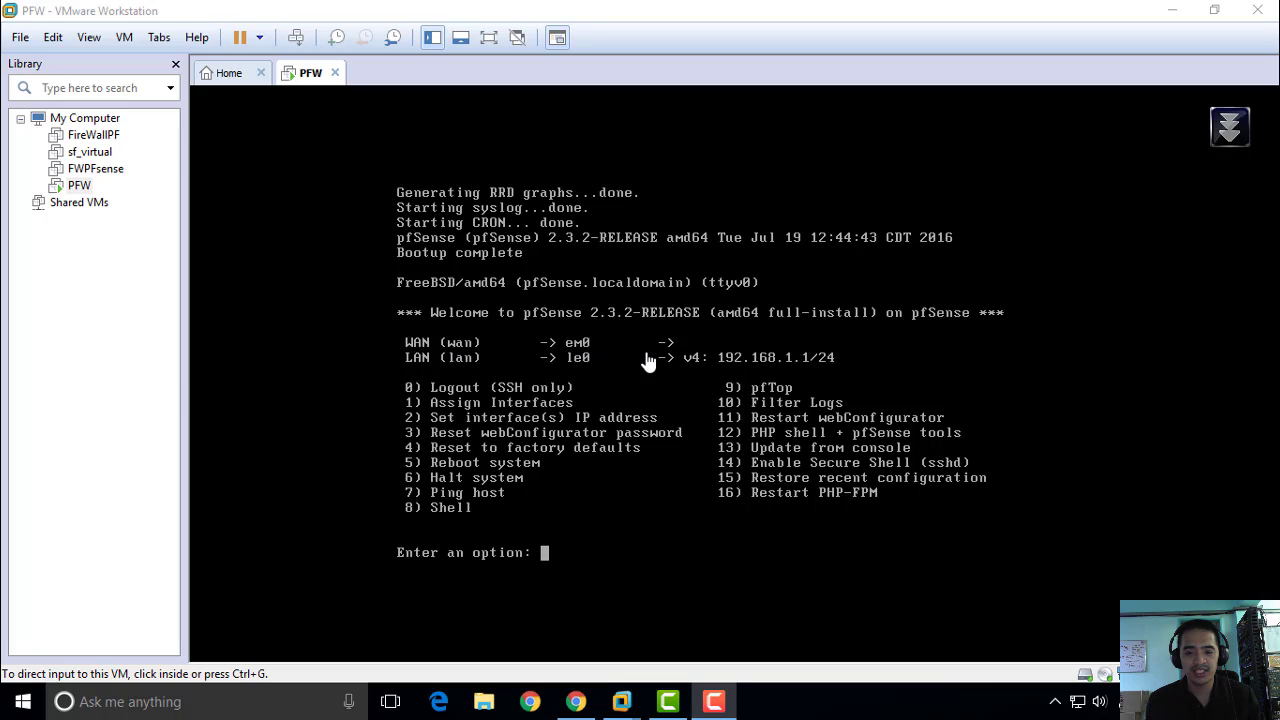
mouse_move(840, 420)
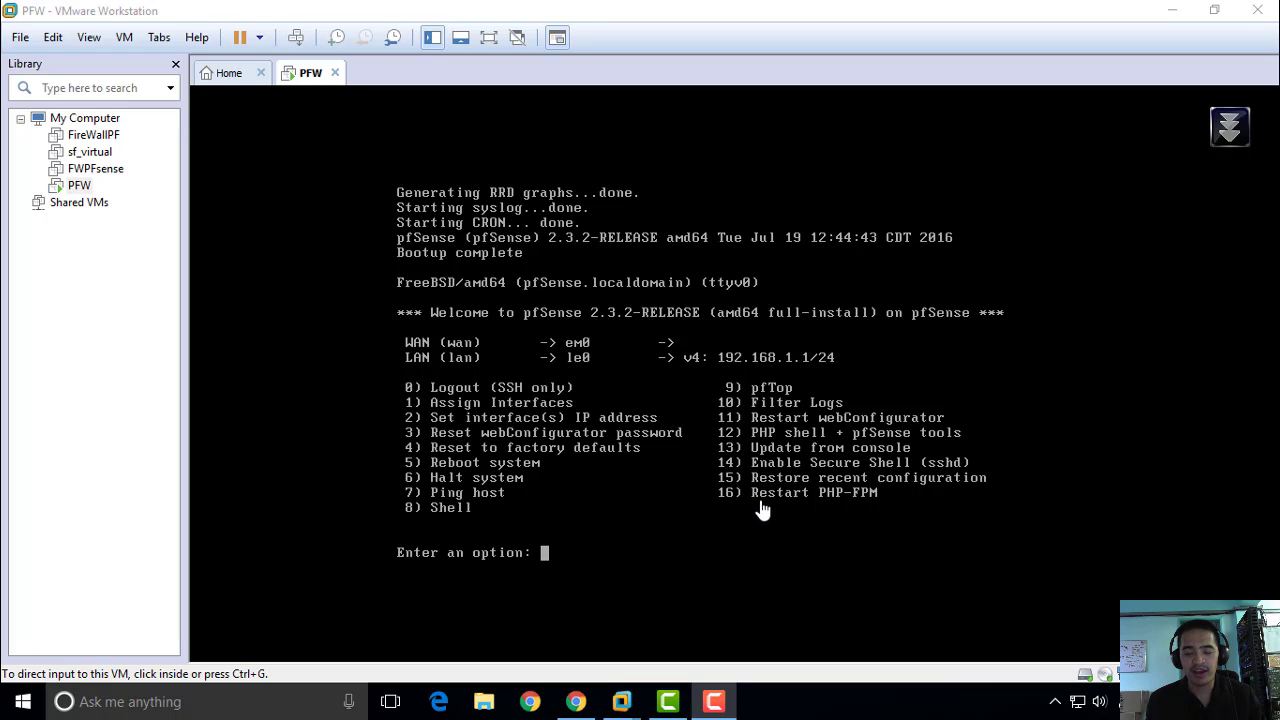
mouse_move(500, 376)
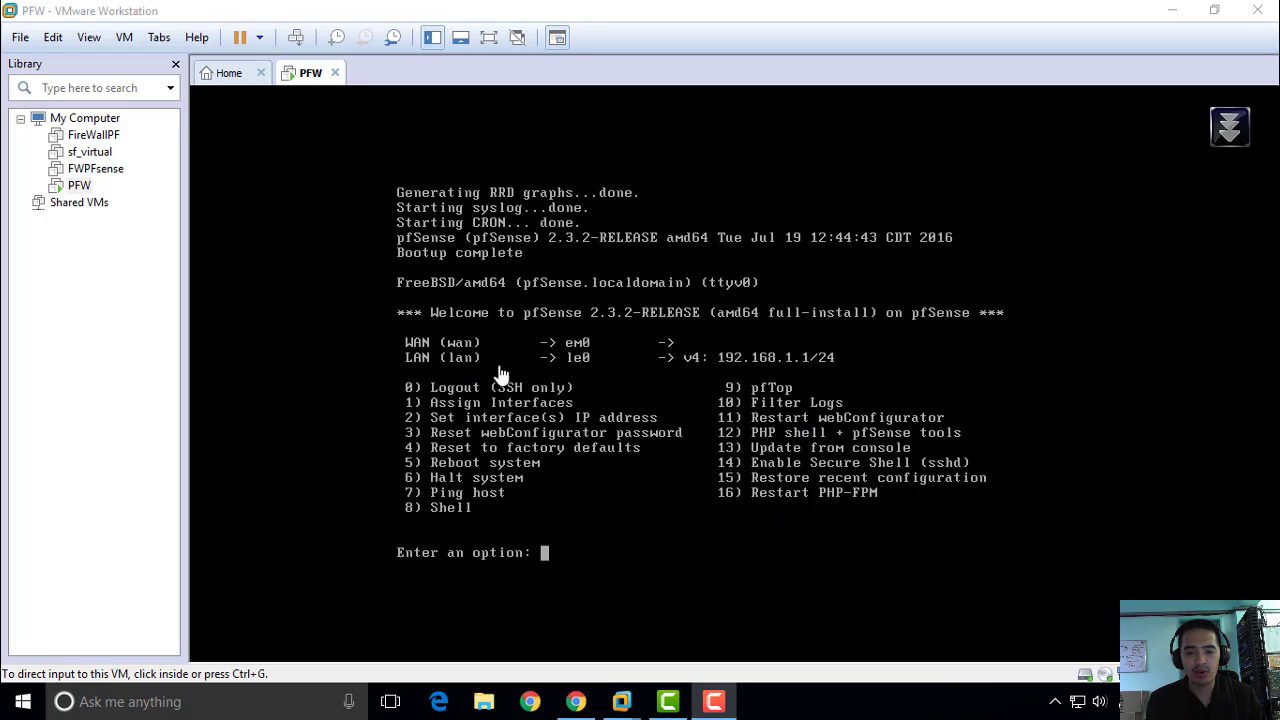
mouse_move(668, 372)
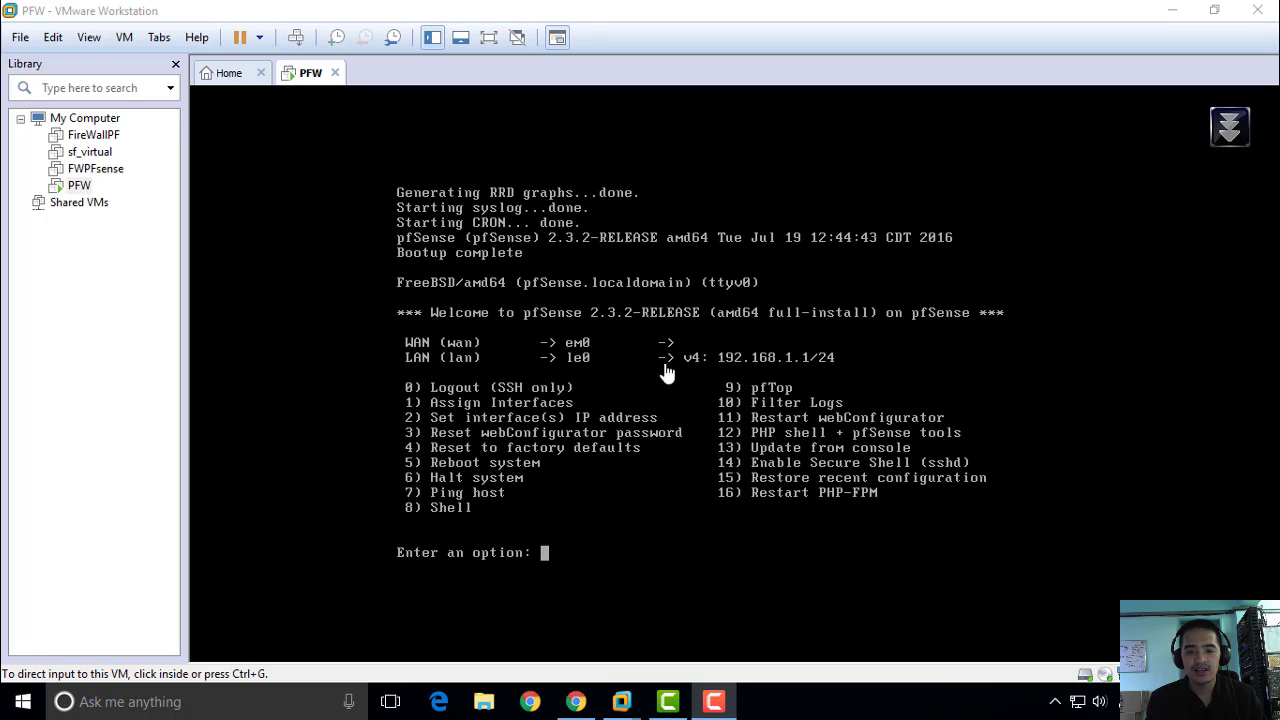
mouse_move(700, 376)
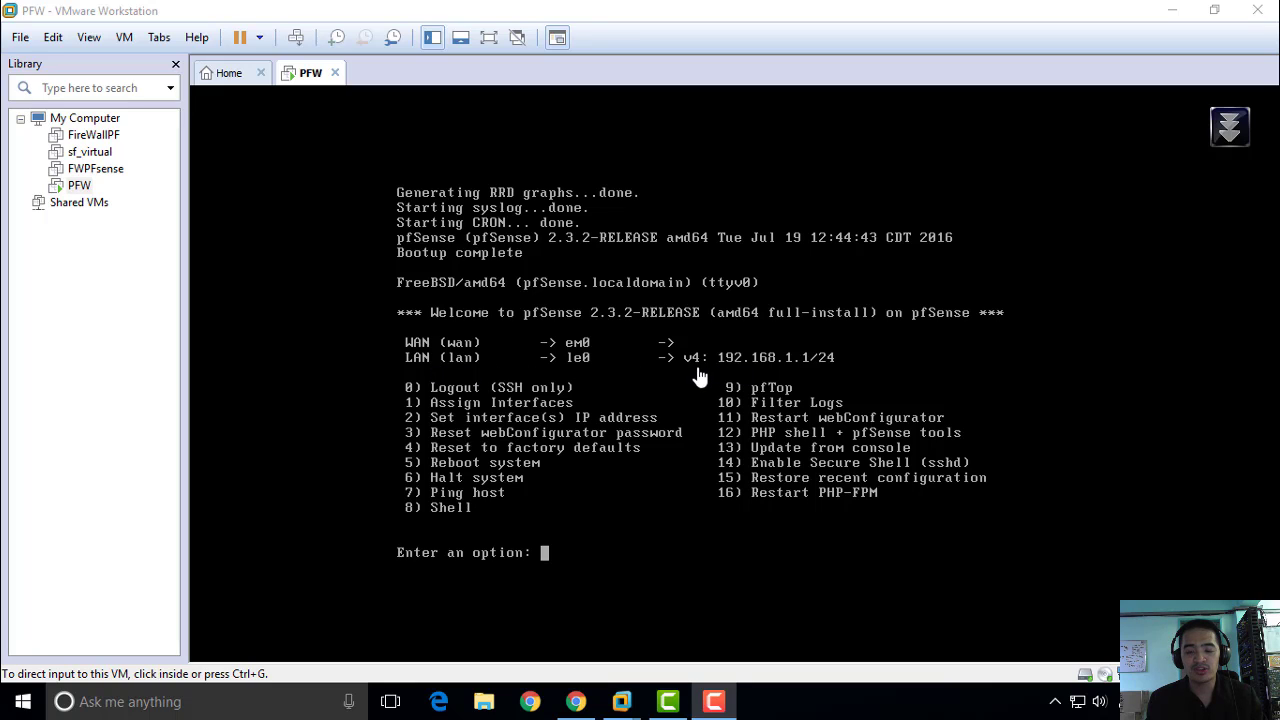
mouse_move(816, 380)
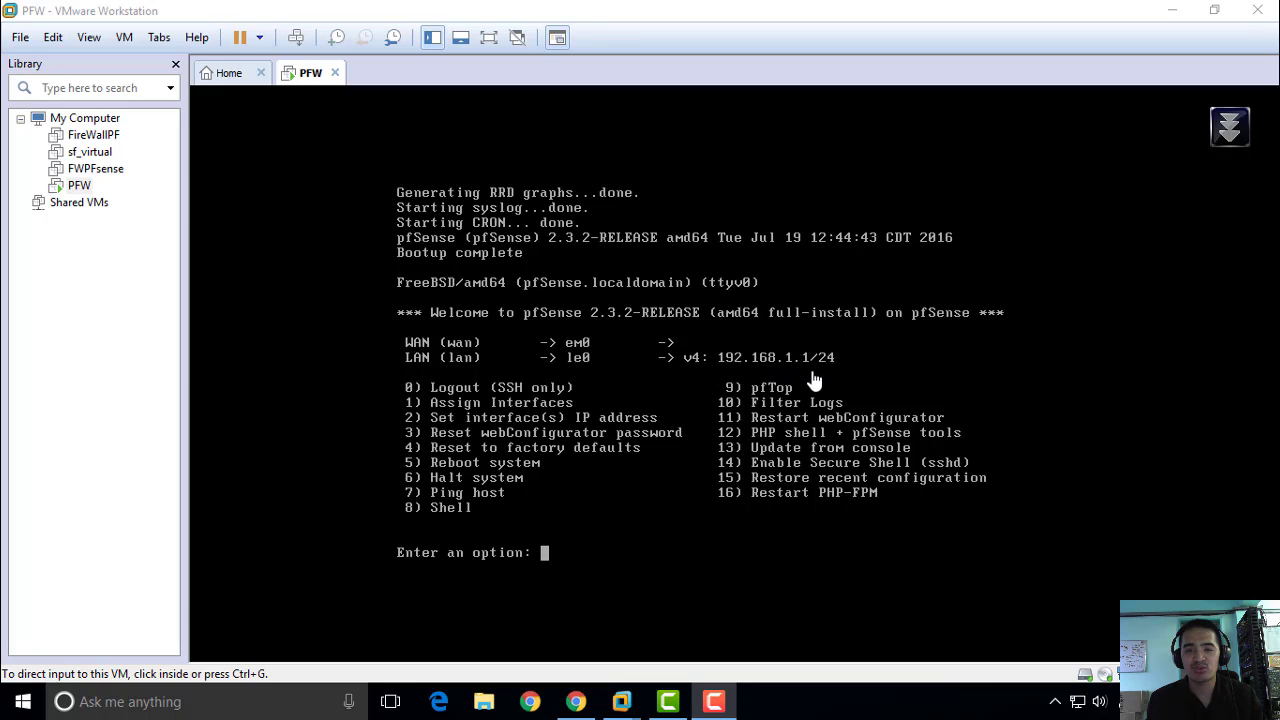
mouse_move(820, 390)
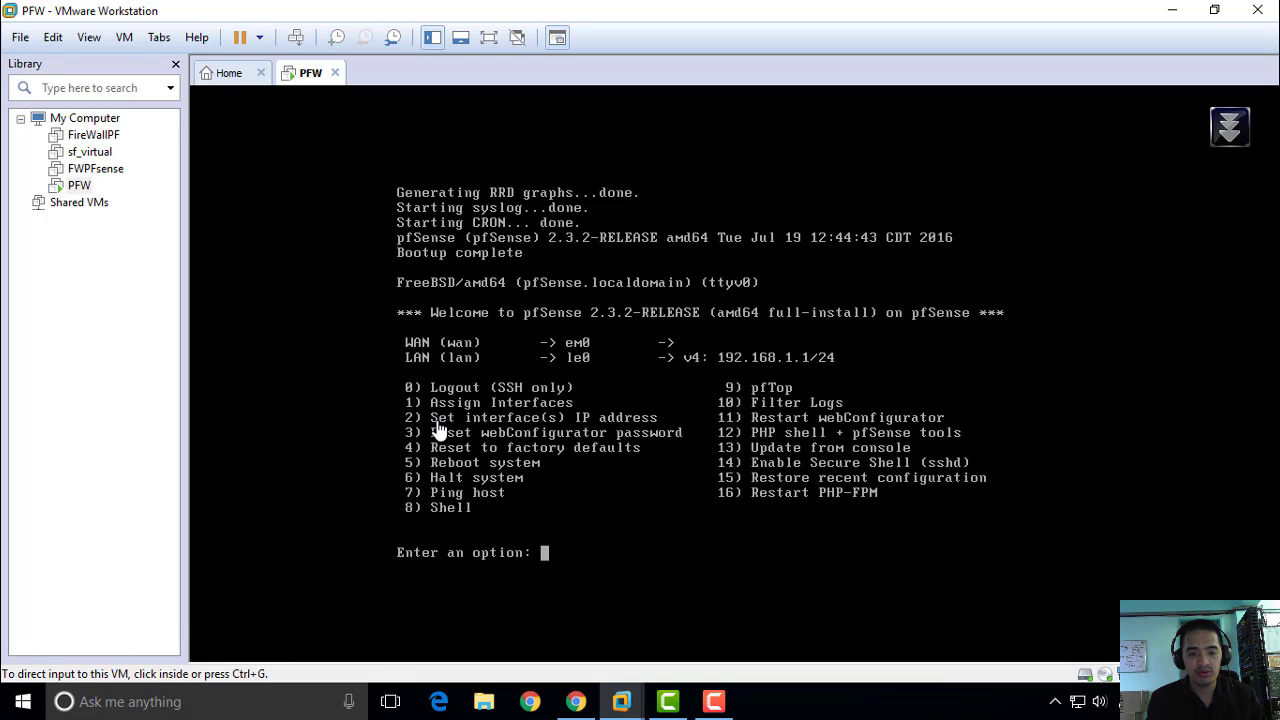
mouse_move(448, 432)
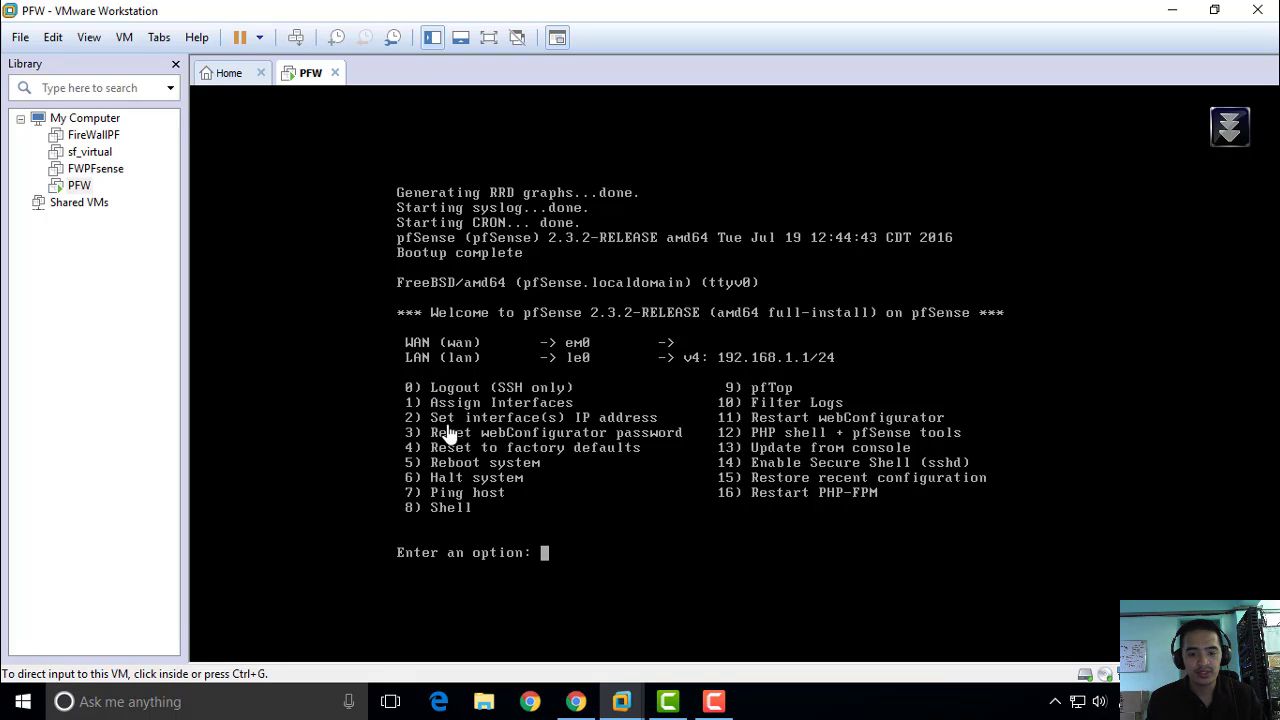
mouse_move(596, 442)
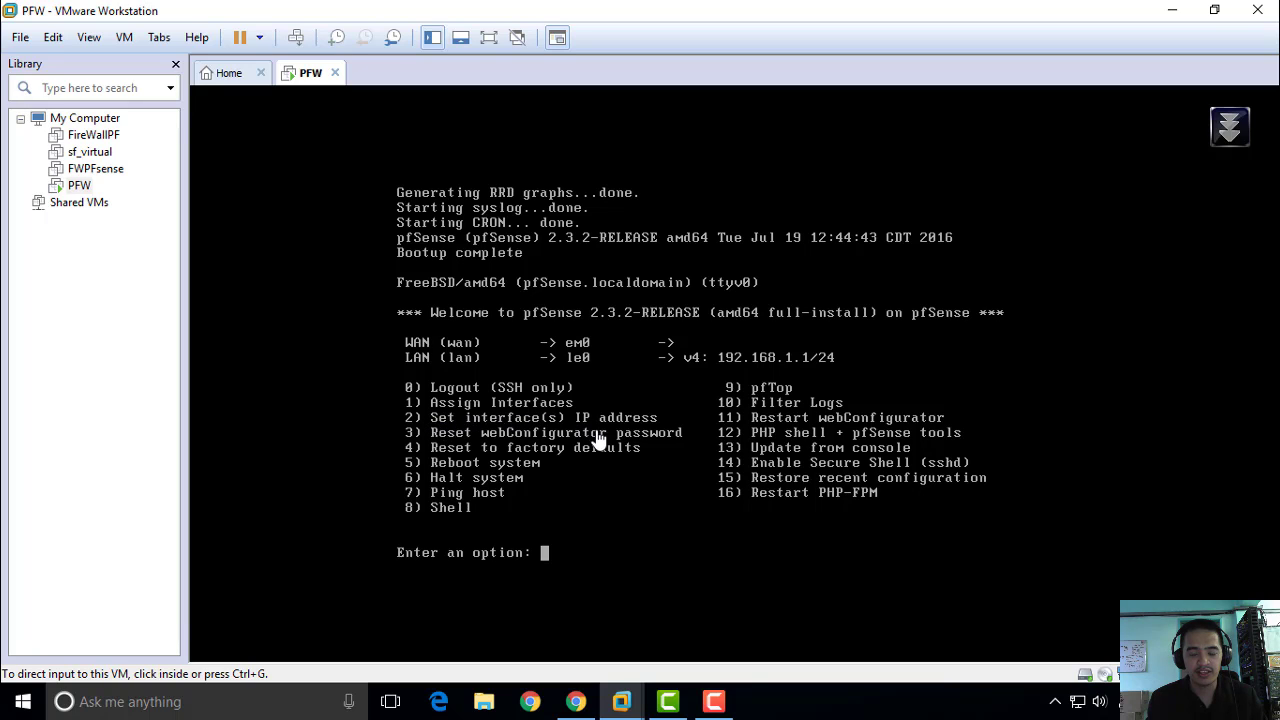
mouse_move(580, 552)
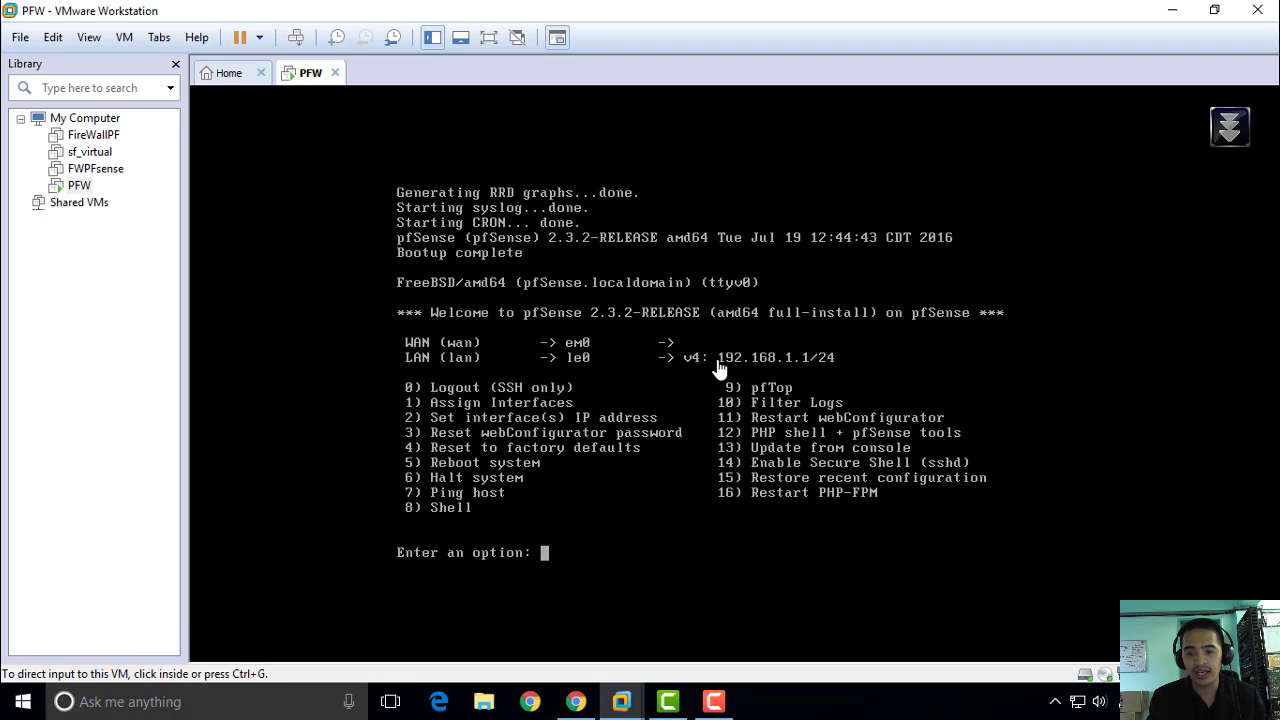
mouse_move(844, 370)
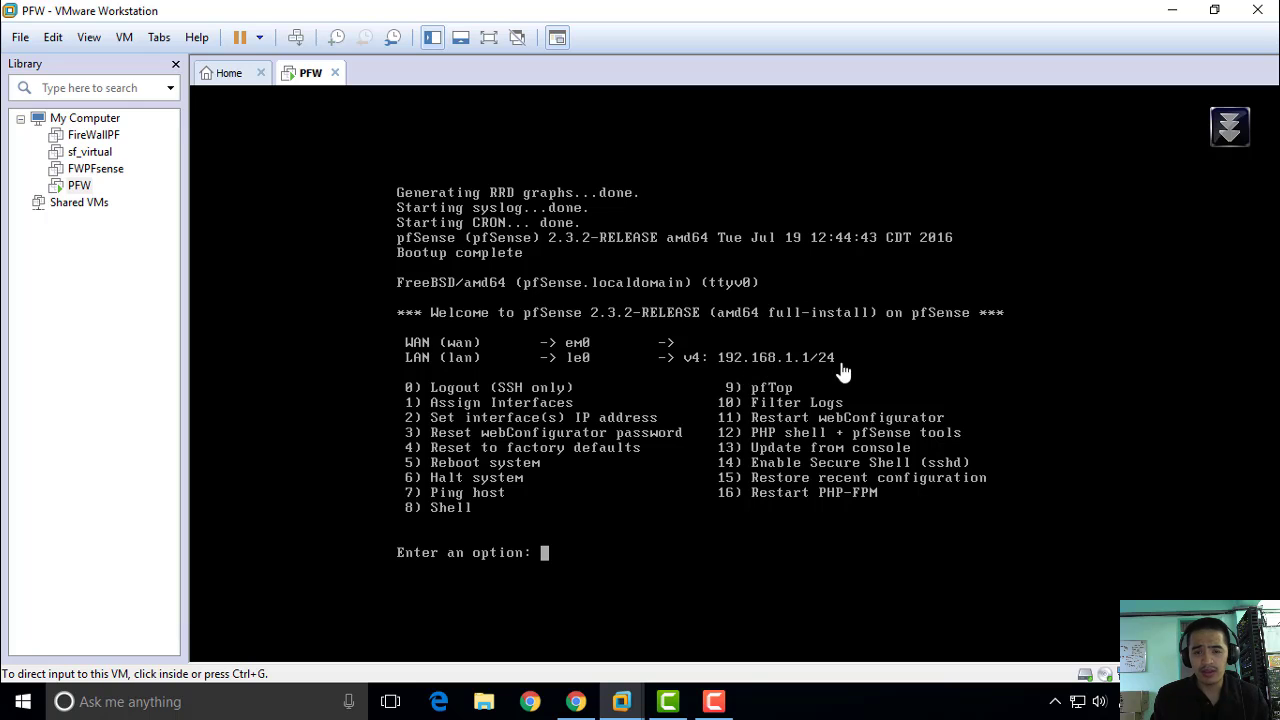
mouse_move(564, 564)
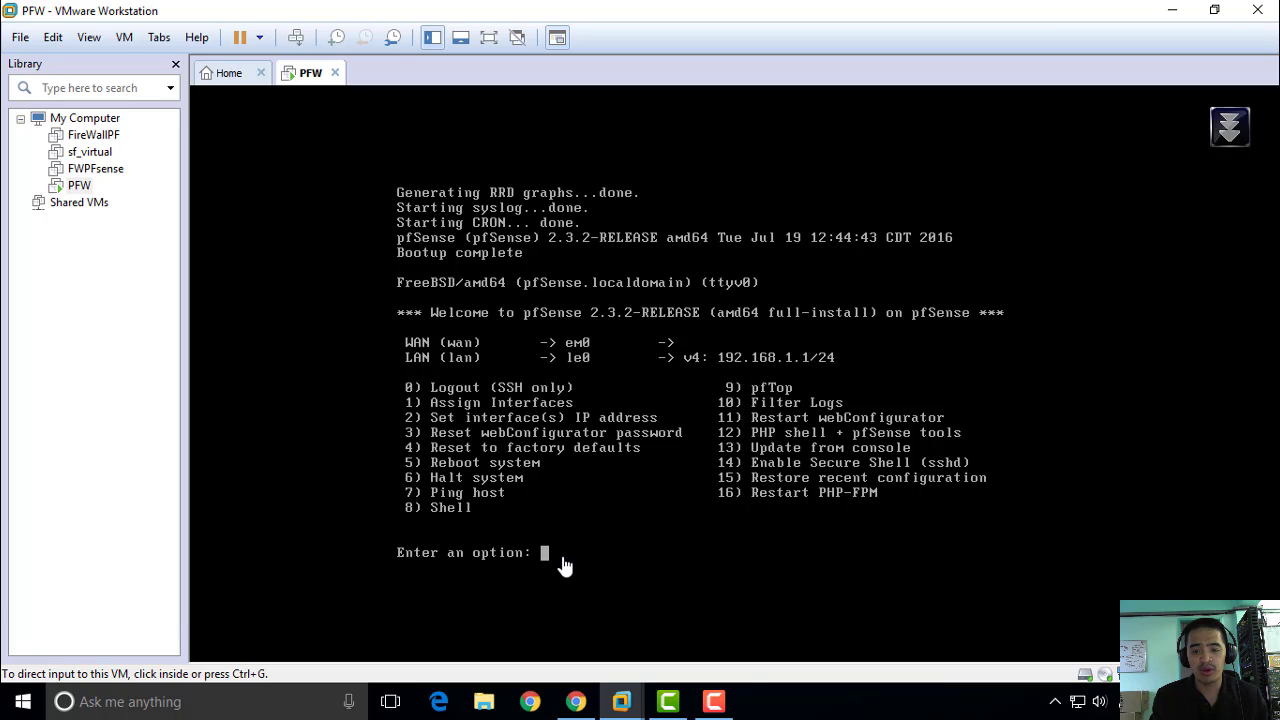
mouse_move(556, 558)
type("2")
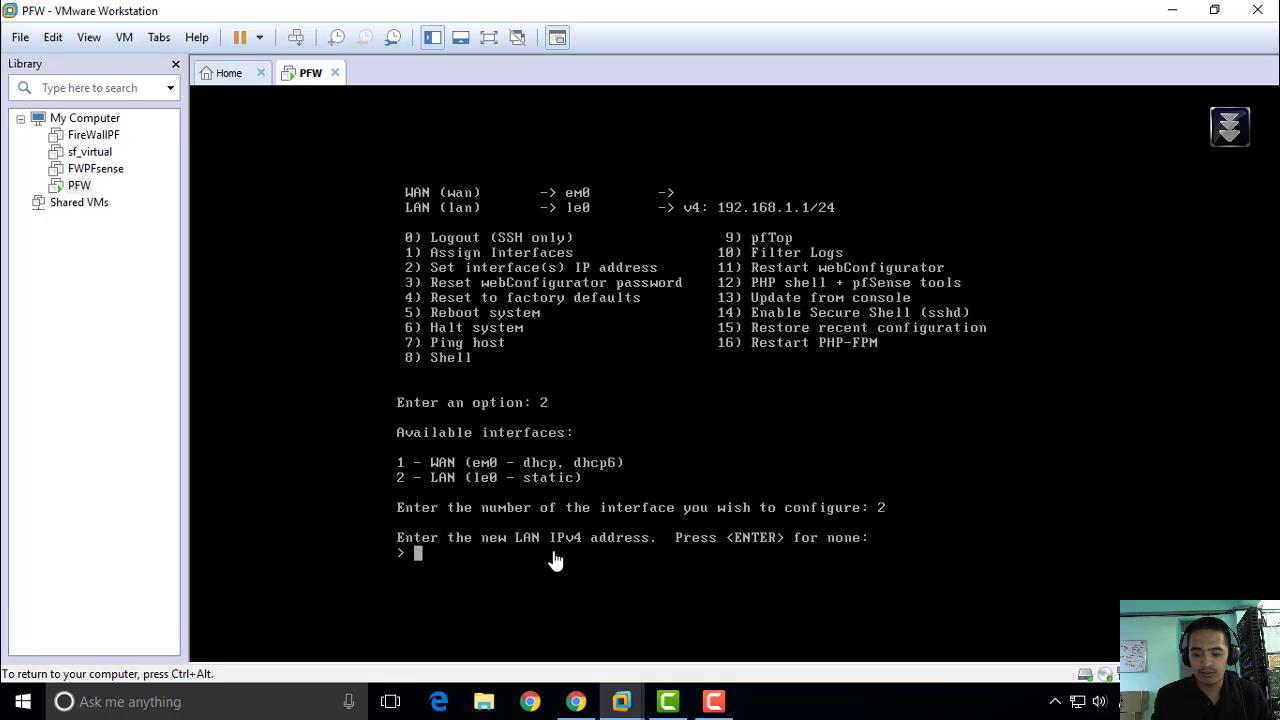
- Set the LAN address to 10.100.100.10 with a 24-bit mask, no upstream gateway and no IPv6 address
type("10.100.100.10")
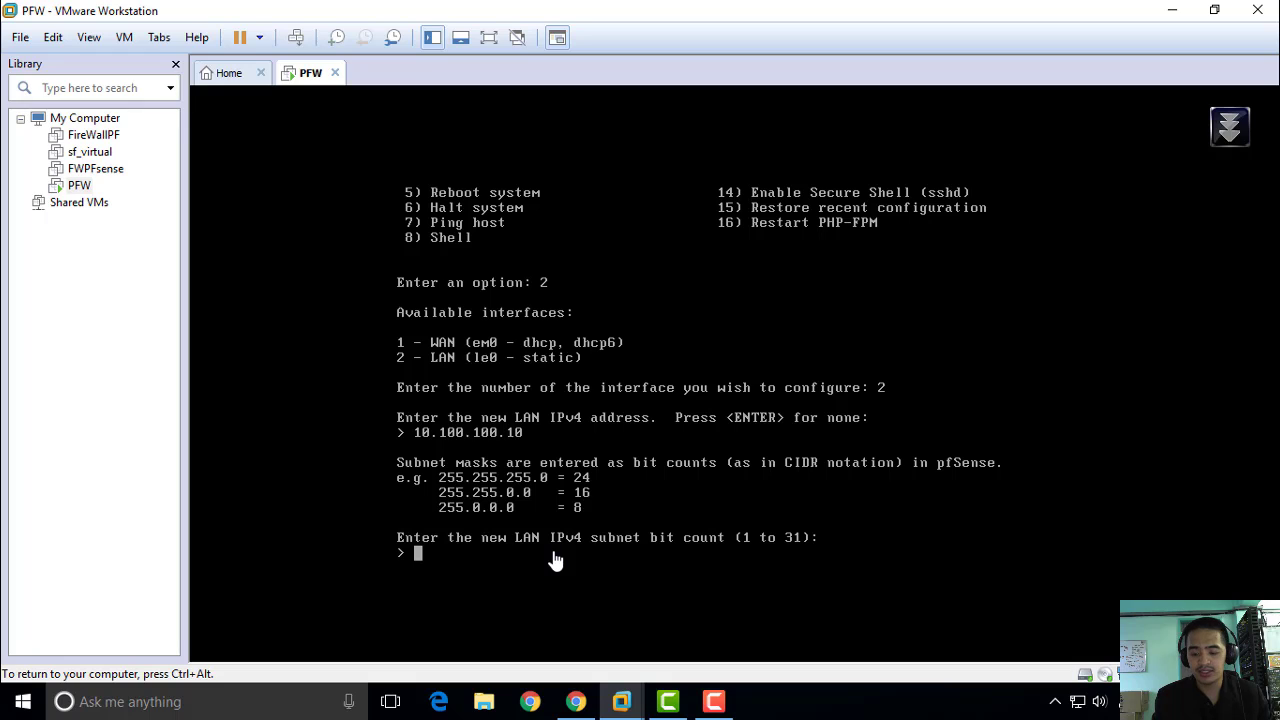
type("24")
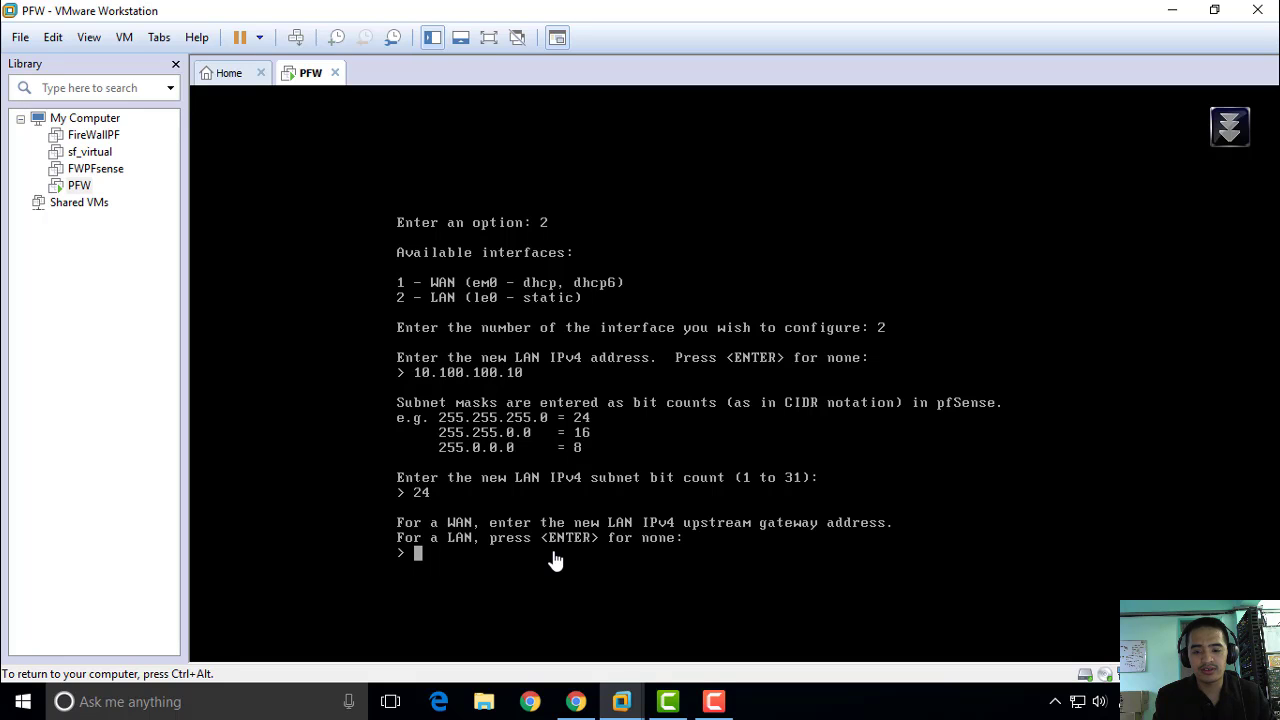
key("enter")
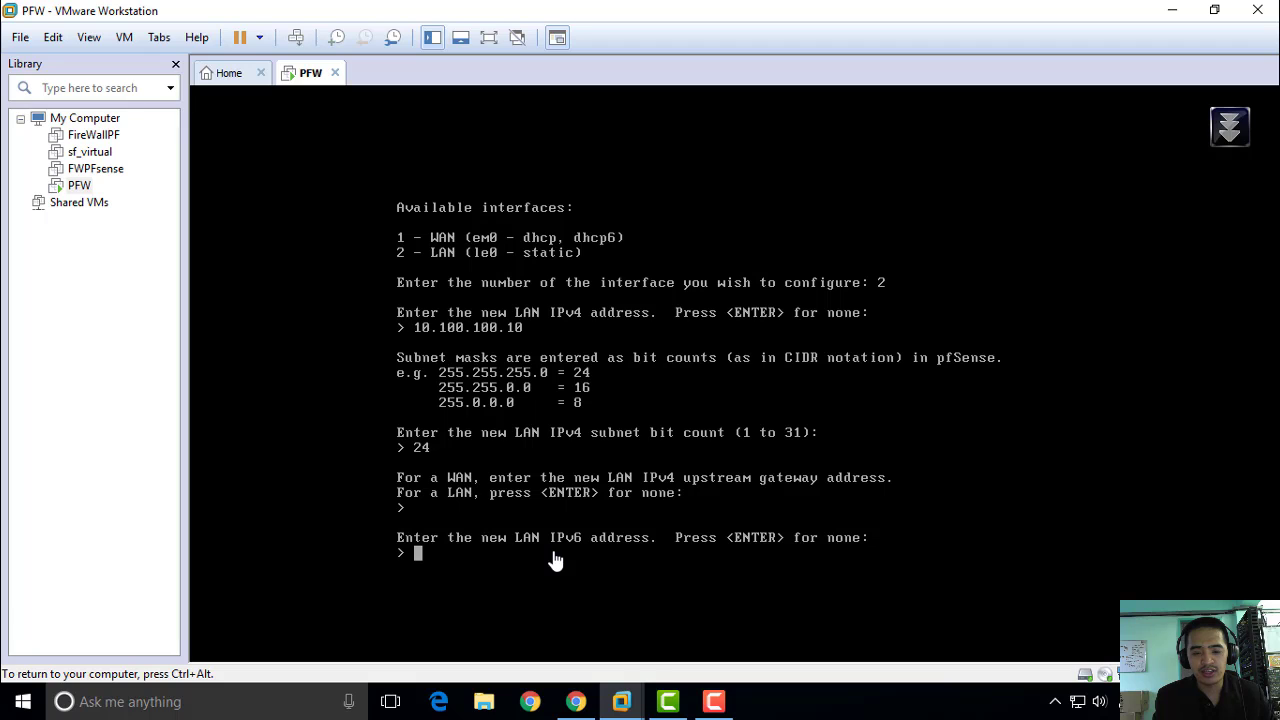
key("enter")
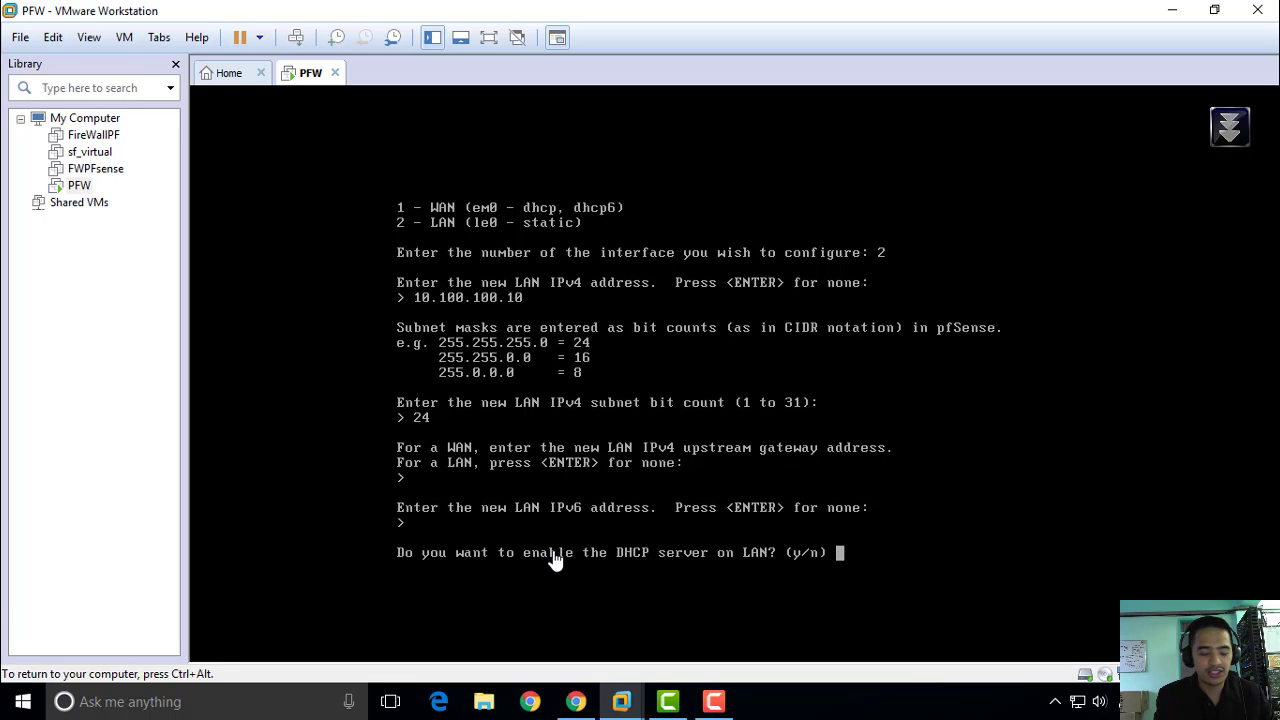
- Enable the LAN DHCP server with range 10.100.100.100 to 10.100.100.254 and revert the web GUI to HTTP
type("y")
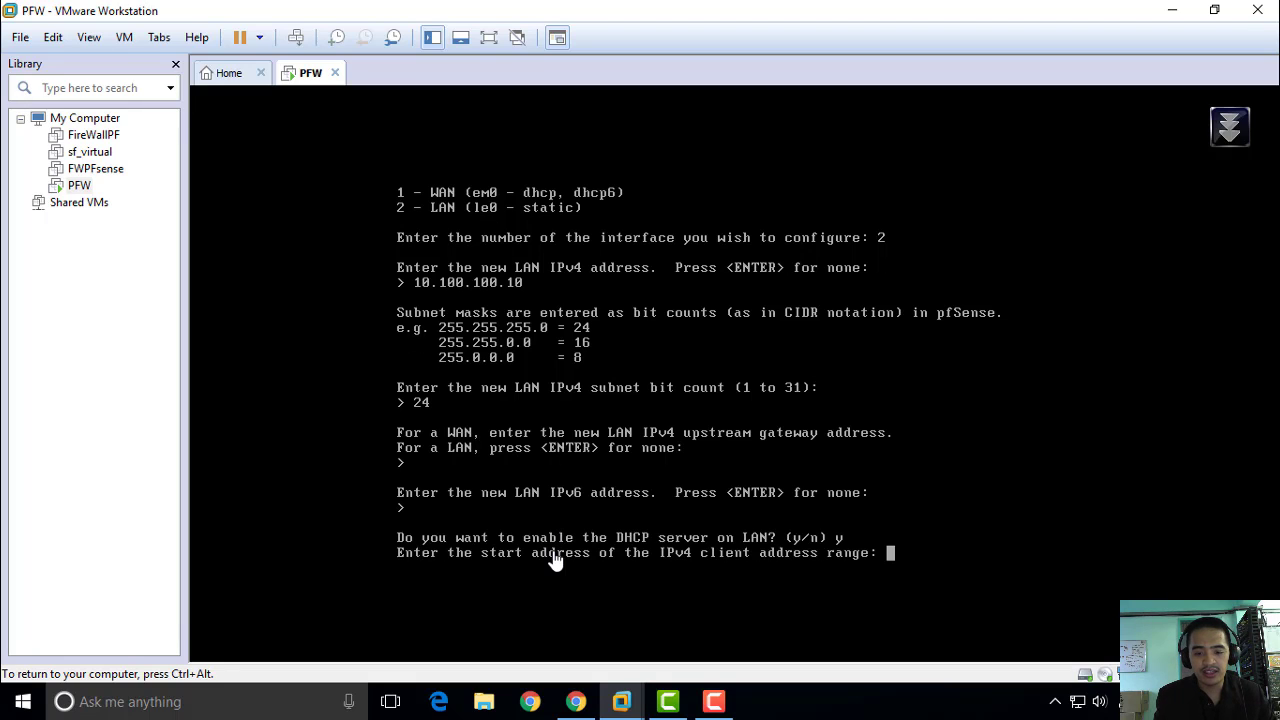
type("10.100")
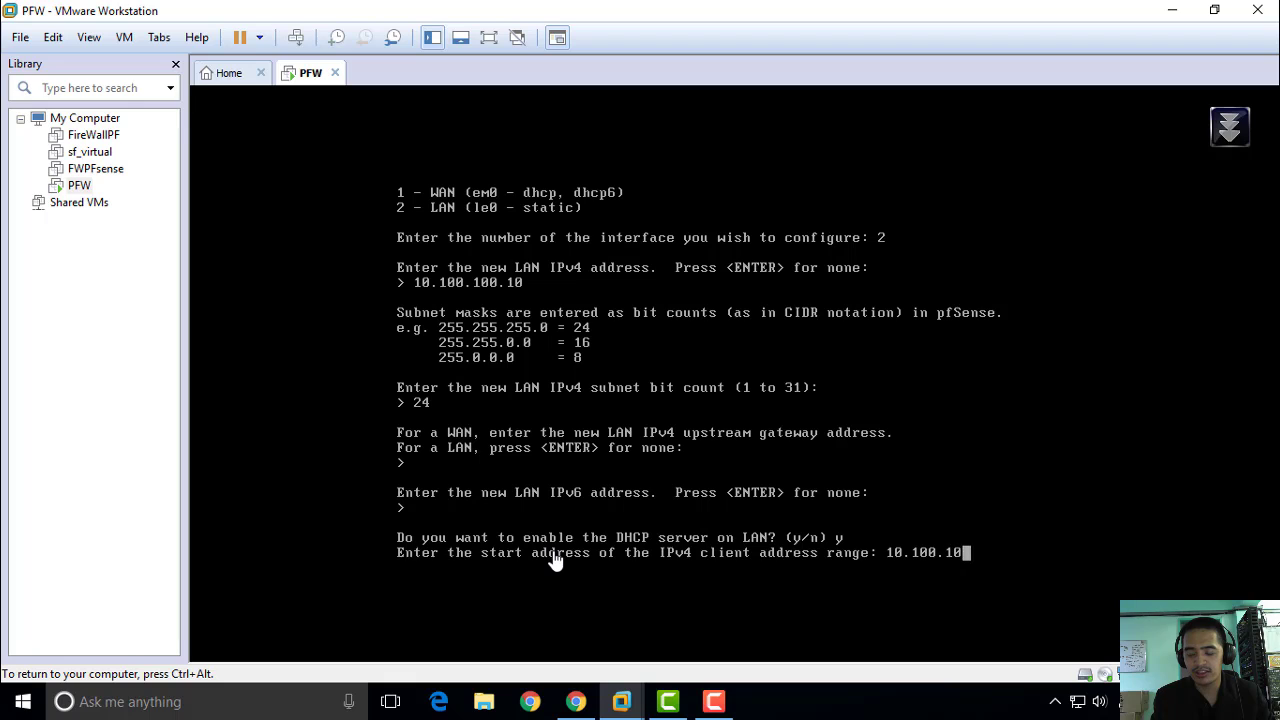
type(".100")
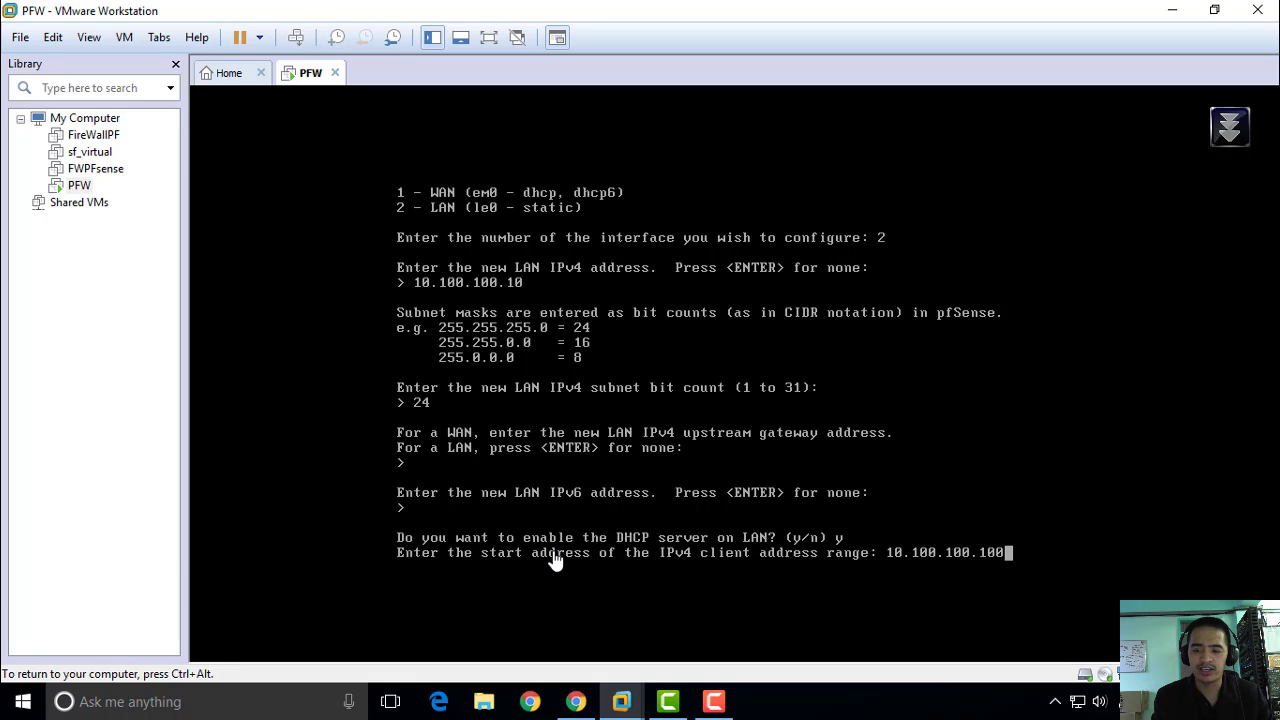
key("enter")
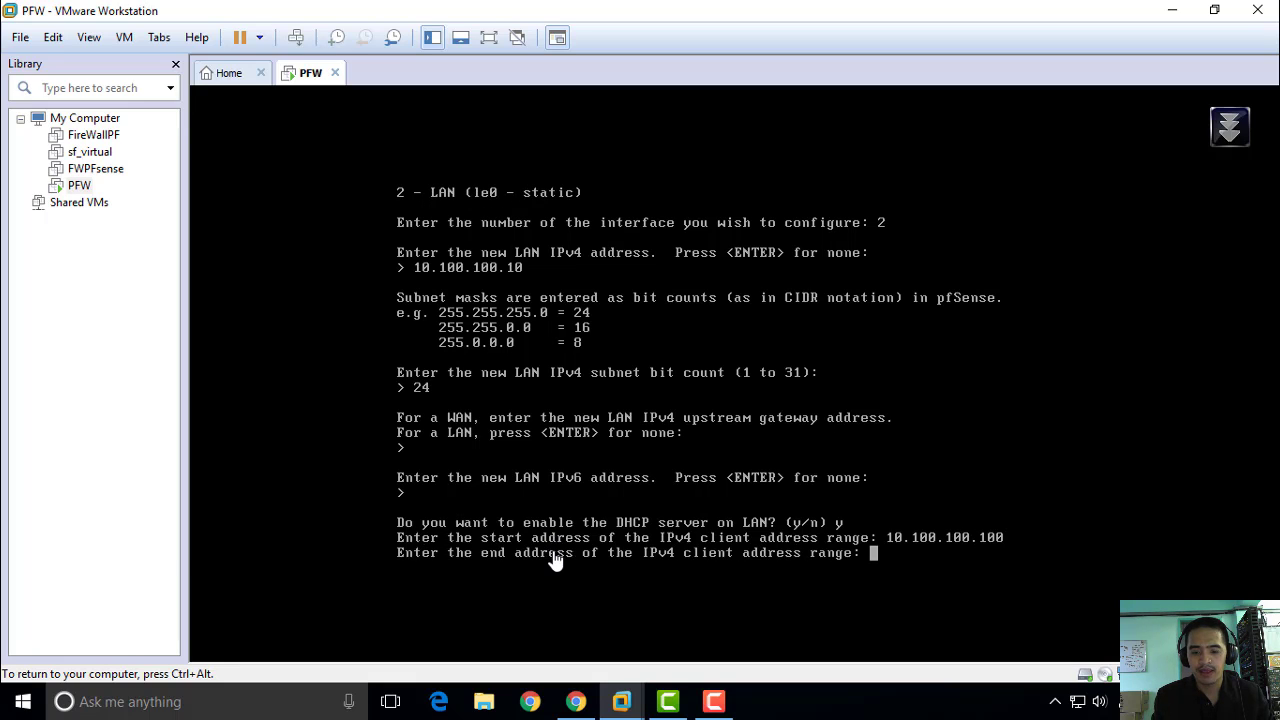
type("10.100.100.")
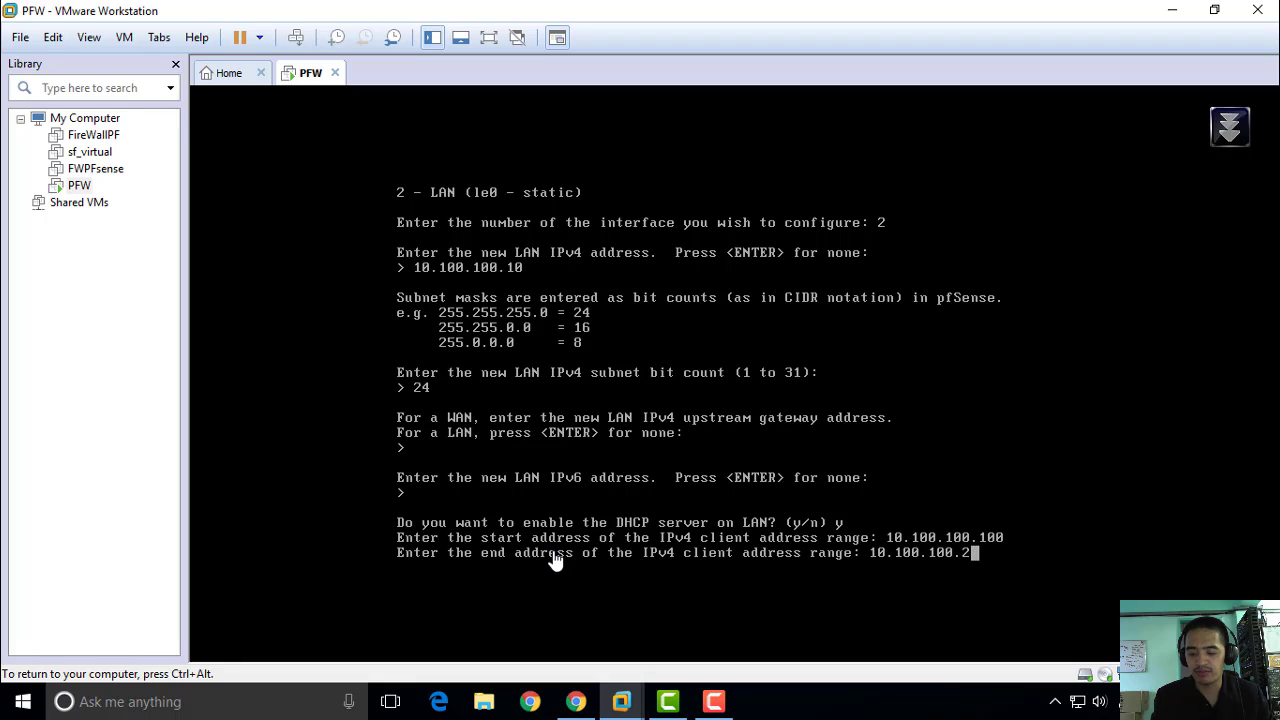
type("2")
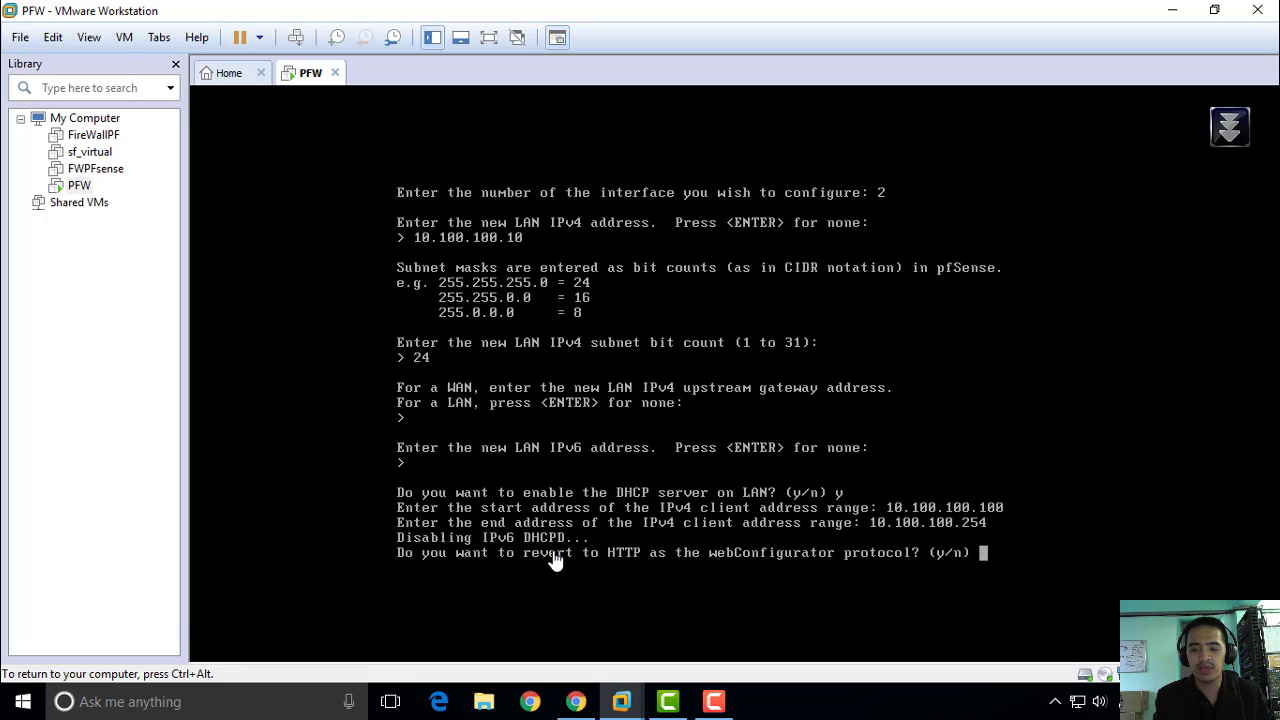
type("y")
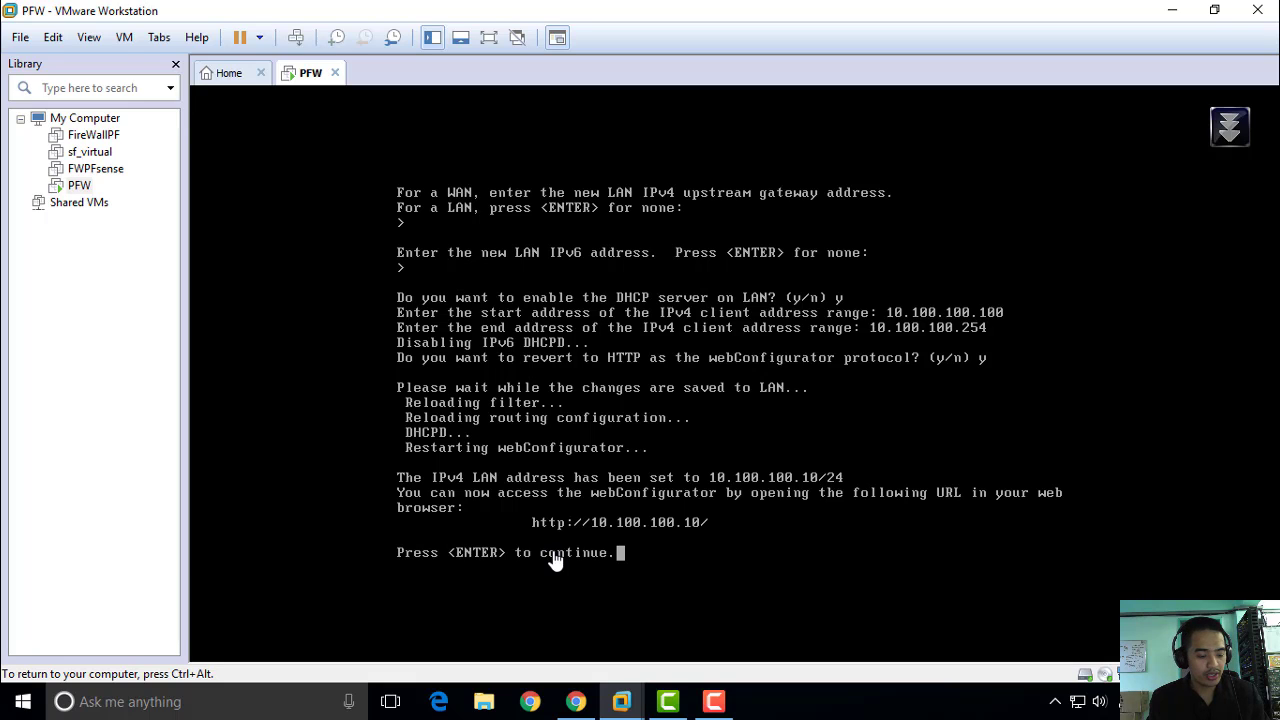
mouse_move(630, 588)
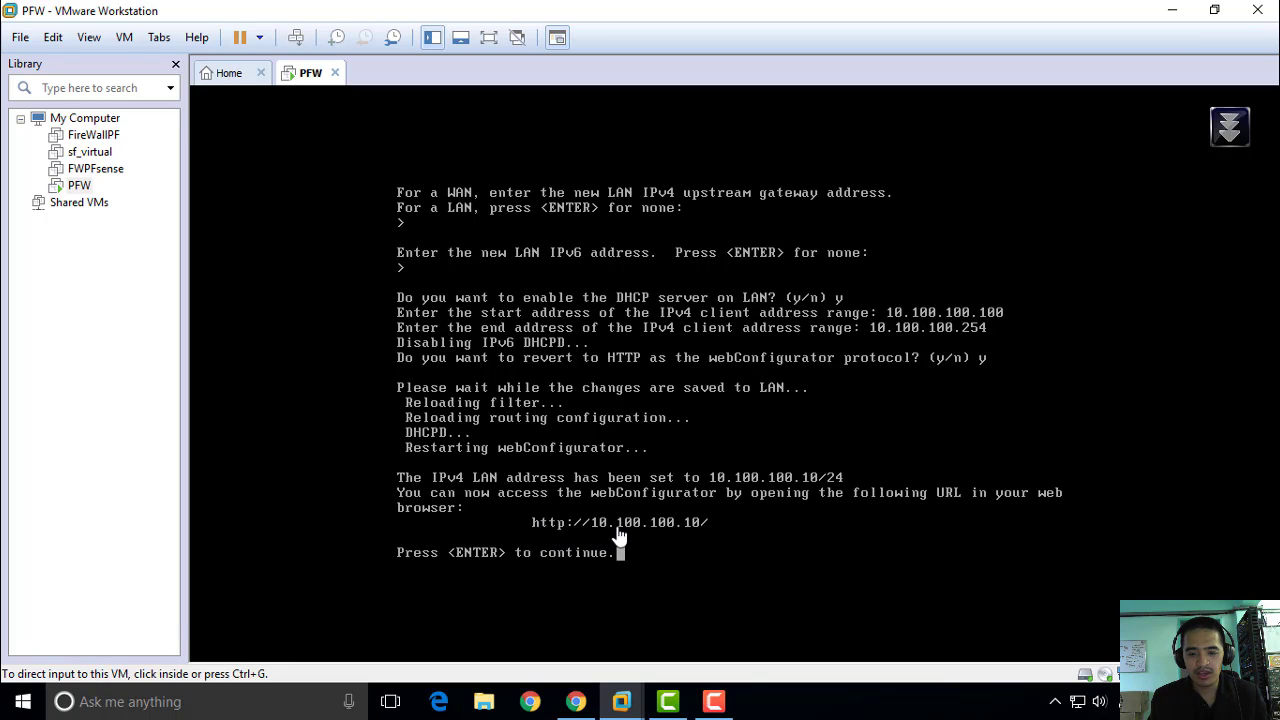
mouse_move(658, 550)
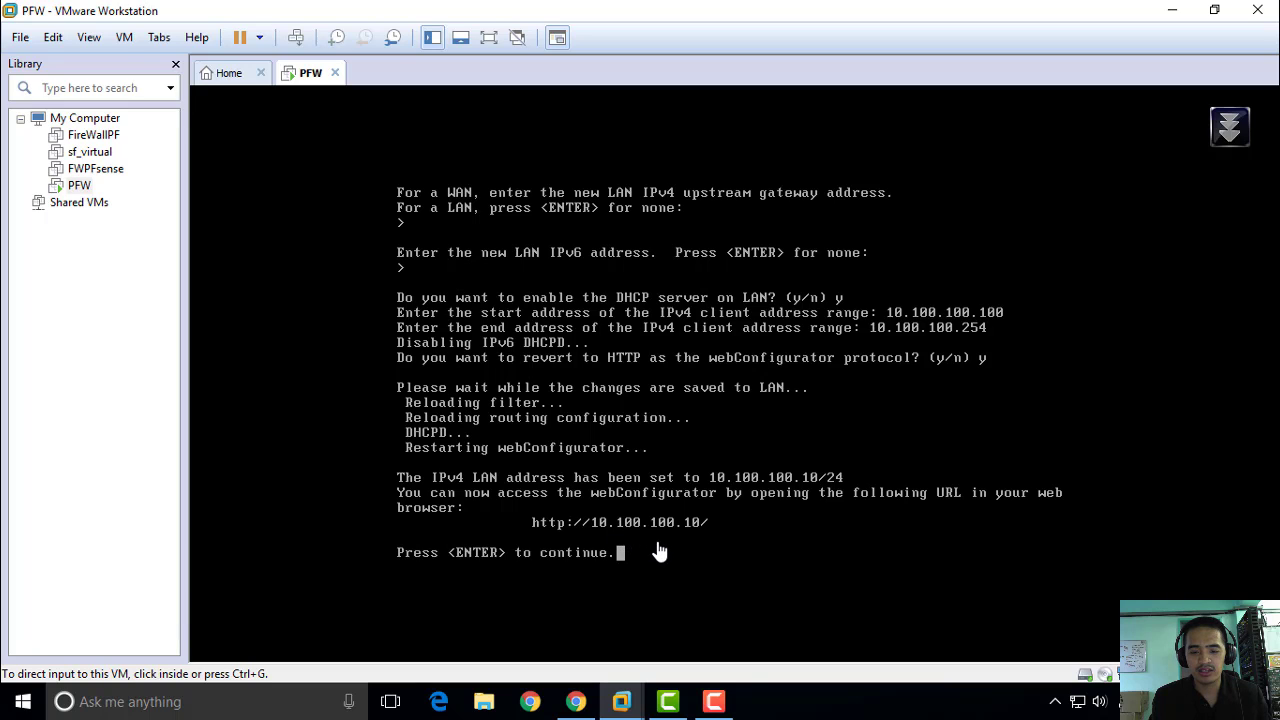
mouse_move(684, 564)
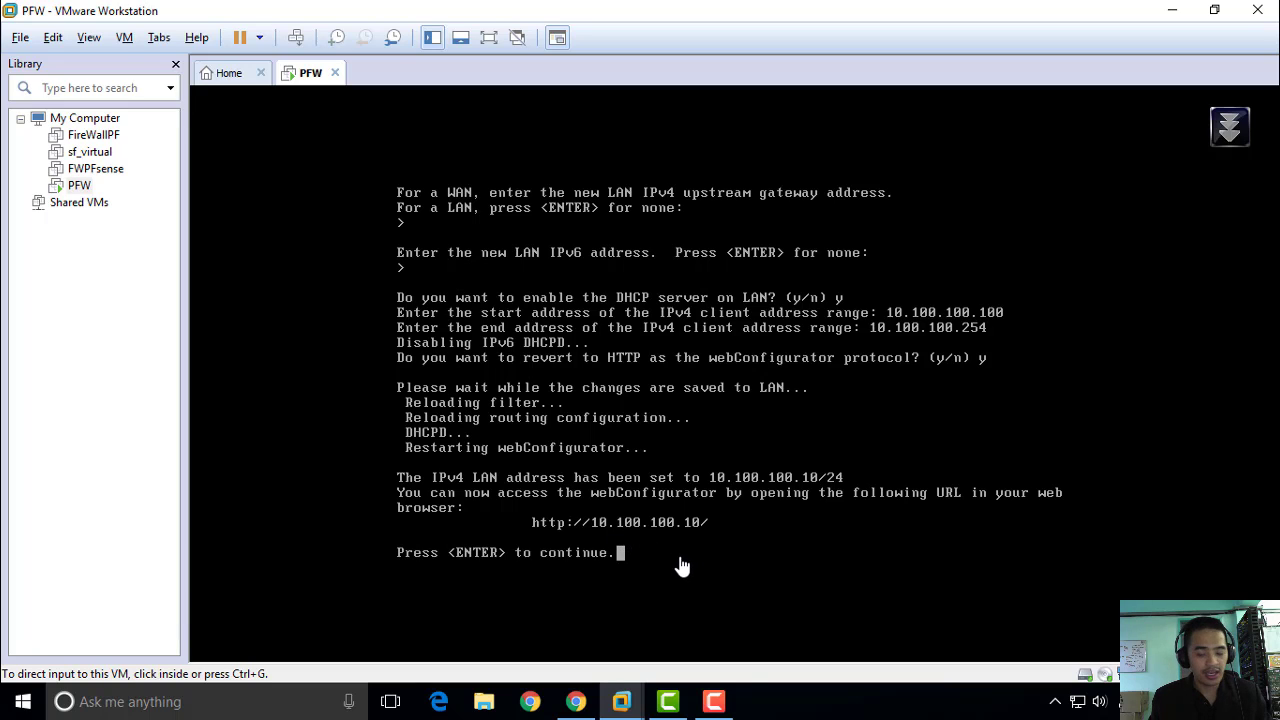
mouse_move(744, 688)
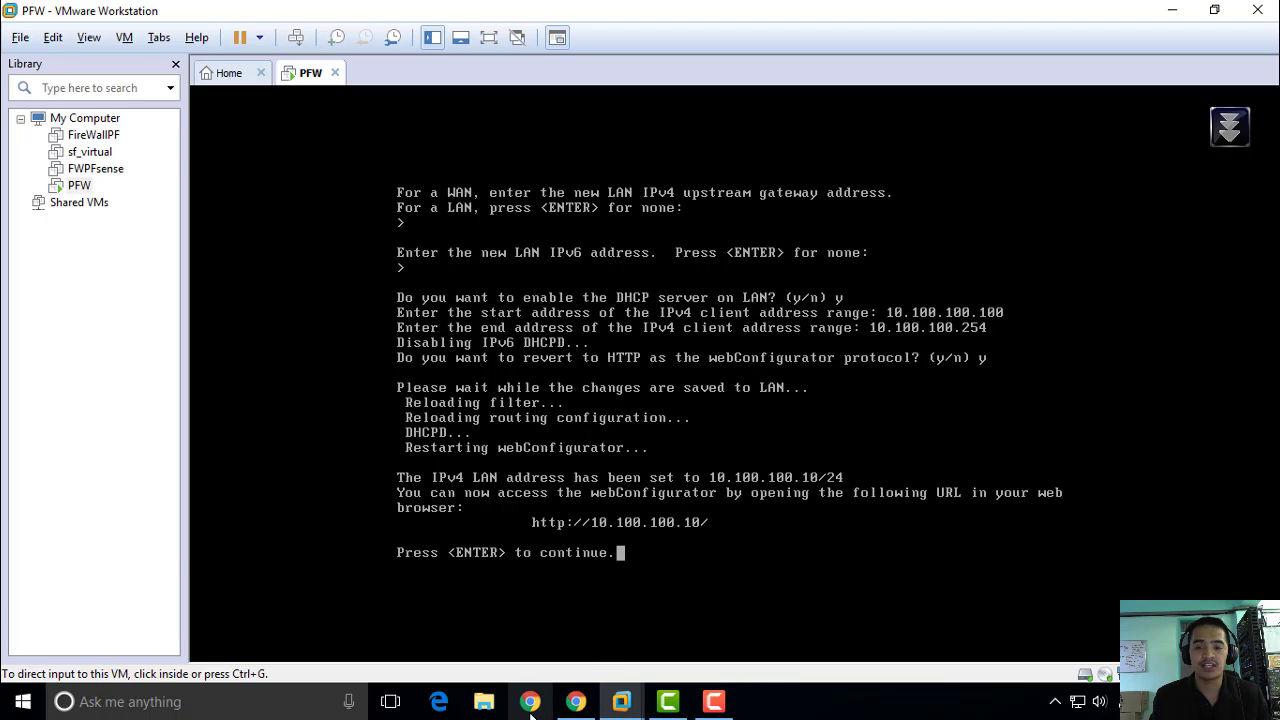
- Switch from the VM console over to Google Chrome to reach the new webConfigurator address
left_click(530, 700)
type("http")
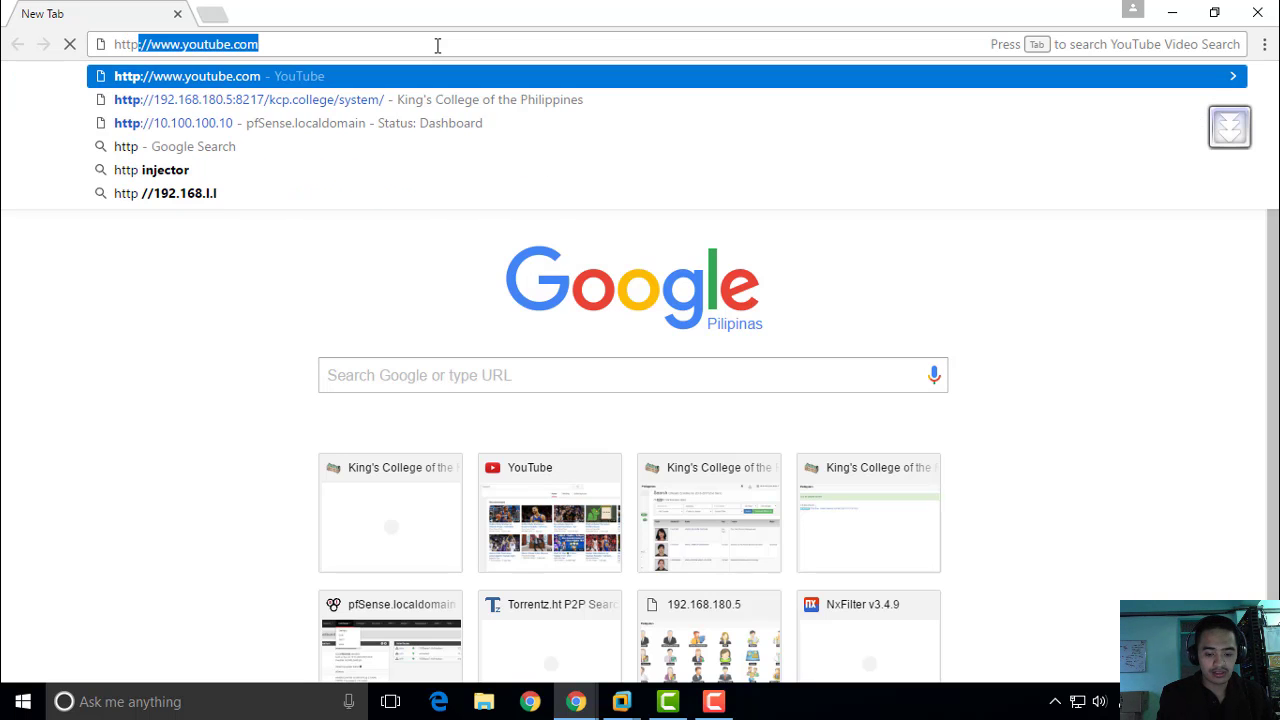
- Browse to 10.100.100.10 in Chrome to load the pfSense login page
type("10.100.100.10")
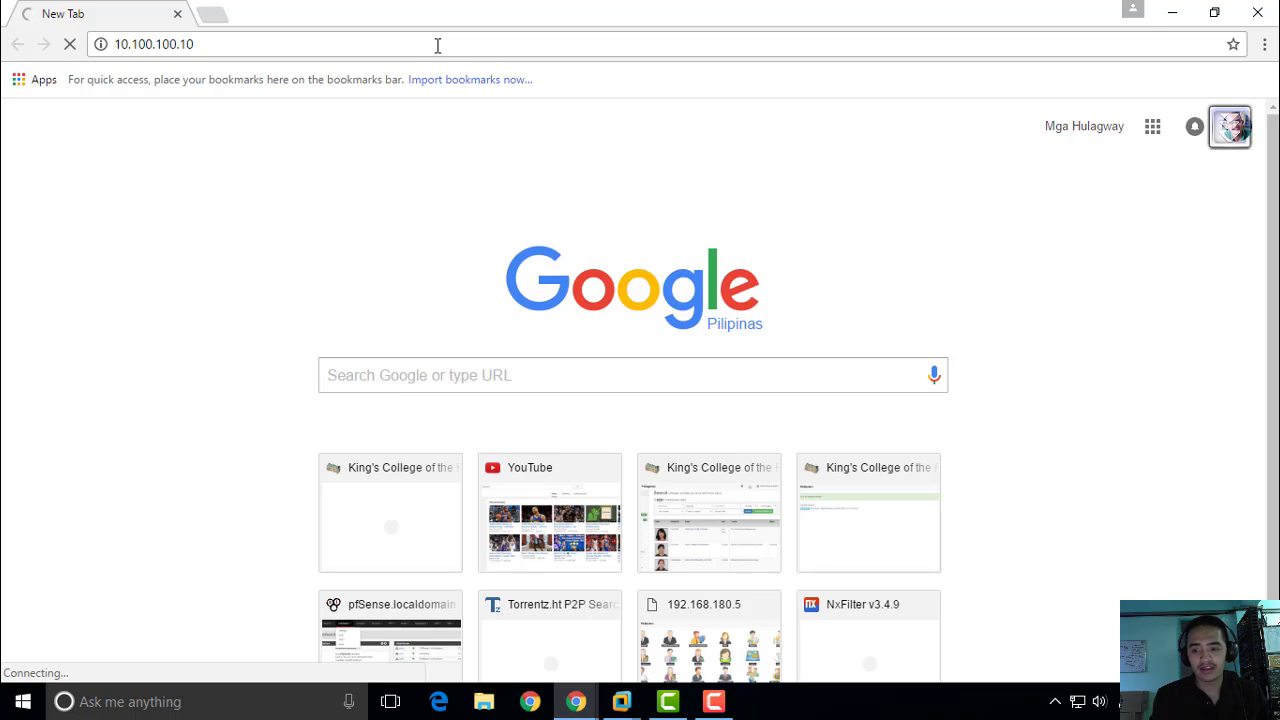
mouse_move(476, 18)
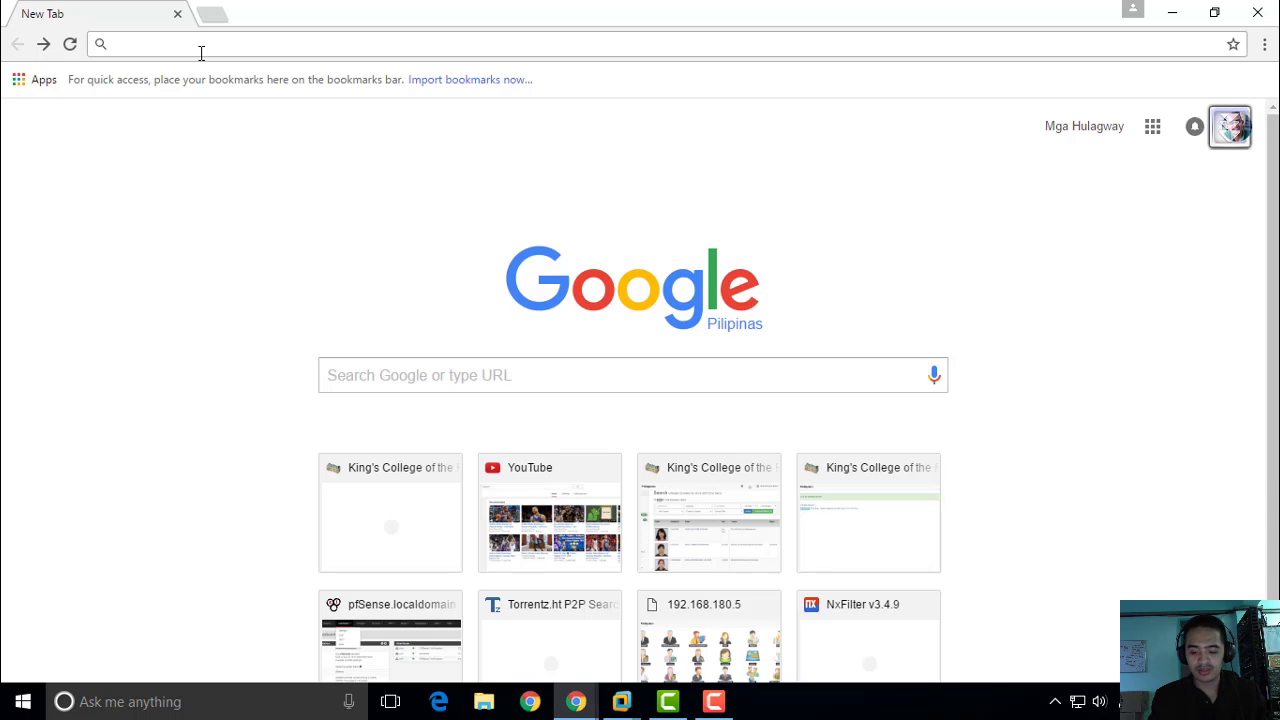
type("10.100.100.10")
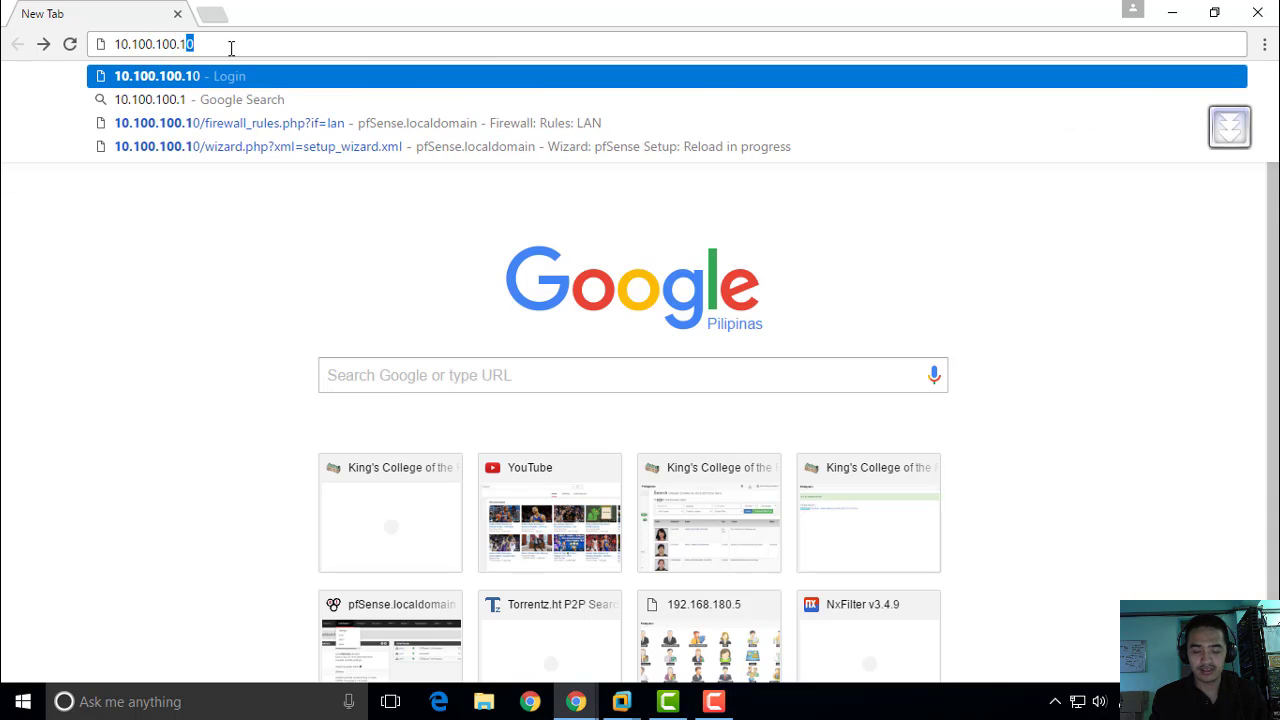
- Log in to the pfSense webConfigurator as admin to reach the setup wizard
left_click(156, 76)
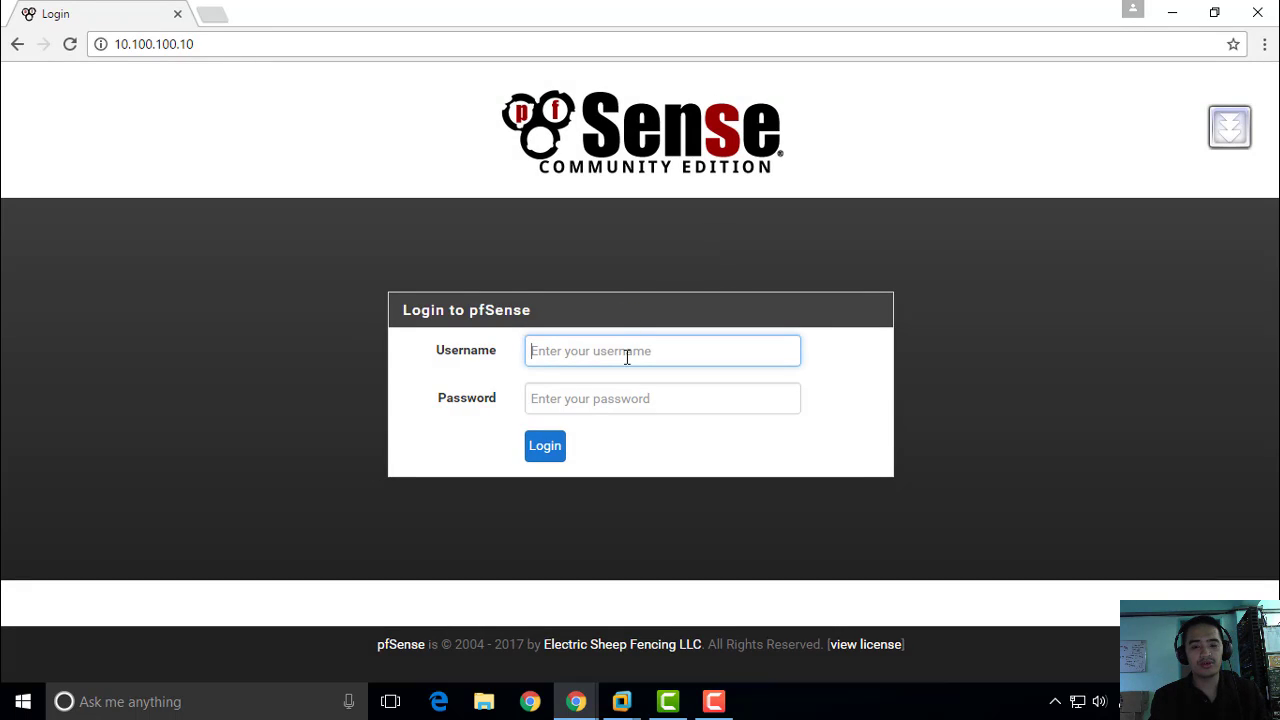
type("a")
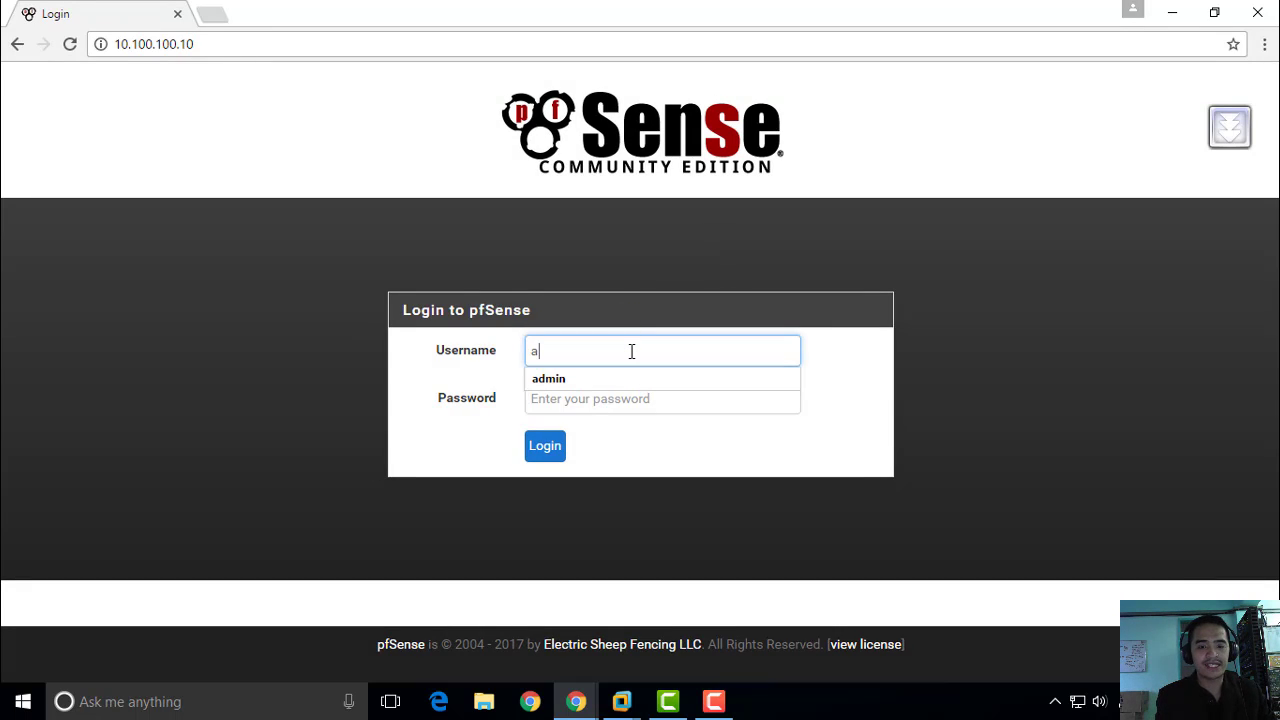
type("•••••")
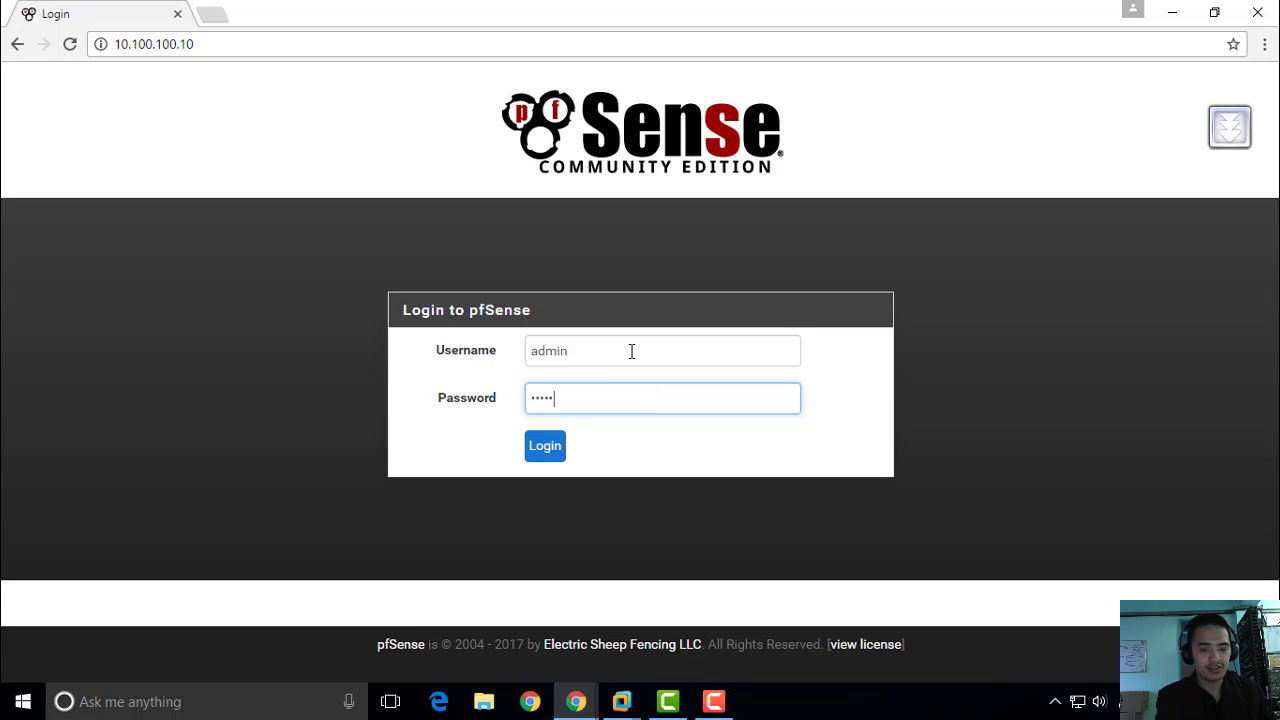
left_click(544, 444)
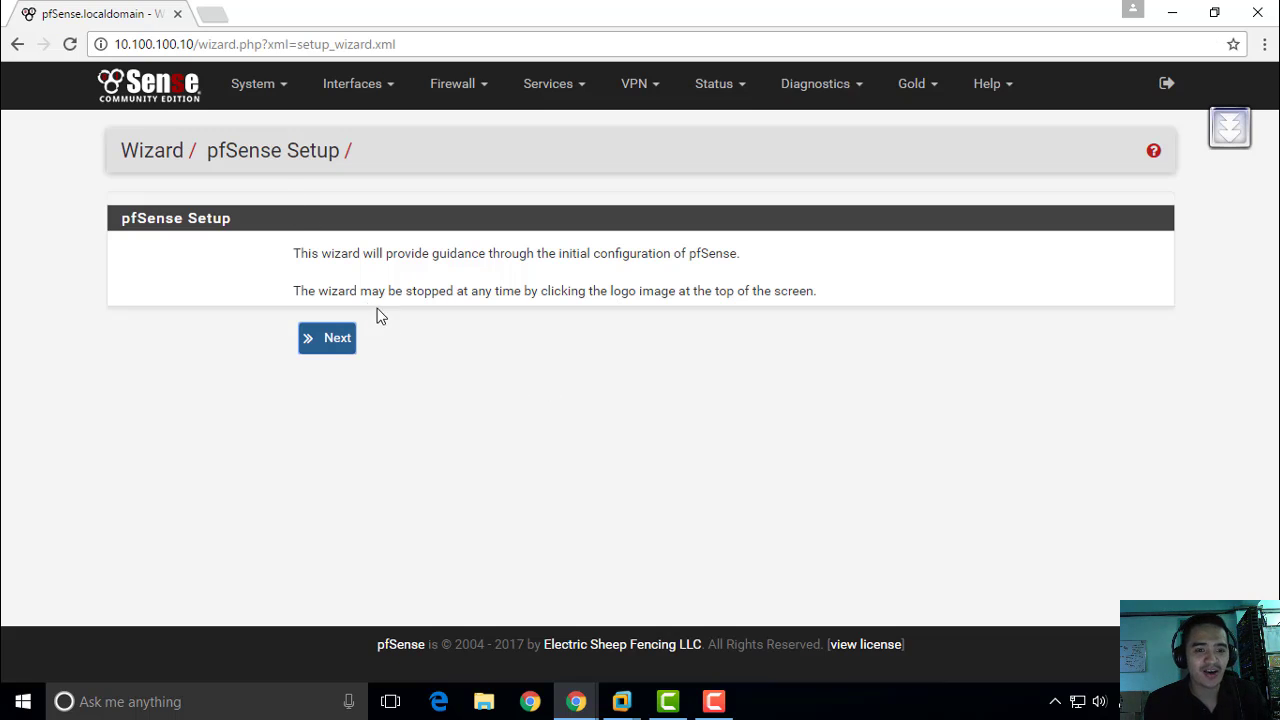
mouse_move(424, 340)
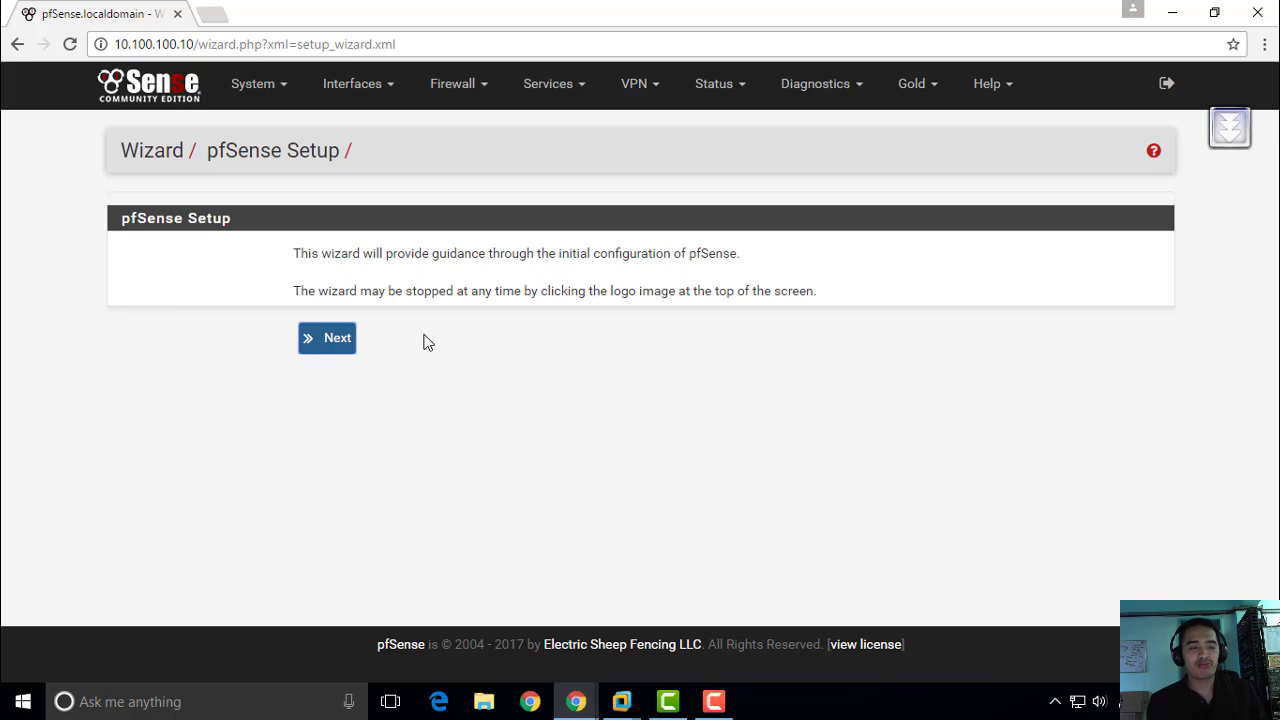
mouse_move(428, 344)
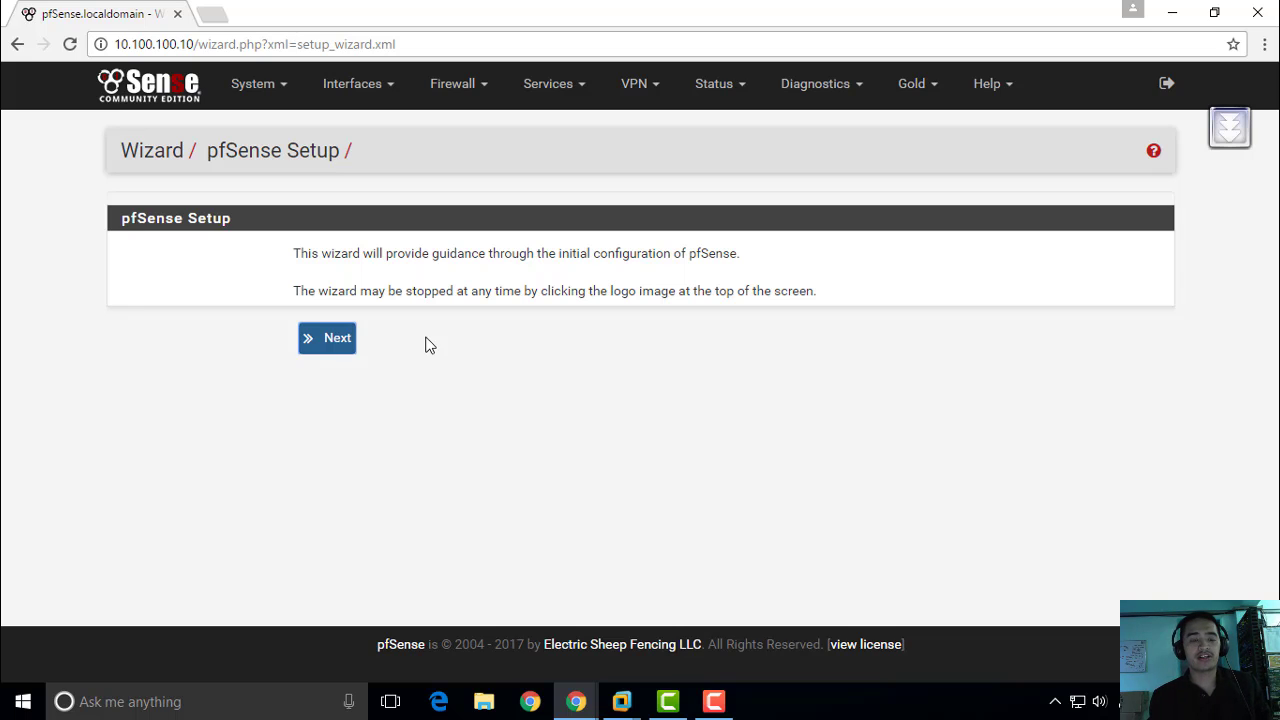
mouse_move(518, 344)
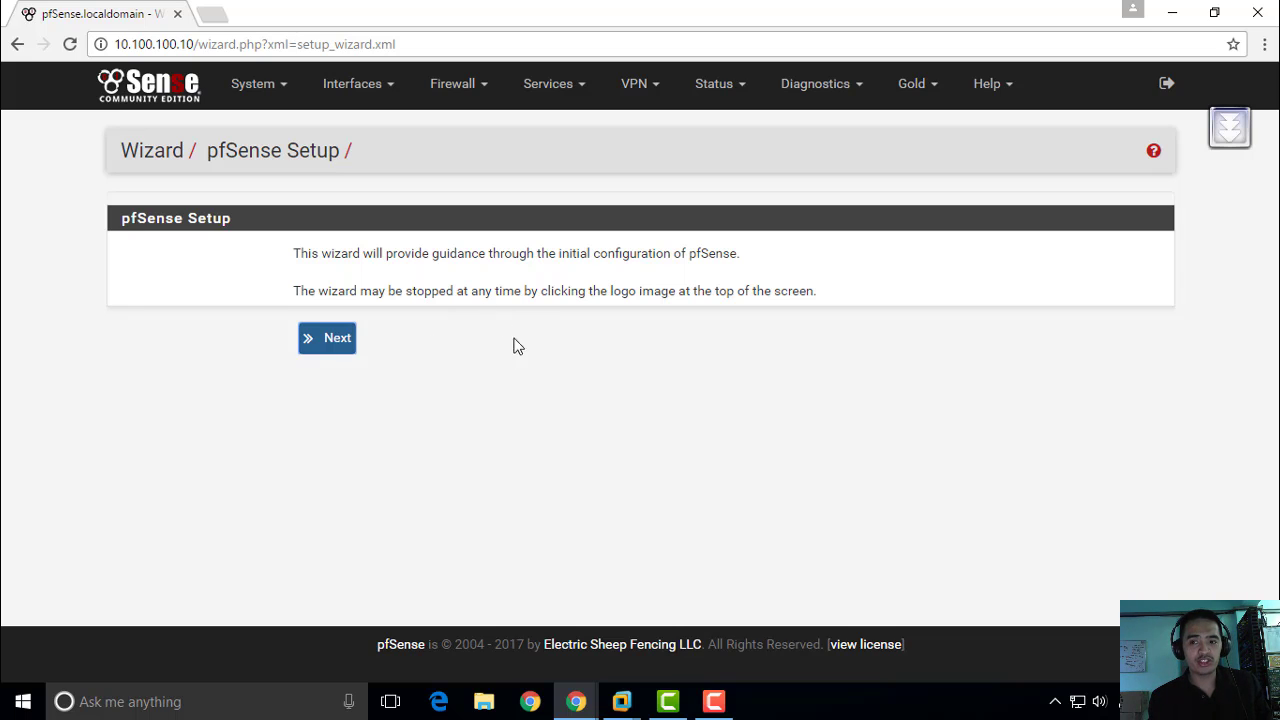
mouse_move(490, 472)
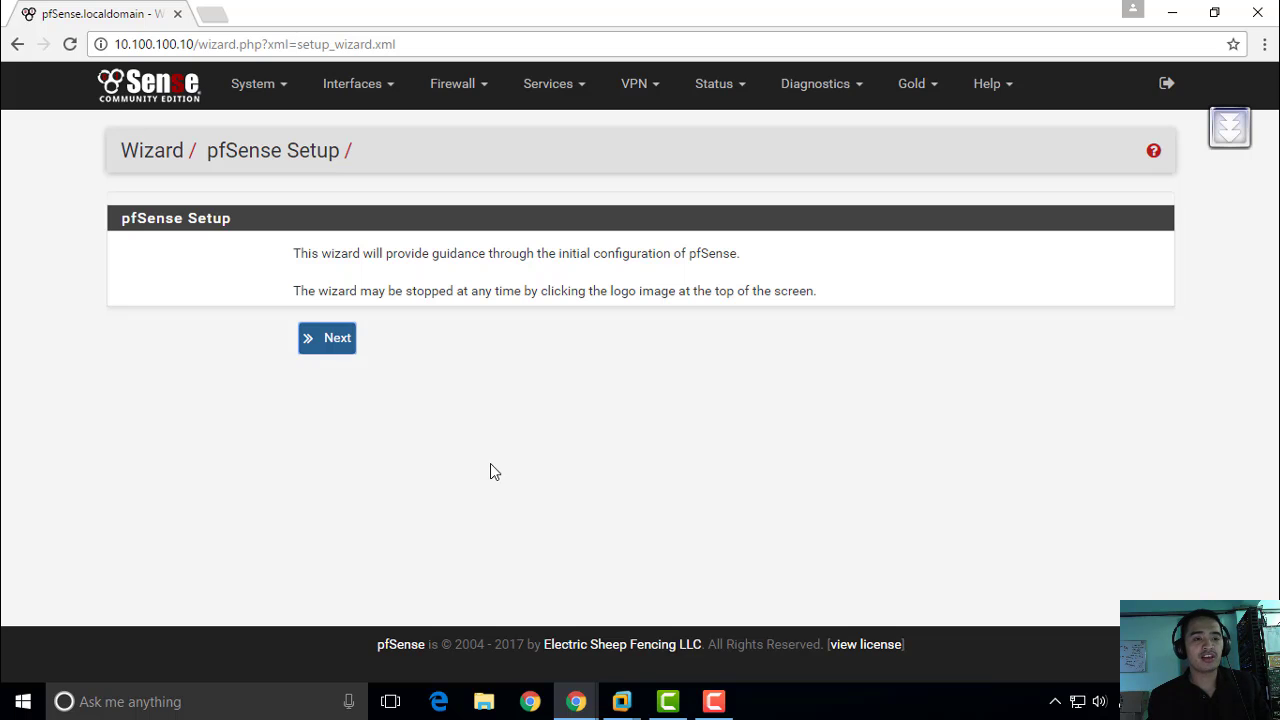
mouse_move(520, 476)
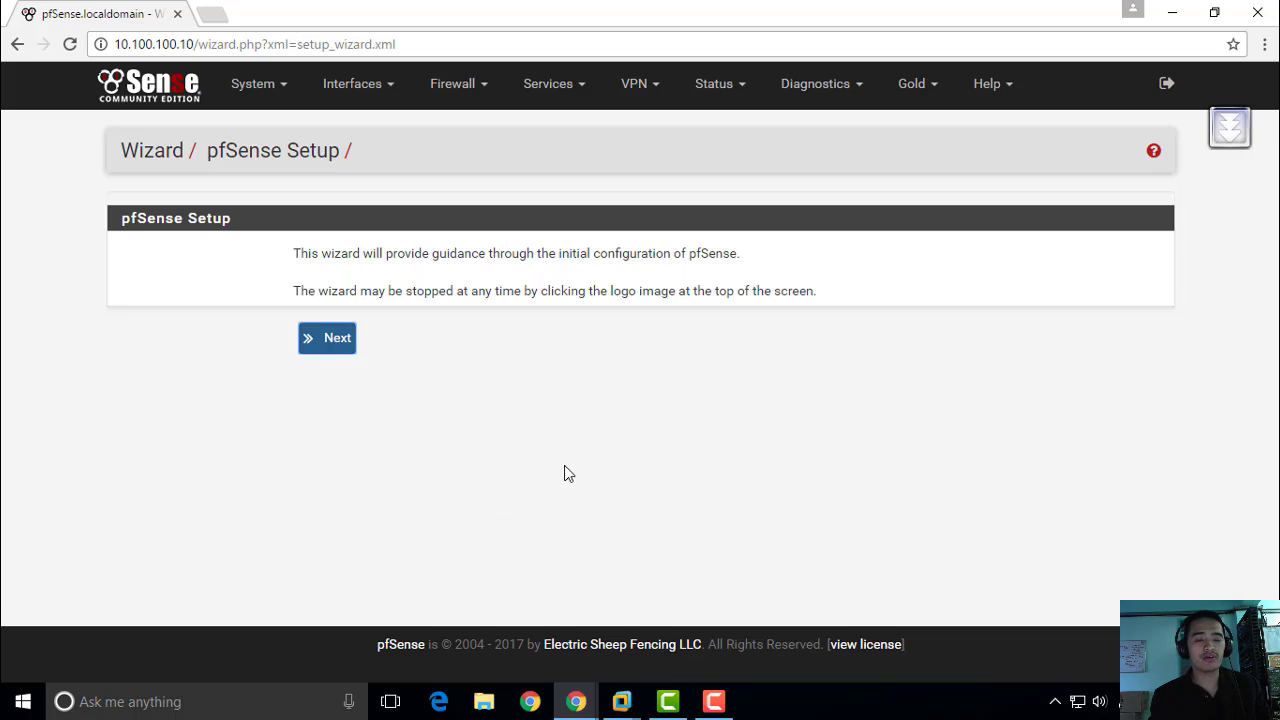
mouse_move(576, 470)
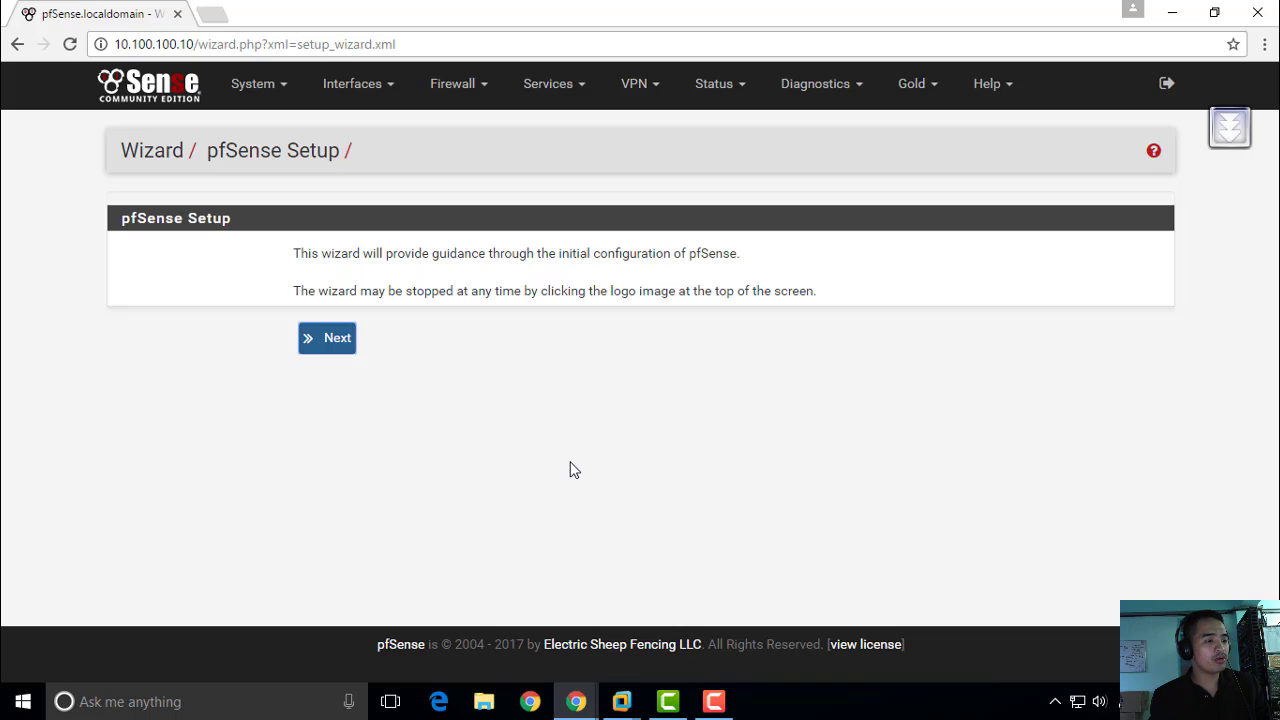